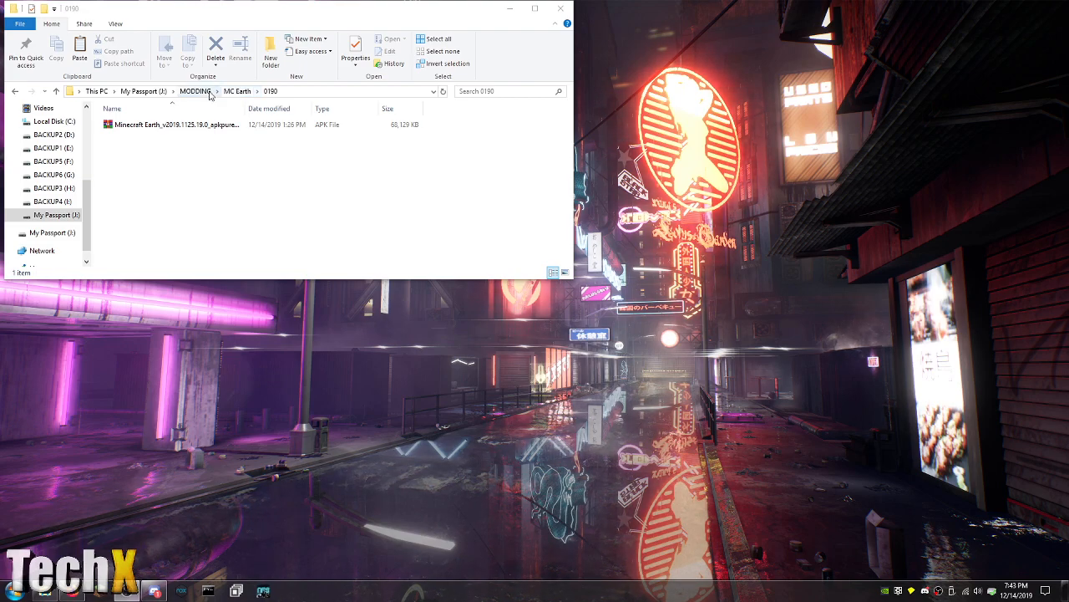
Launch APK Easy Tool from the modding folder's program file
click(194, 90)
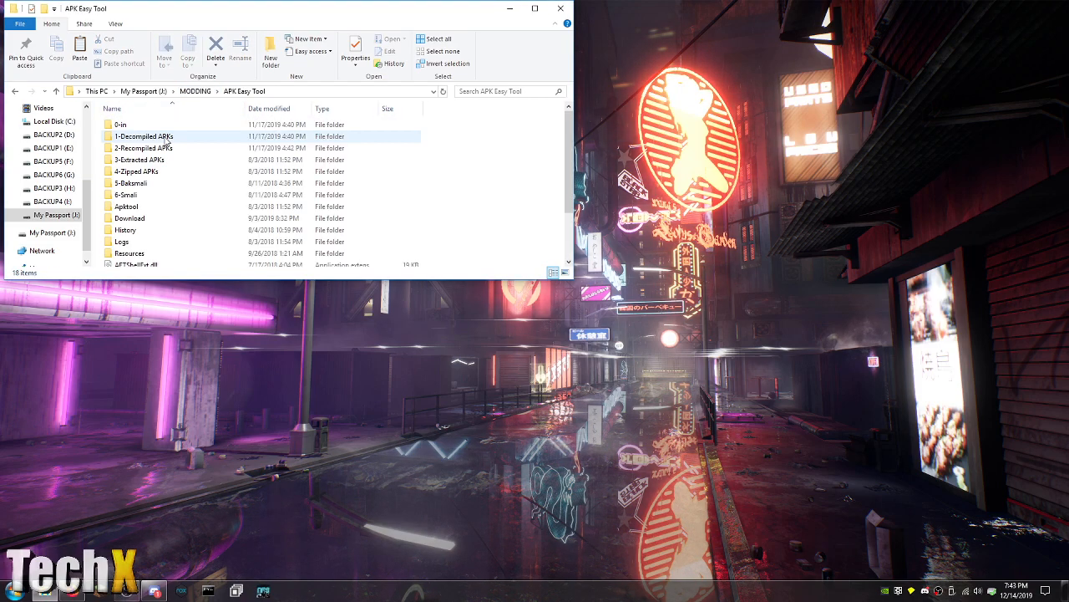
click(137, 214)
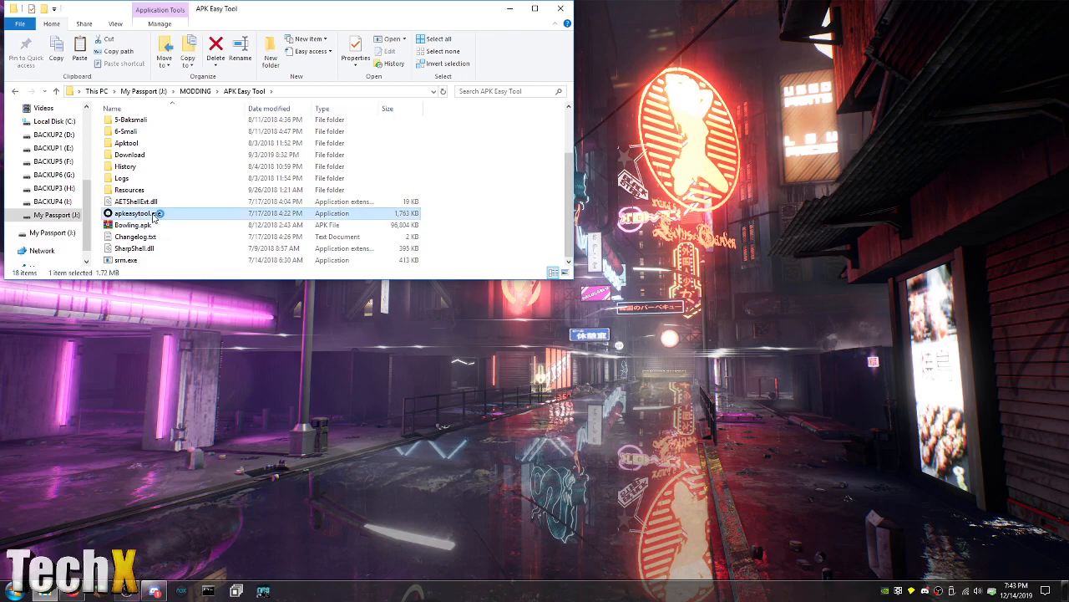
double_click(134, 214)
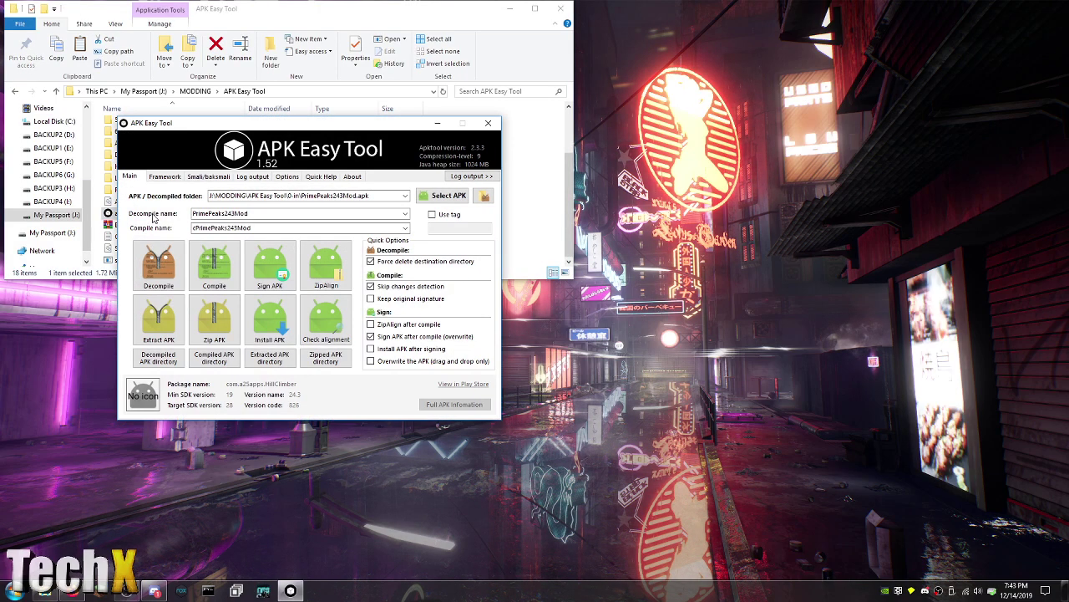
Load the Minecraft Earth APK from the MC Earth folder as the working APK
click(445, 196)
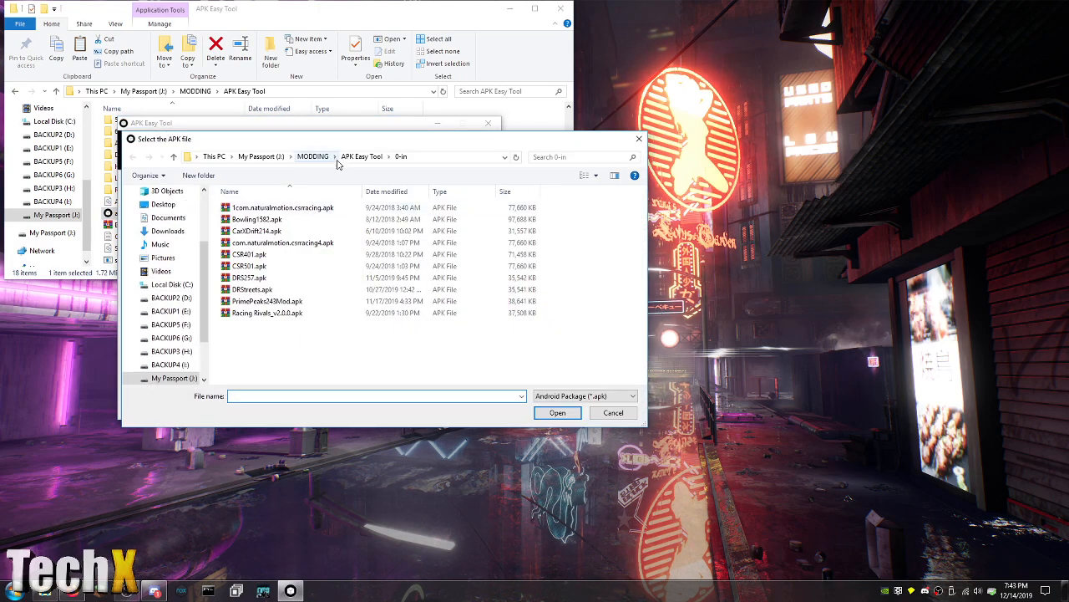
click(314, 157)
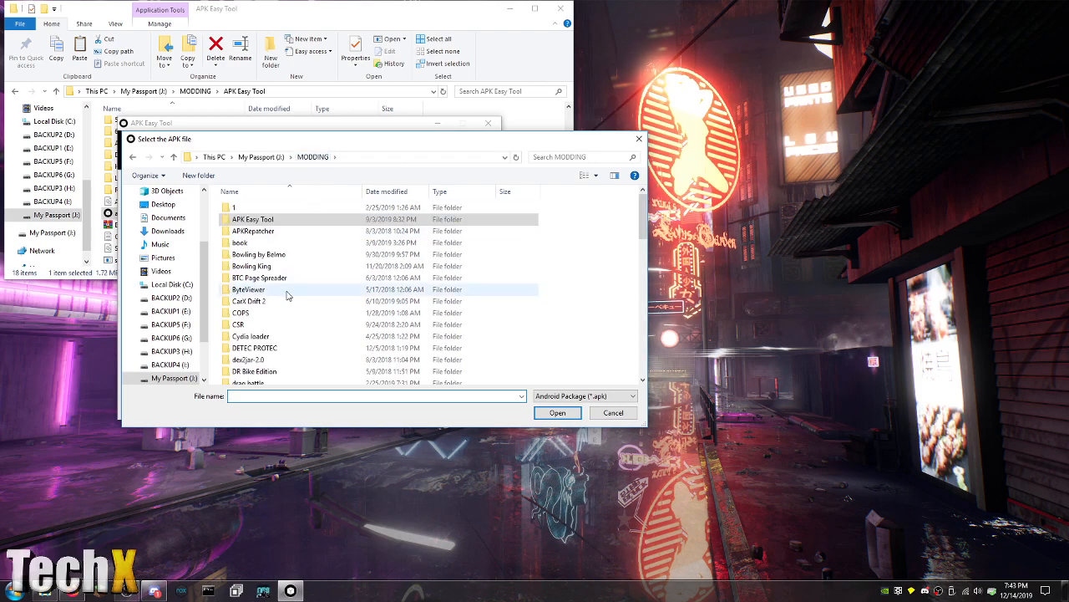
scroll(down, 3)
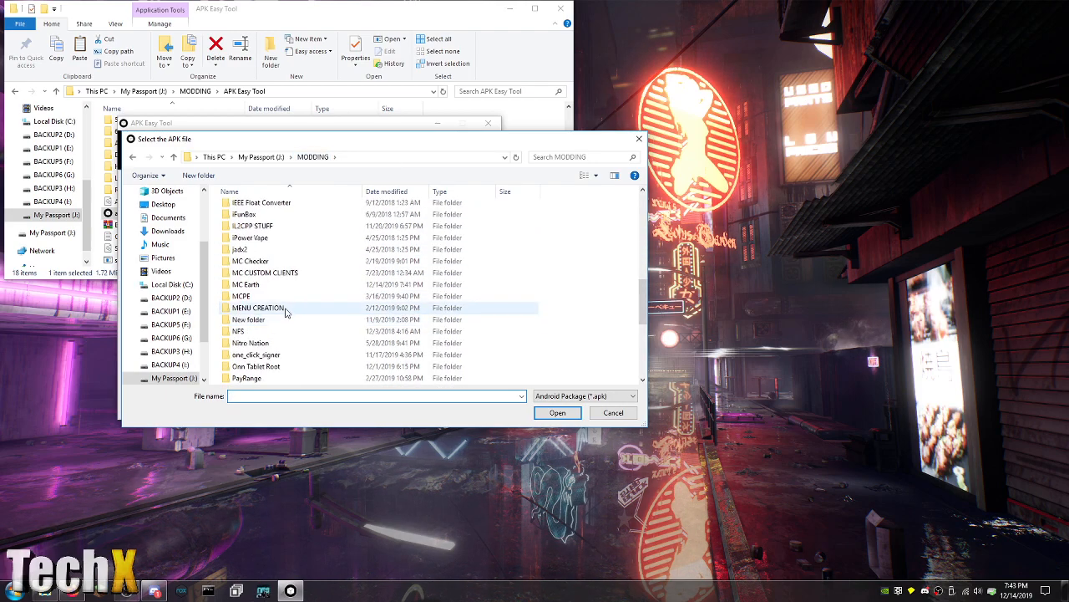
double_click(248, 284)
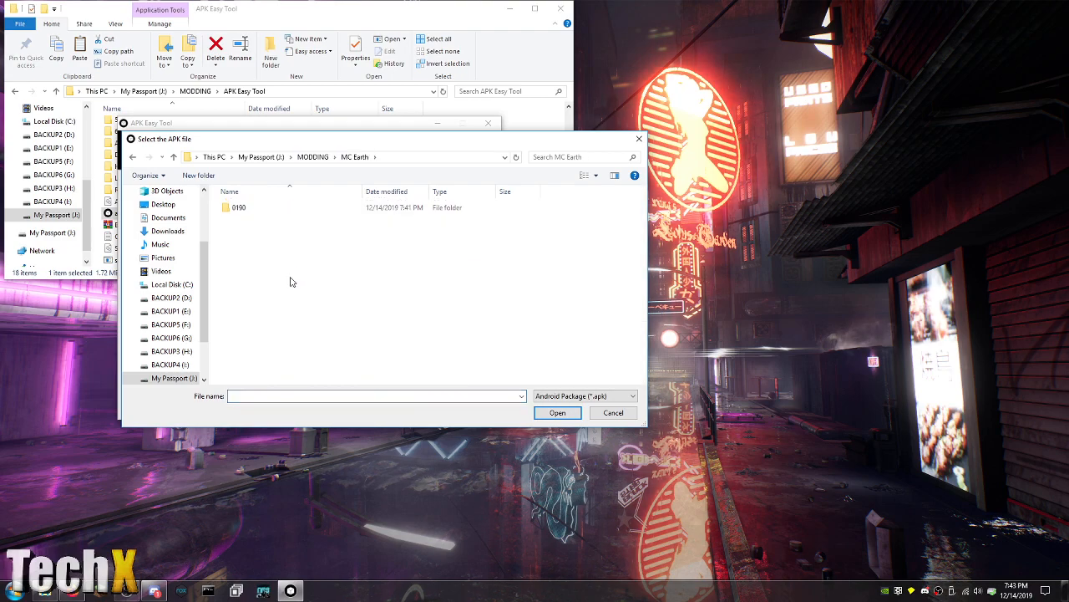
click(558, 413)
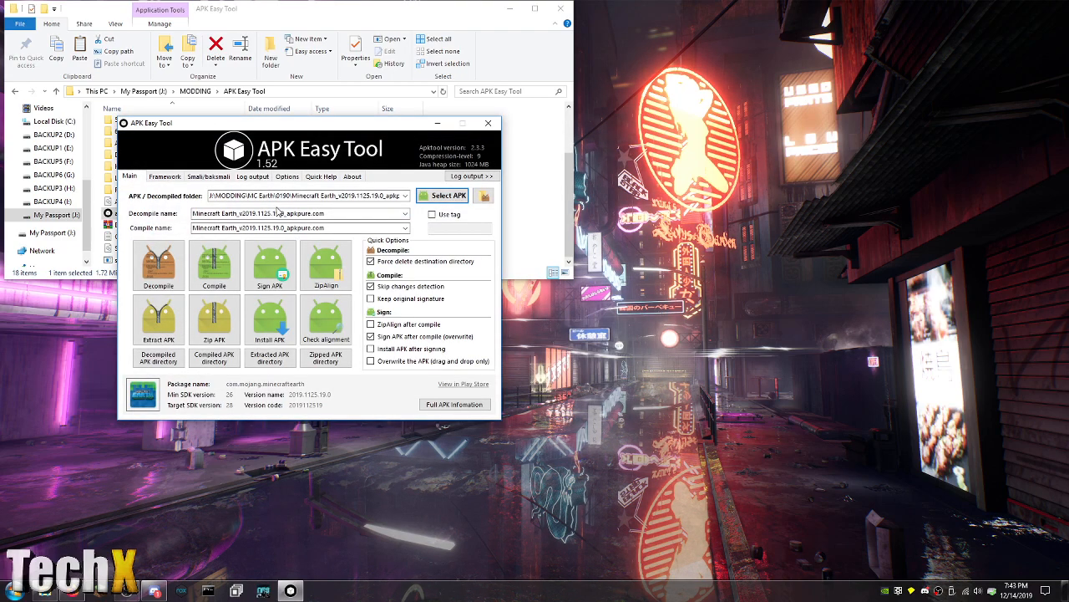
Decompile the APK and open the Minecraft Earth folder under 1-Decompiled APKs
click(157, 264)
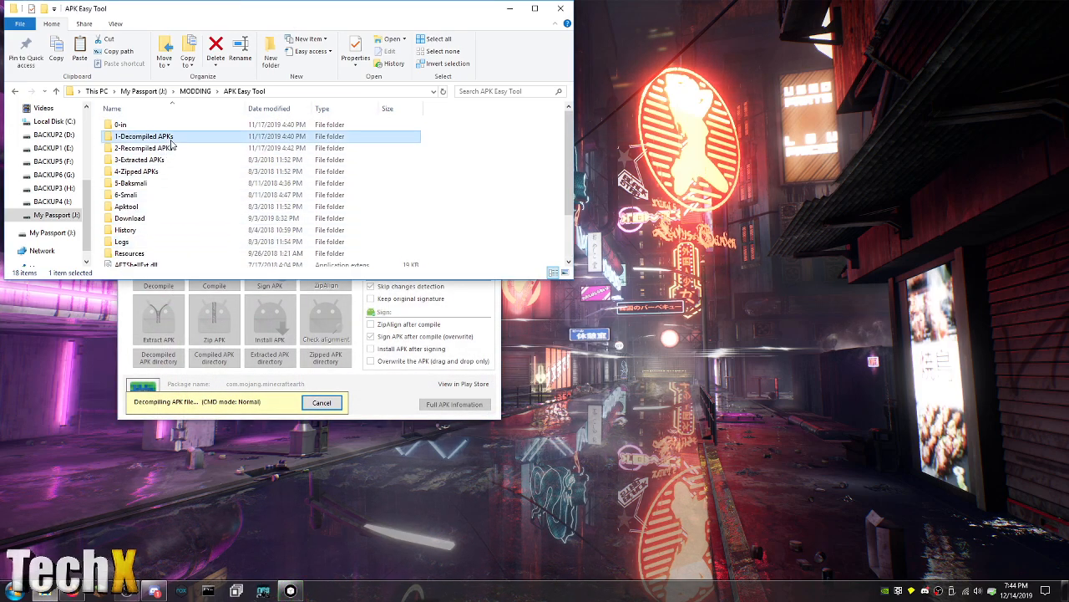
double_click(147, 137)
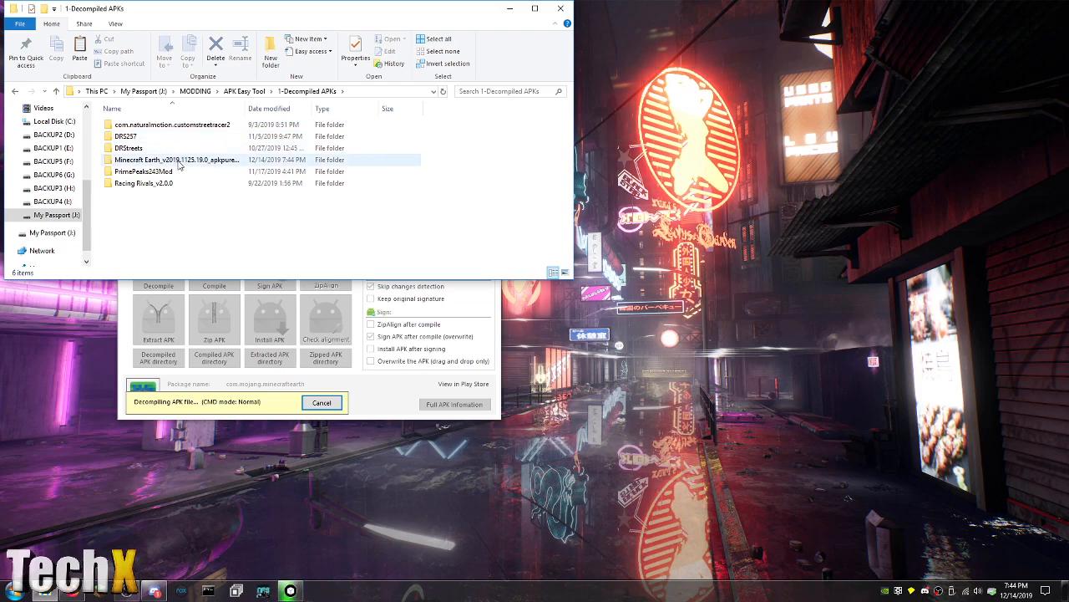
double_click(175, 160)
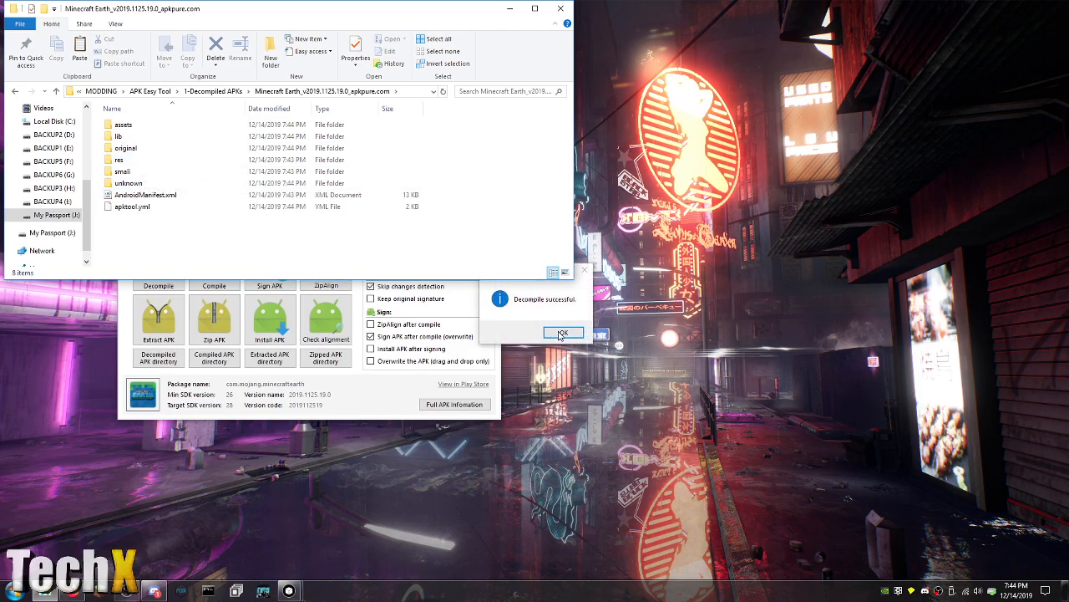
click(563, 332)
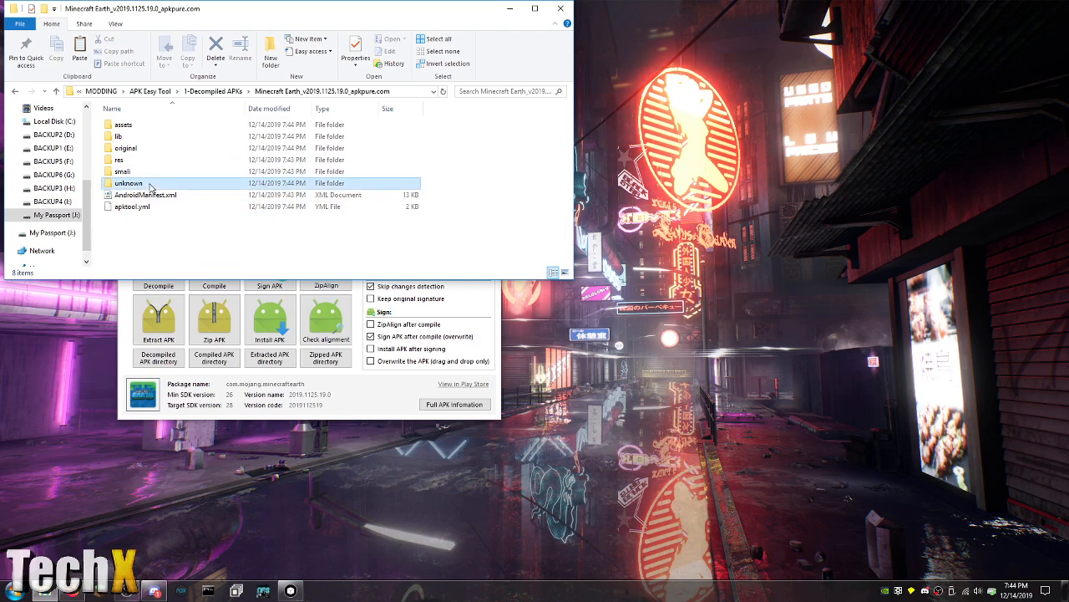
double_click(130, 182)
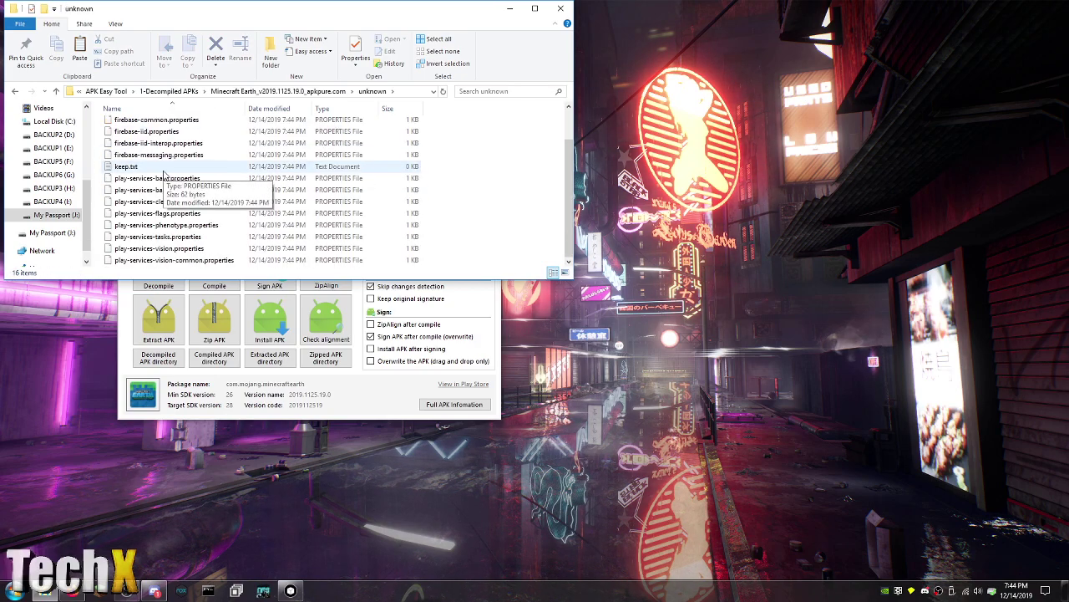
double_click(125, 167)
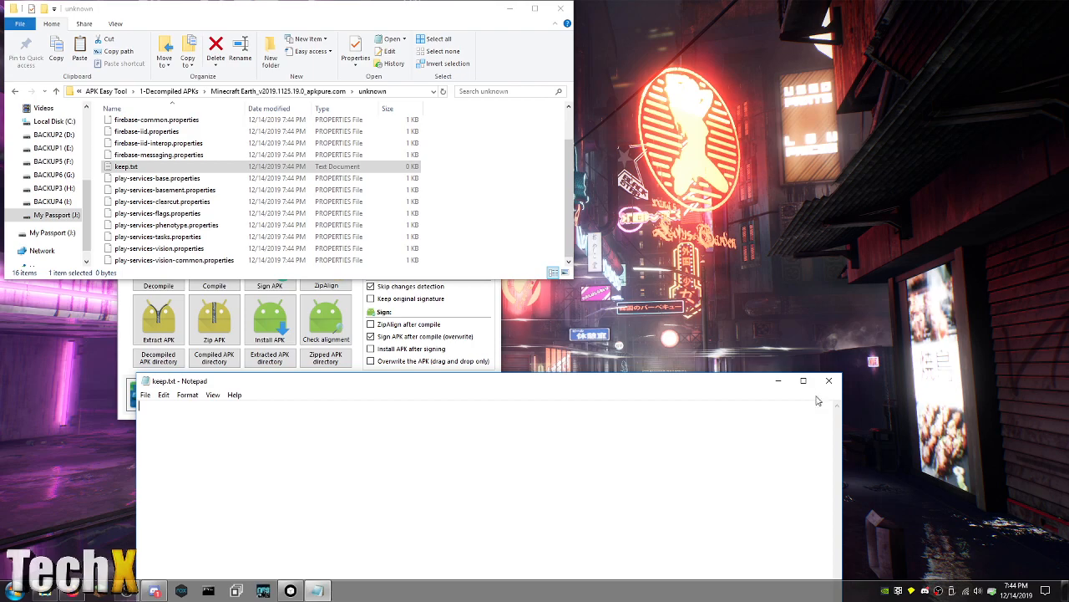
click(829, 381)
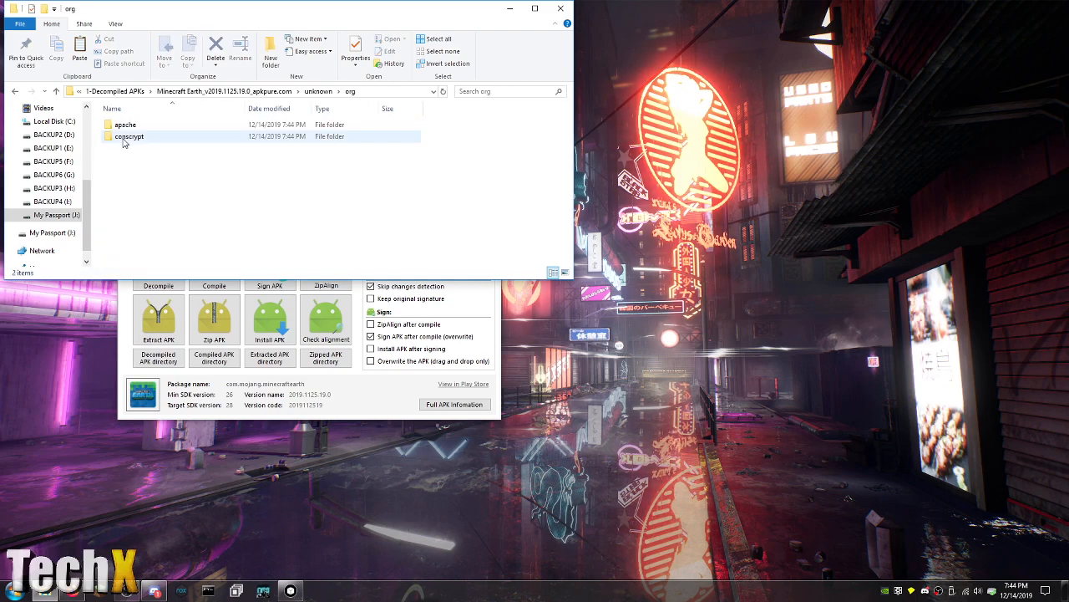
double_click(123, 124)
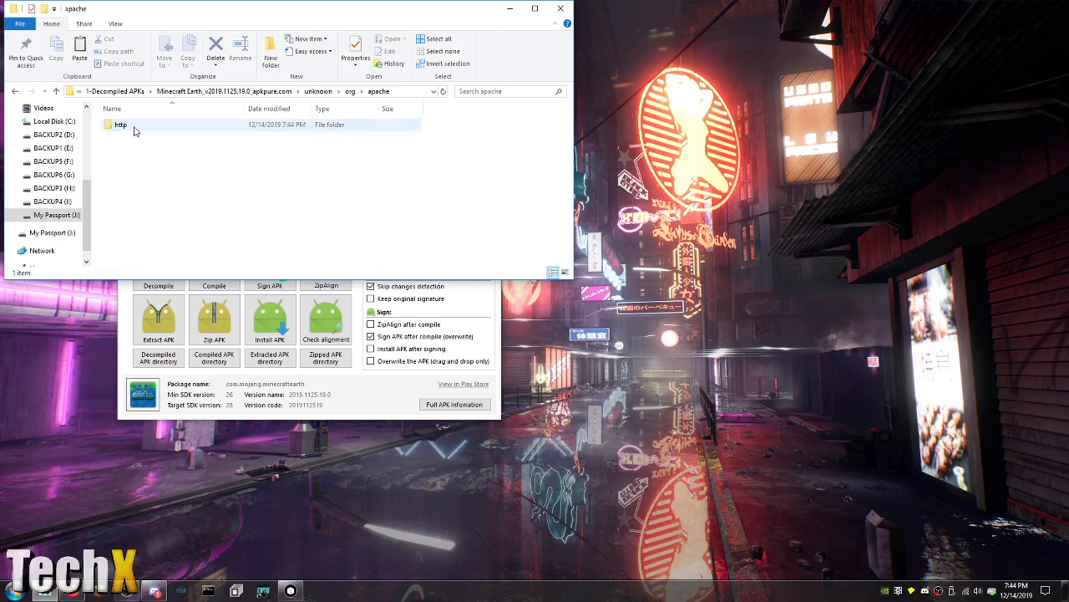
double_click(120, 124)
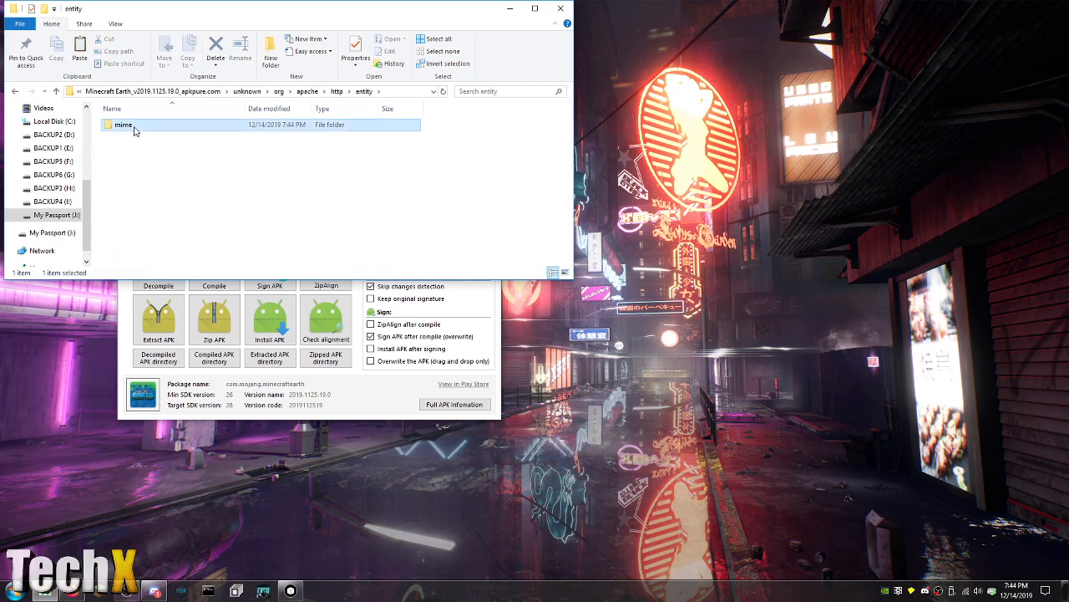
right_click(137, 124)
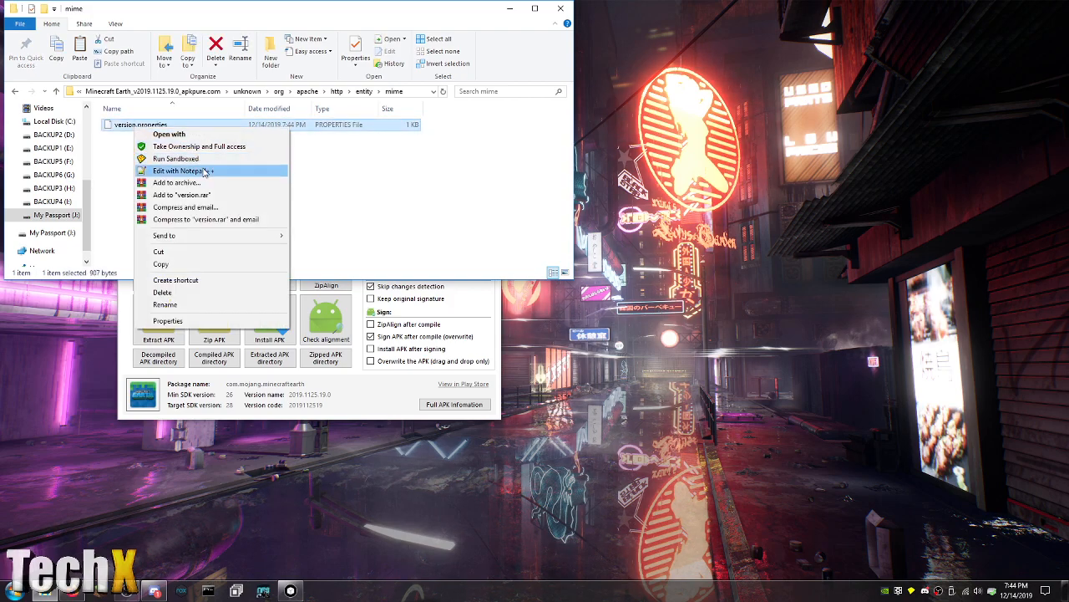
click(182, 171)
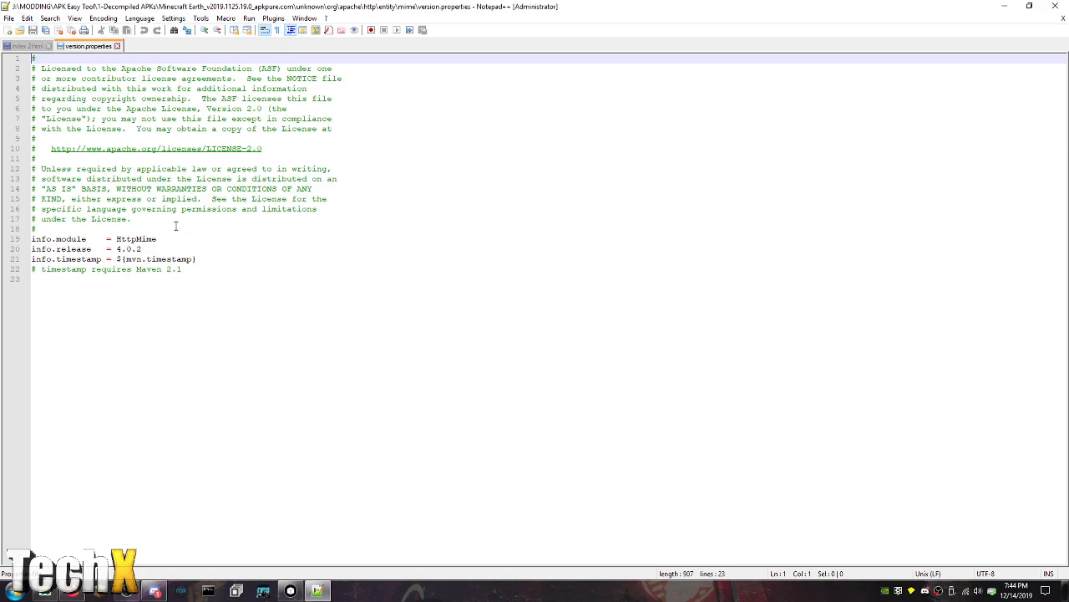
click(197, 259)
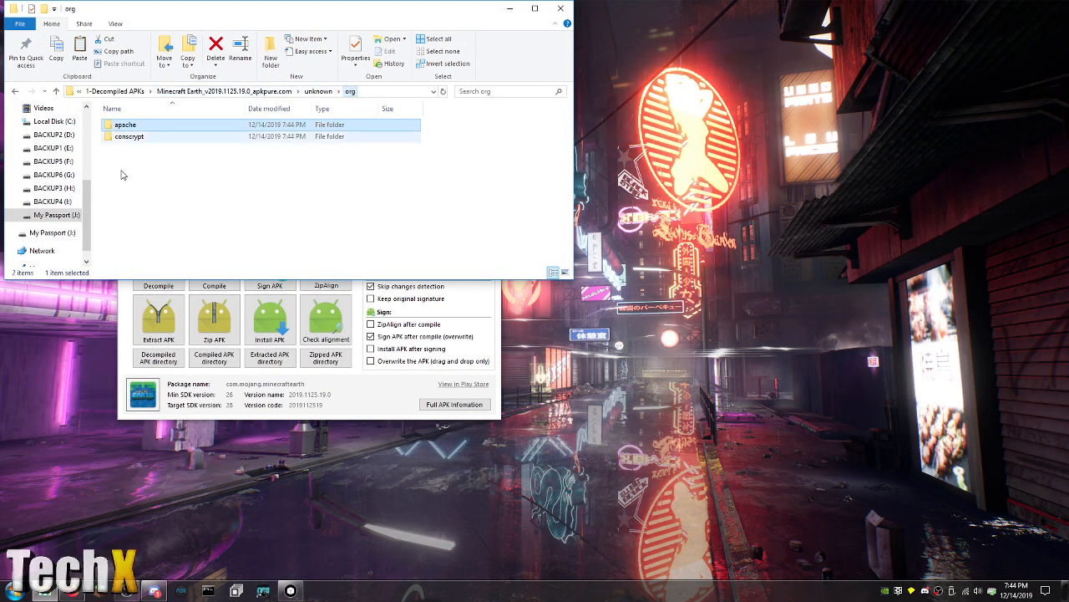
right_click(143, 124)
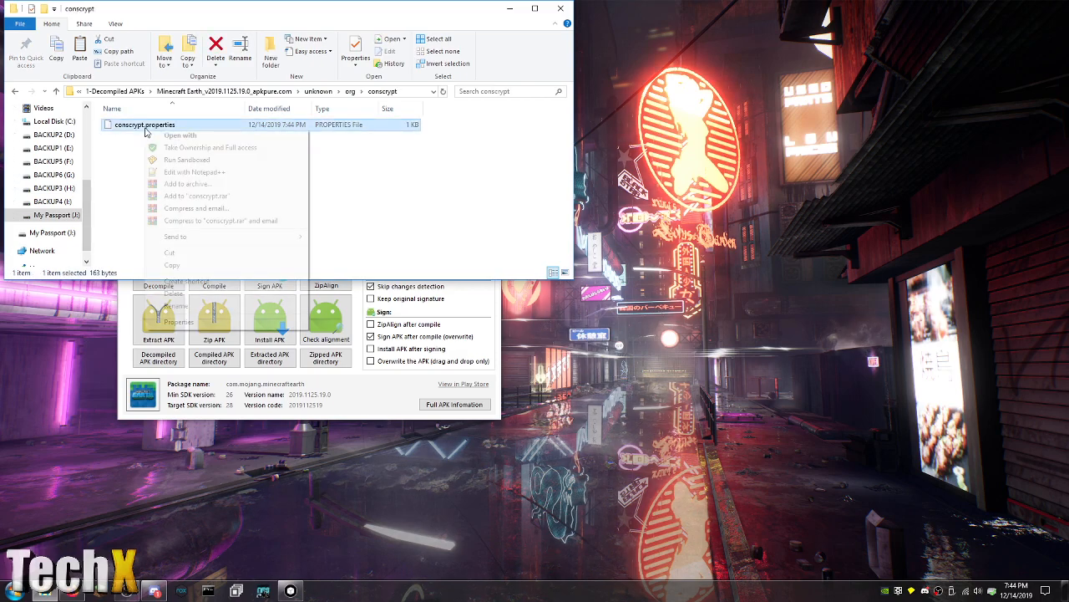
click(194, 170)
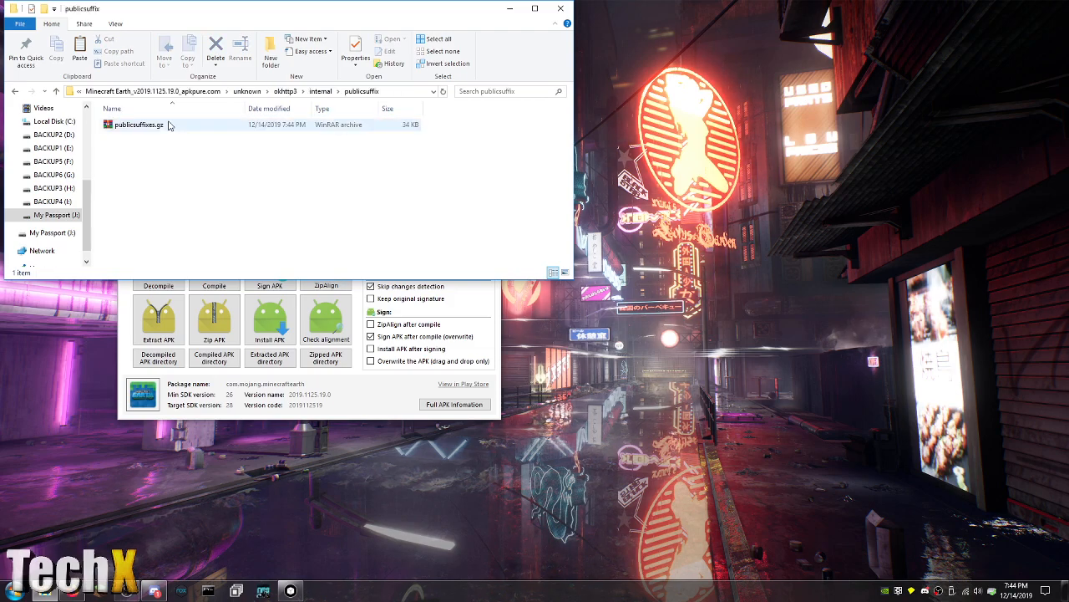
double_click(137, 124)
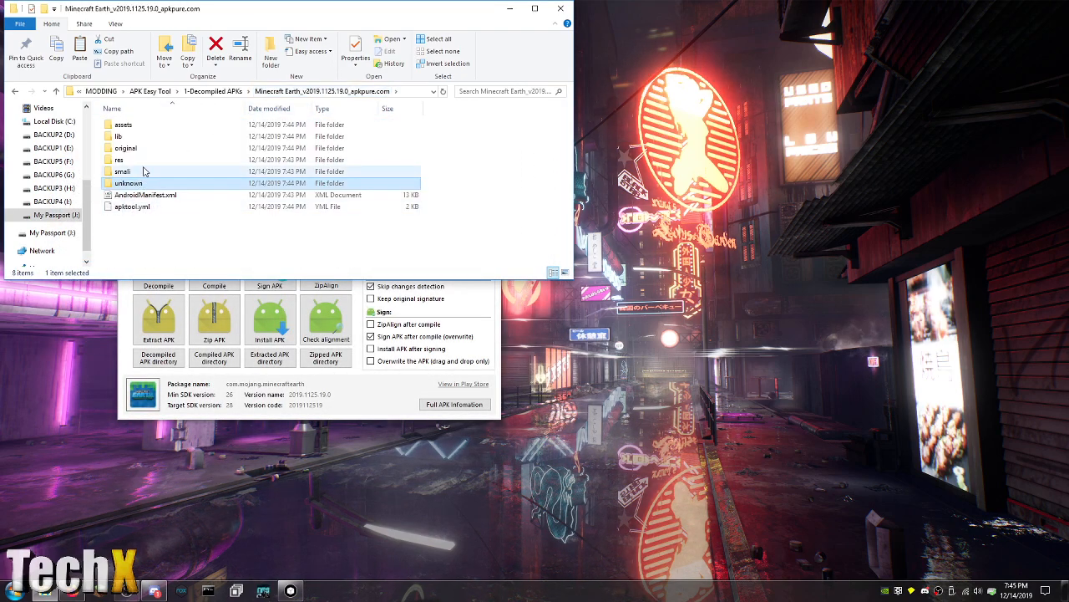
Review DialogAnimation.xml from the assets animation folder in Notepad++, then return to assets
double_click(124, 124)
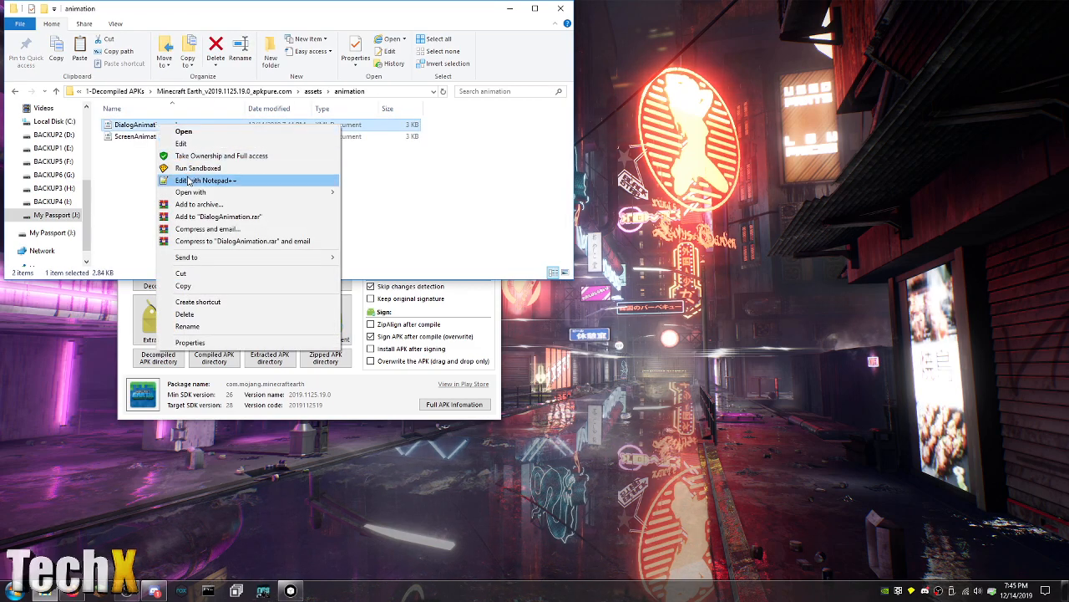
click(207, 180)
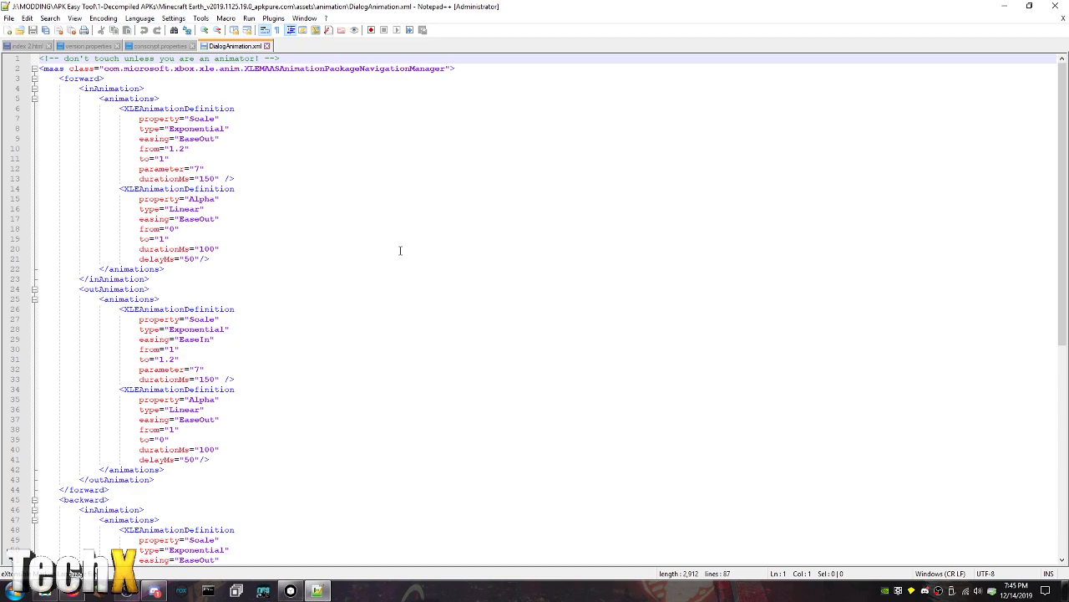
scroll(down, 3)
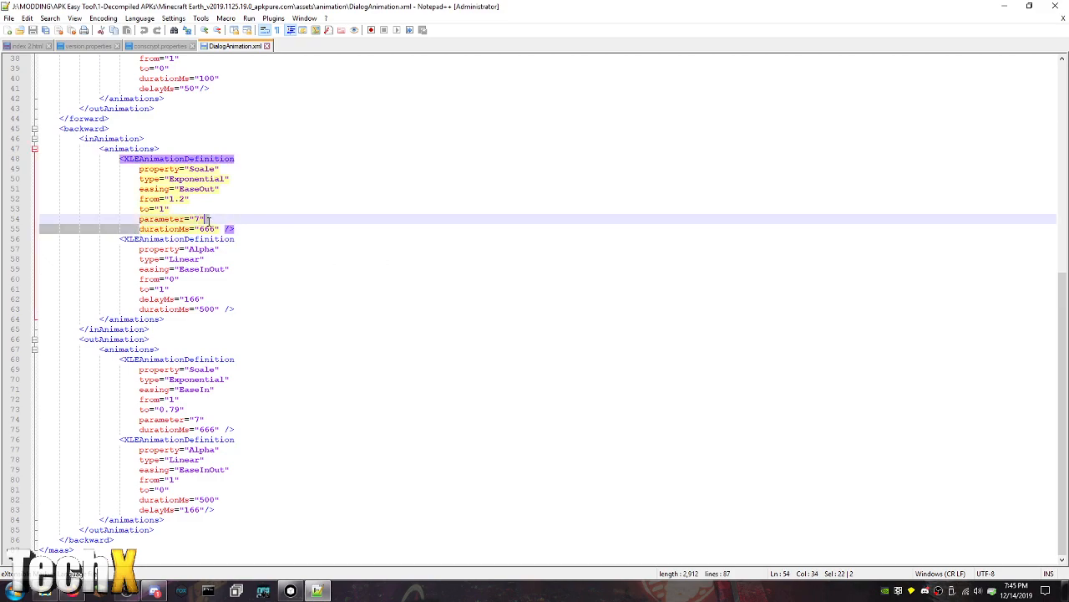
click(259, 277)
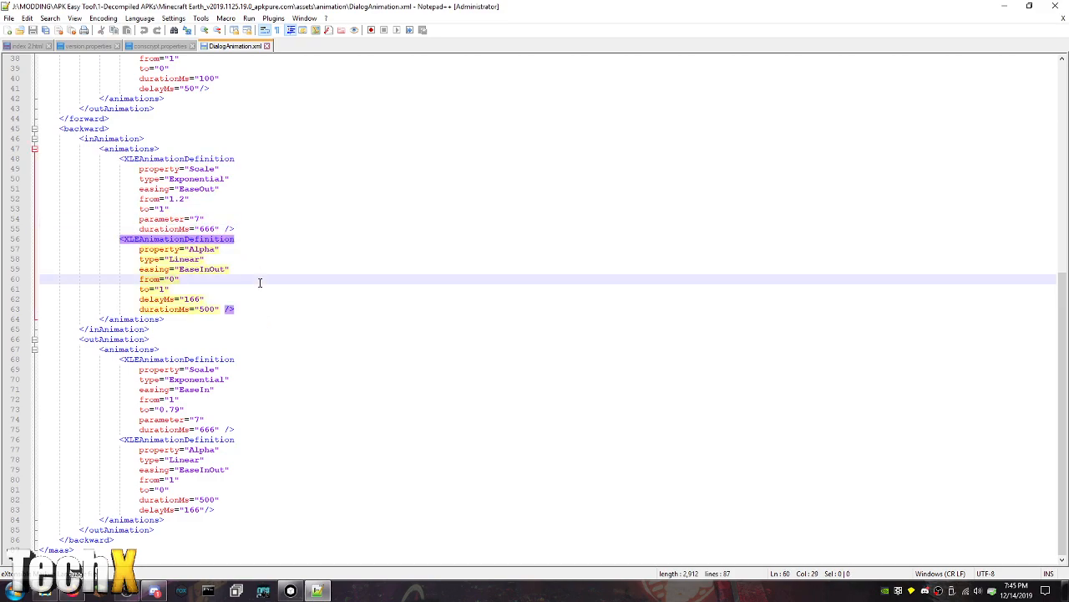
scroll(up, 3)
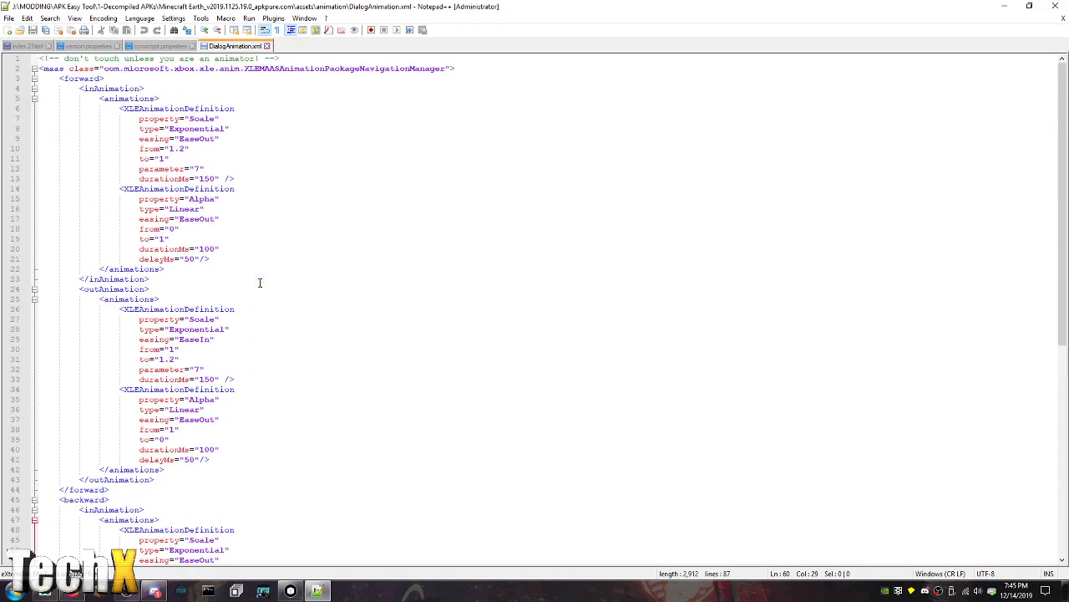
mouse_move(341, 128)
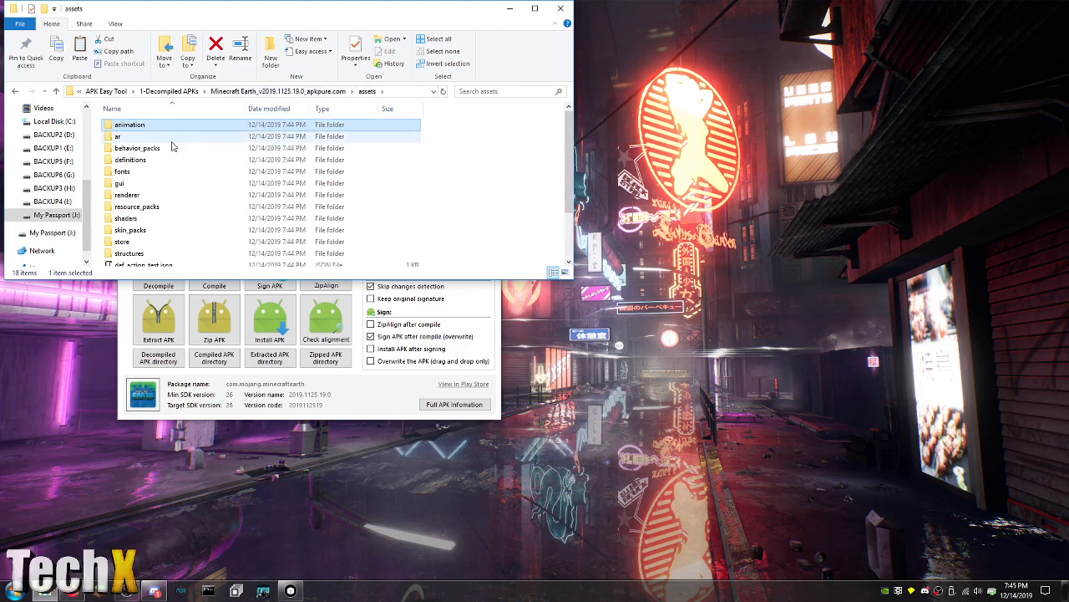
View default.imgdb from the ar folder in Notepad++, revealing unreadable binary data
double_click(117, 137)
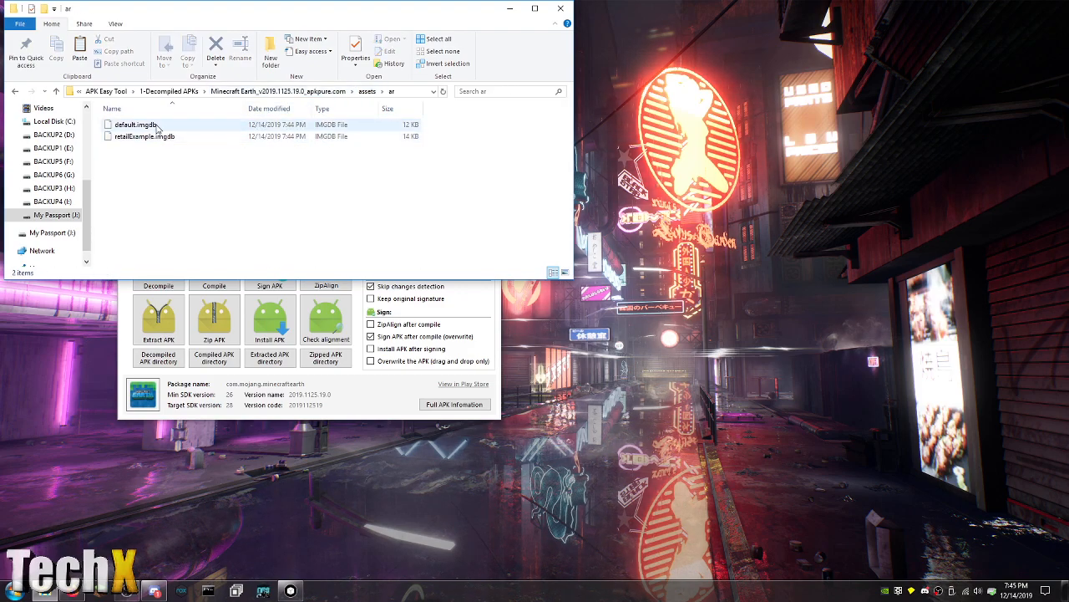
right_click(133, 124)
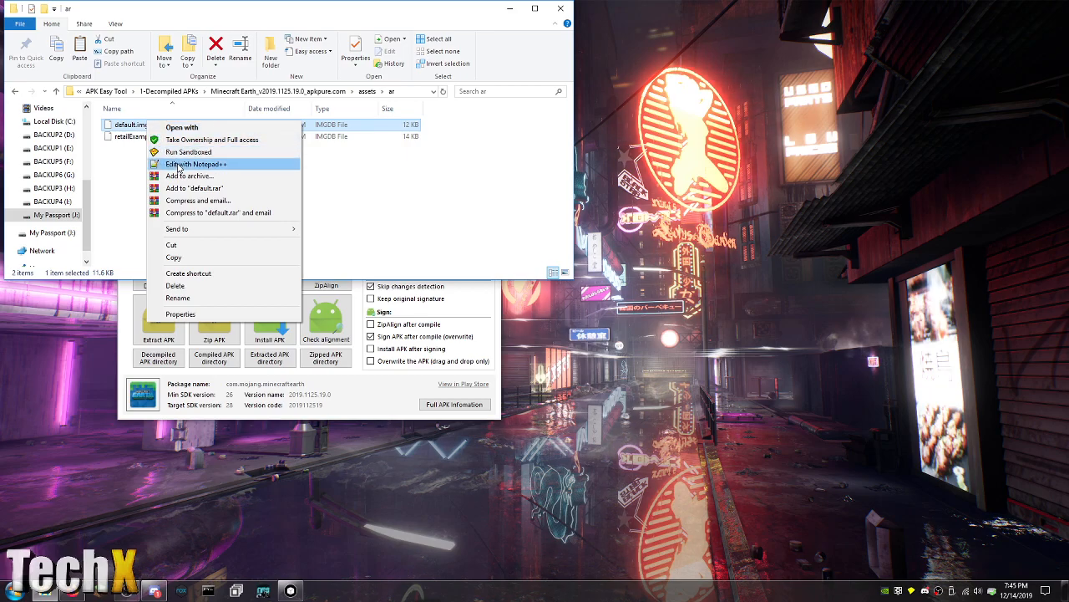
click(194, 164)
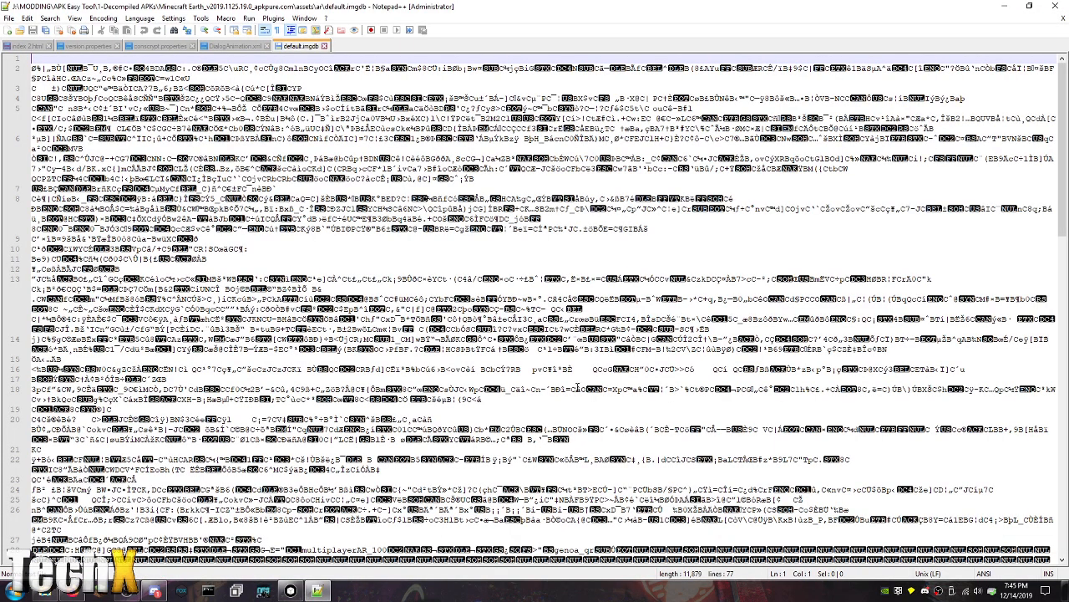
scroll(down, 3)
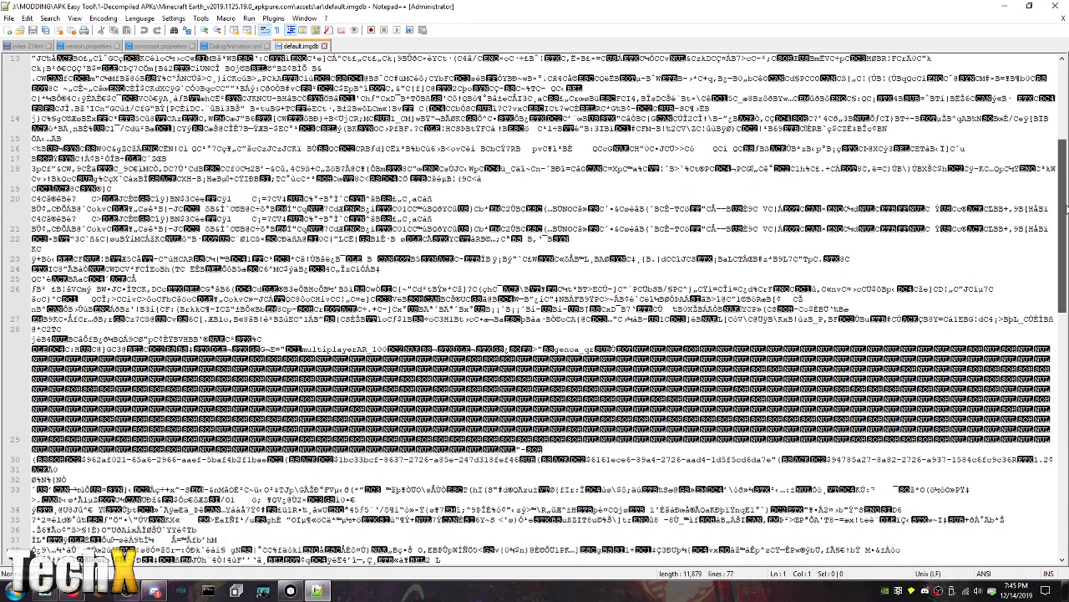
scroll(down, 3)
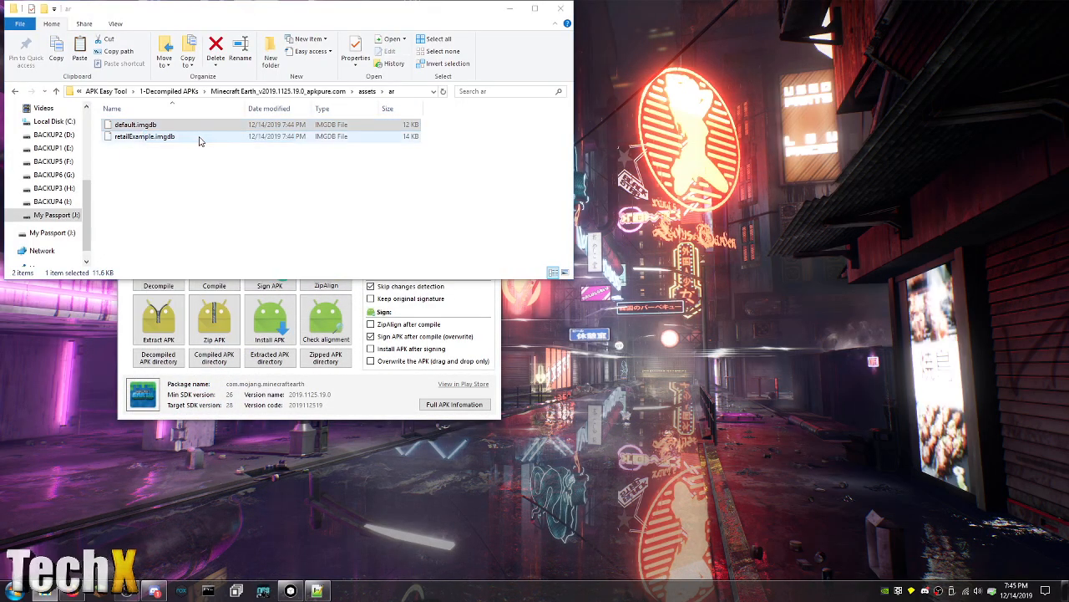
Try retailExample.imgdb with the chosen app, then go back up to the assets folder
double_click(143, 135)
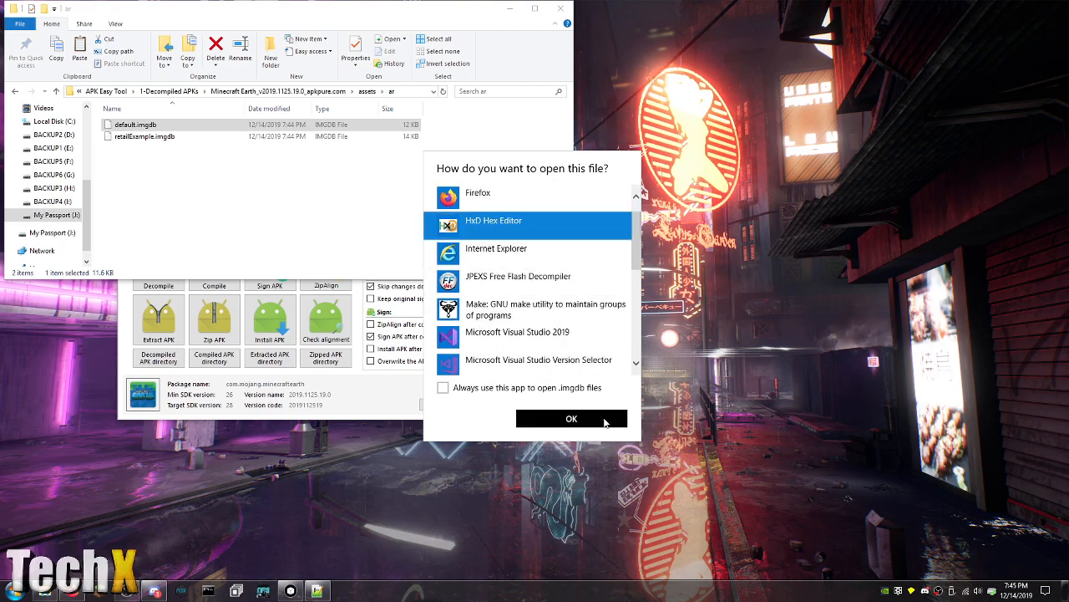
click(571, 418)
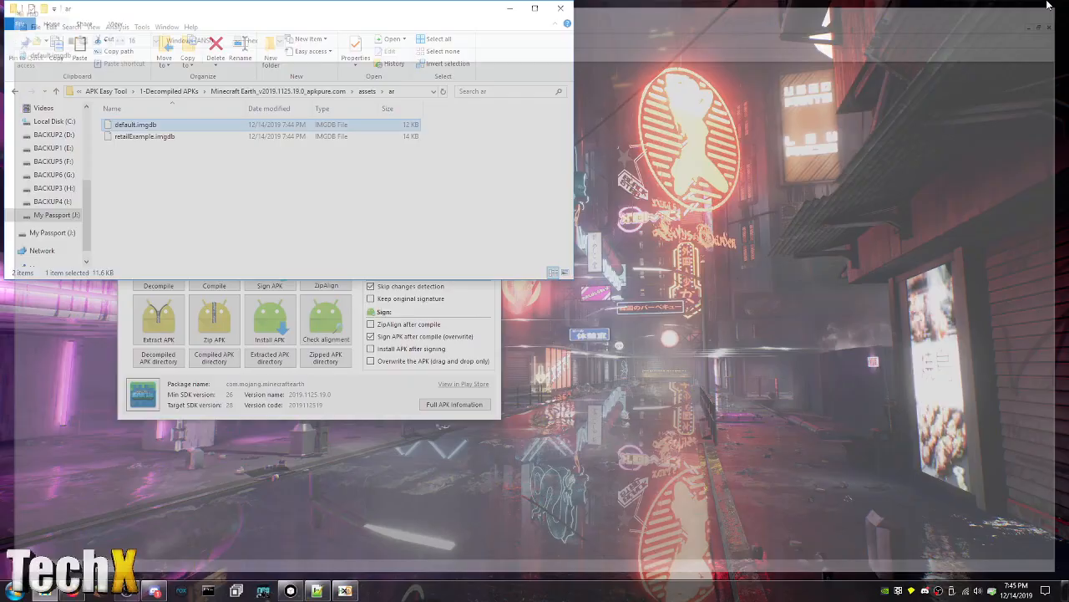
click(143, 137)
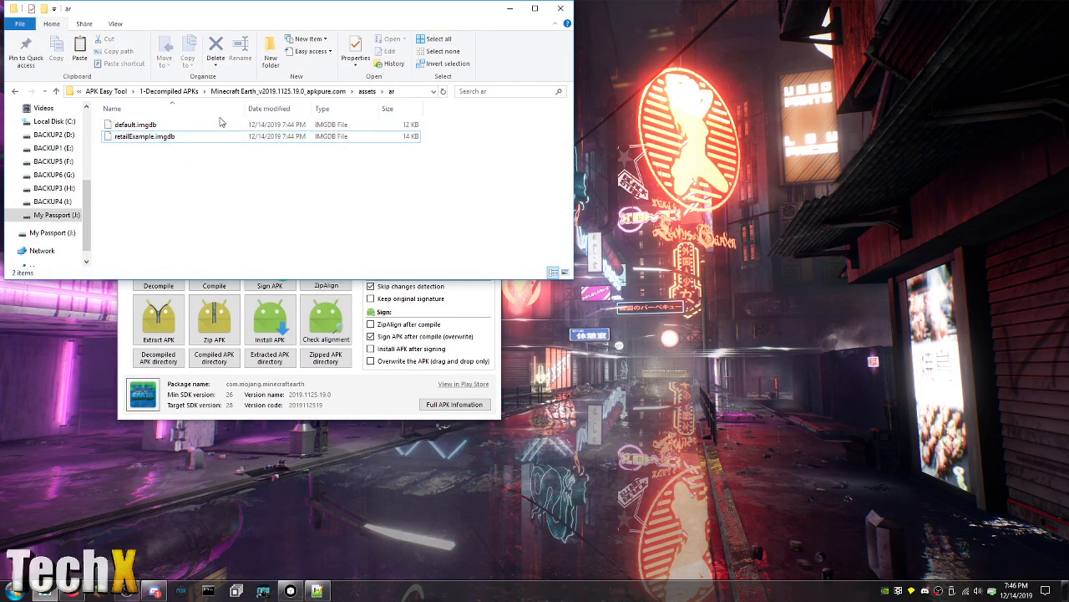
click(144, 137)
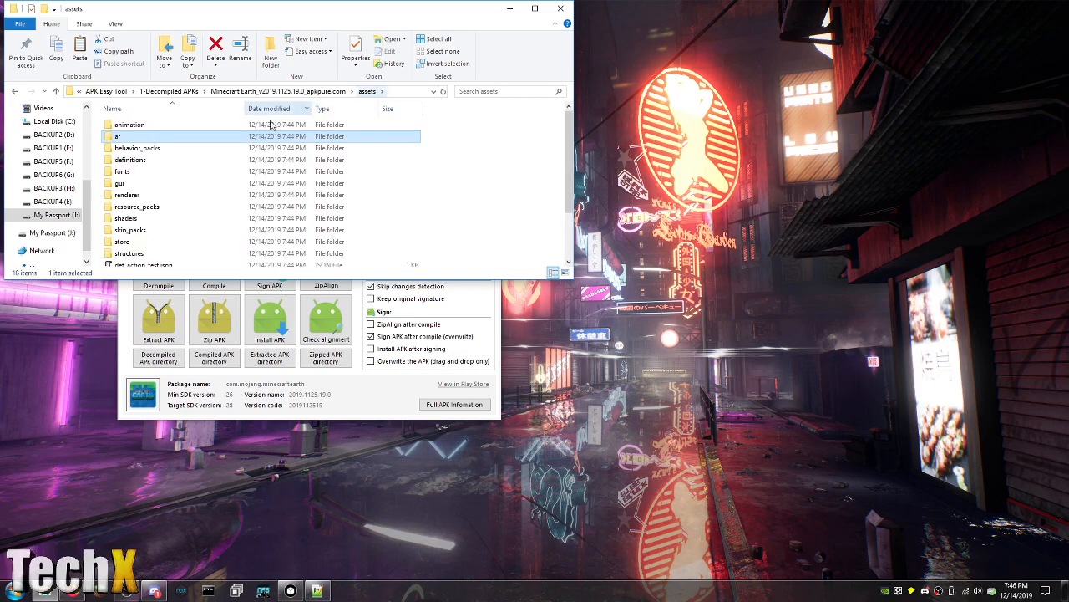
Browse behavior_packs > chemistry > texts and view the en_US language file
double_click(137, 147)
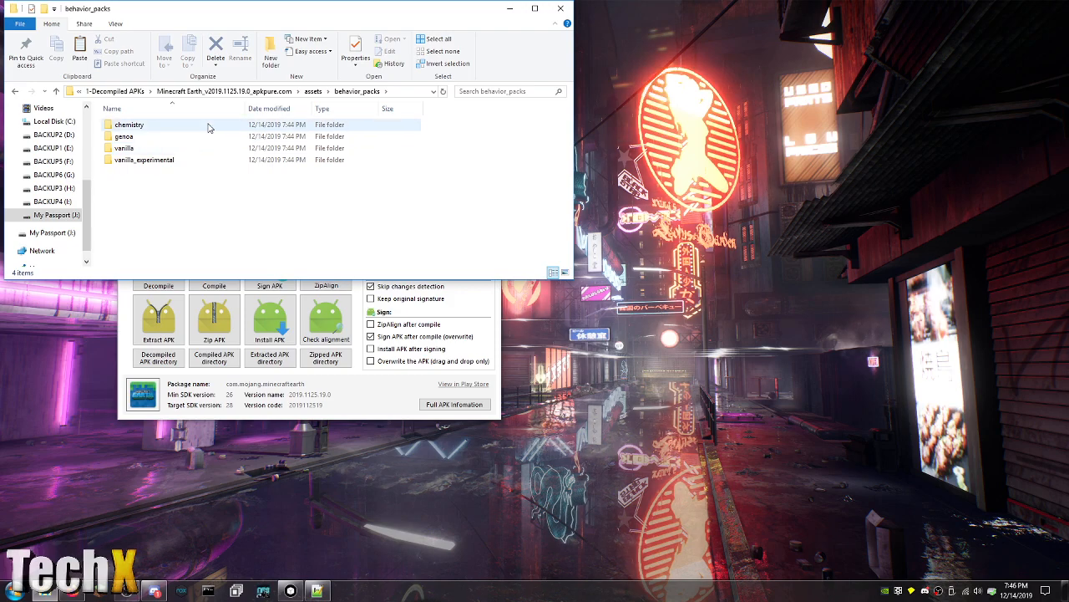
double_click(128, 123)
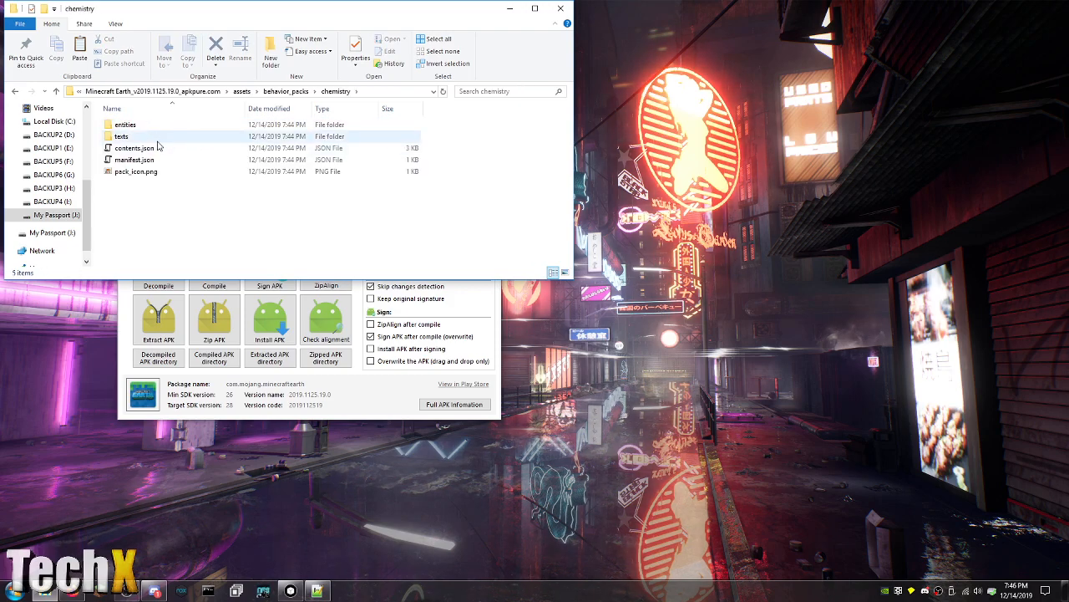
double_click(122, 136)
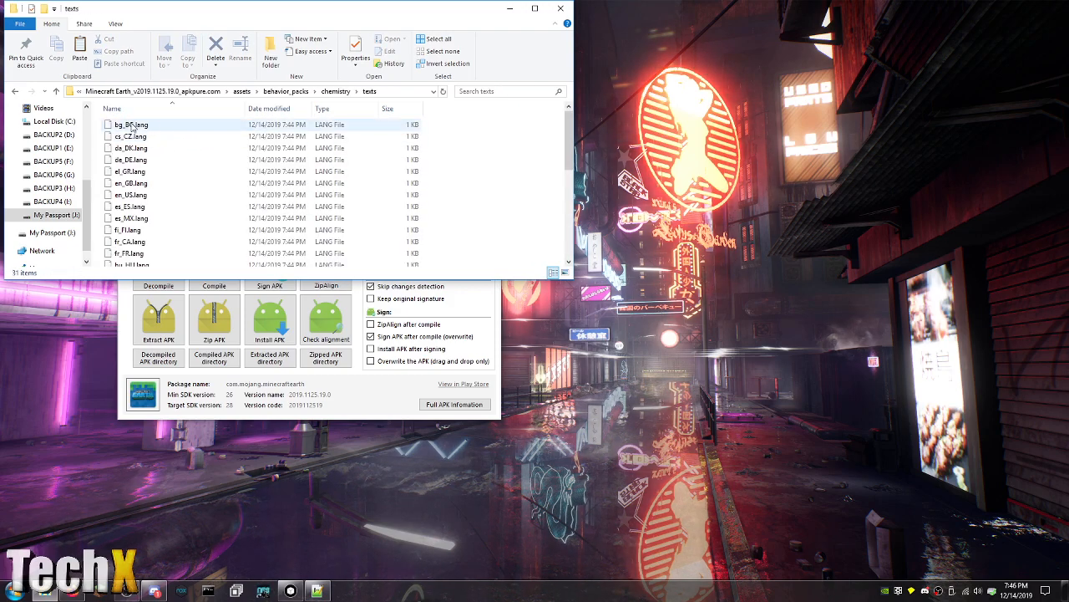
right_click(125, 194)
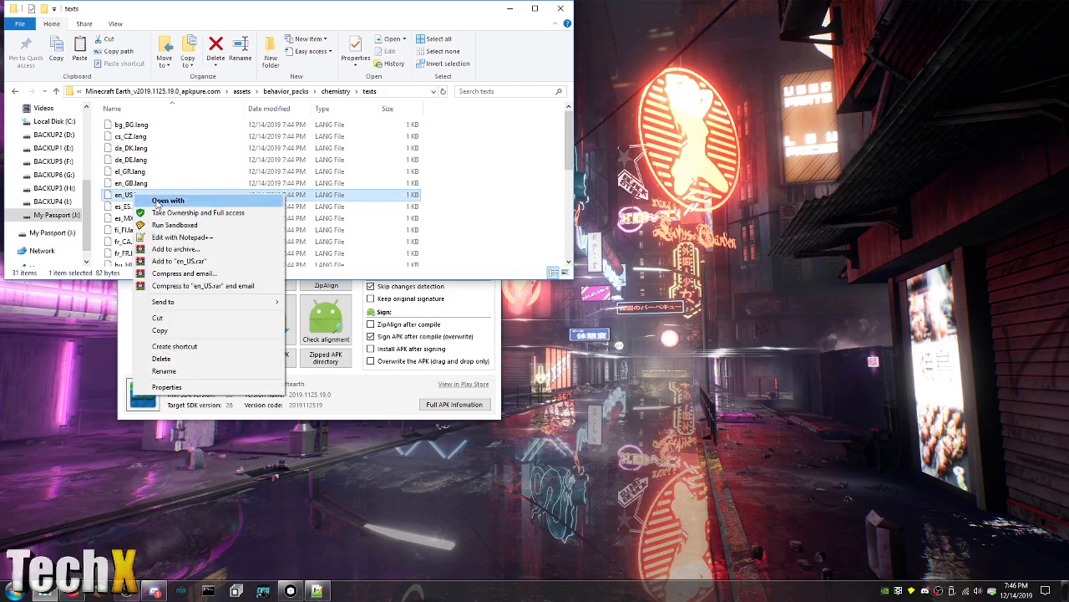
click(181, 237)
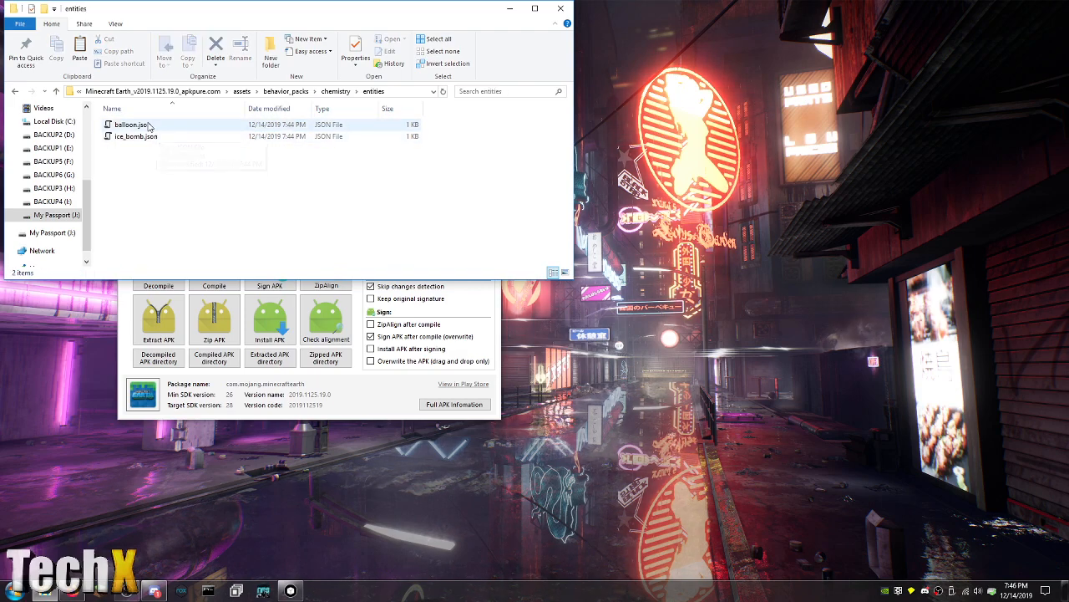
Edit balloon.json in Notepad++ and check the balloon's is_spawnable value
right_click(131, 123)
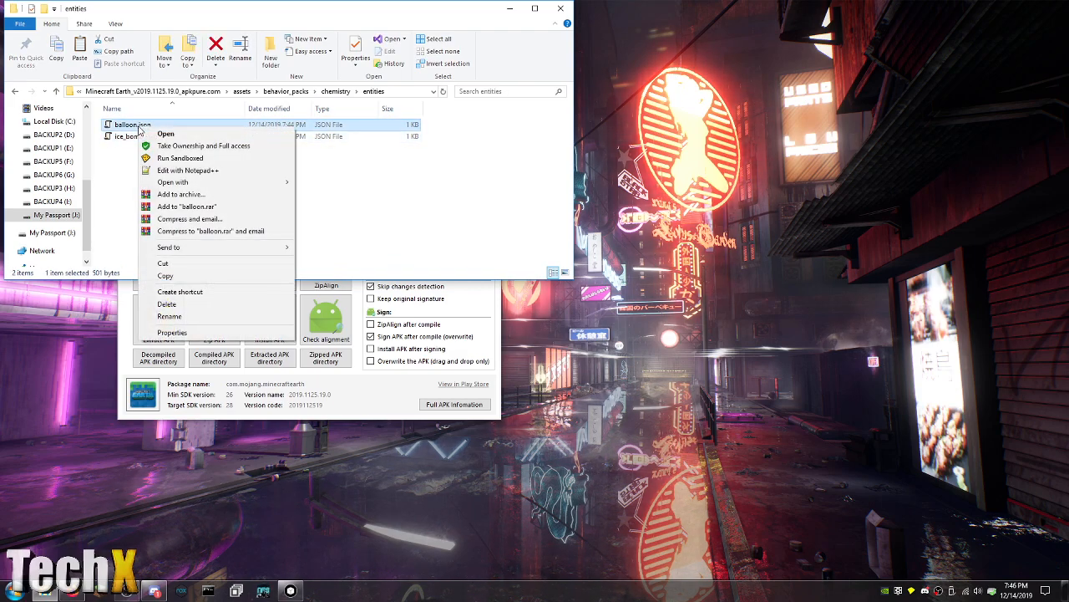
click(187, 171)
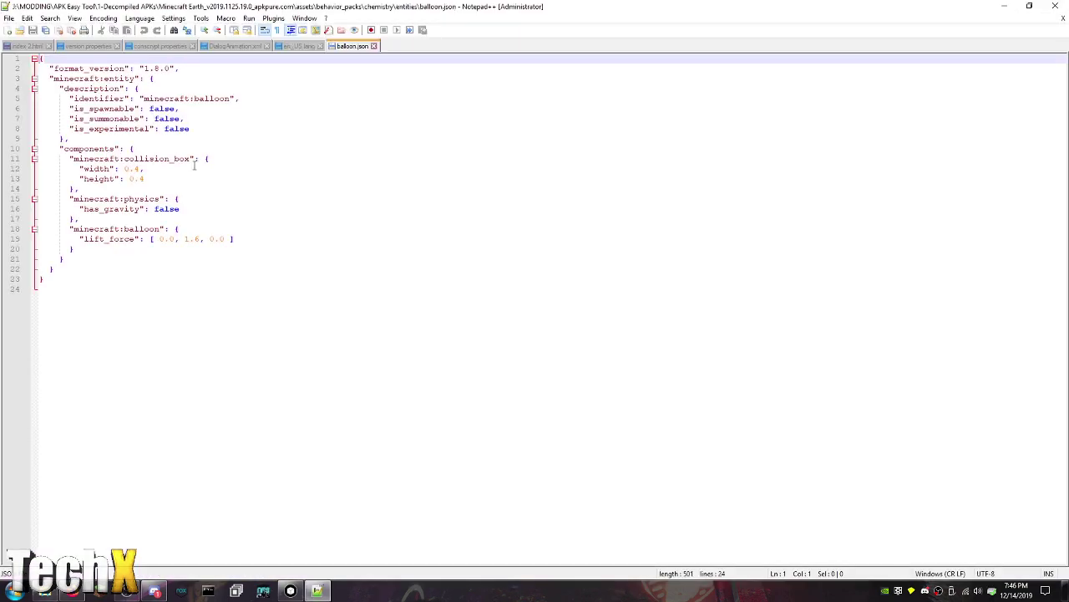
click(171, 108)
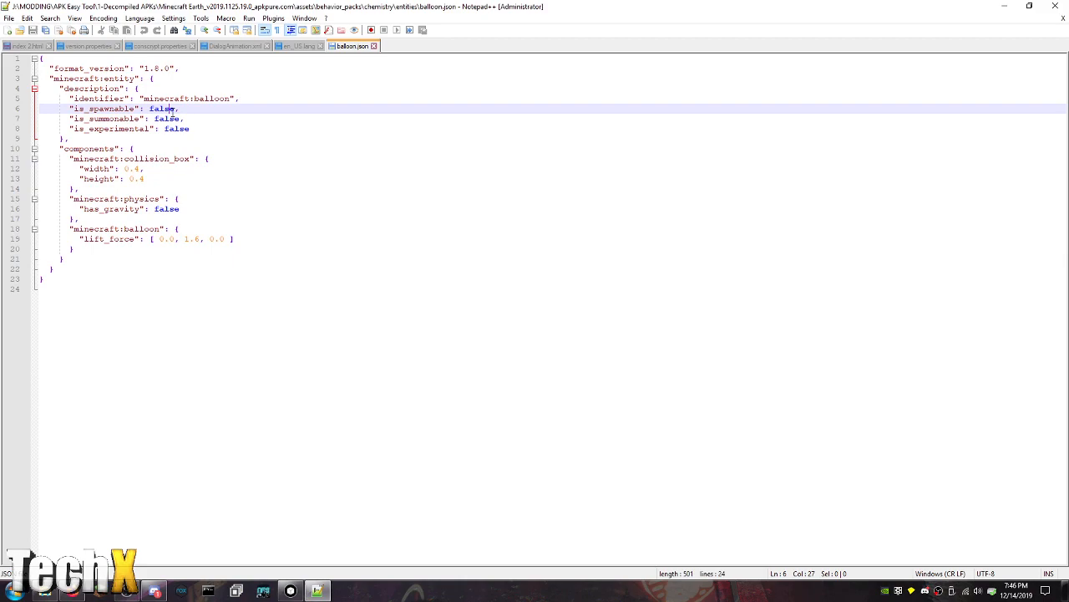
mouse_move(235, 367)
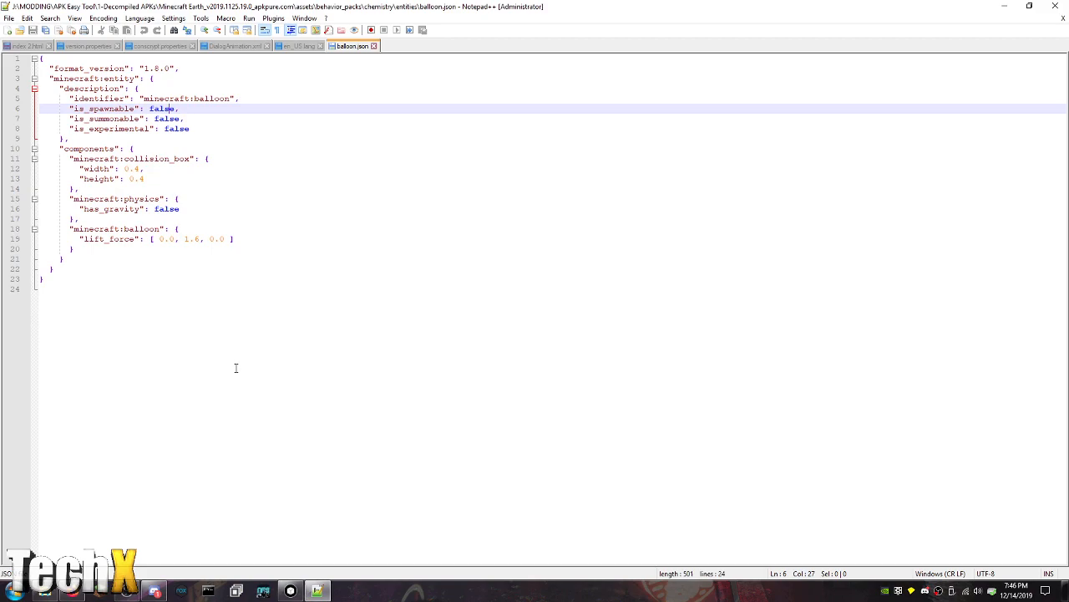
mouse_move(632, 219)
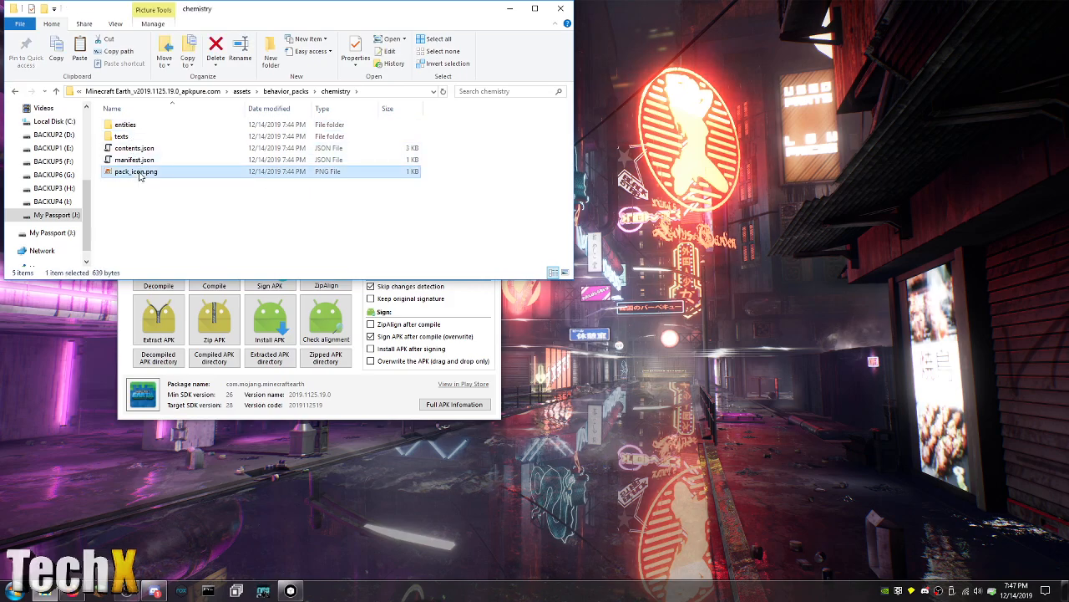
View the chemistry pack's icon, contents.json and manifest.json, then minimize Notepad++
double_click(134, 170)
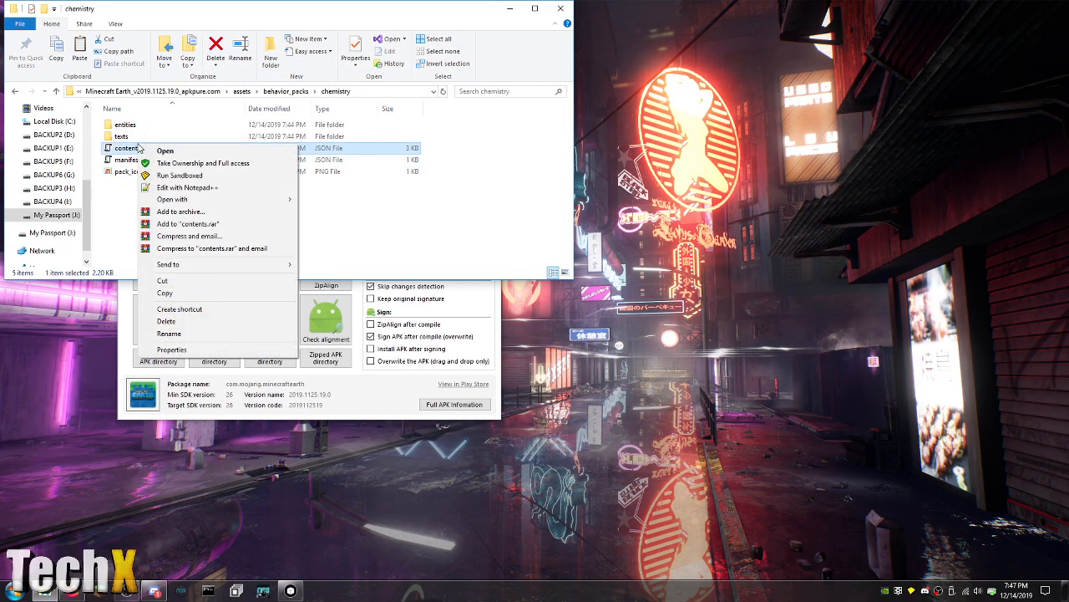
click(187, 188)
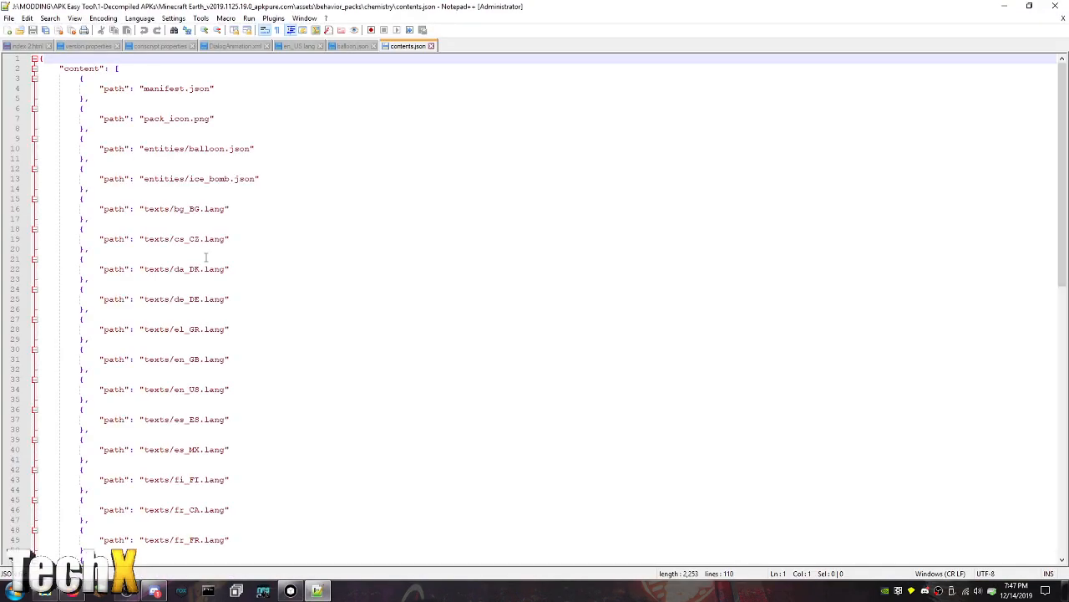
scroll(down, 3)
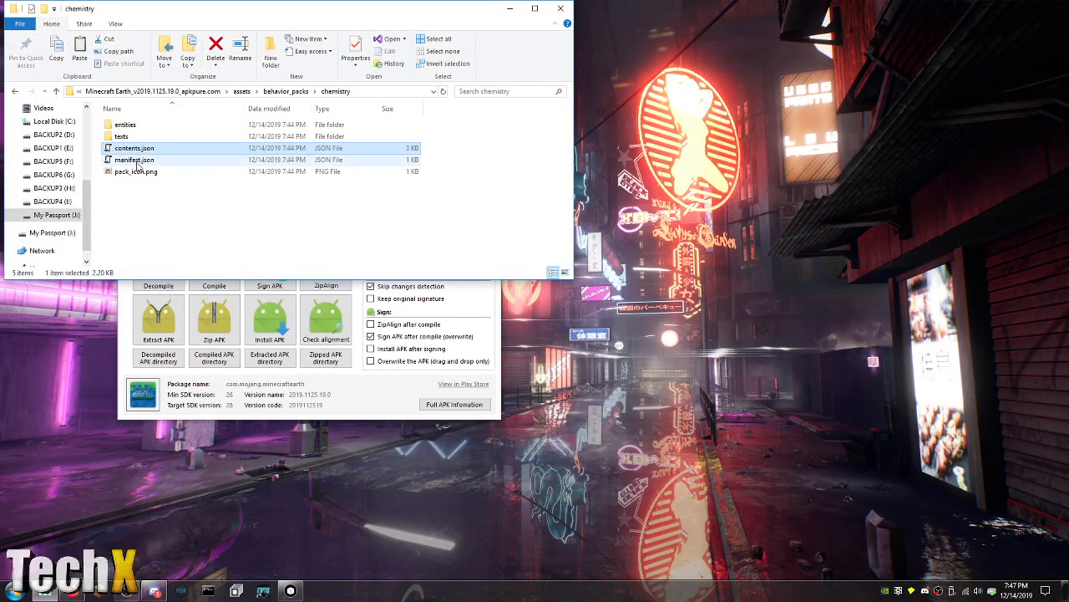
double_click(133, 160)
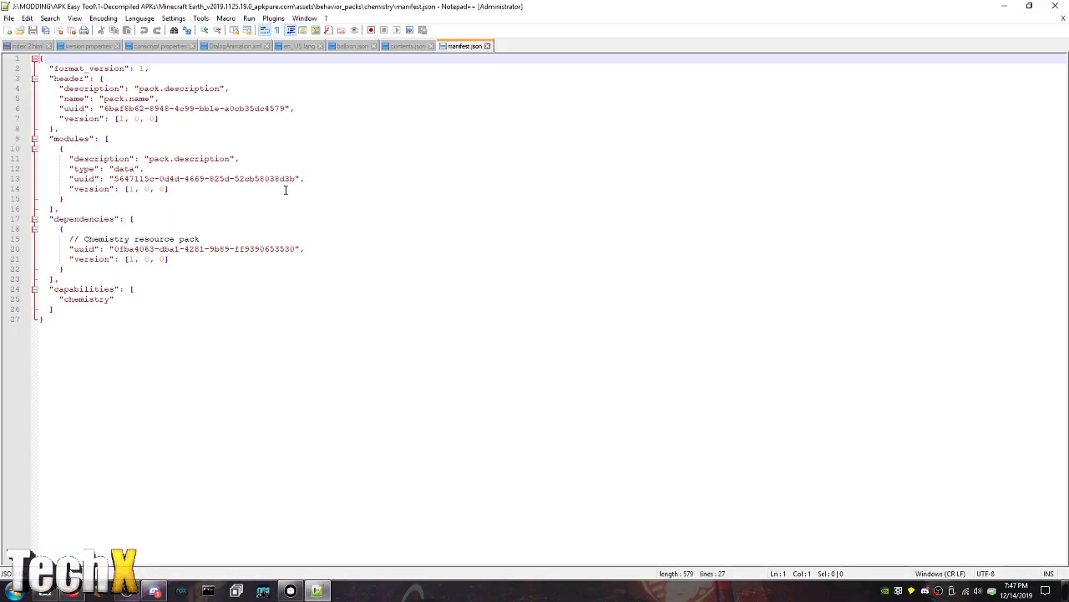
mouse_move(175, 221)
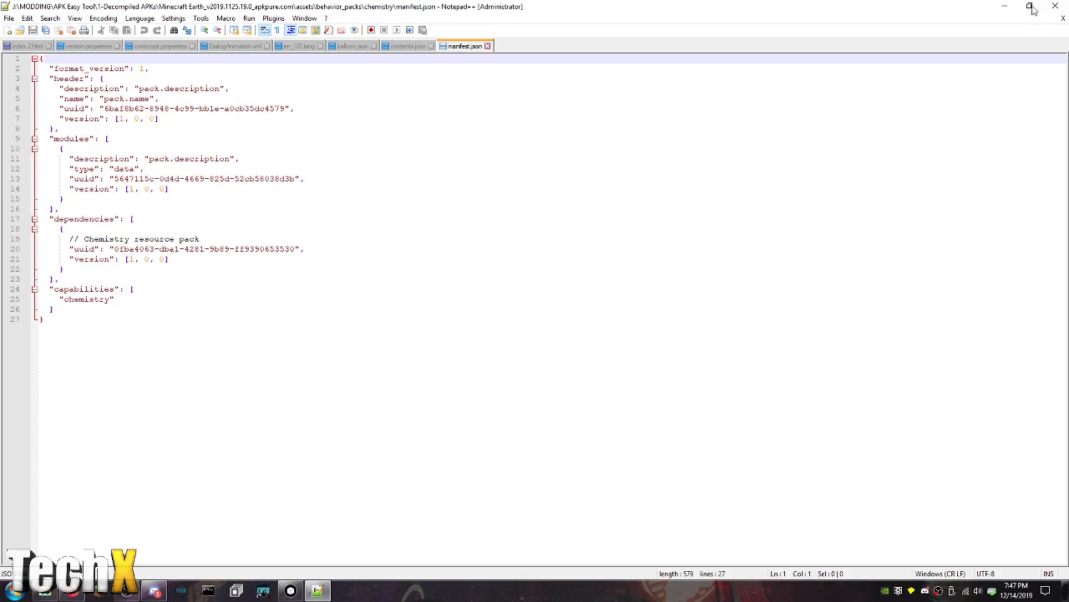
click(1030, 7)
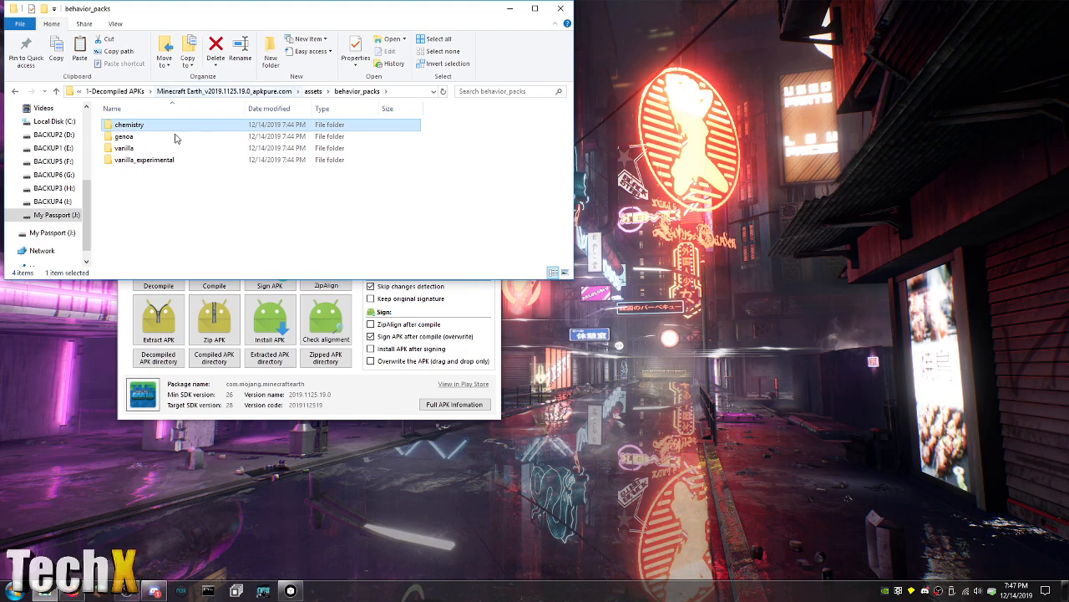
Browse the genoa pack's entities loot tables and view its pack icon
double_click(124, 137)
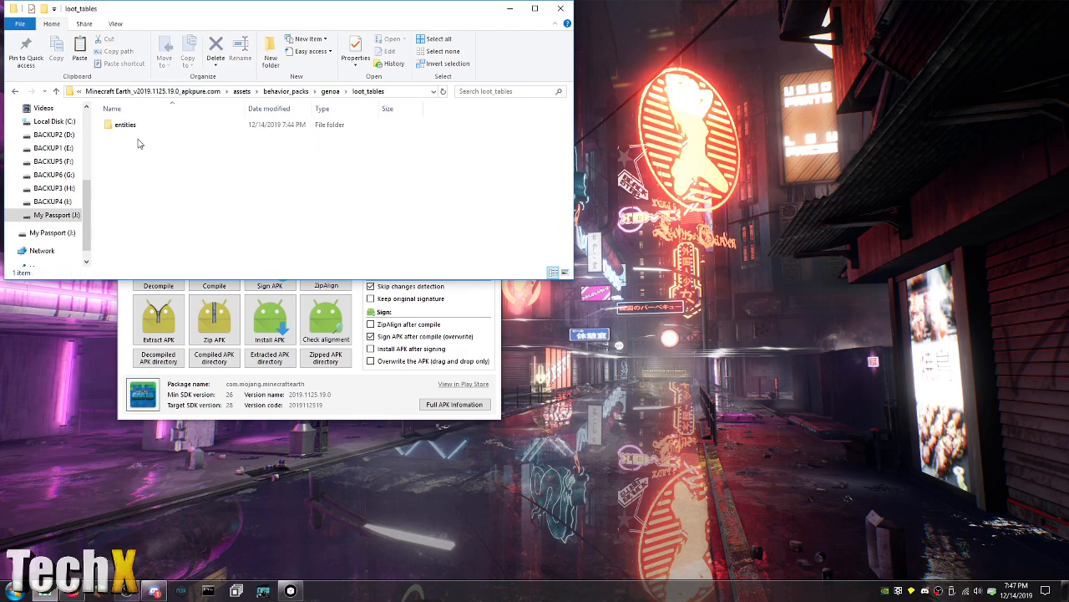
double_click(123, 124)
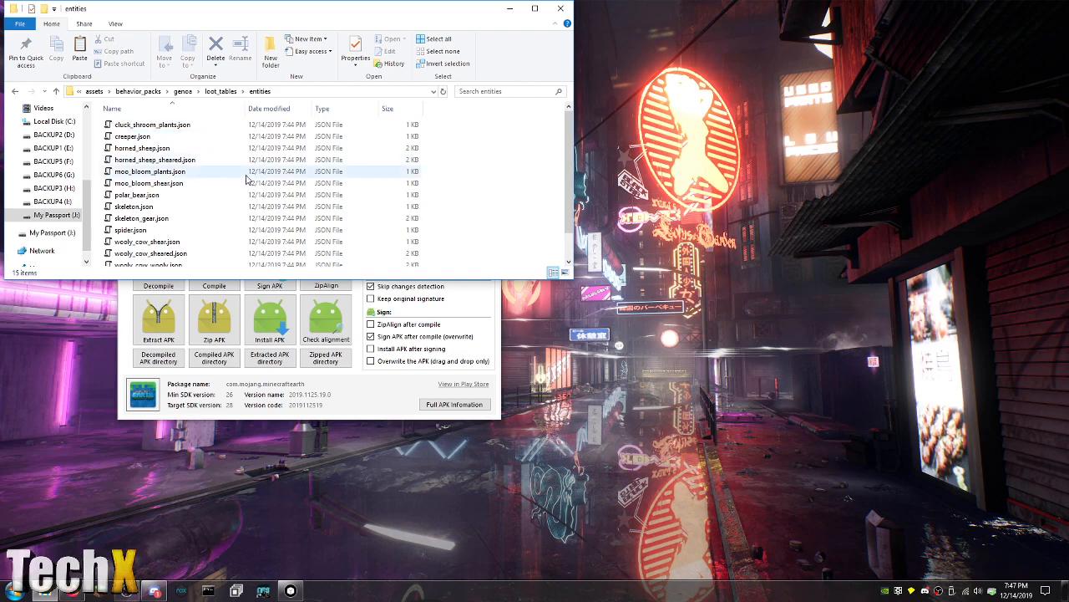
scroll(down, 3)
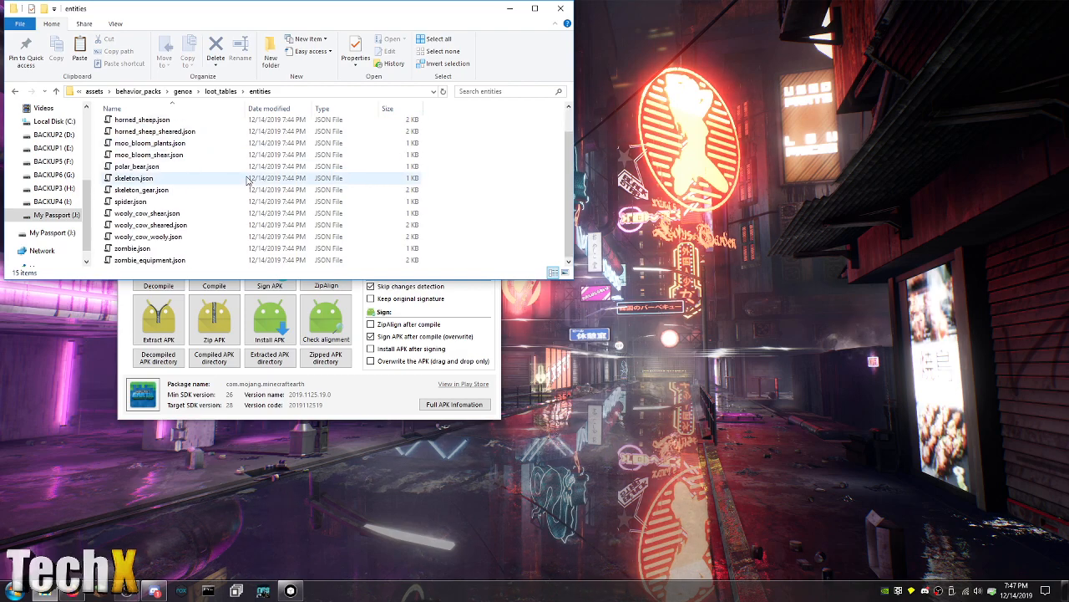
scroll(up, 3)
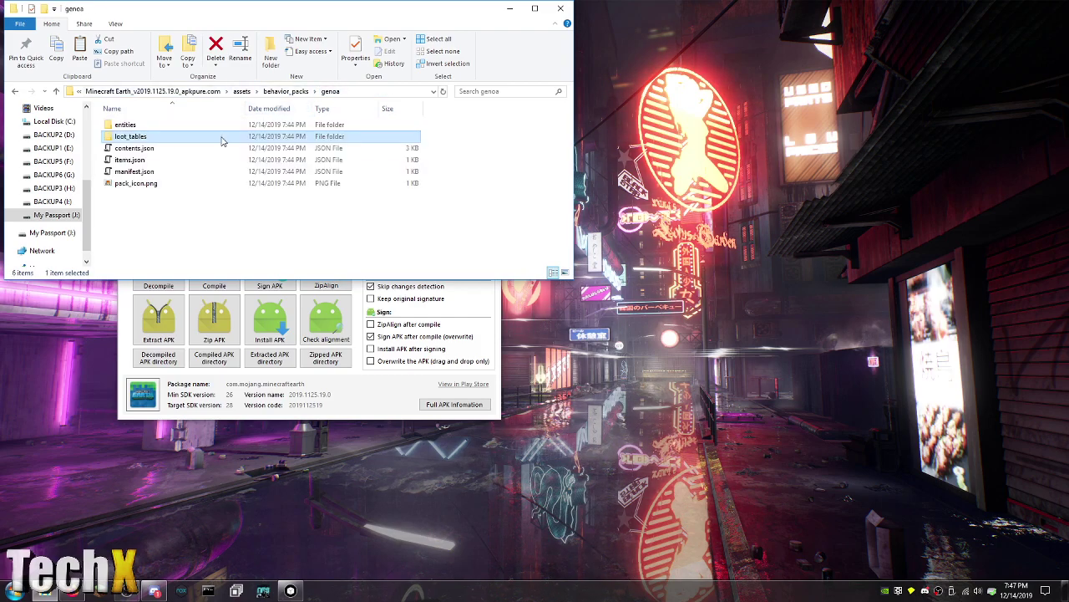
double_click(124, 123)
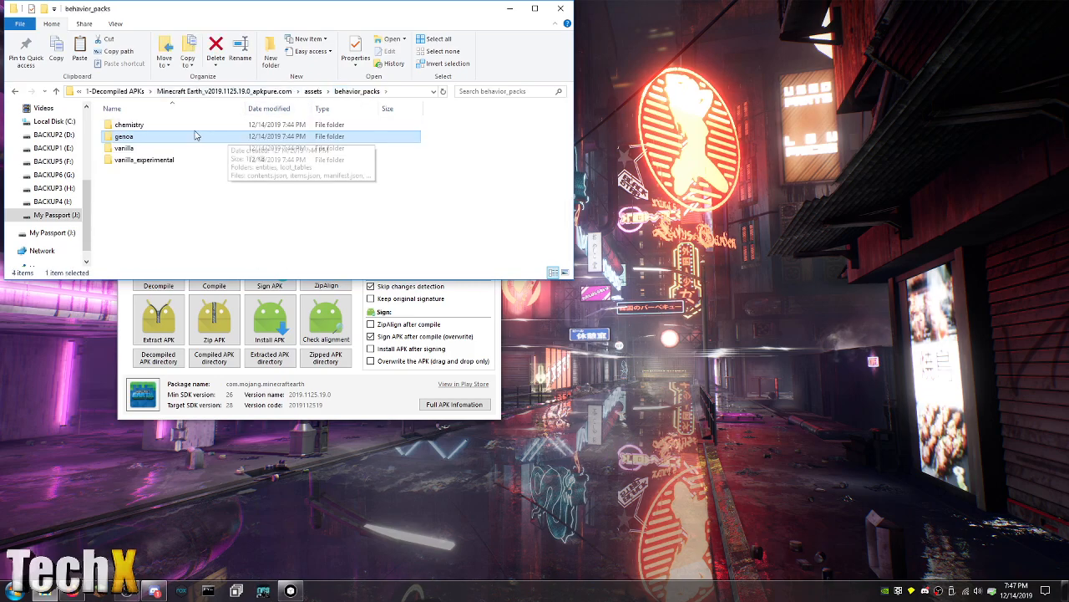
double_click(124, 136)
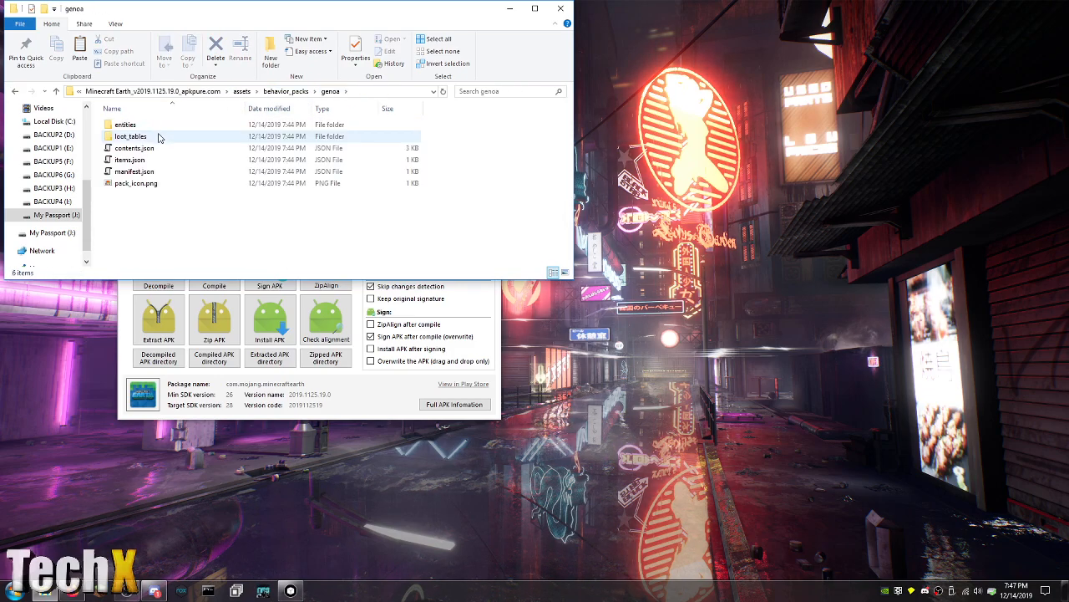
double_click(134, 183)
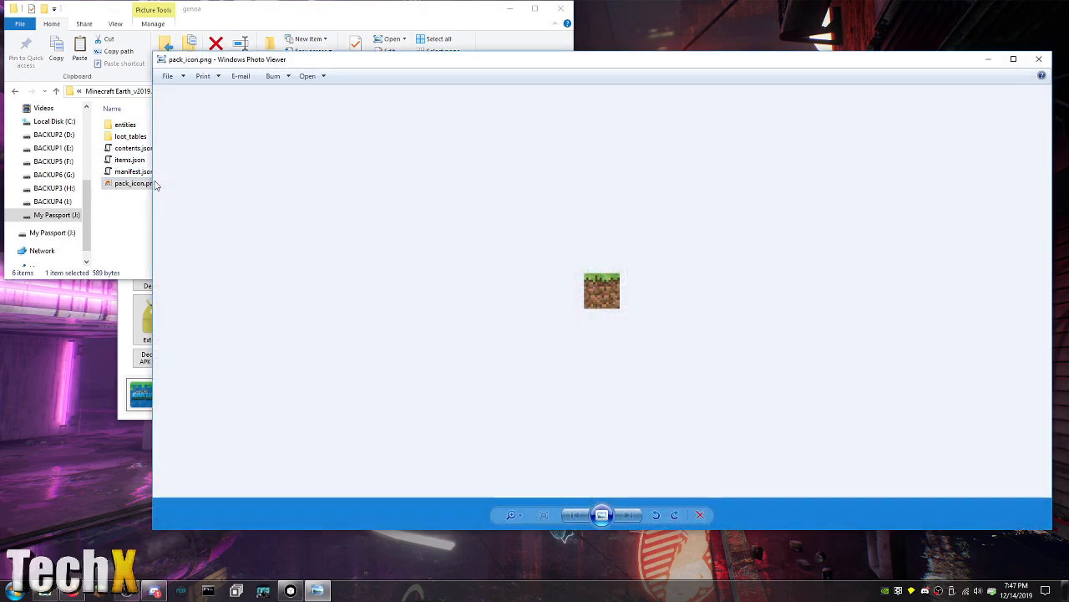
mouse_move(1040, 60)
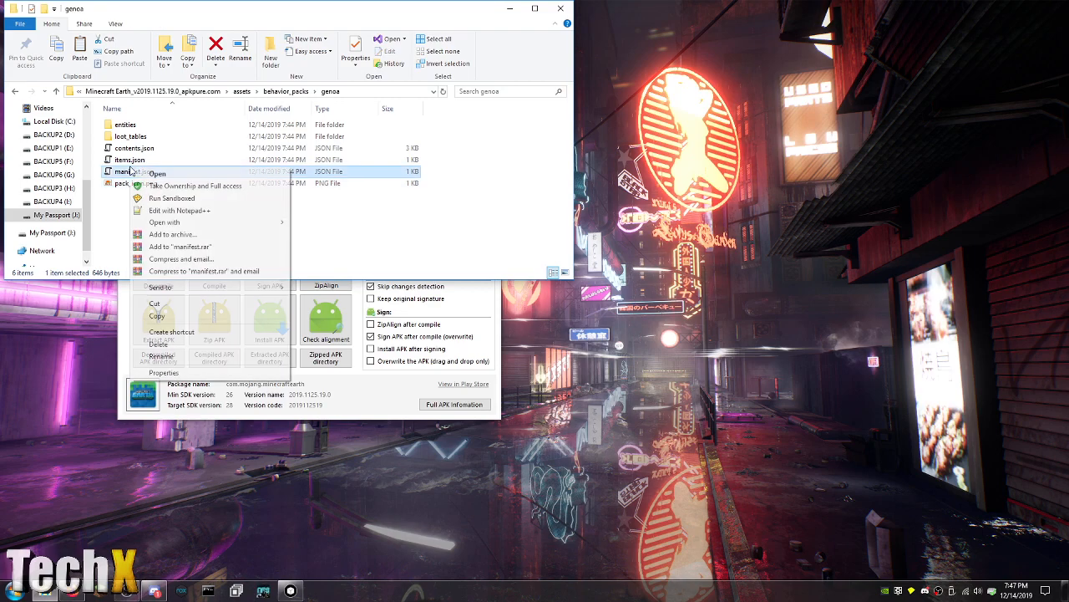
Review the genoa pack's items.json, contents.json and manifest.json in Notepad++
click(180, 211)
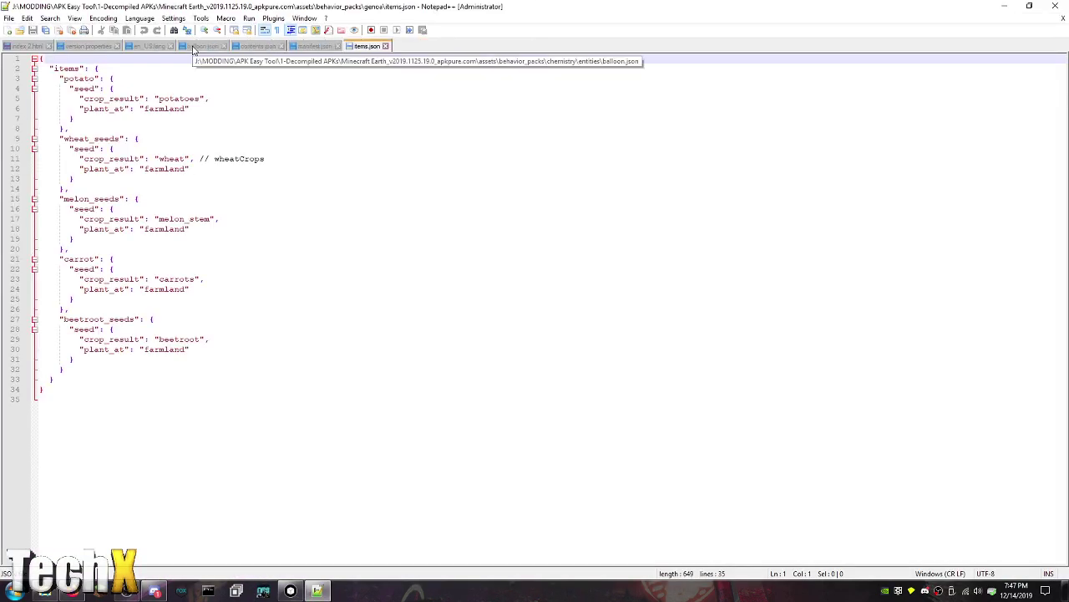
mouse_move(171, 47)
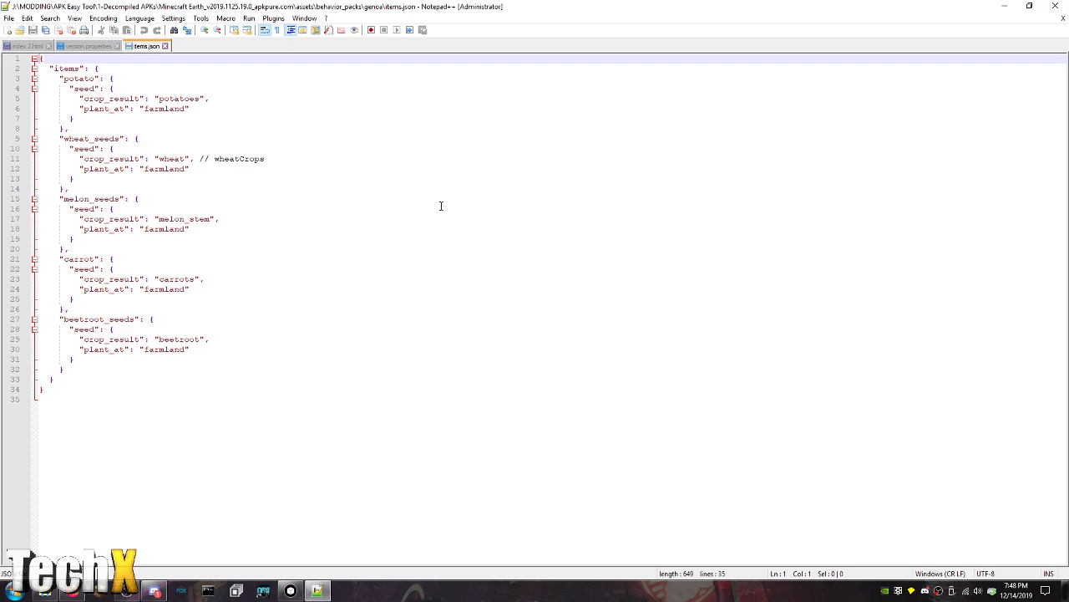
mouse_move(689, 70)
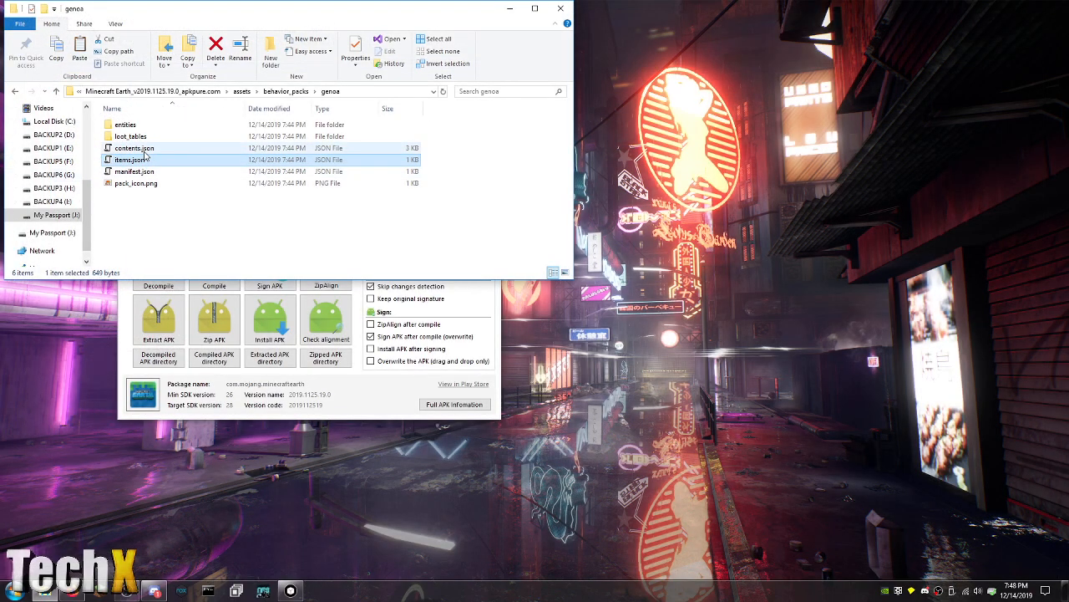
double_click(133, 147)
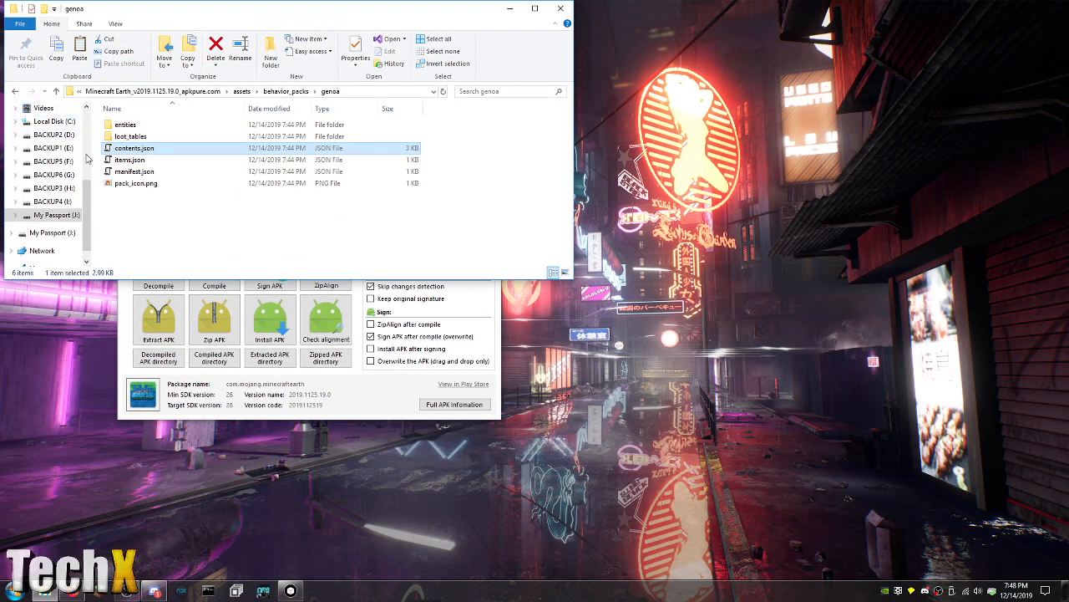
click(134, 170)
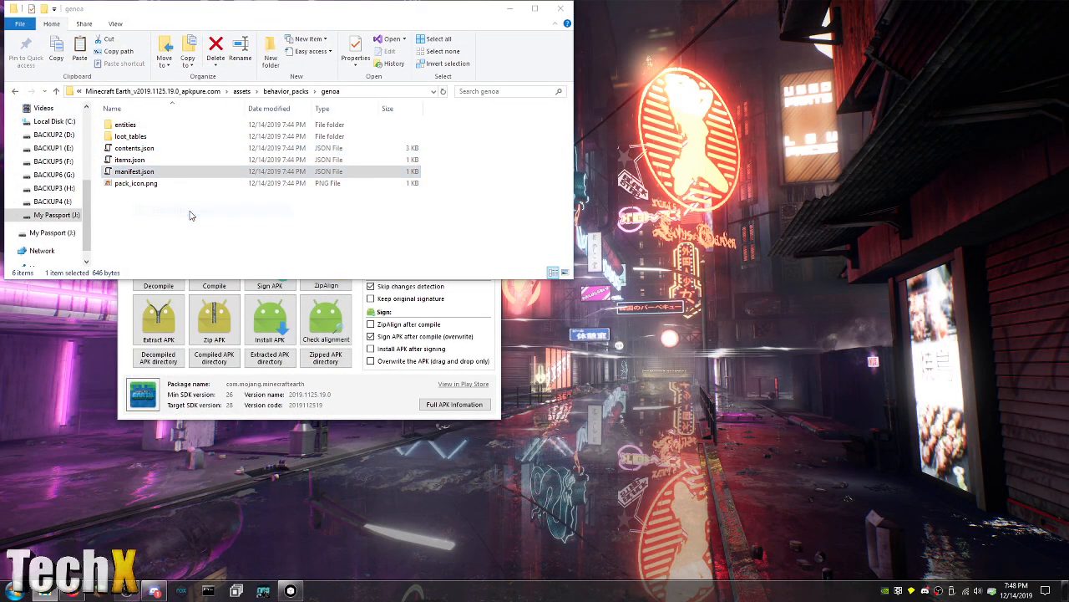
double_click(134, 170)
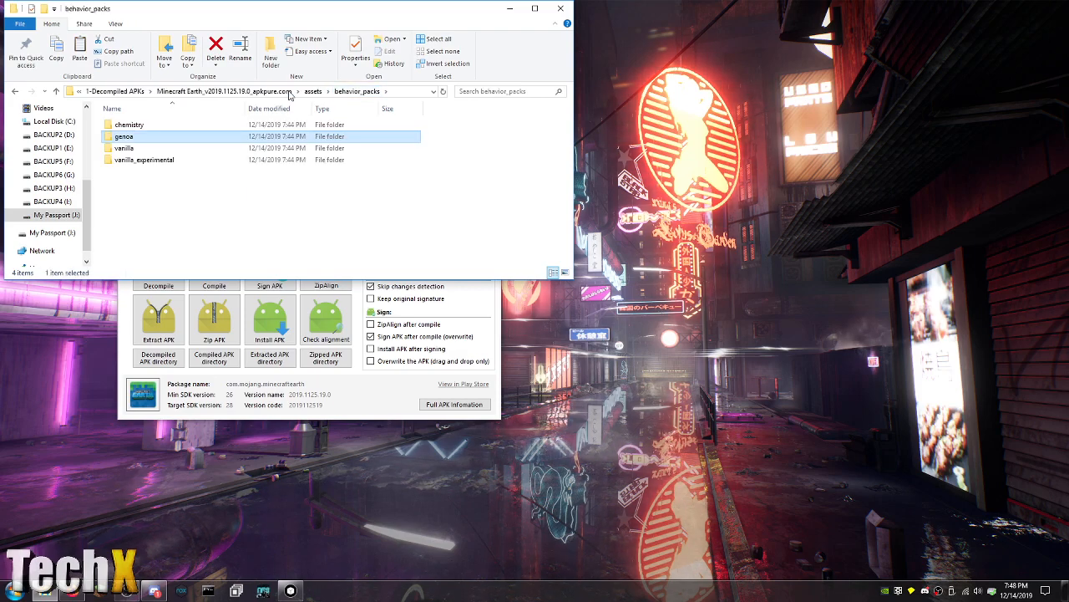
Inspect the vanilla_experimental pack's contents.json
double_click(124, 147)
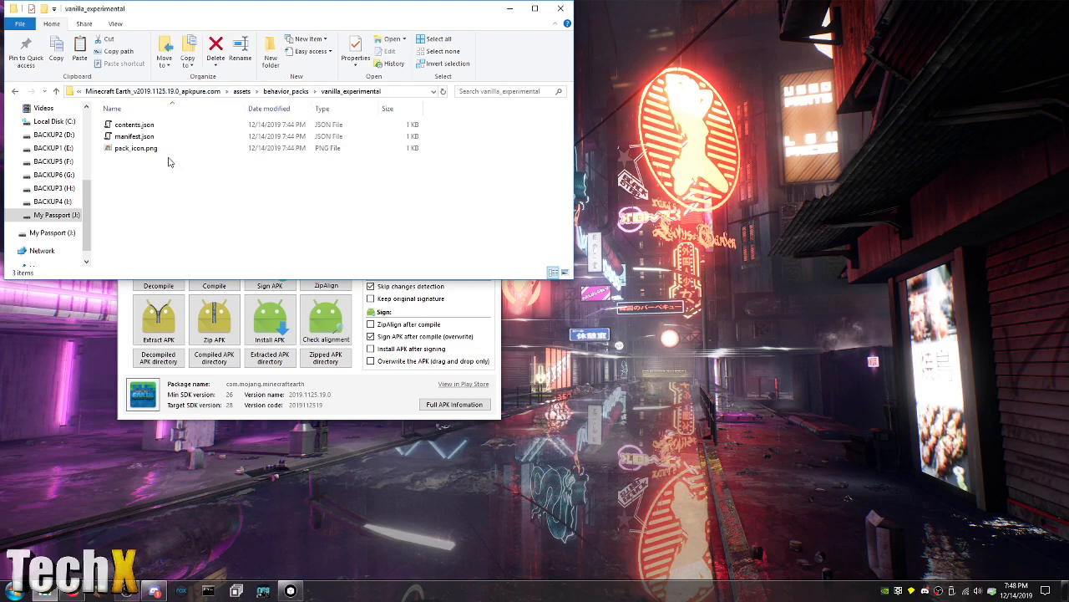
click(133, 124)
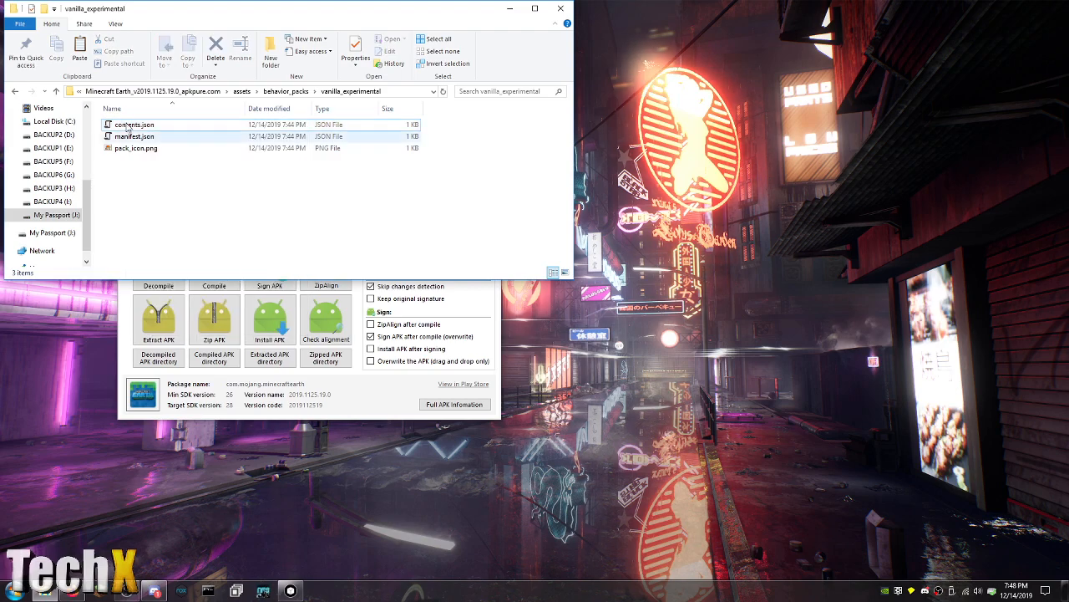
double_click(134, 137)
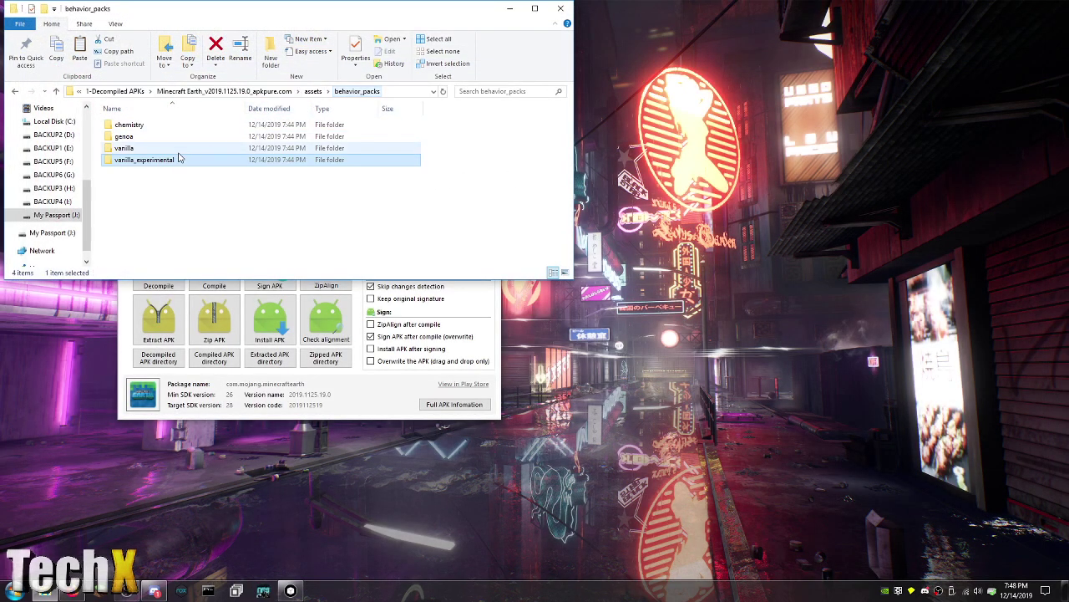
View the vanilla pack's cleric_trades.json in trading and preview its pack icon
double_click(124, 147)
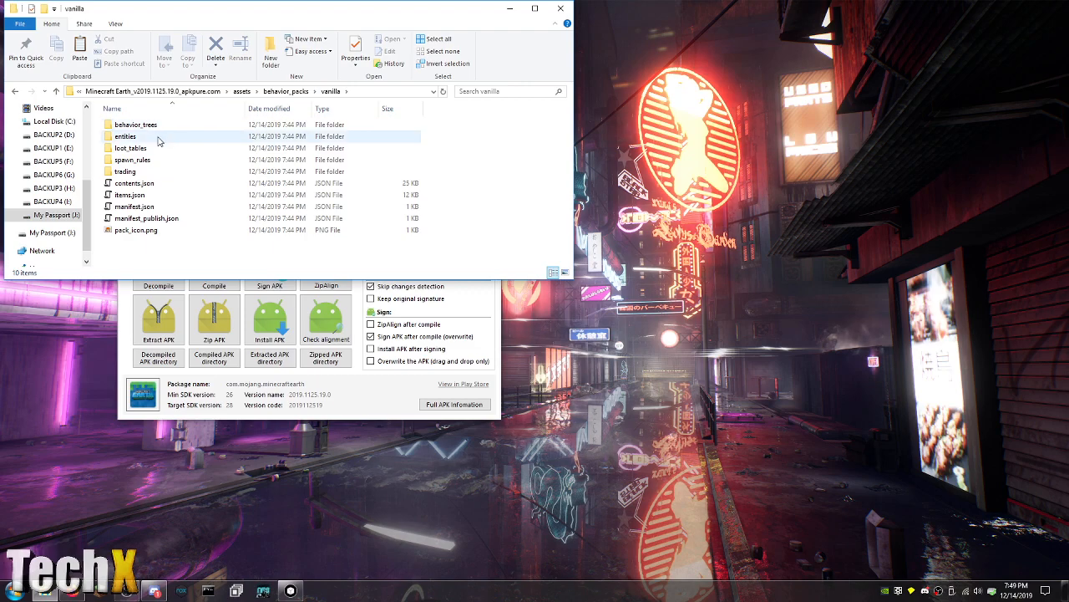
double_click(125, 171)
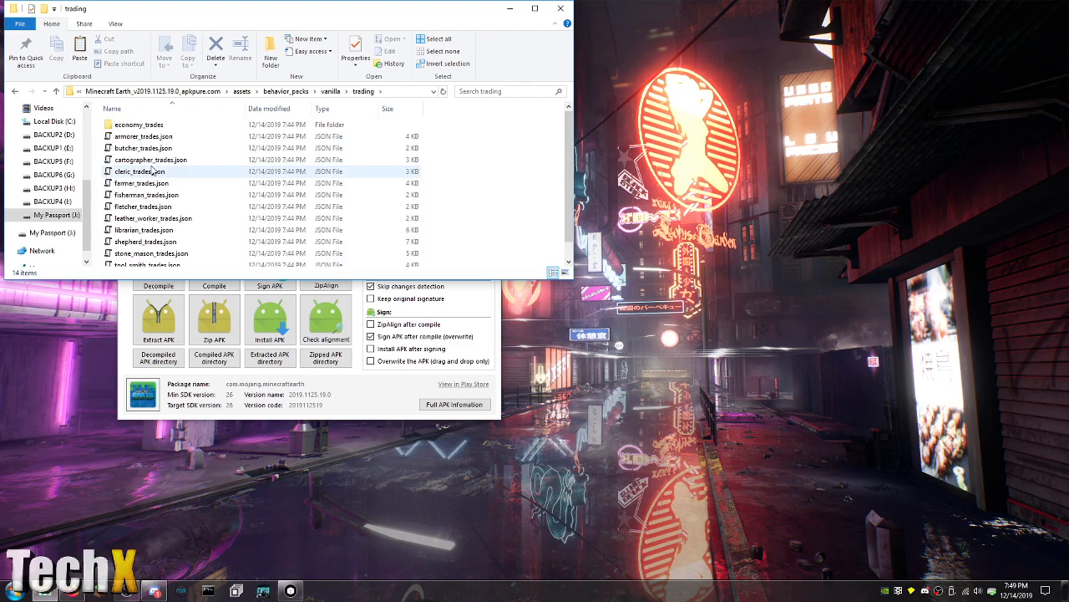
double_click(144, 124)
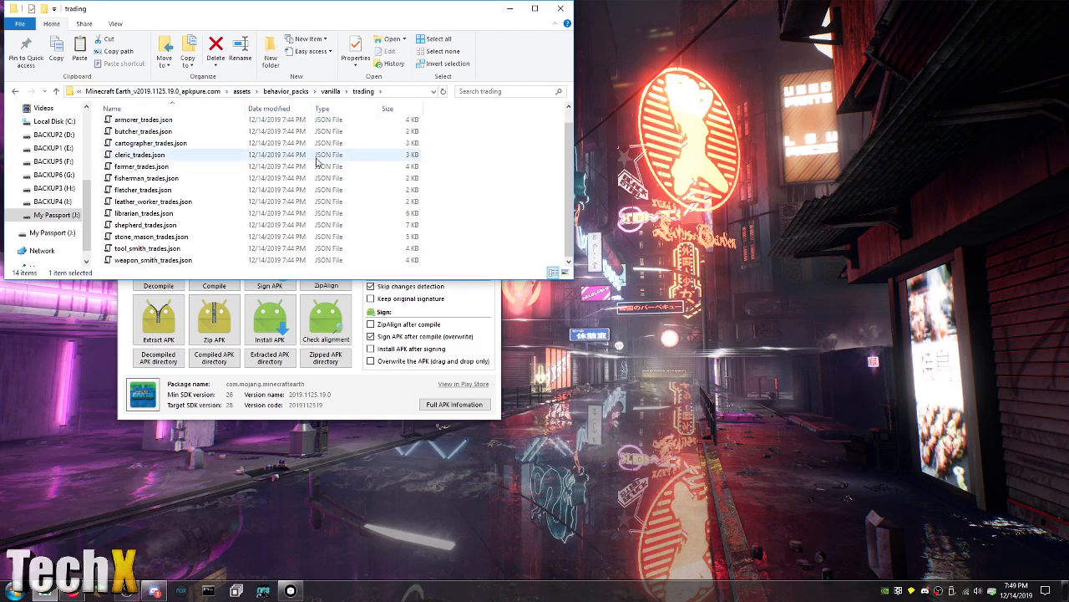
click(331, 90)
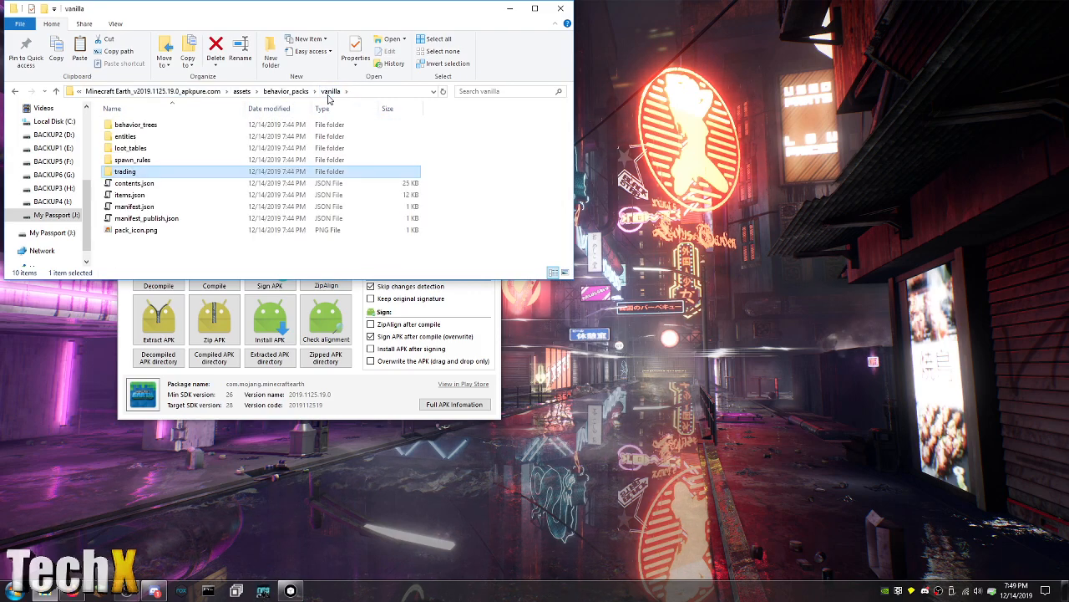
double_click(134, 230)
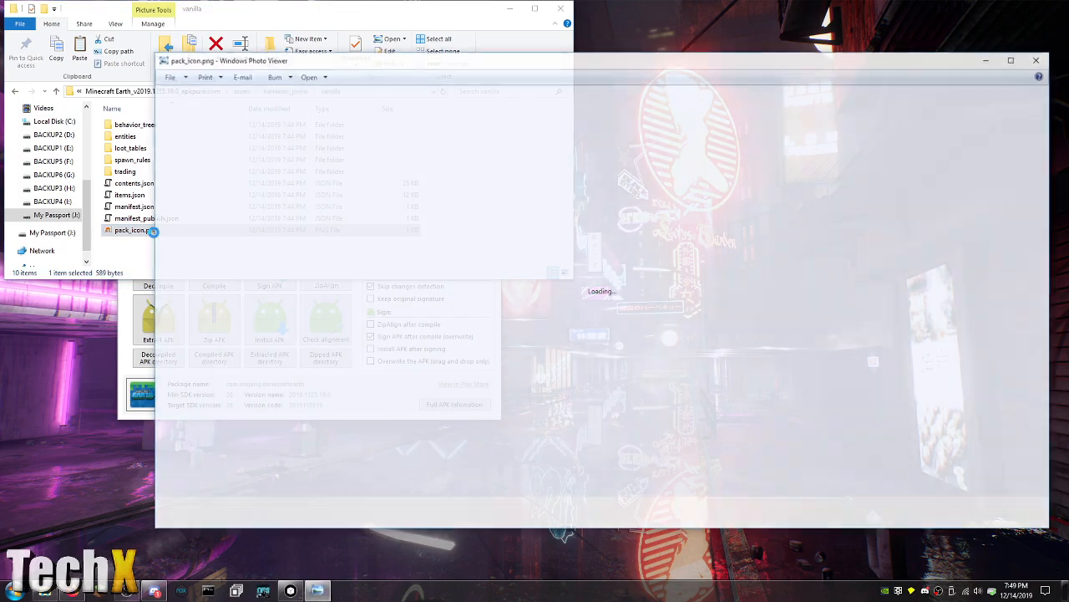
click(1036, 61)
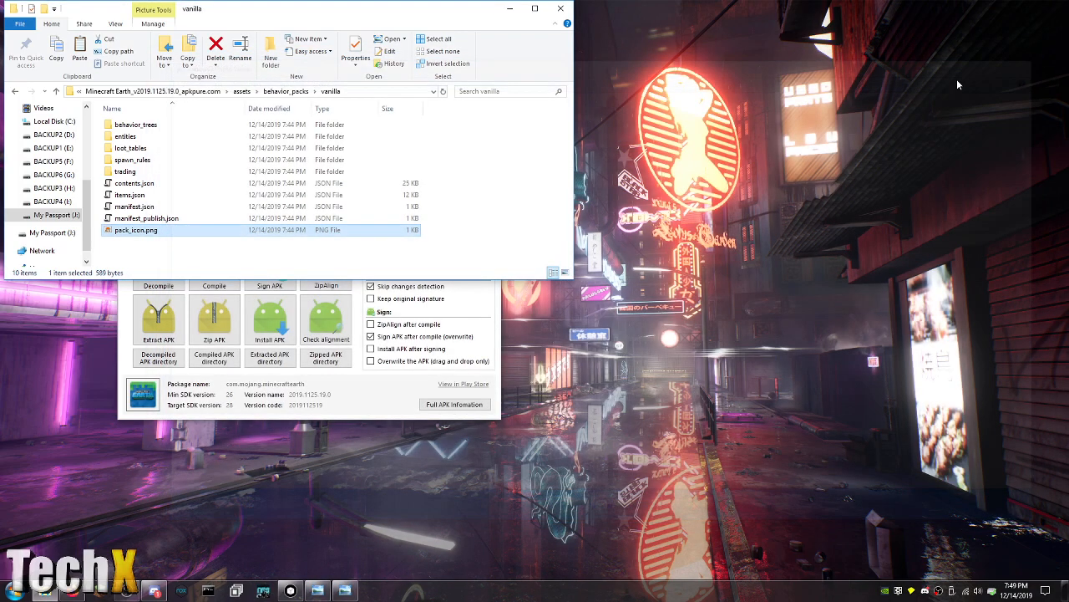
mouse_move(130, 147)
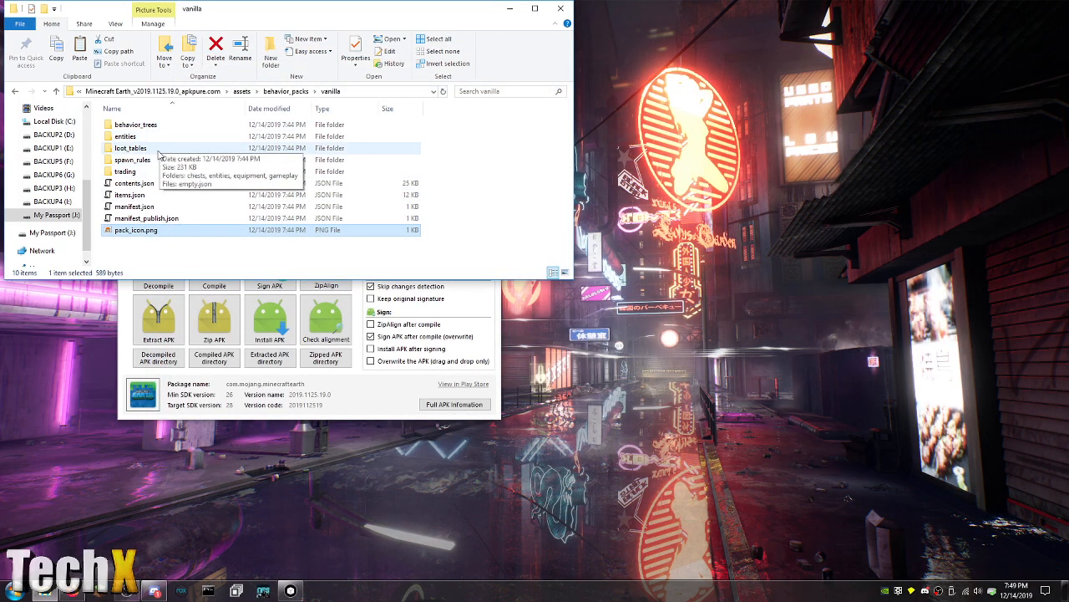
Browse the vanilla loot_tables chests list, then open the entities loot tables folder
double_click(131, 148)
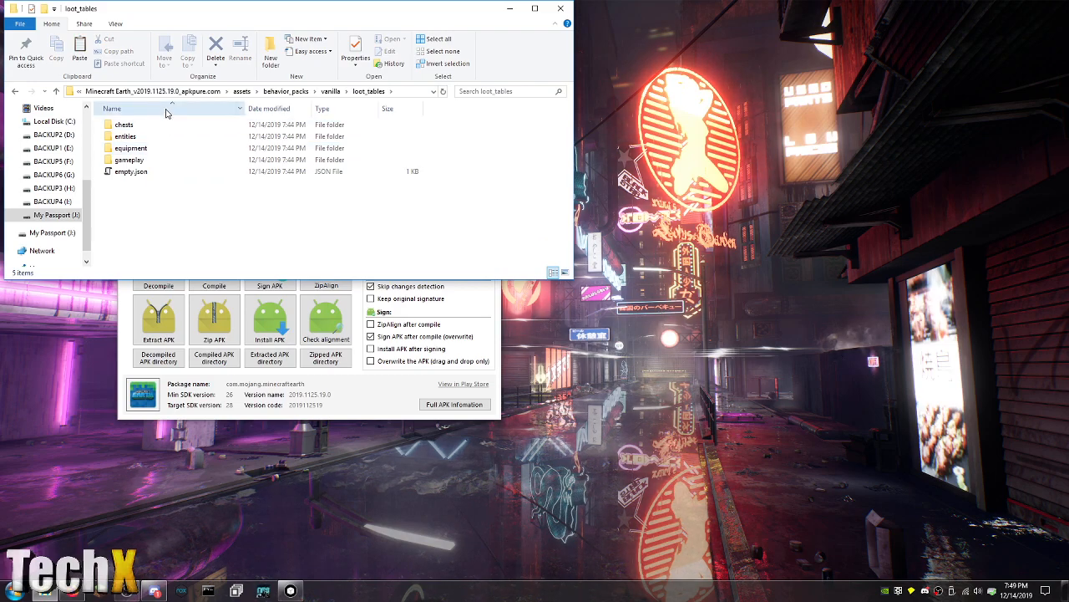
double_click(123, 124)
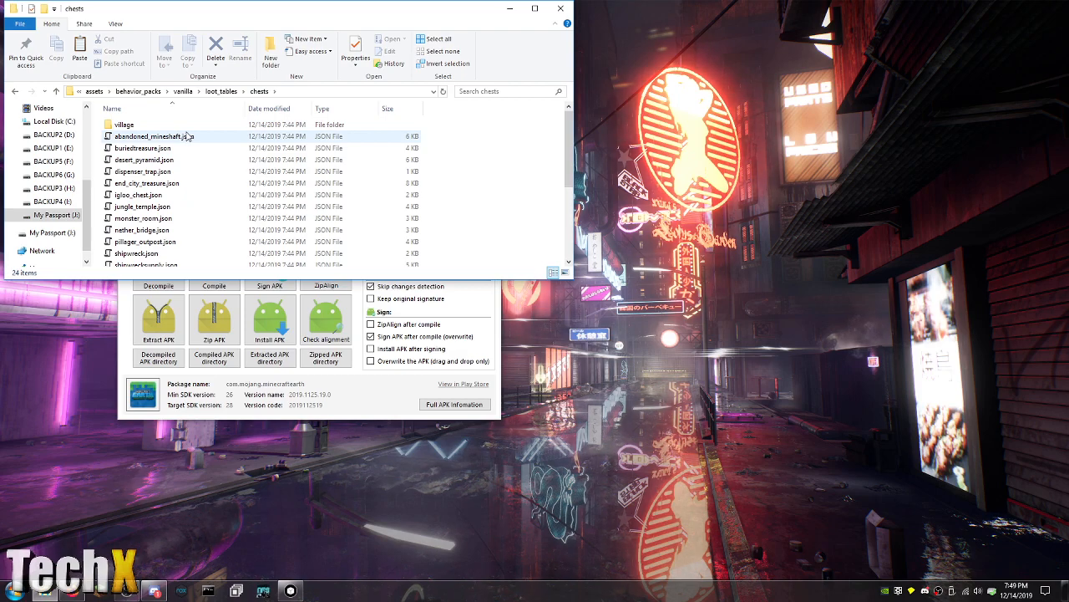
double_click(124, 124)
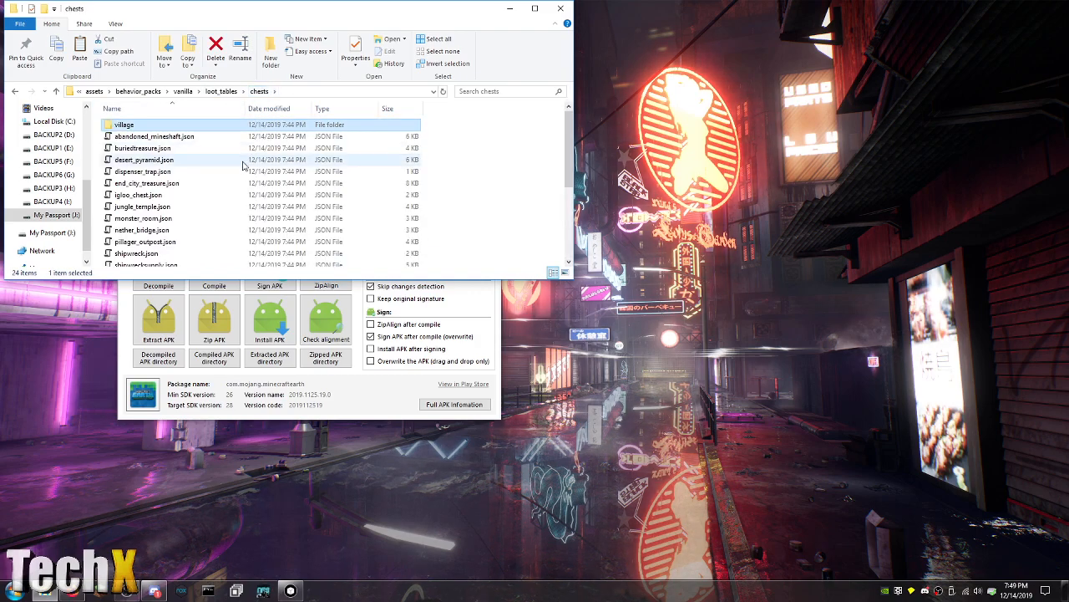
scroll(down, 3)
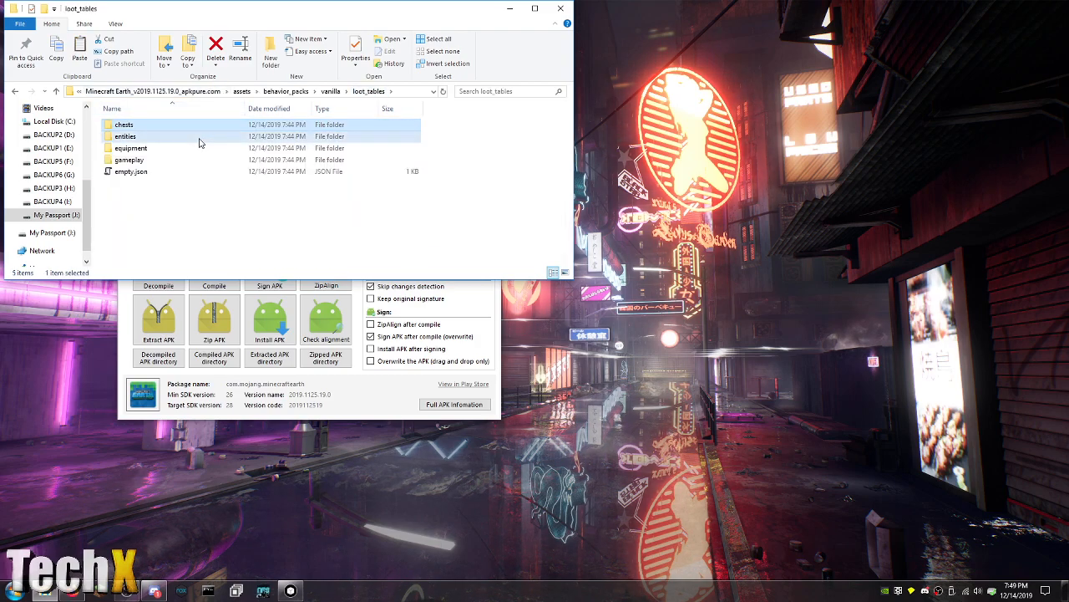
double_click(125, 135)
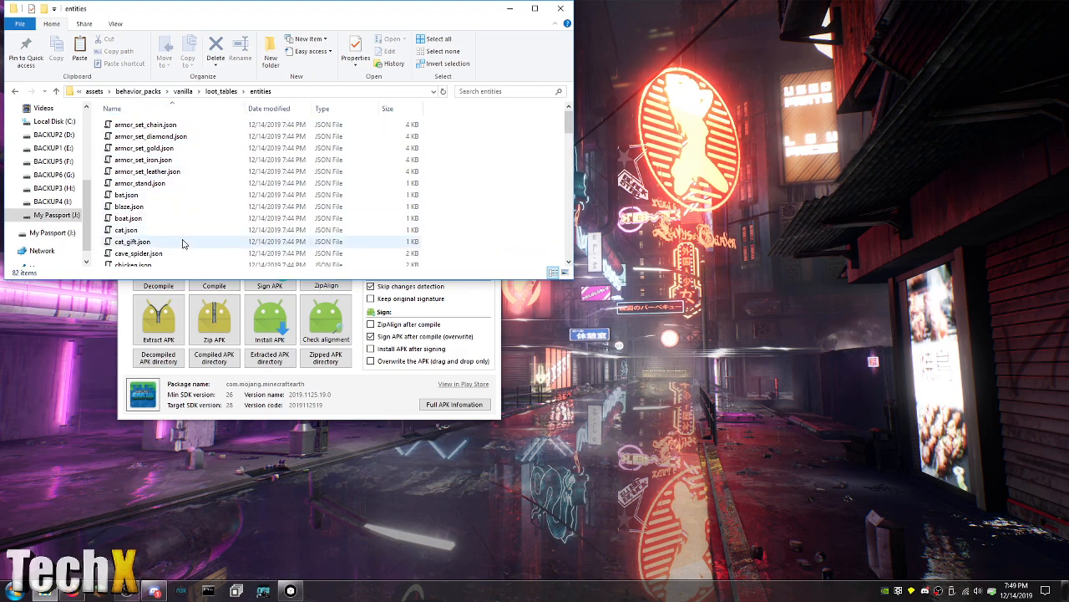
Edit cat_gift.json in Notepad++, duplicating the phantom_membrane entry block below itself
right_click(132, 212)
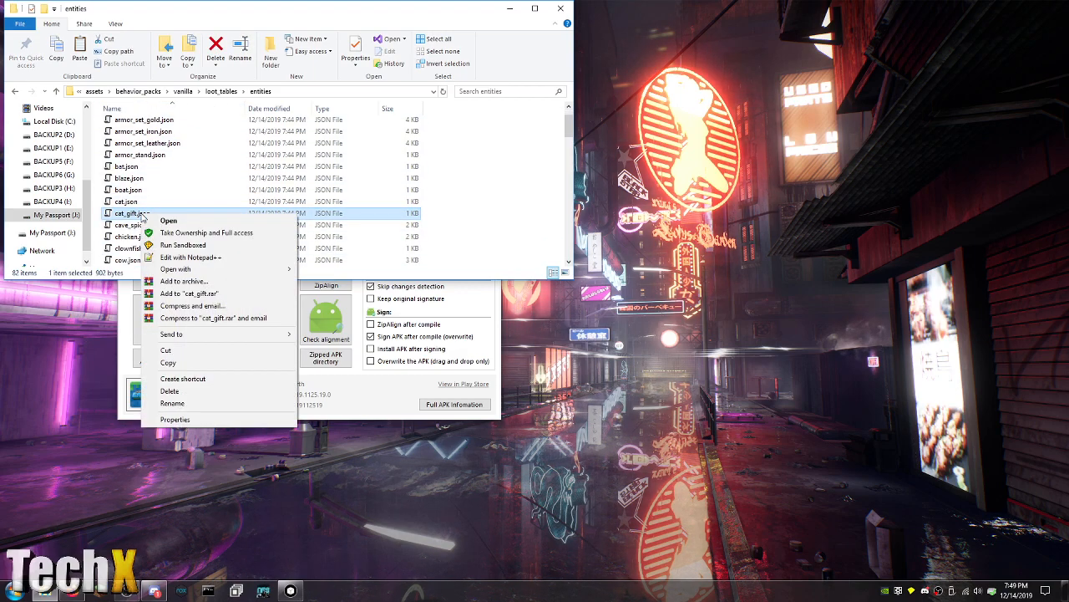
click(191, 258)
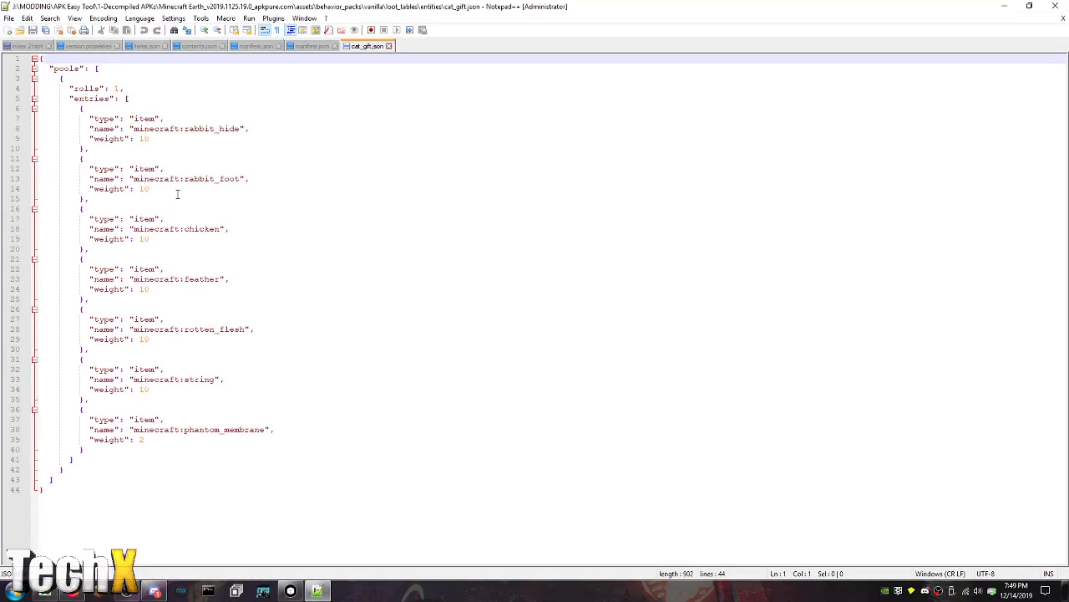
mouse_move(219, 129)
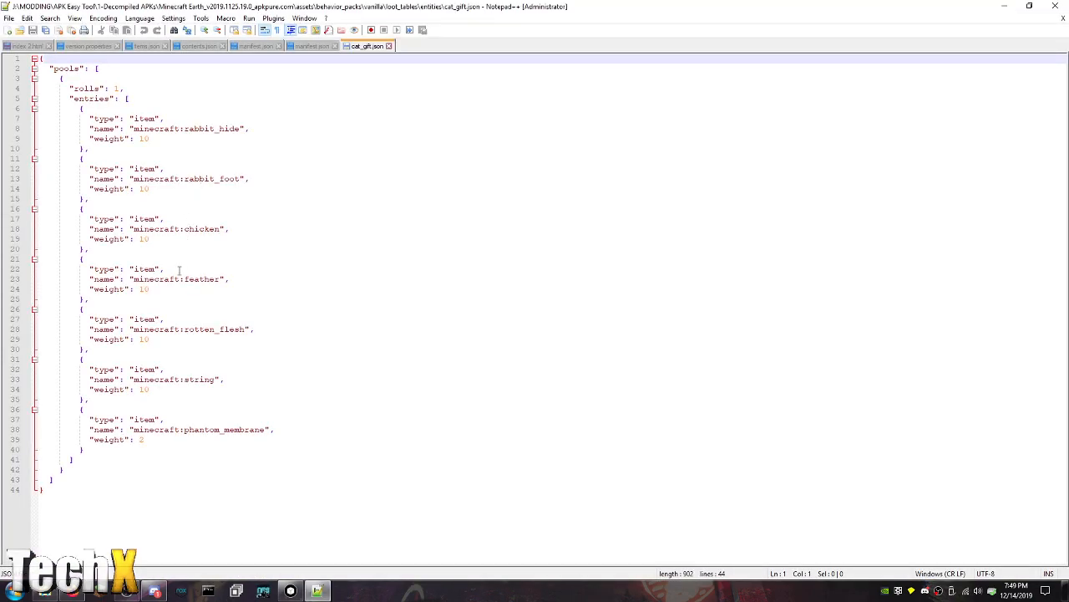
mouse_move(195, 388)
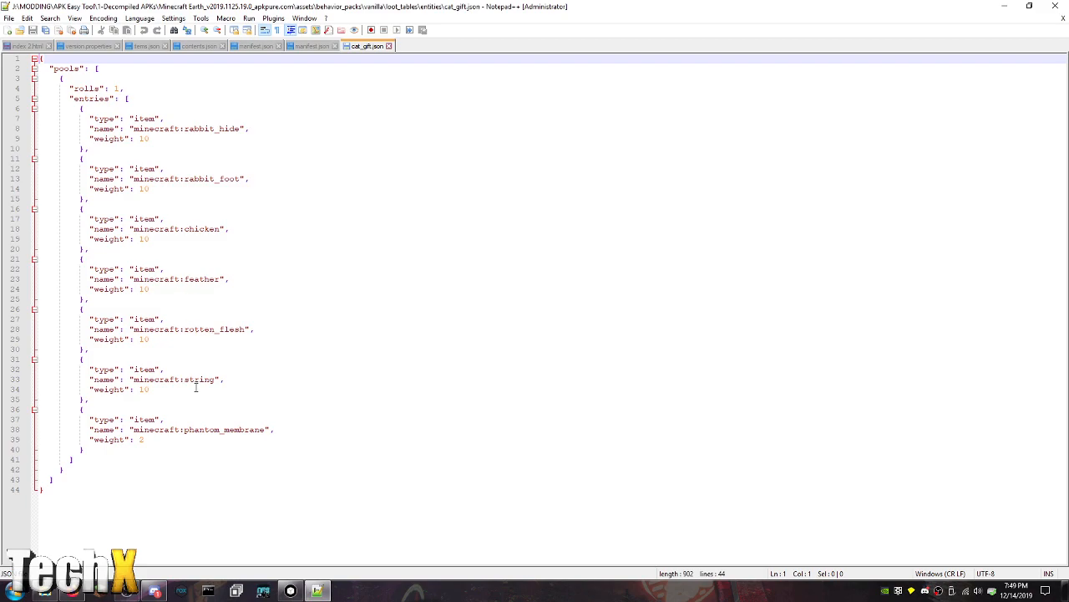
mouse_move(405, 334)
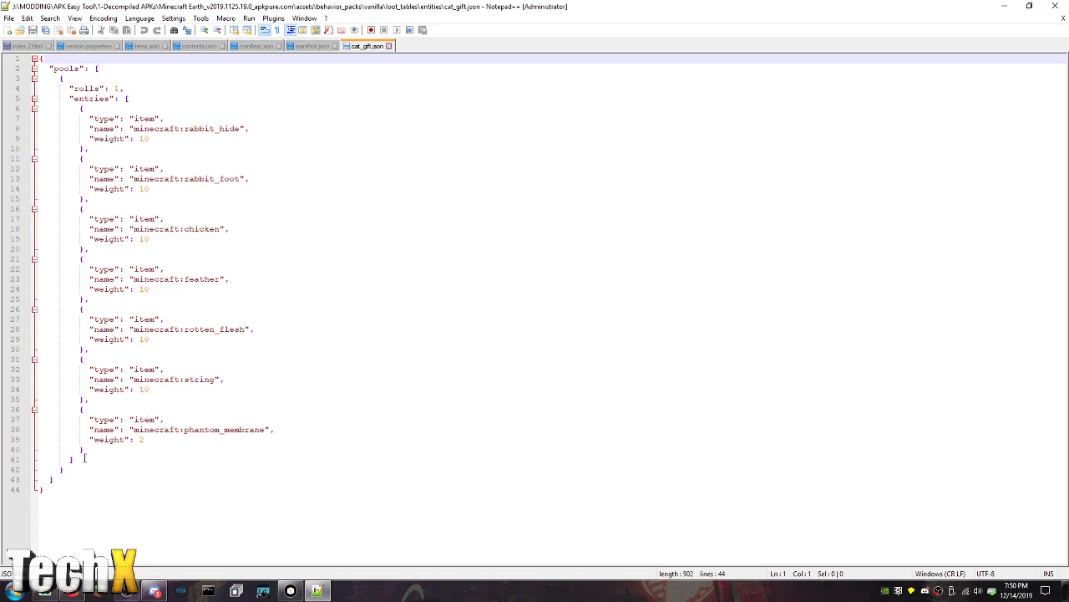
drag(80, 408, 147, 449)
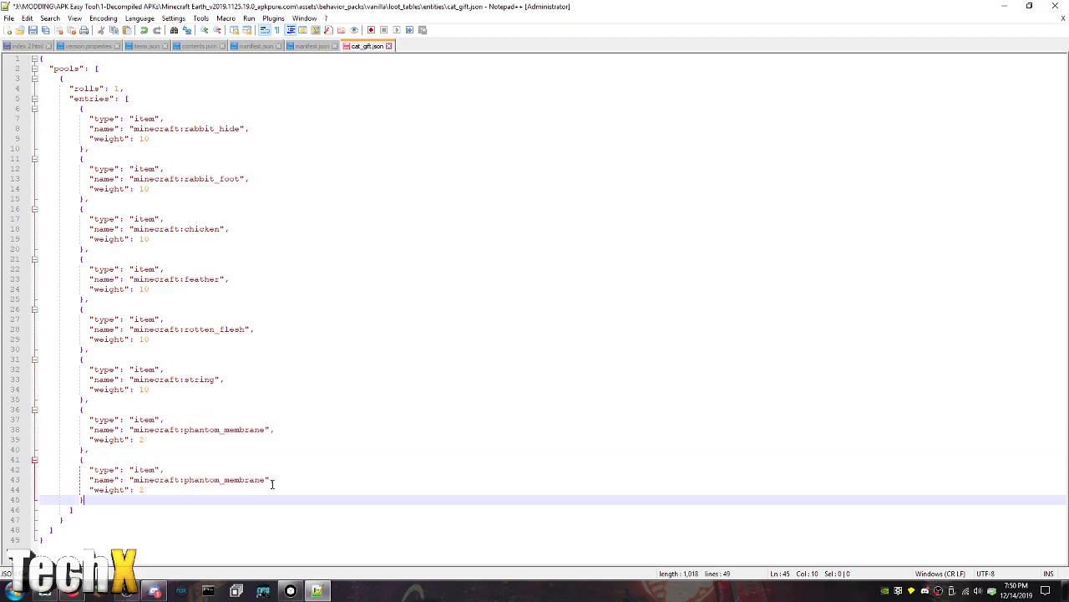
double_click(224, 478)
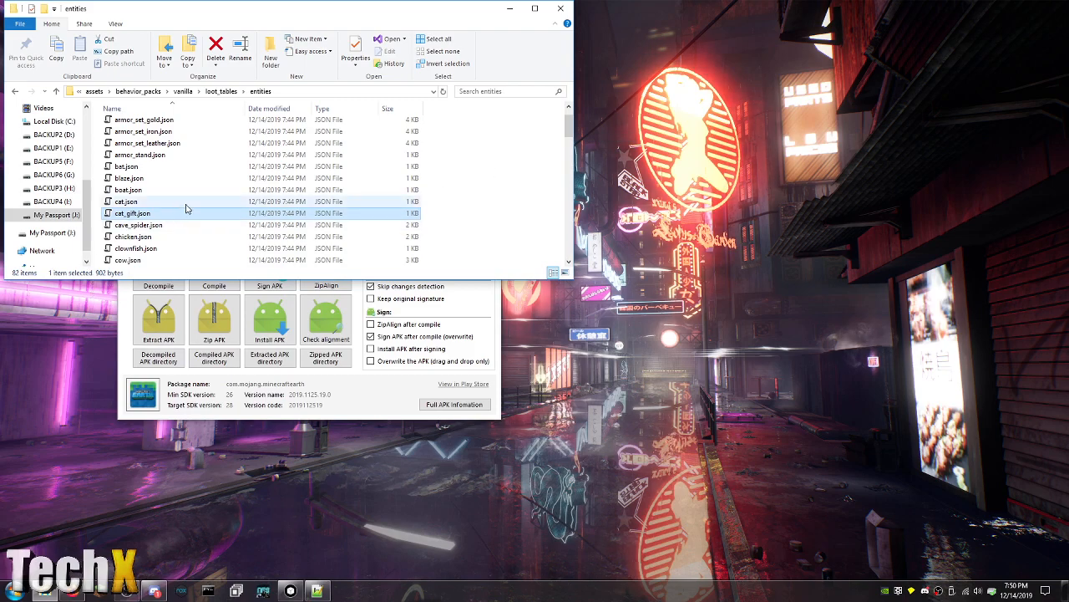
scroll(down, 3)
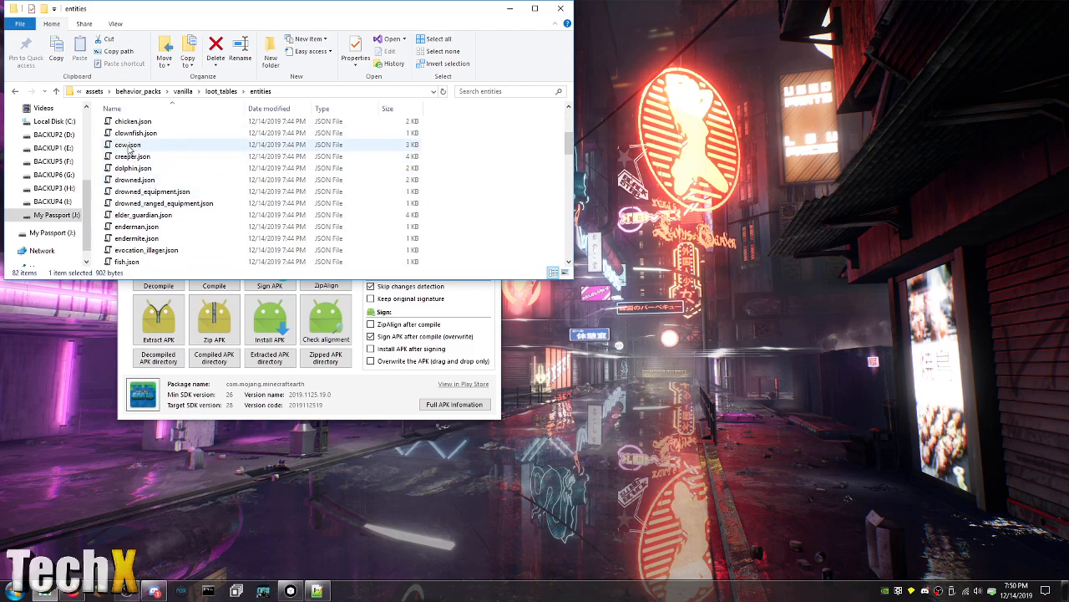
Edit cow.json in Notepad++ and place the caret on the leather entry's weight
double_click(127, 143)
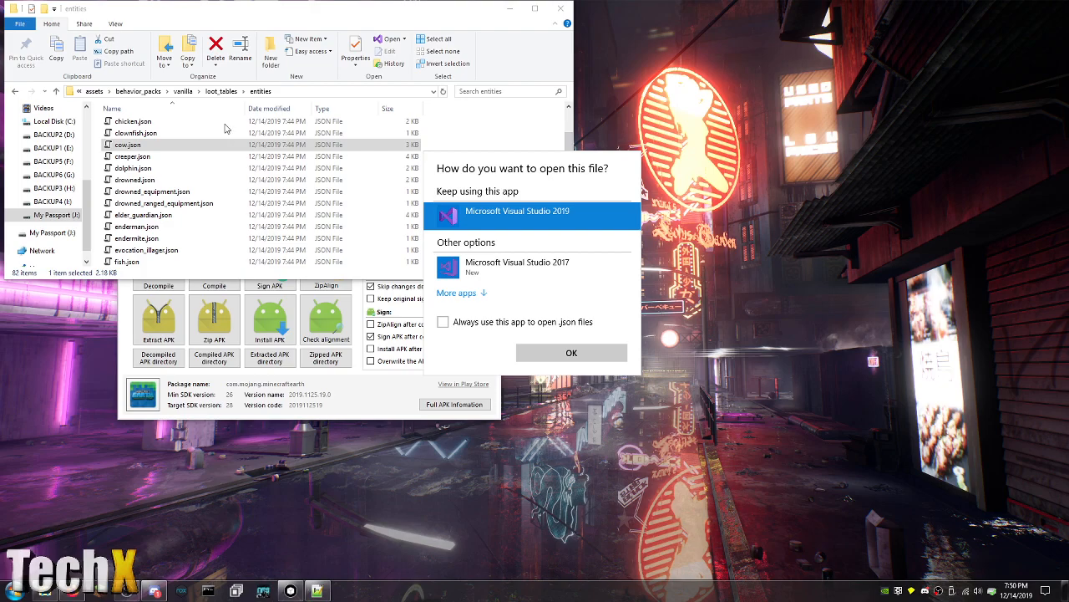
right_click(127, 144)
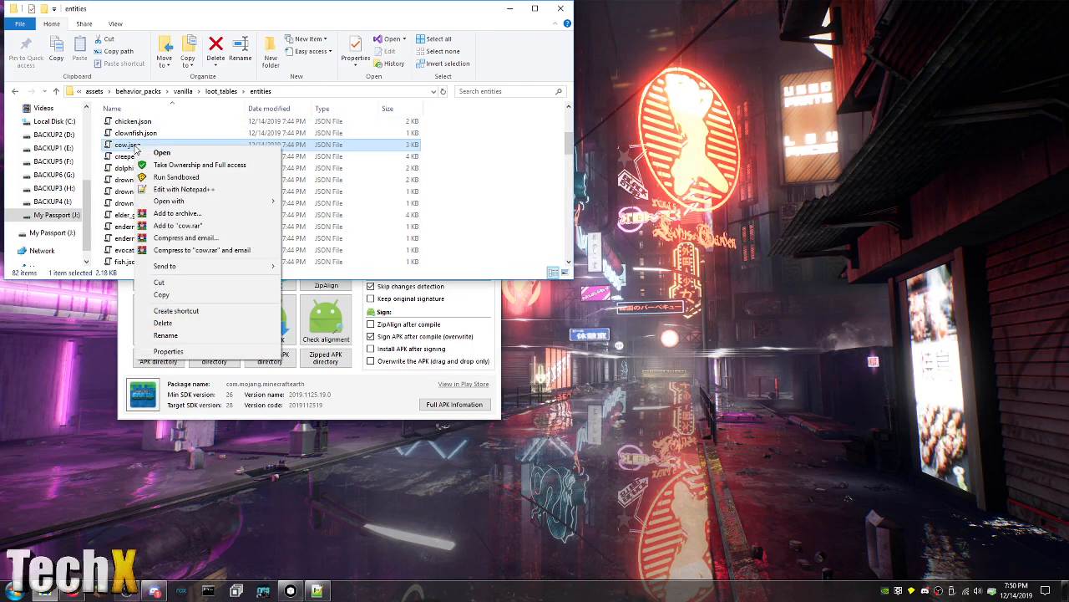
click(184, 189)
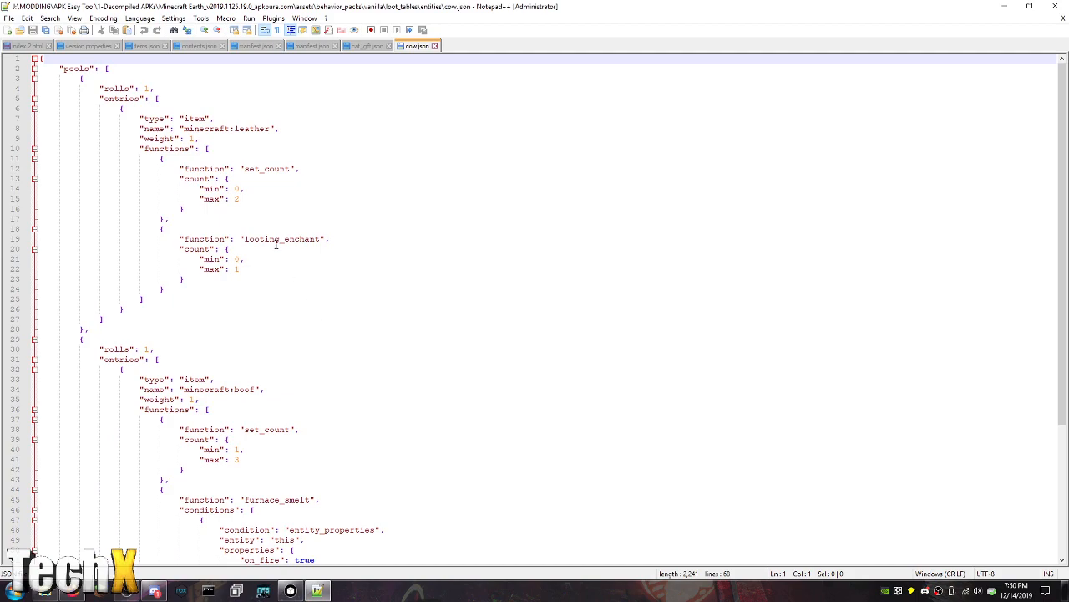
click(196, 139)
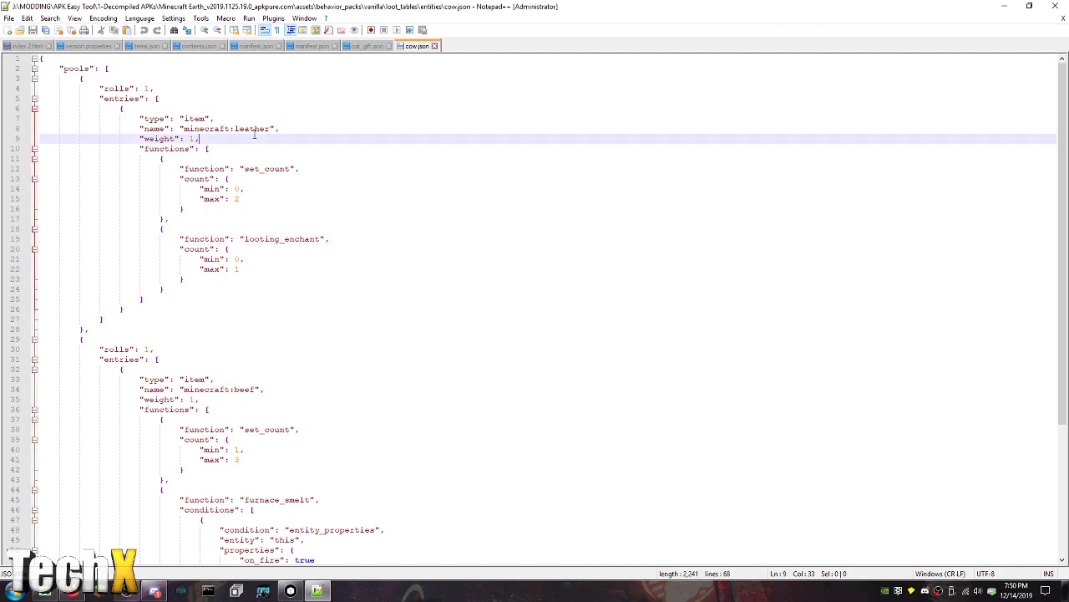
Scroll through the leather and beef drops, then switch back to the entities folder
scroll(down, 3)
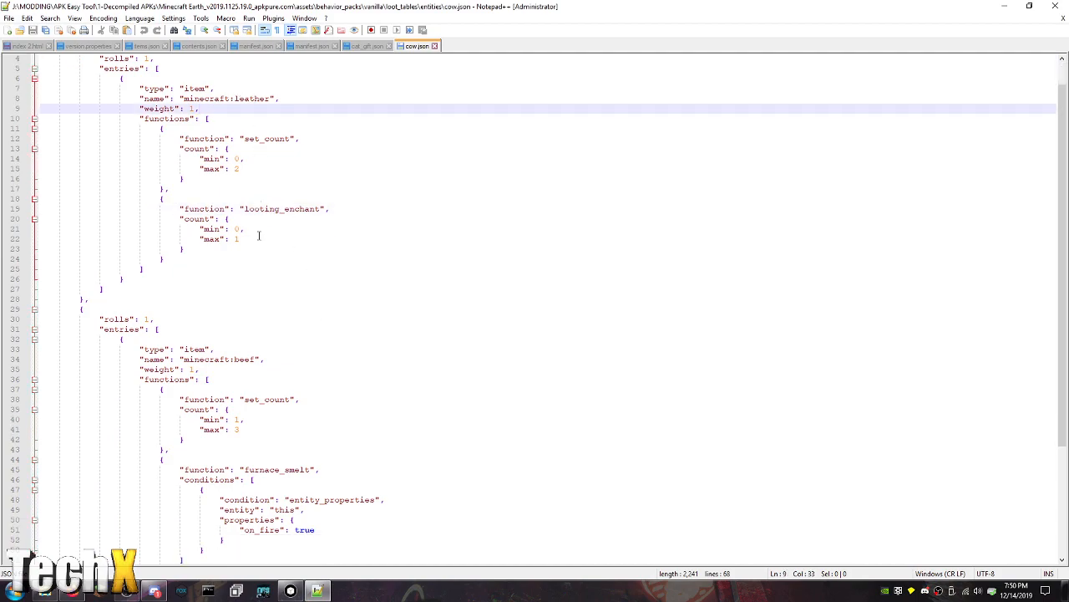
scroll(down, 3)
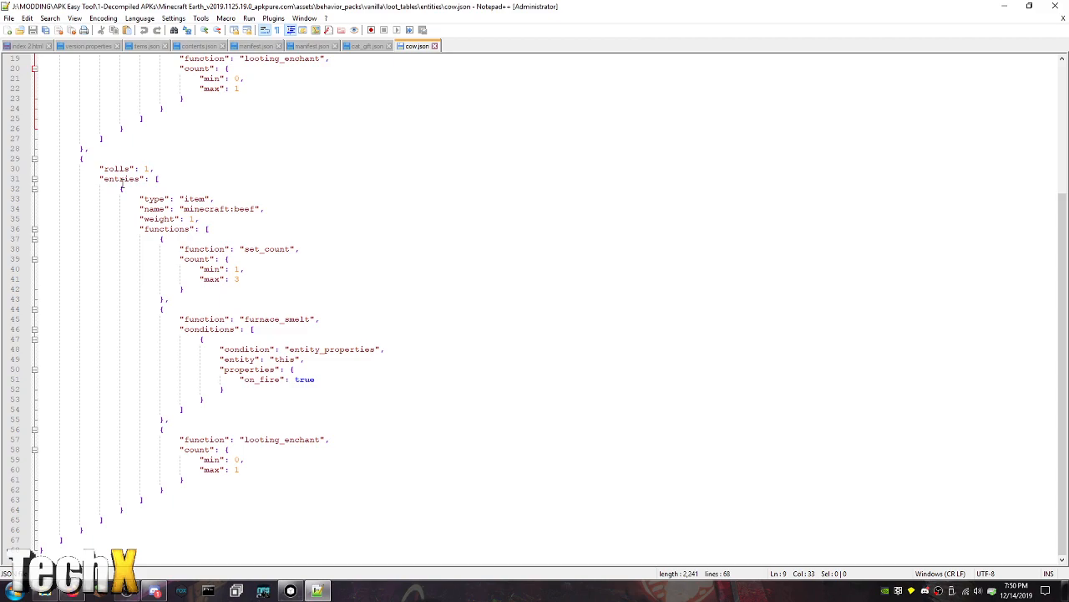
scroll(up, 3)
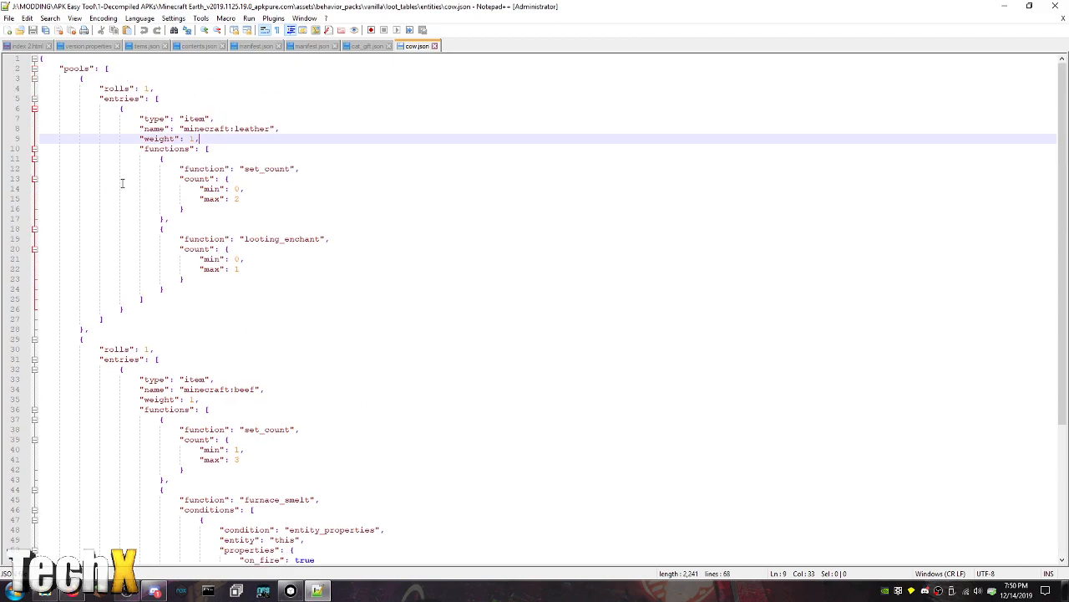
mouse_move(224, 100)
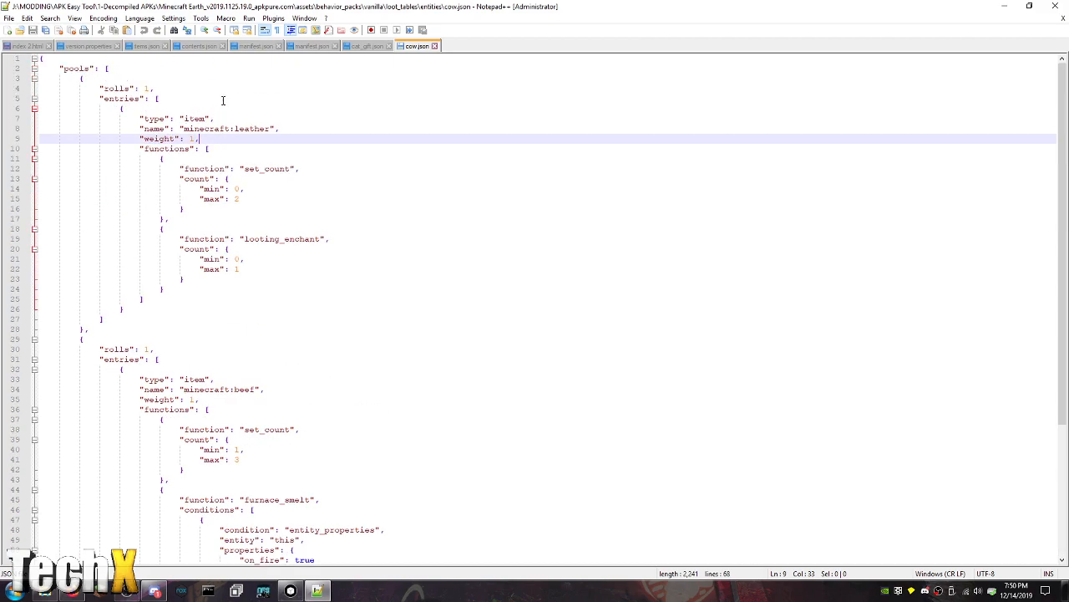
scroll(down, 3)
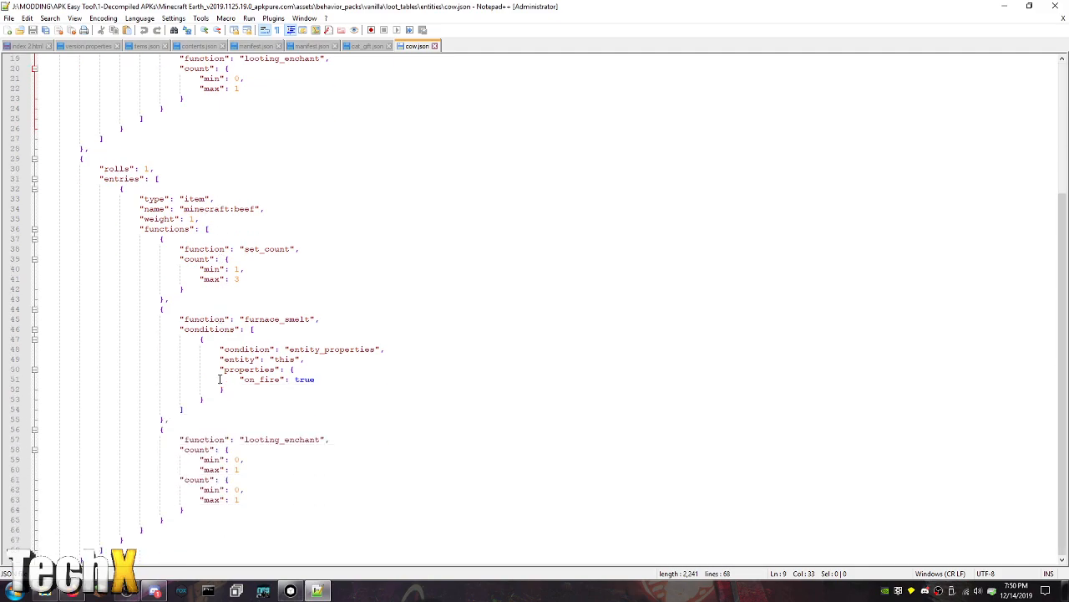
scroll(up, 3)
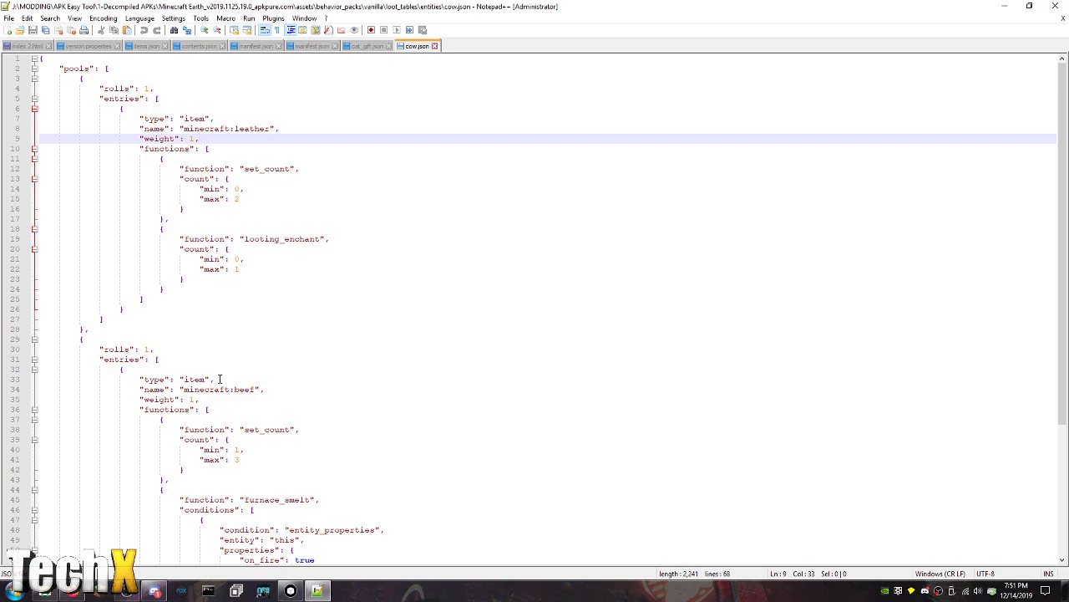
click(367, 47)
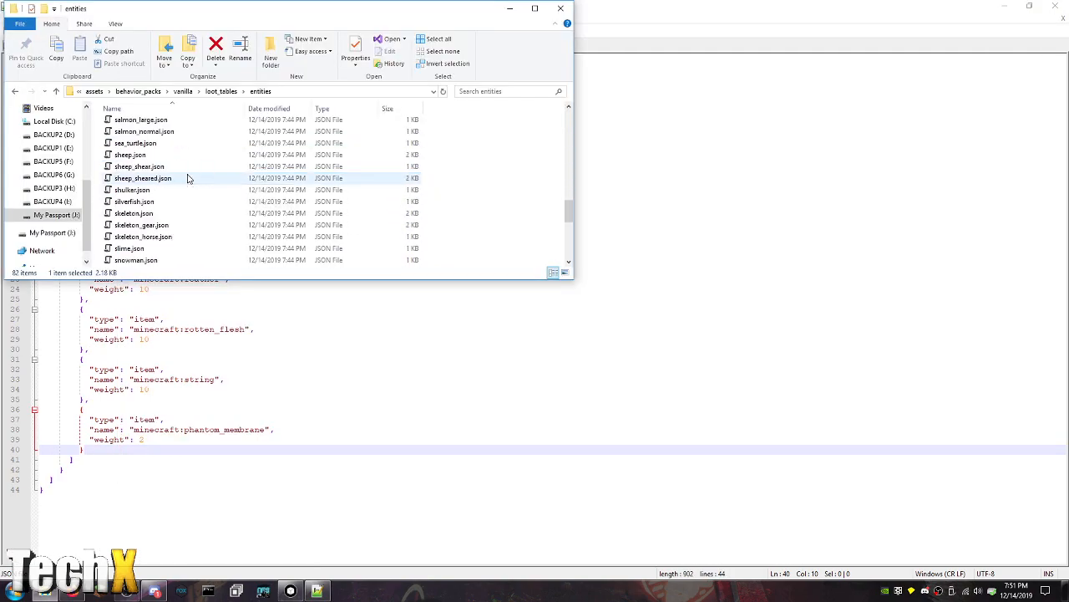
Duplicate the potato drop entry in zombie.json and start overwriting 'potato' with 'dia'
scroll(down, 3)
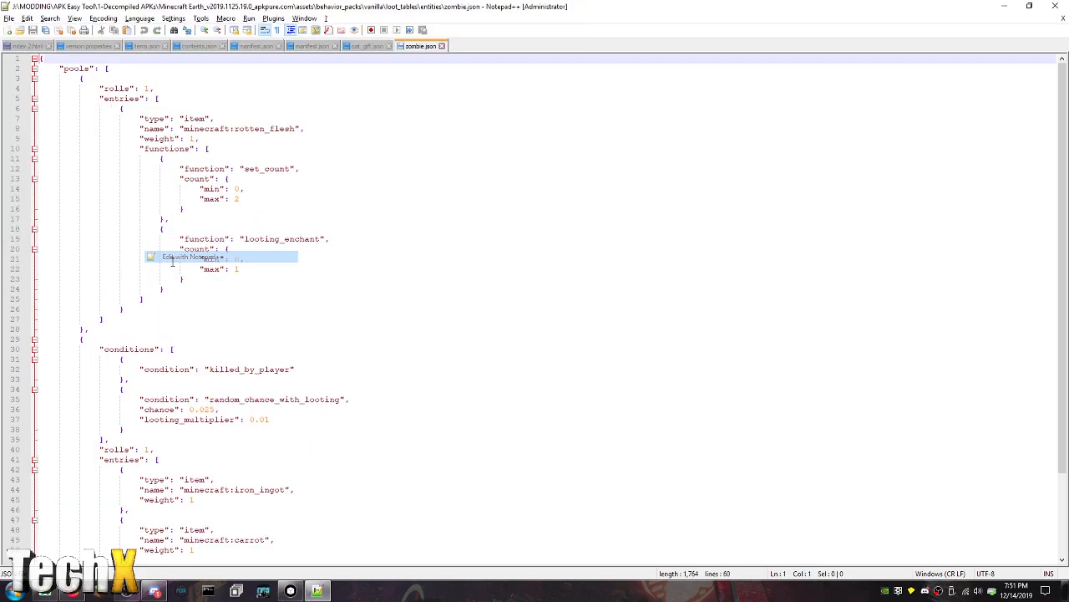
scroll(down, 3)
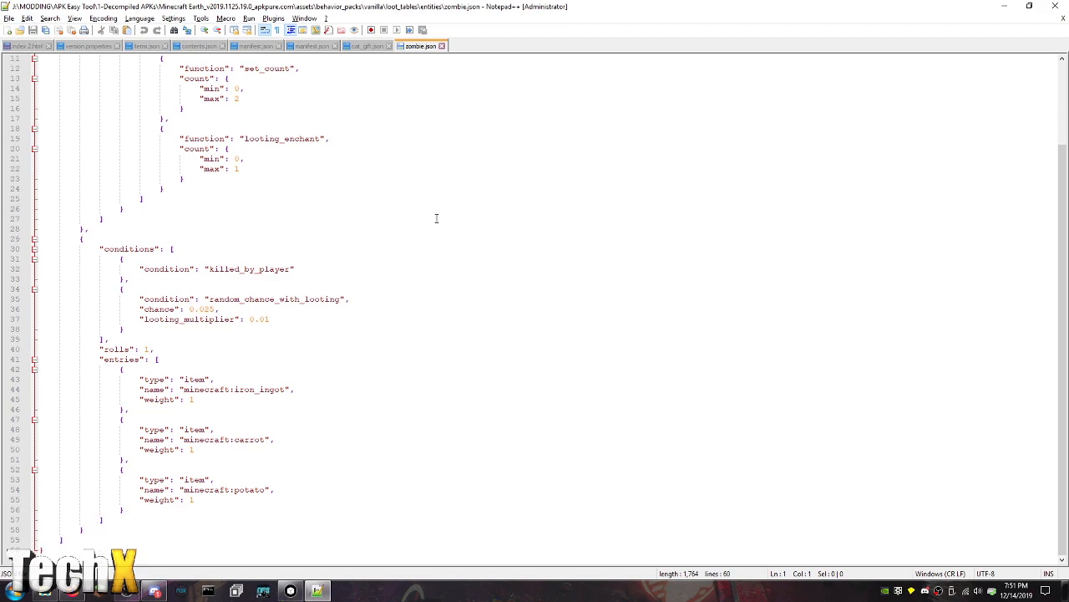
mouse_move(198, 301)
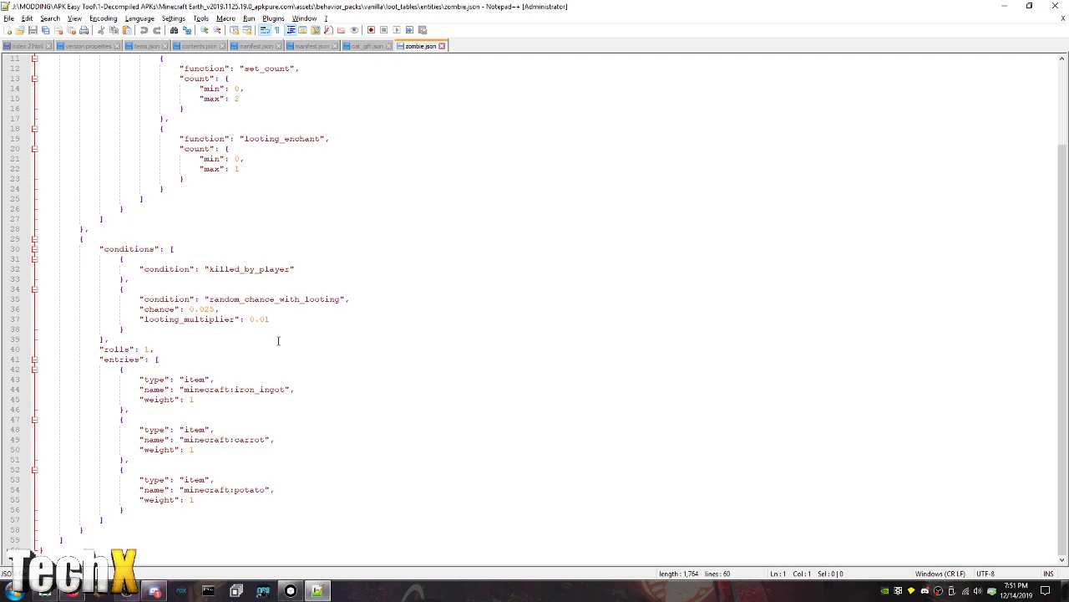
mouse_move(249, 443)
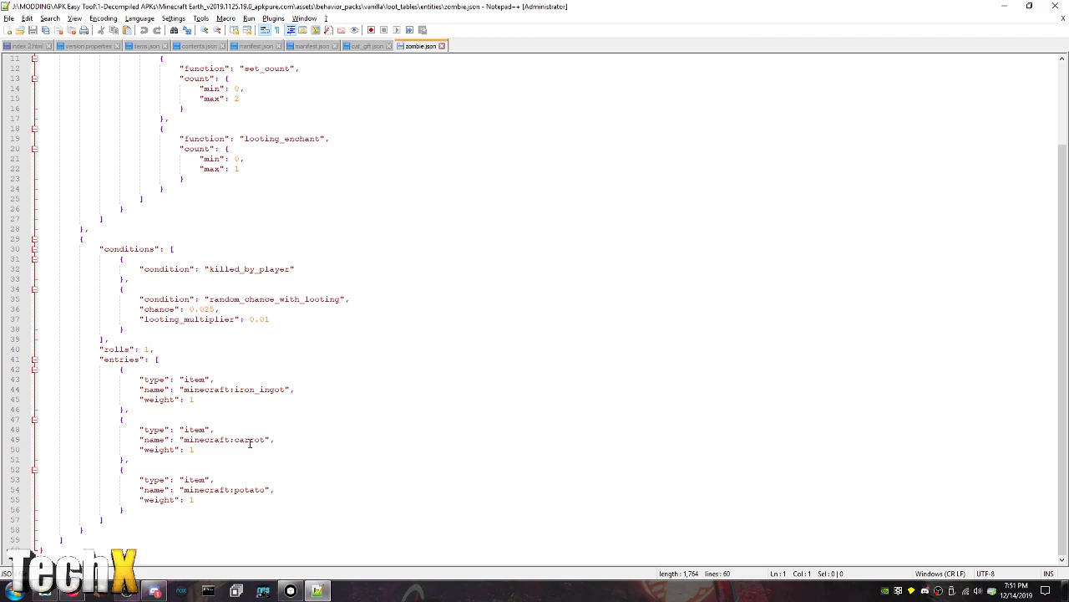
click(130, 510)
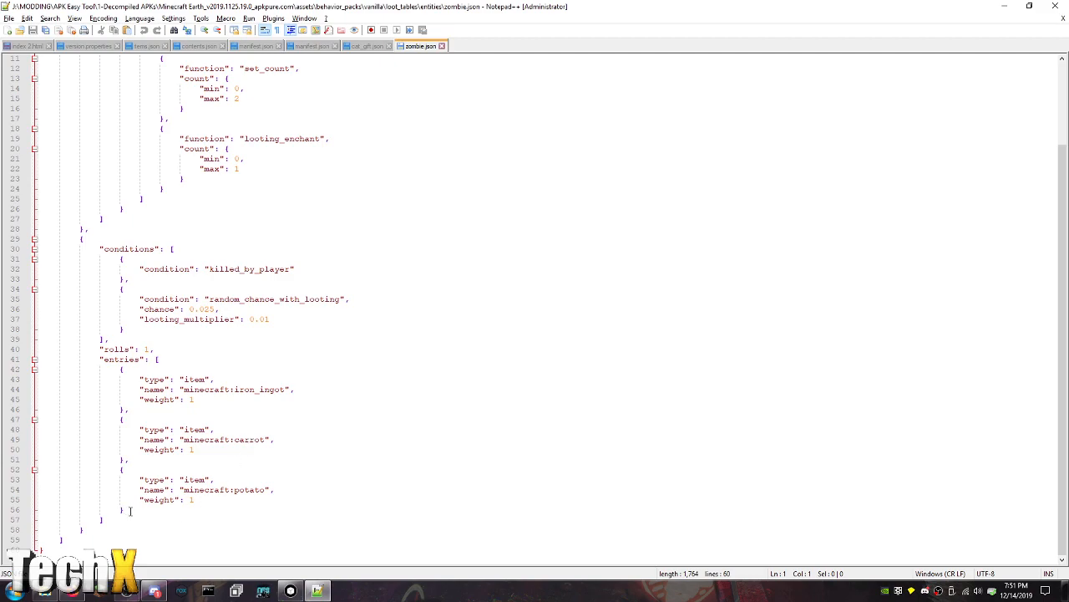
drag(120, 467, 192, 499)
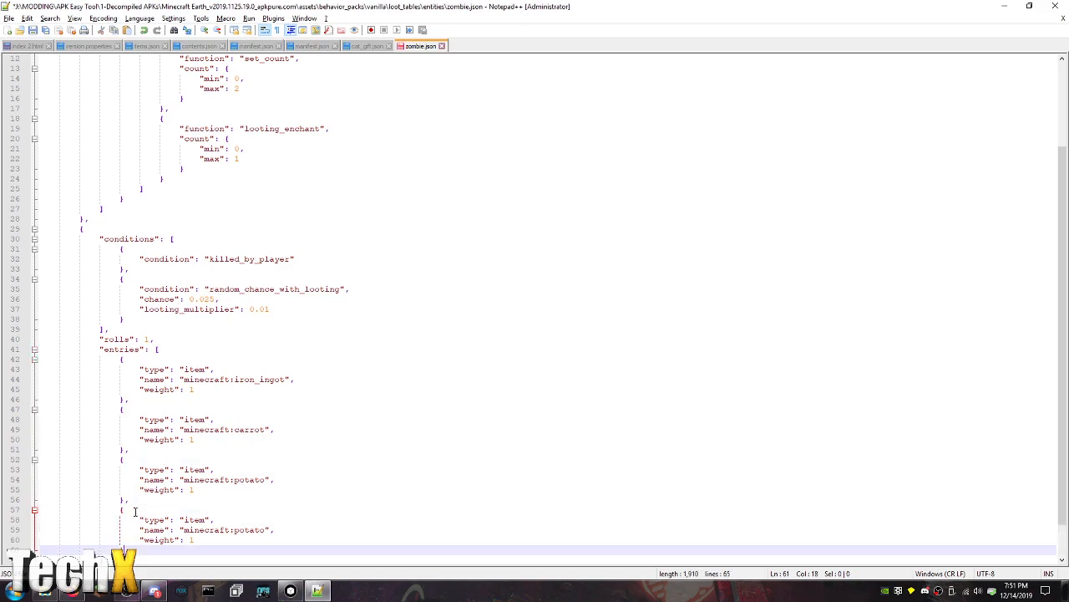
double_click(247, 530)
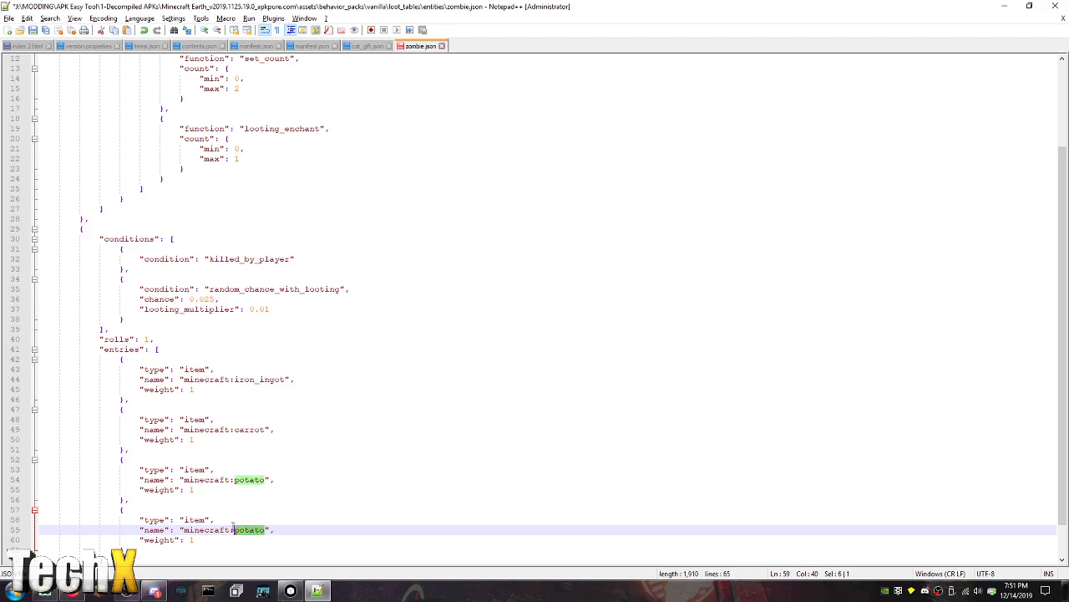
text(dia)
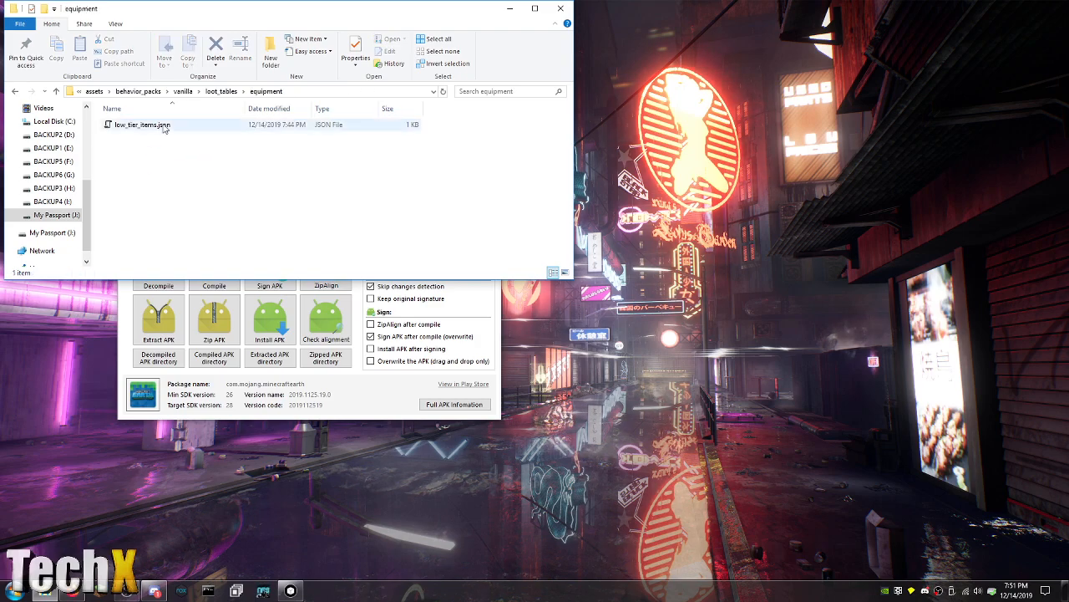
View low_tier_items.json in Notepad++, then browse through the gameplay folder into spawn_rules
right_click(140, 124)
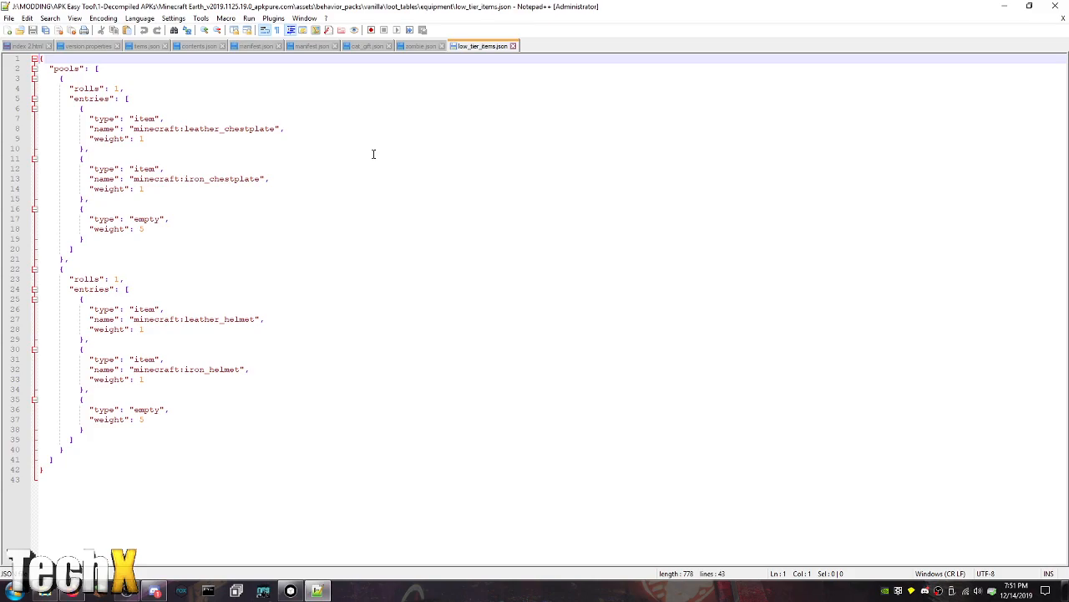
click(421, 45)
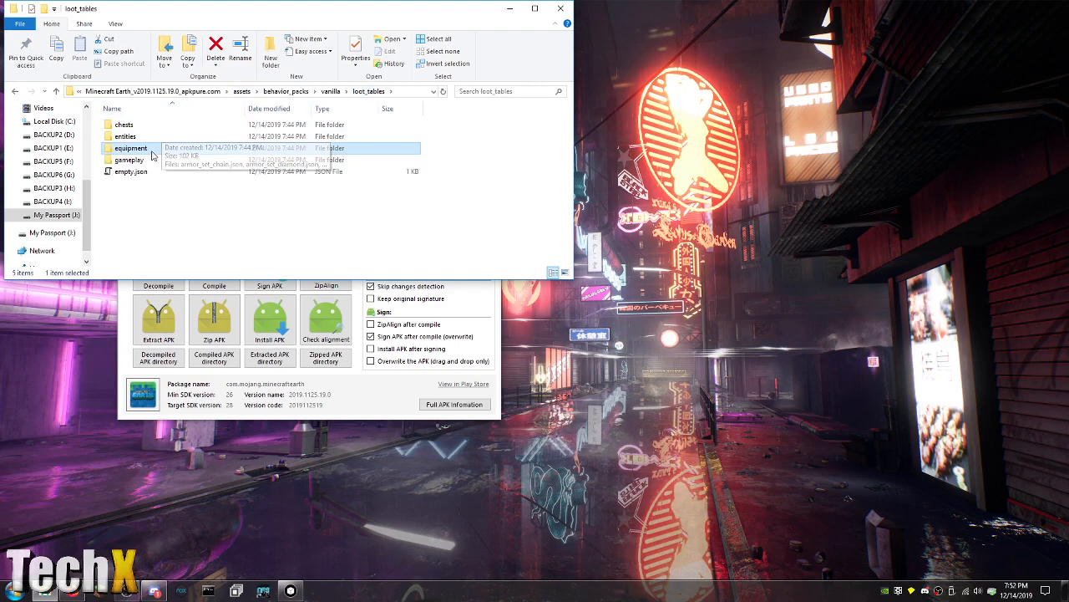
double_click(127, 161)
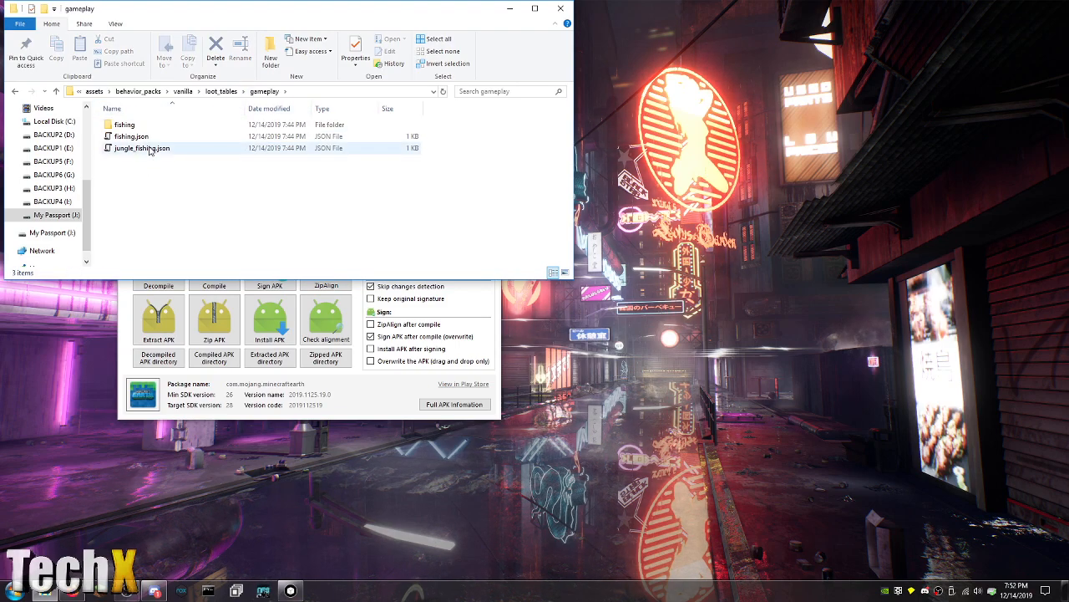
double_click(123, 124)
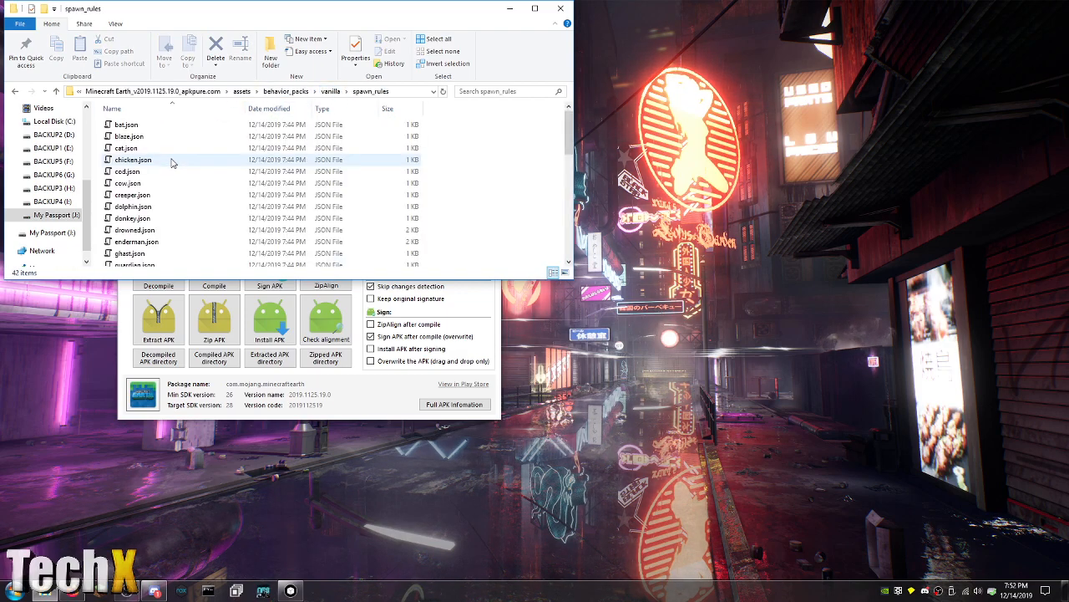
mouse_move(199, 248)
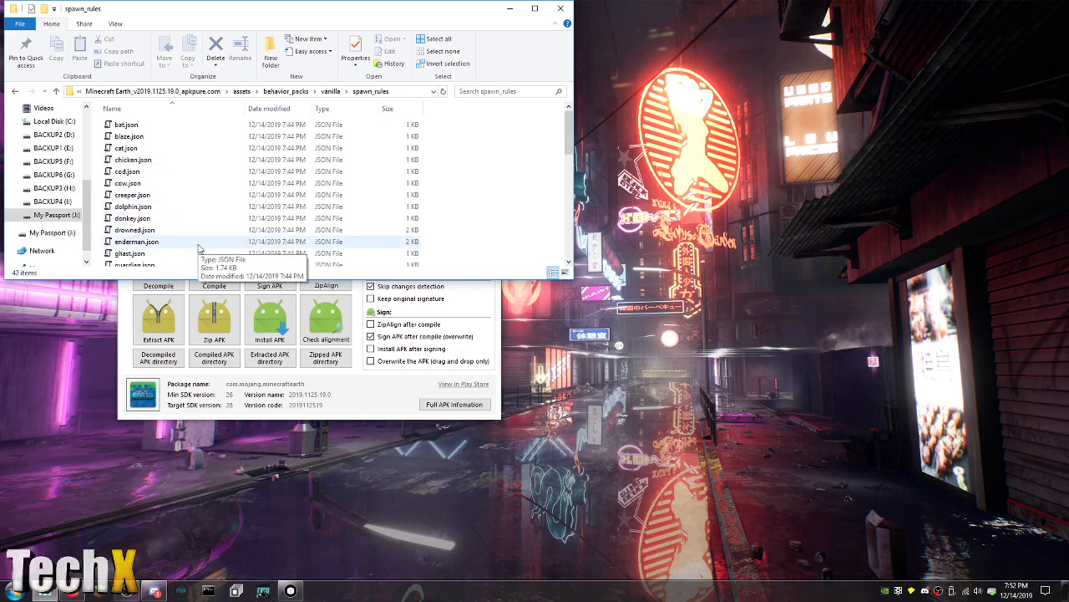
Edit bat.json from spawn_rules in Notepad++, then return to the assets folder
right_click(120, 123)
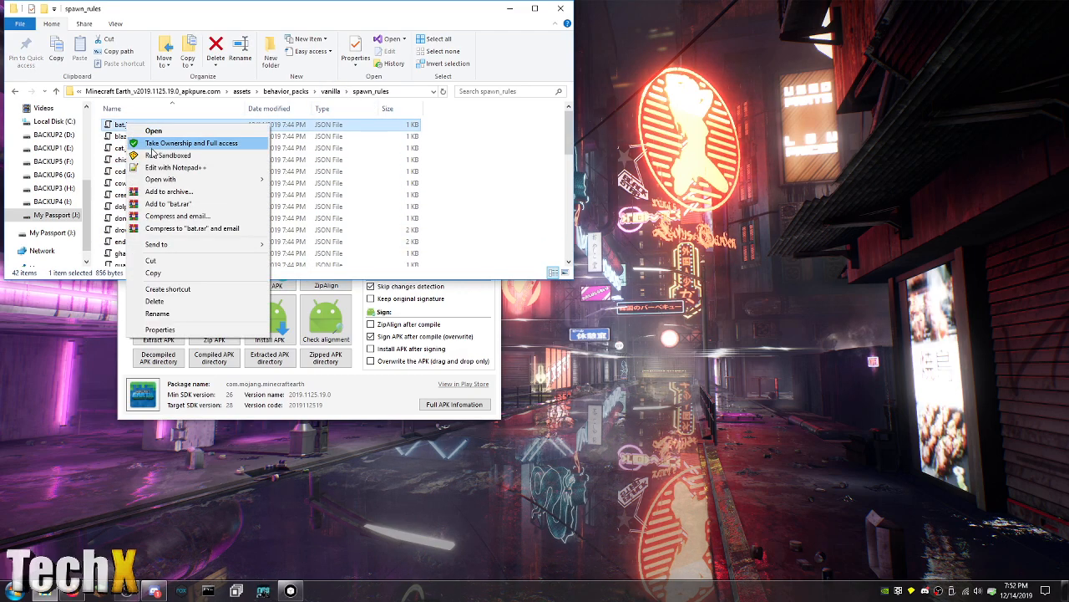
click(167, 169)
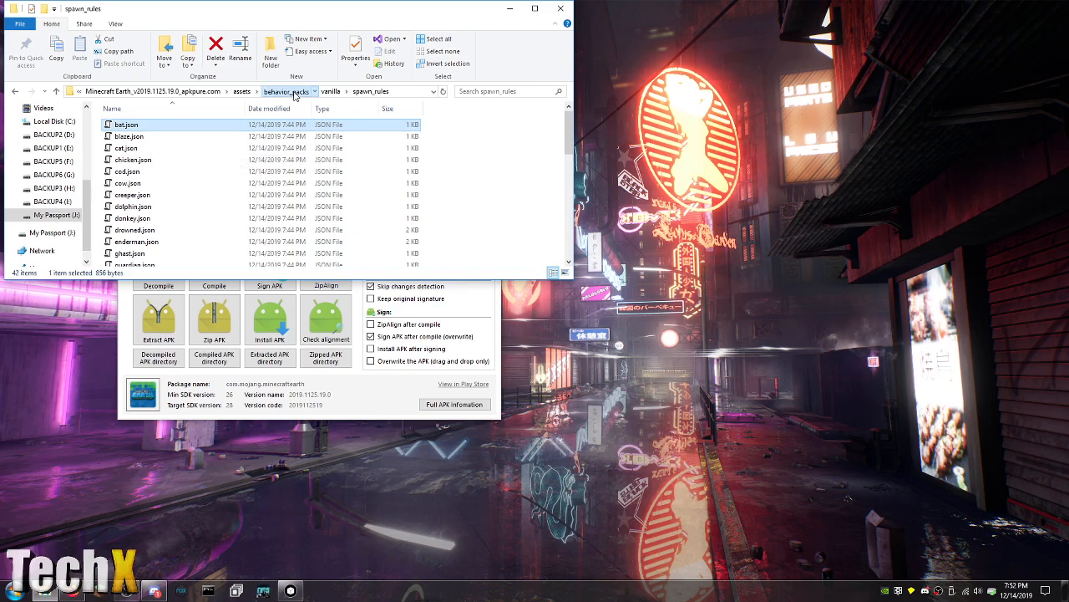
click(288, 90)
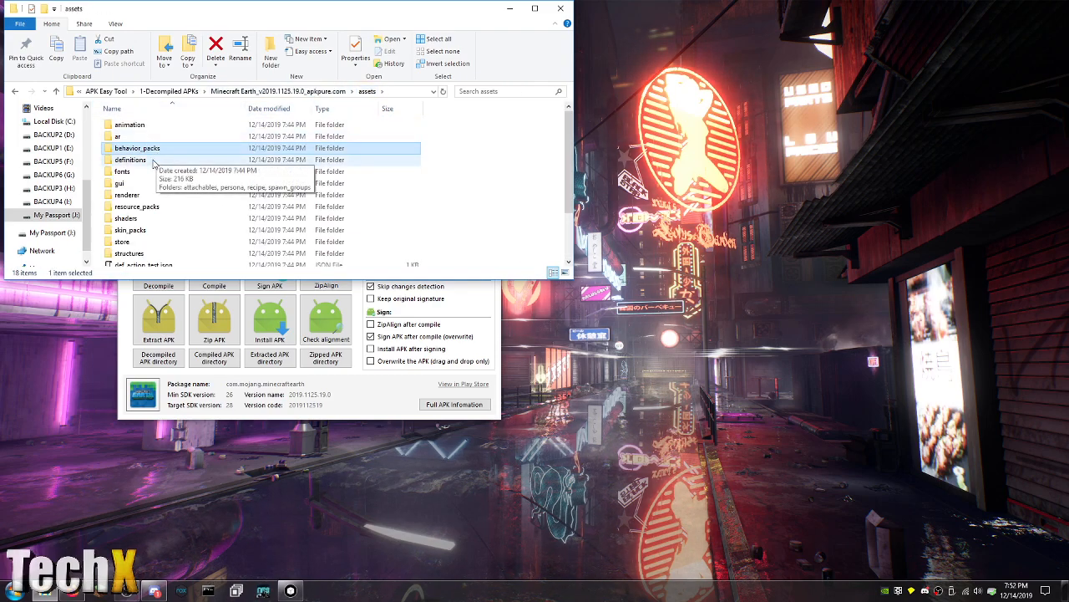
Browse definitions > attachables and edit bow.json in Notepad++
double_click(130, 161)
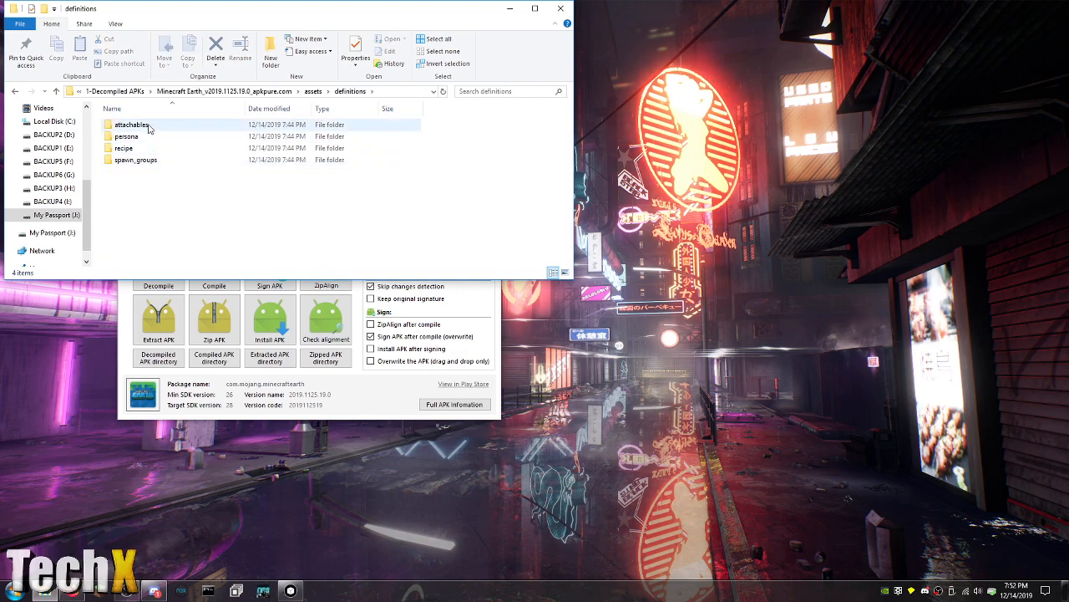
double_click(130, 123)
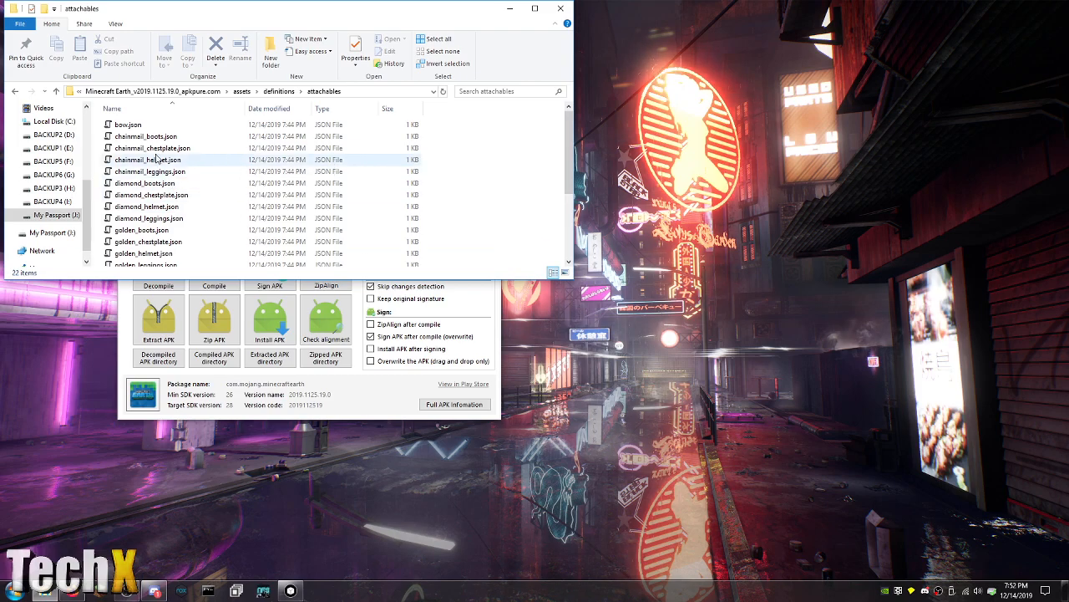
right_click(126, 124)
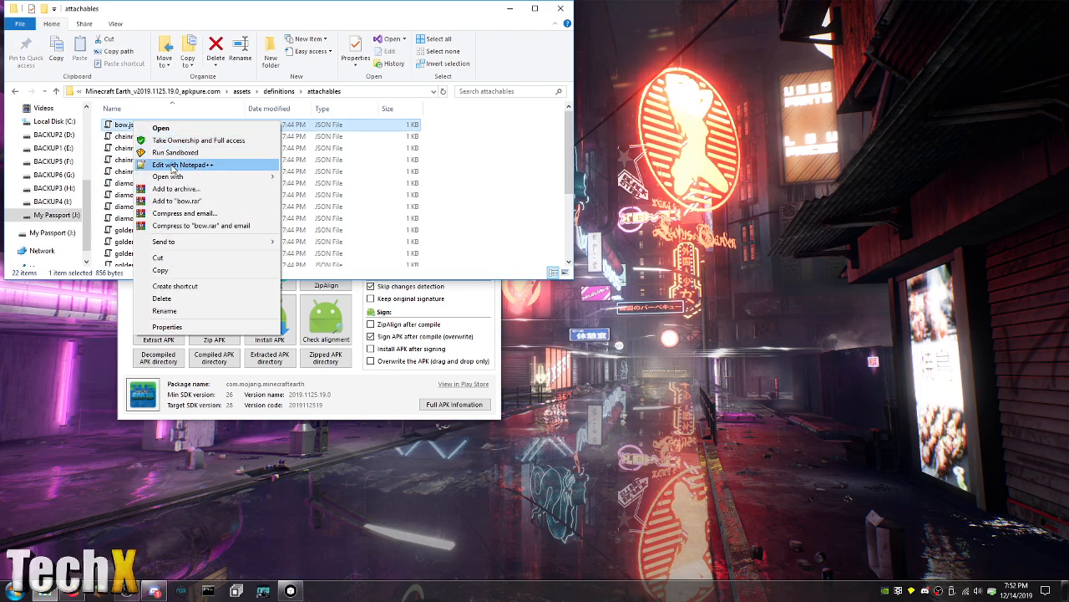
click(184, 165)
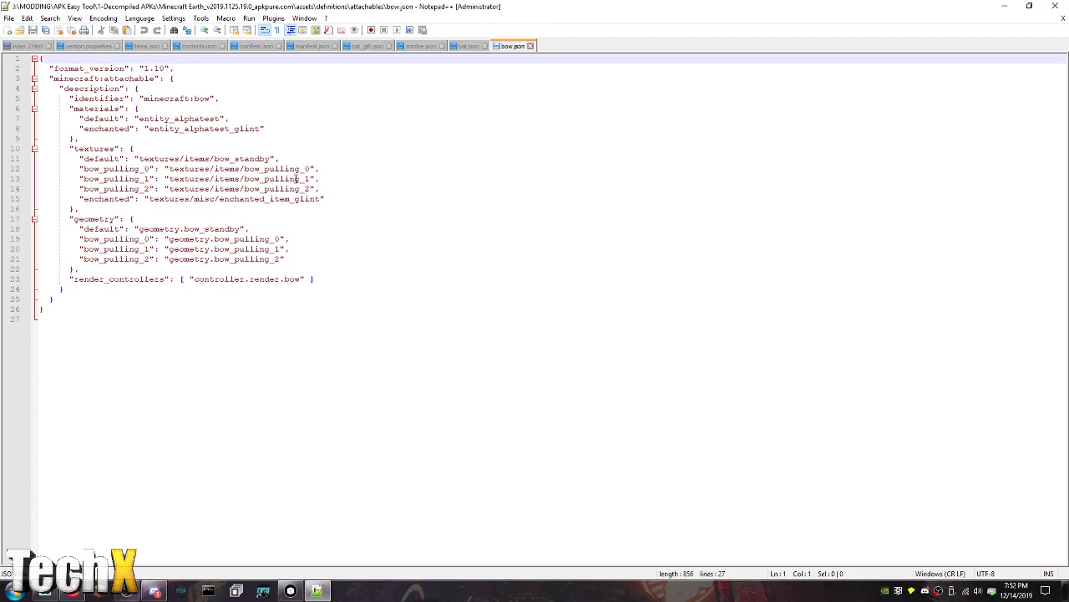
mouse_move(901, 7)
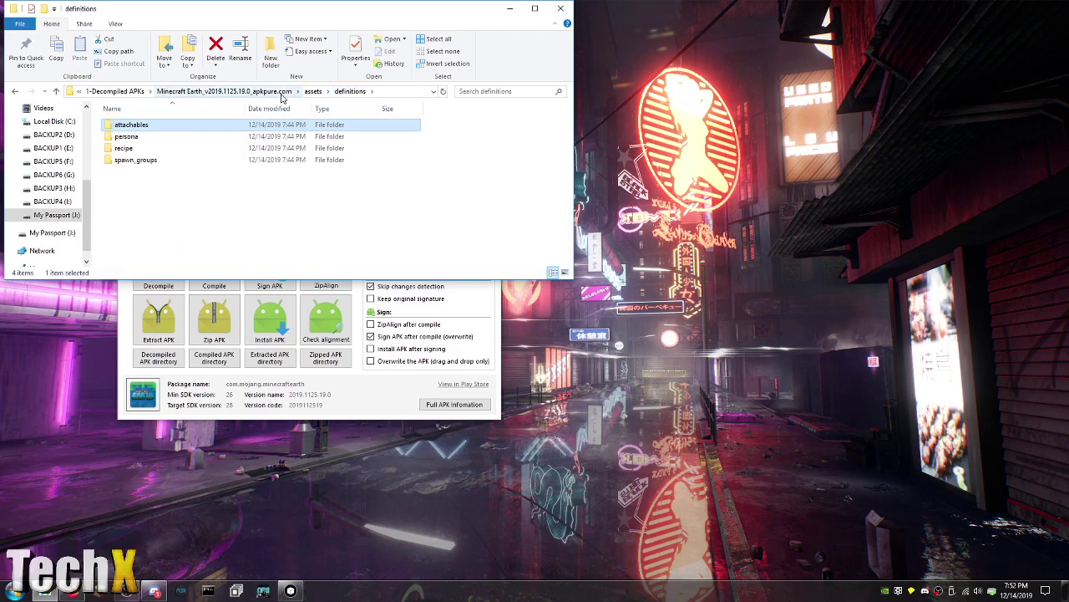
Edit the alex persona file from the persona folder in Notepad++ and look through it
double_click(127, 136)
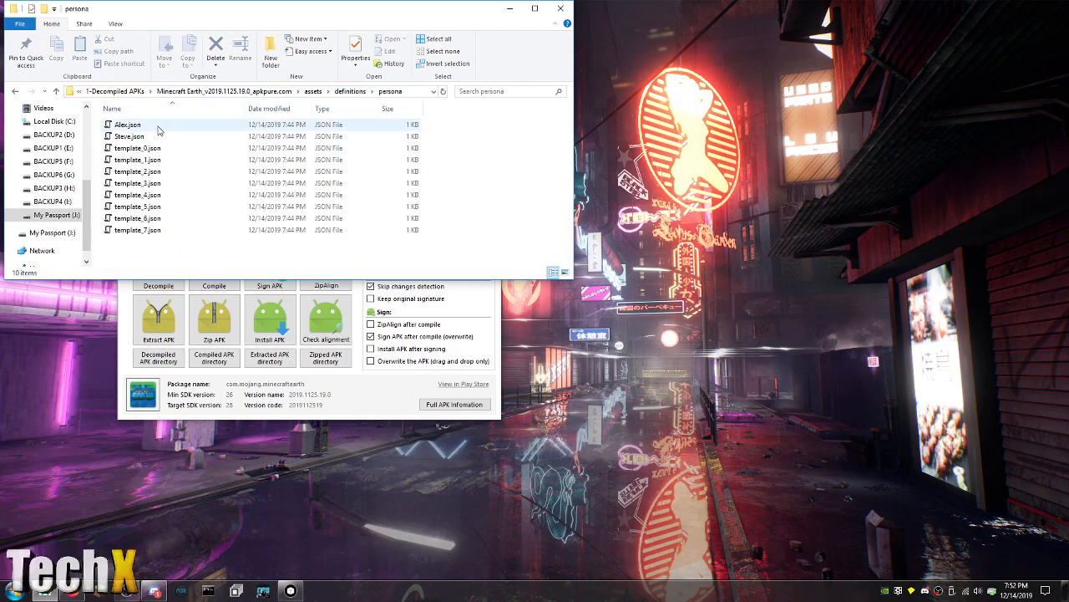
mouse_move(137, 147)
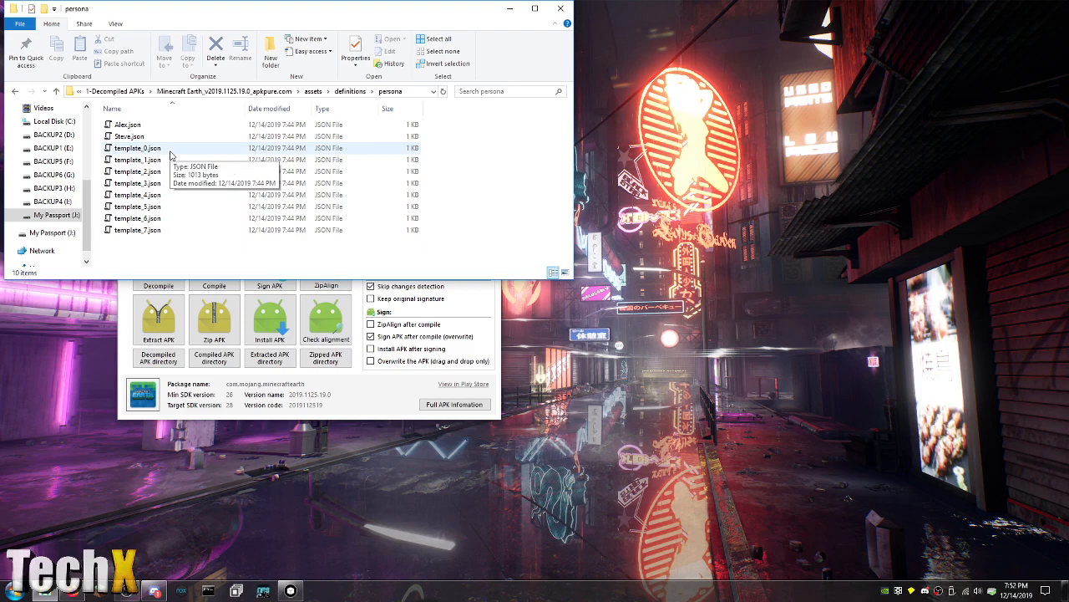
right_click(127, 124)
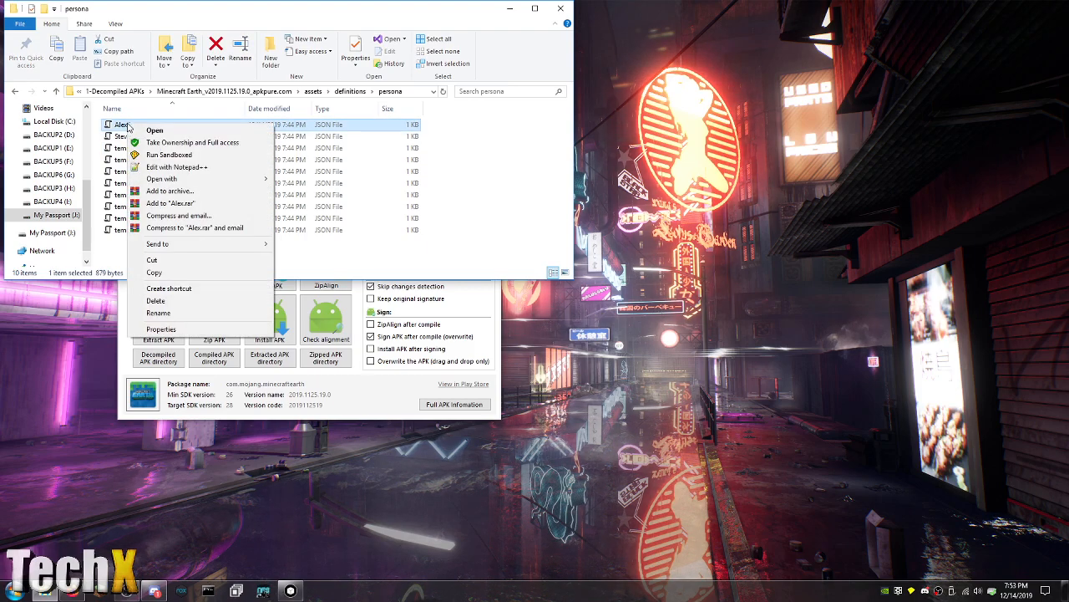
click(174, 167)
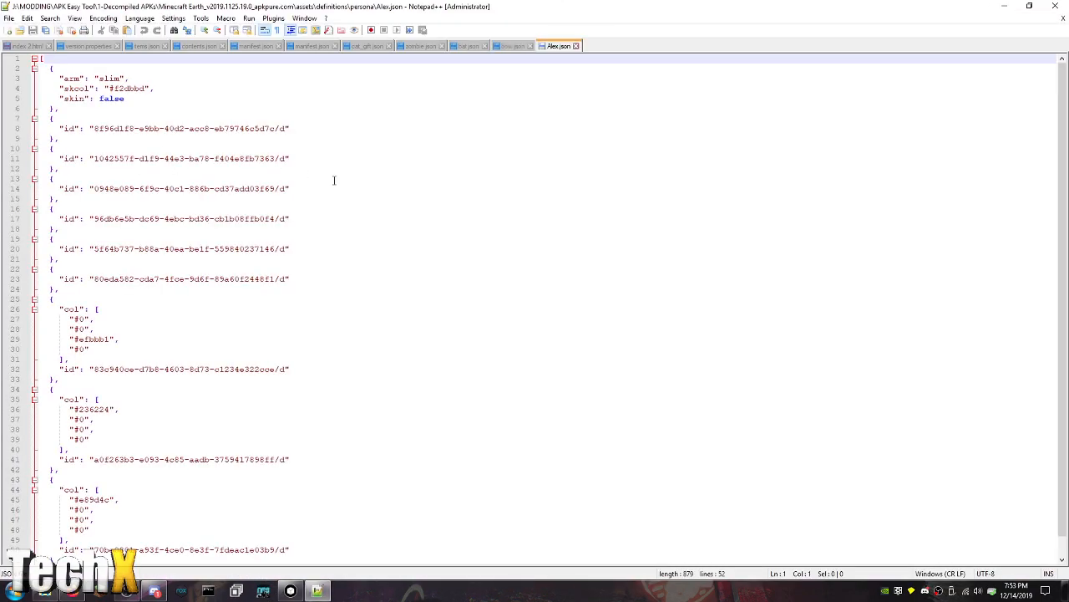
mouse_move(429, 190)
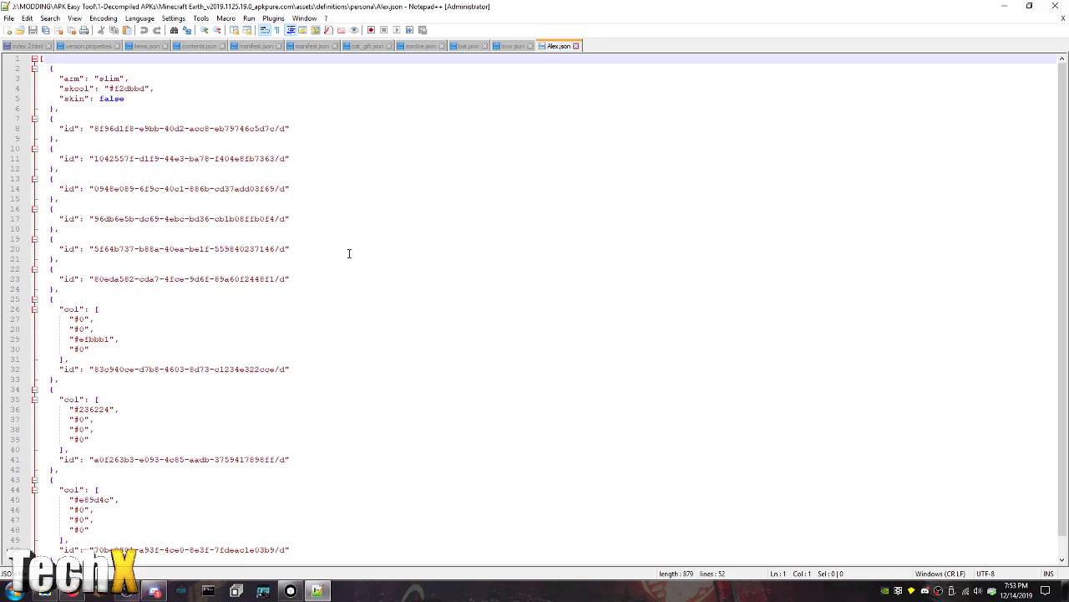
scroll(down, 3)
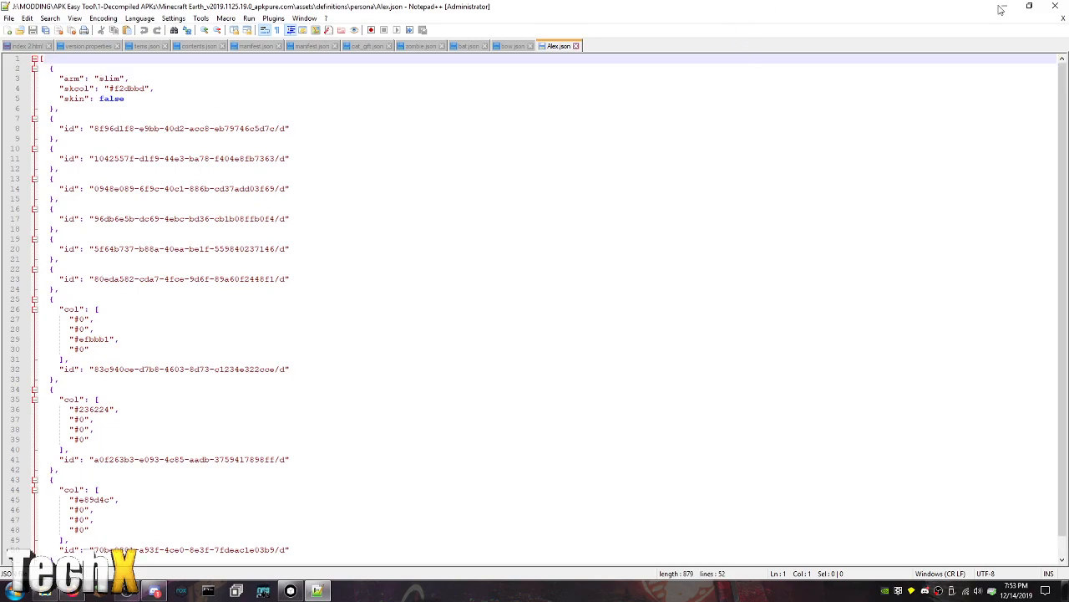
right_click(134, 182)
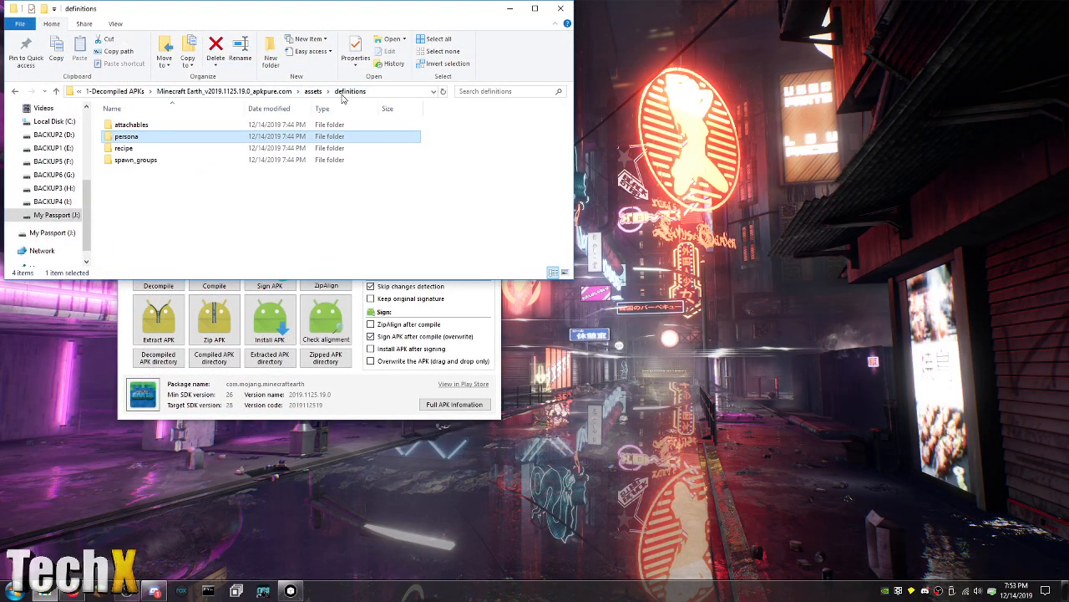
Browse the recipe folder and edit wheat.json in Notepad++
double_click(123, 147)
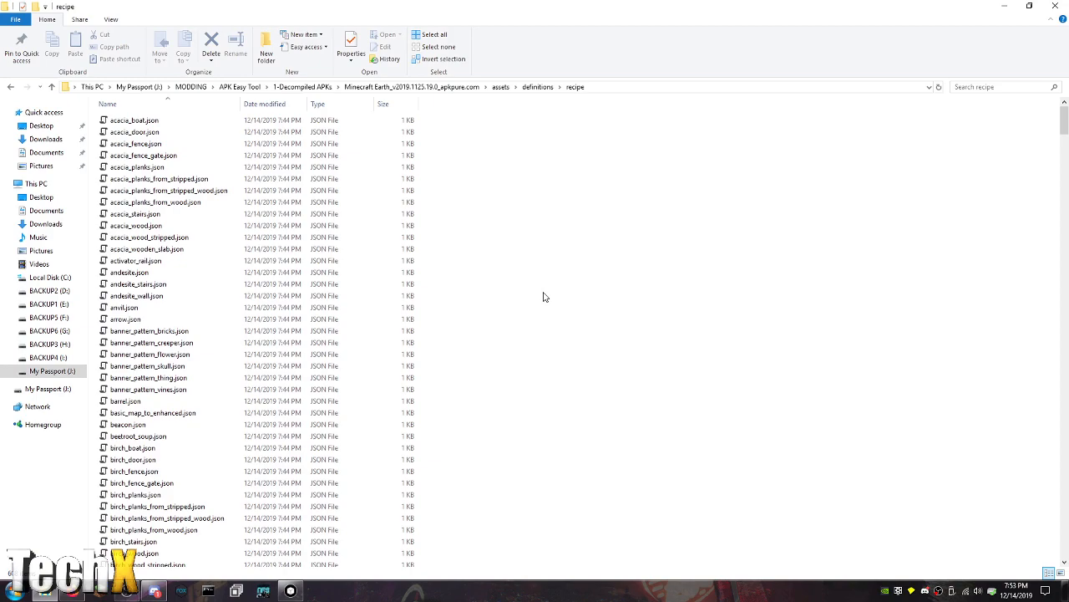
scroll(down, 3)
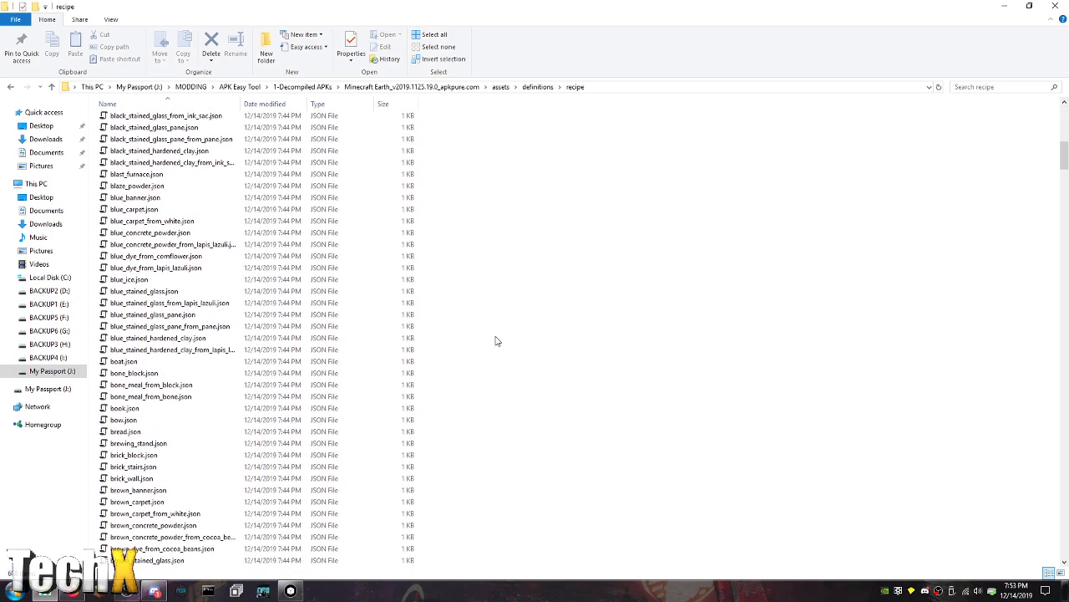
scroll(down, 3)
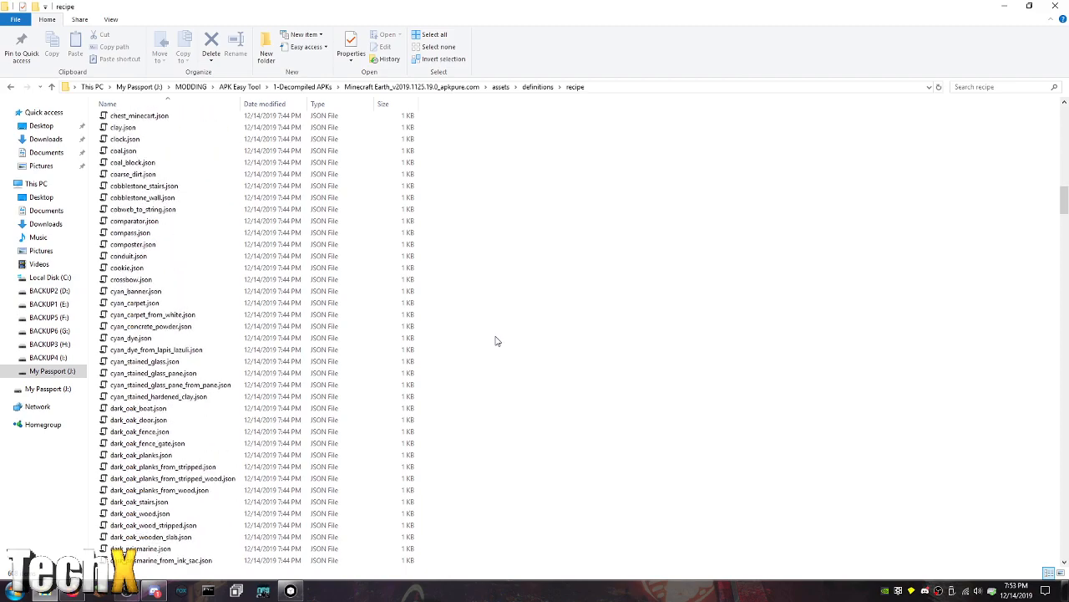
scroll(down, 3)
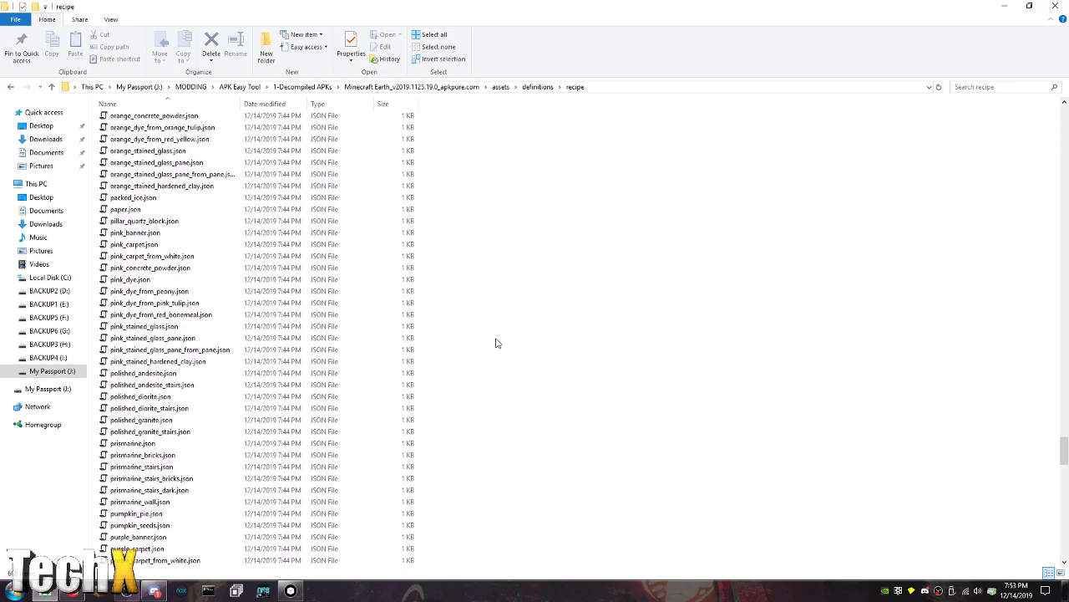
scroll(down, 3)
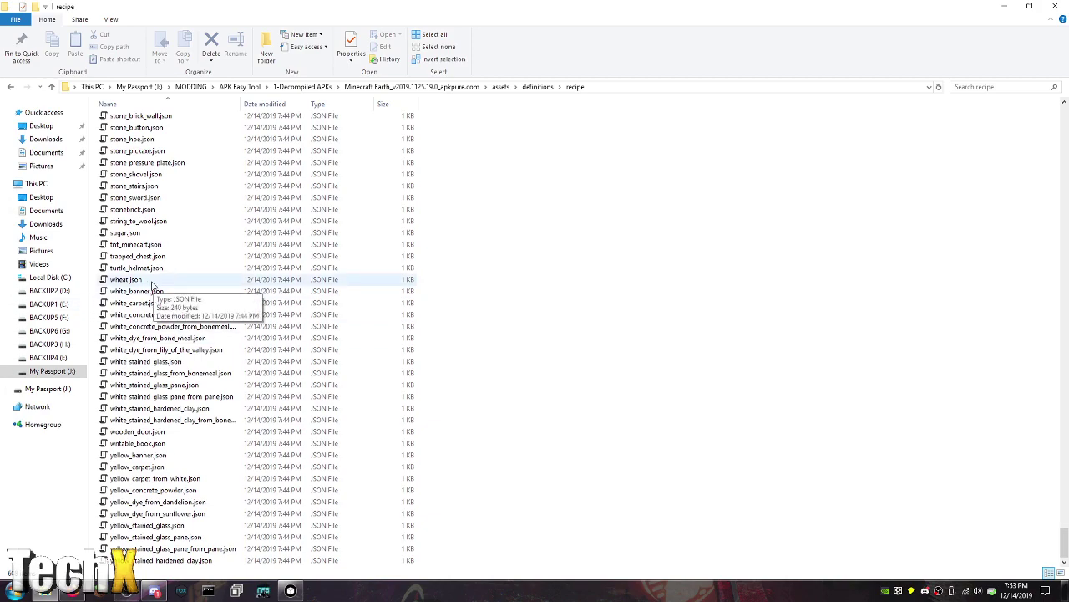
right_click(125, 279)
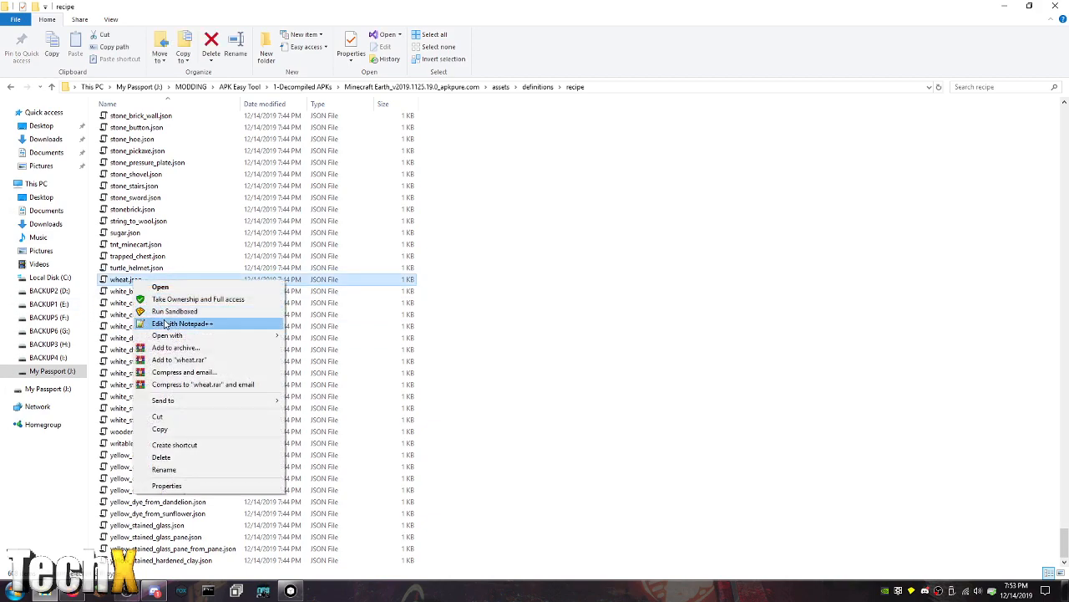
click(182, 324)
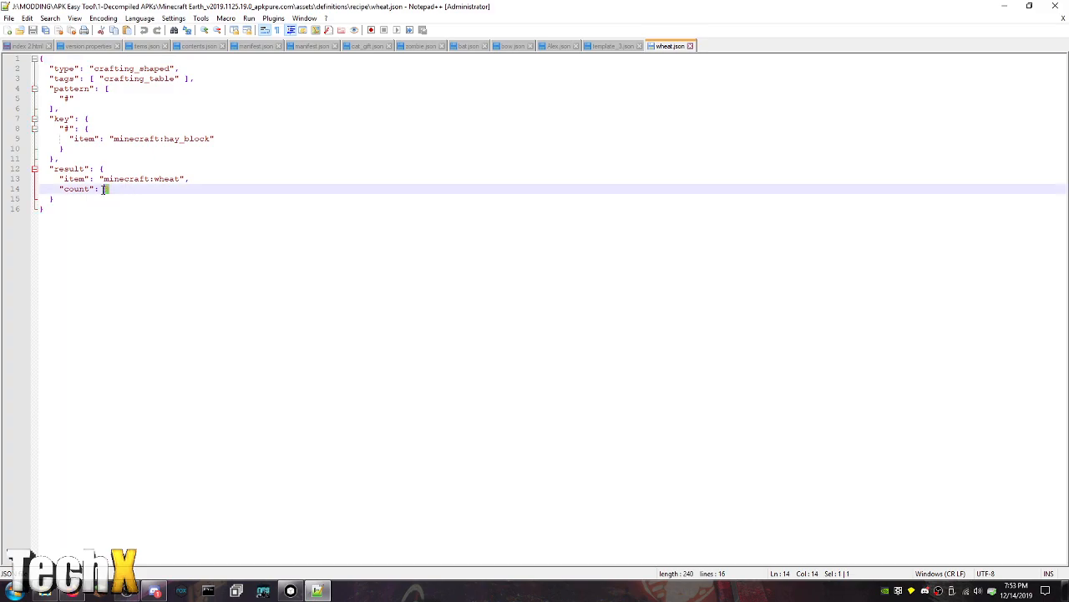
mouse_move(127, 332)
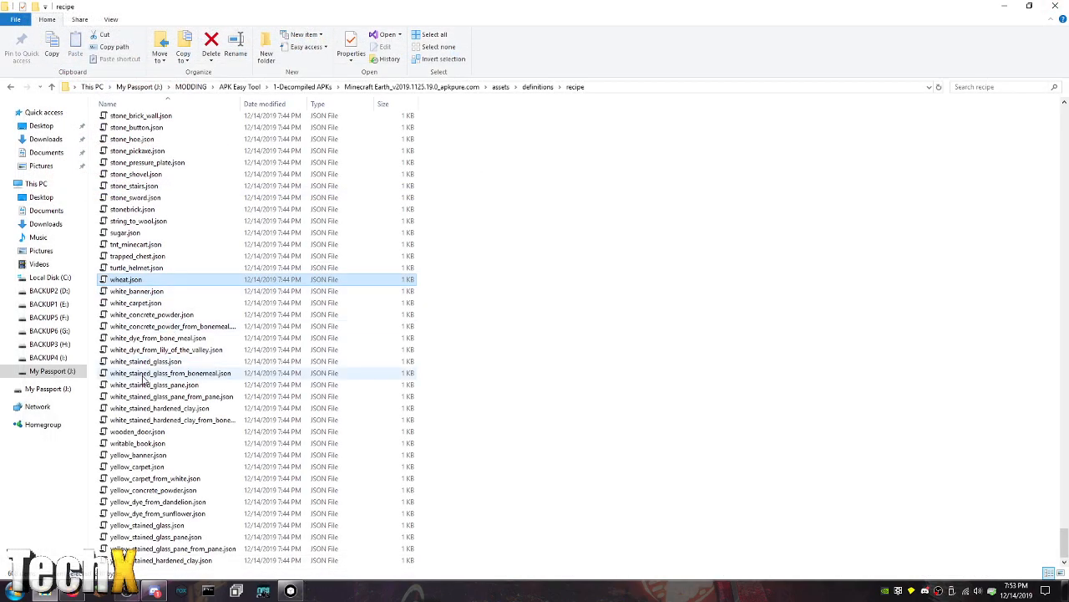
Edit diamond_sword.json from the recipe folder in Notepad++
scroll(up, 3)
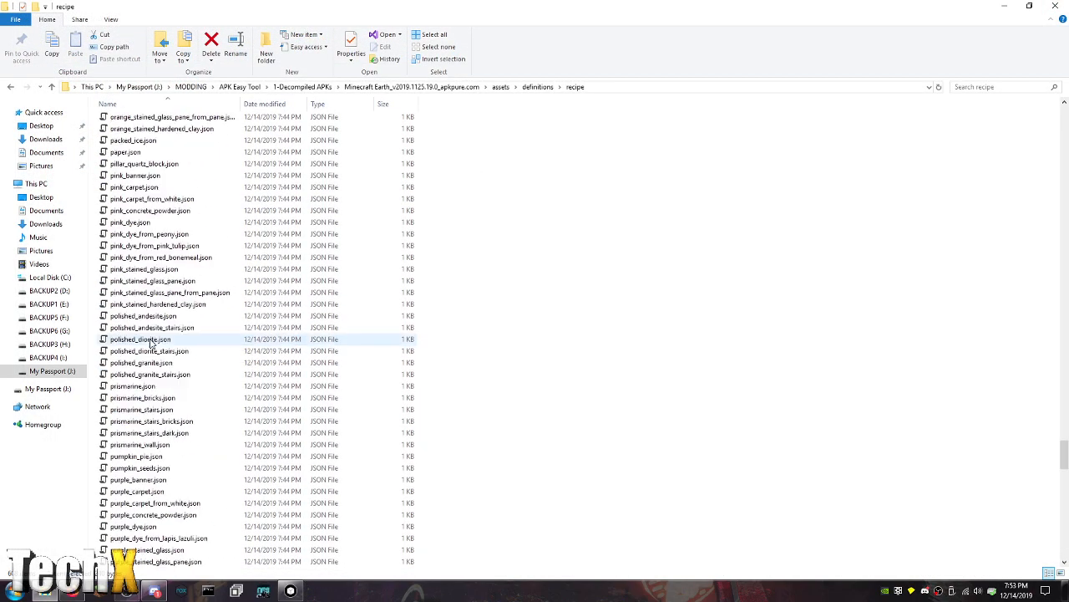
scroll(up, 3)
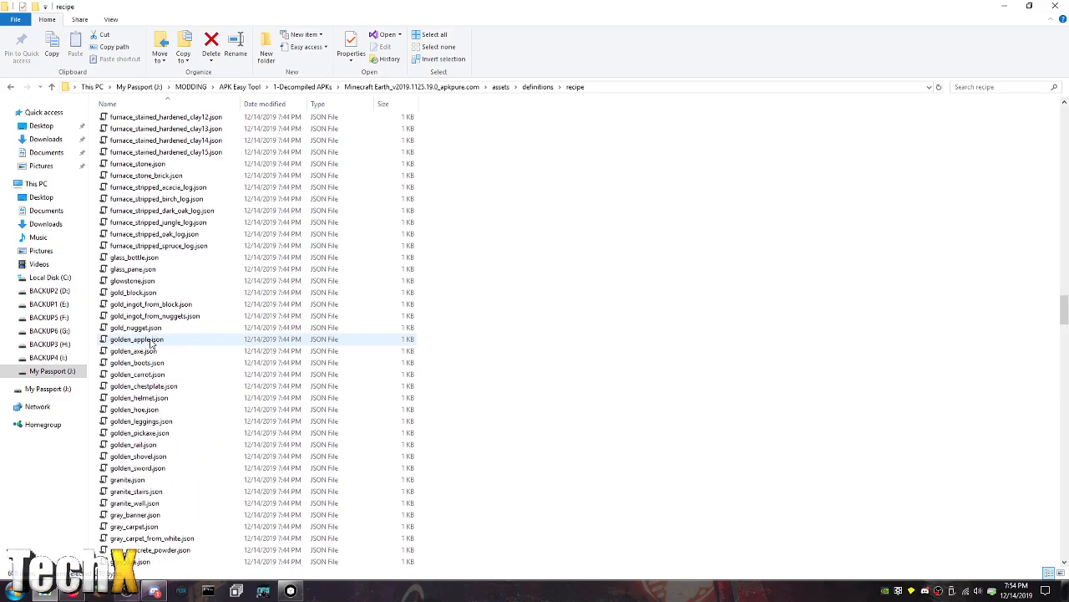
scroll(up, 3)
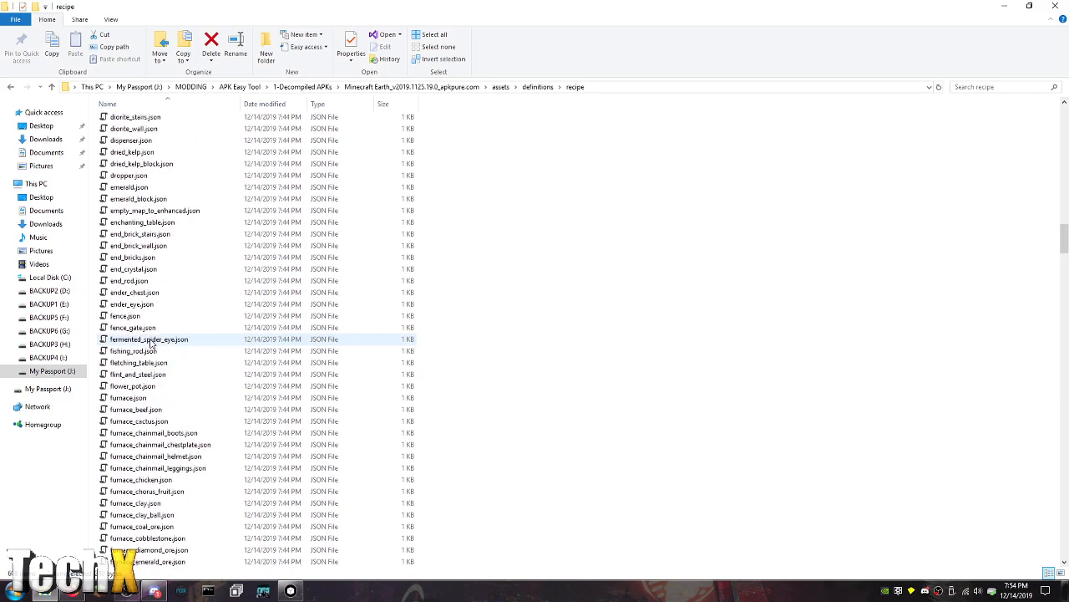
scroll(up, 3)
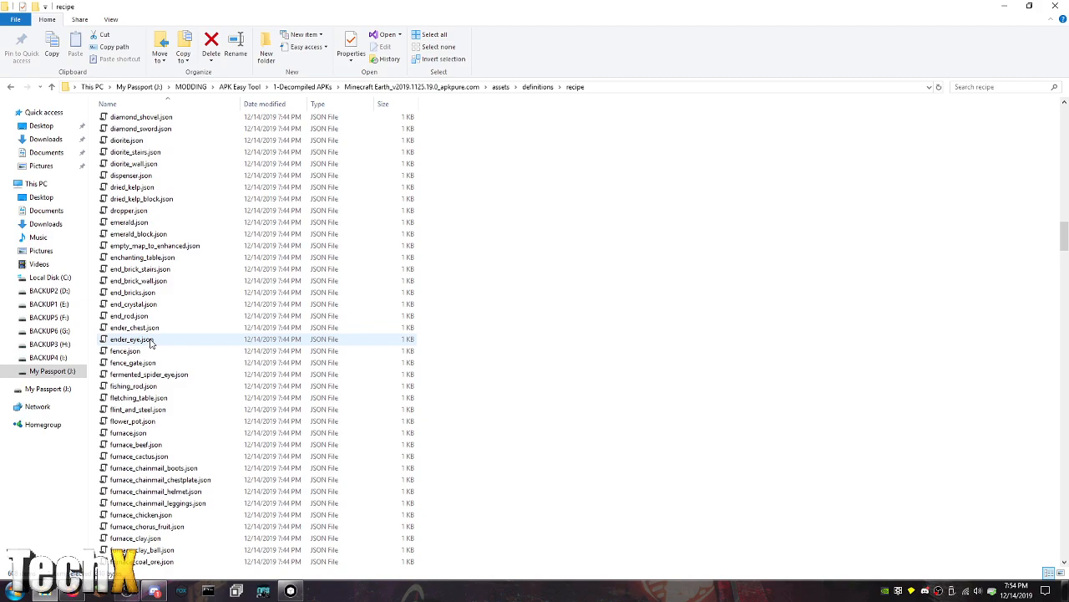
mouse_move(142, 258)
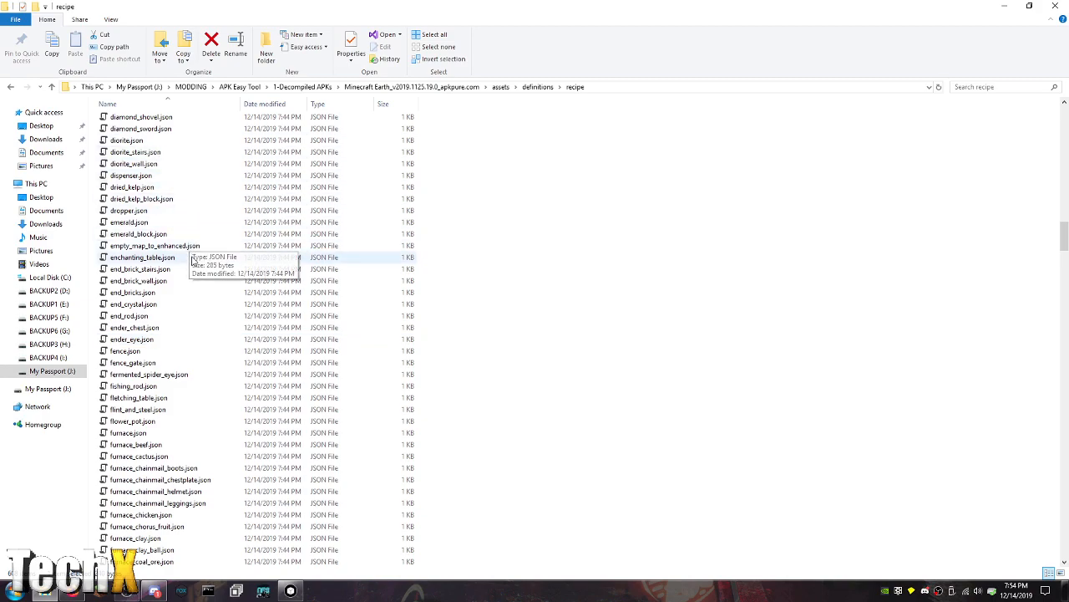
mouse_move(176, 211)
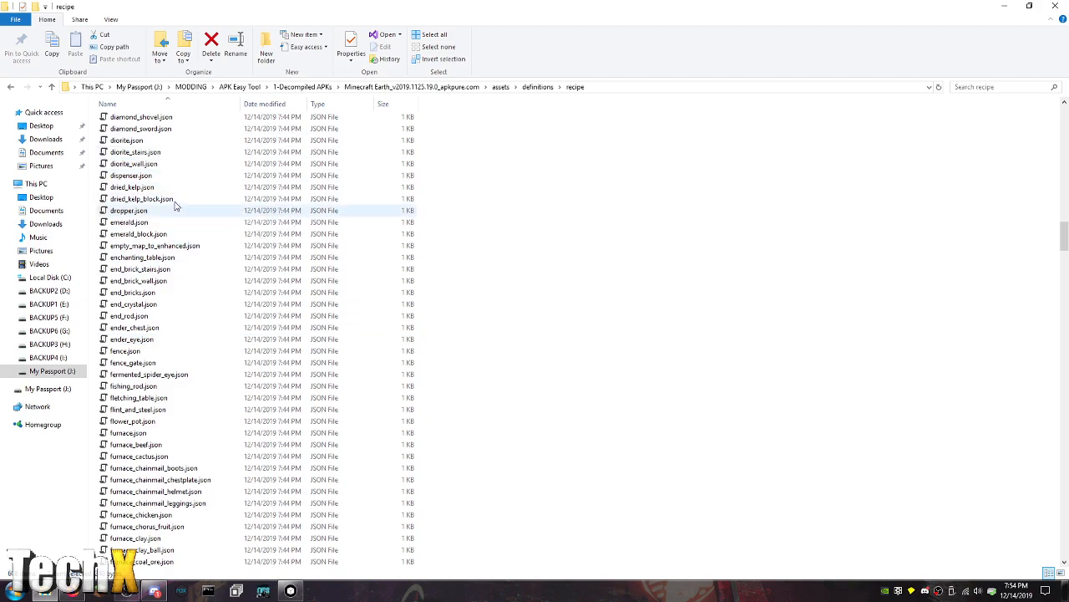
scroll(up, 3)
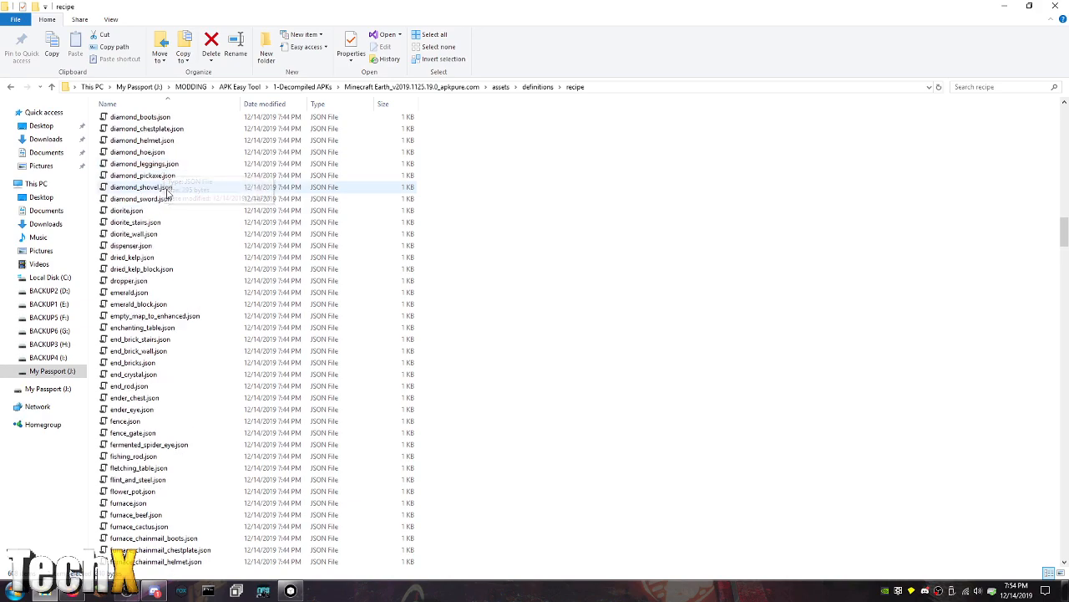
right_click(140, 199)
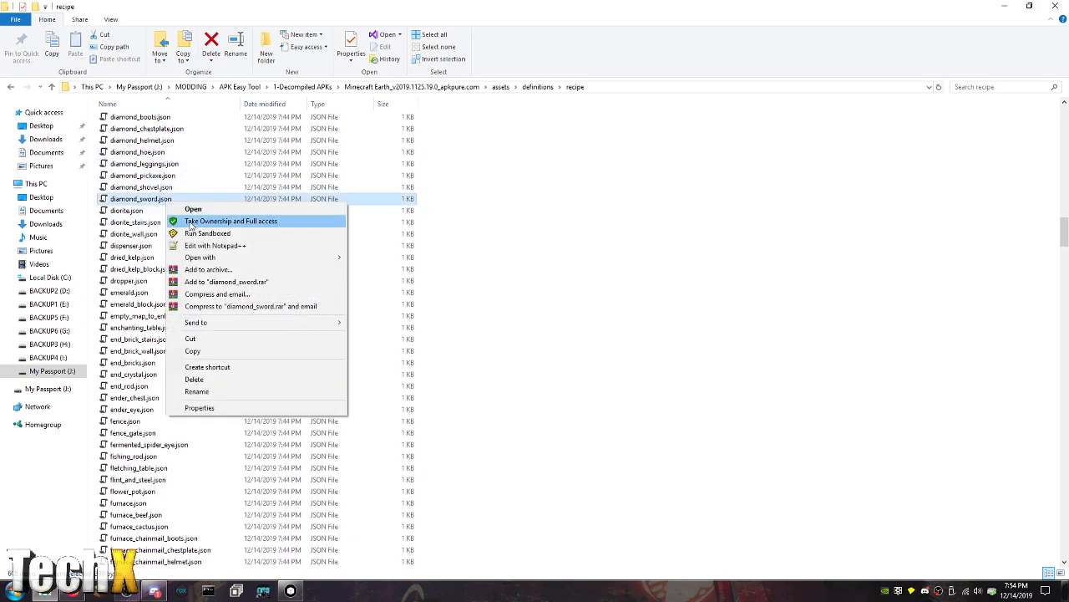
click(214, 244)
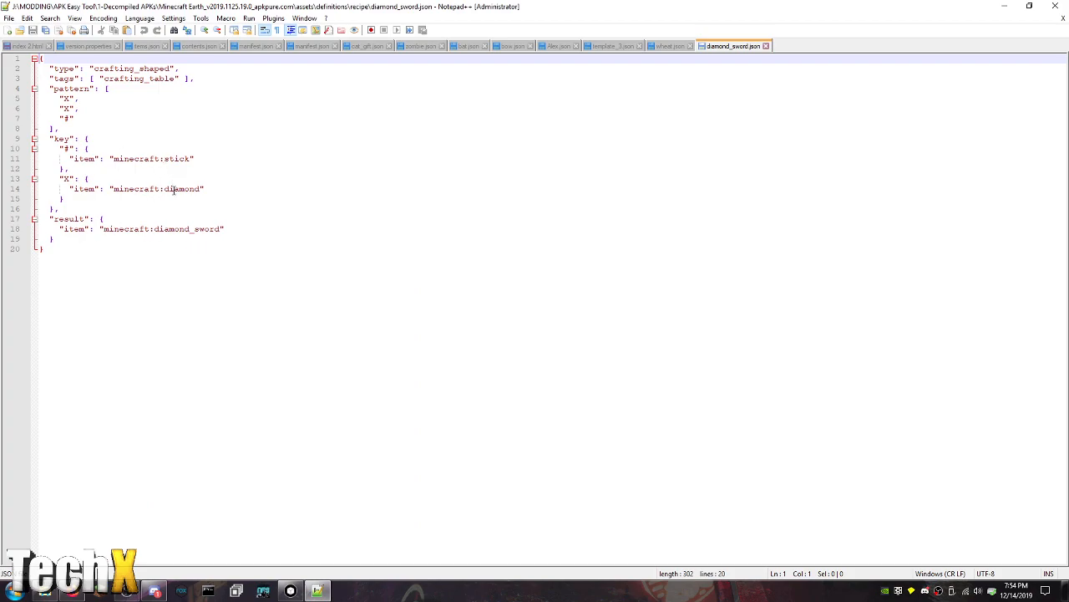
mouse_move(174, 194)
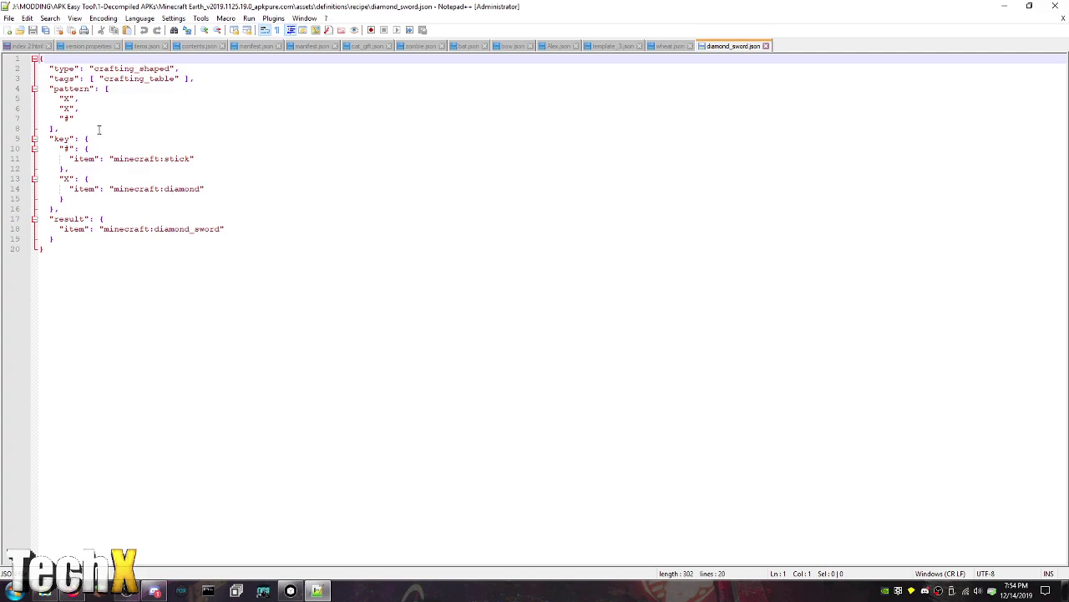
Review the diamond sword recipe and return to the recipe folder listing
drag(60, 97, 74, 117)
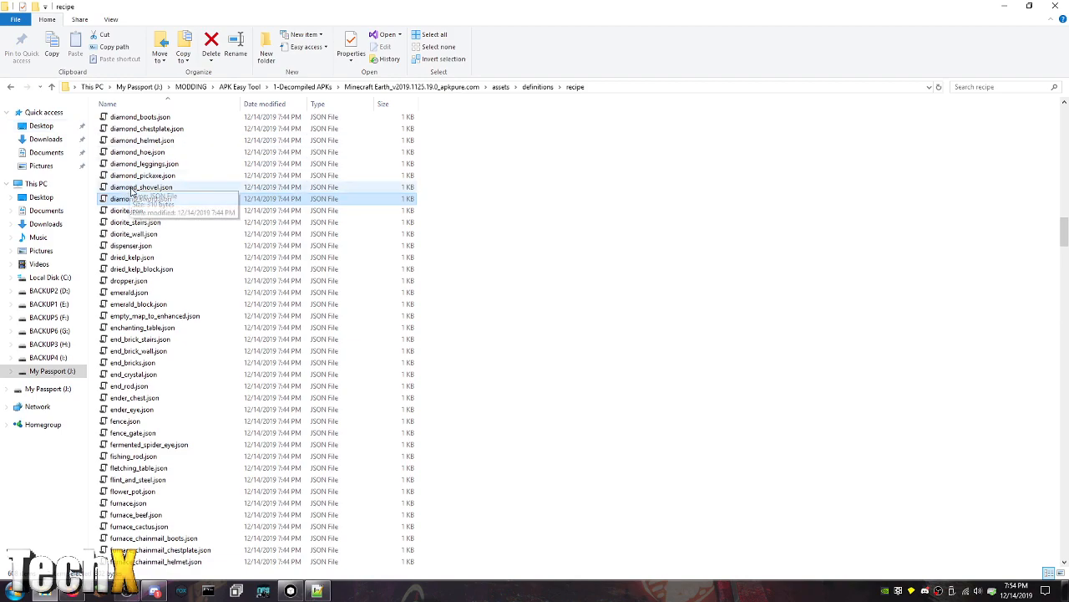
Edit diamond_pickaxe.json, then stone_pickaxe.json, from the recipe folder in Notepad++
right_click(142, 175)
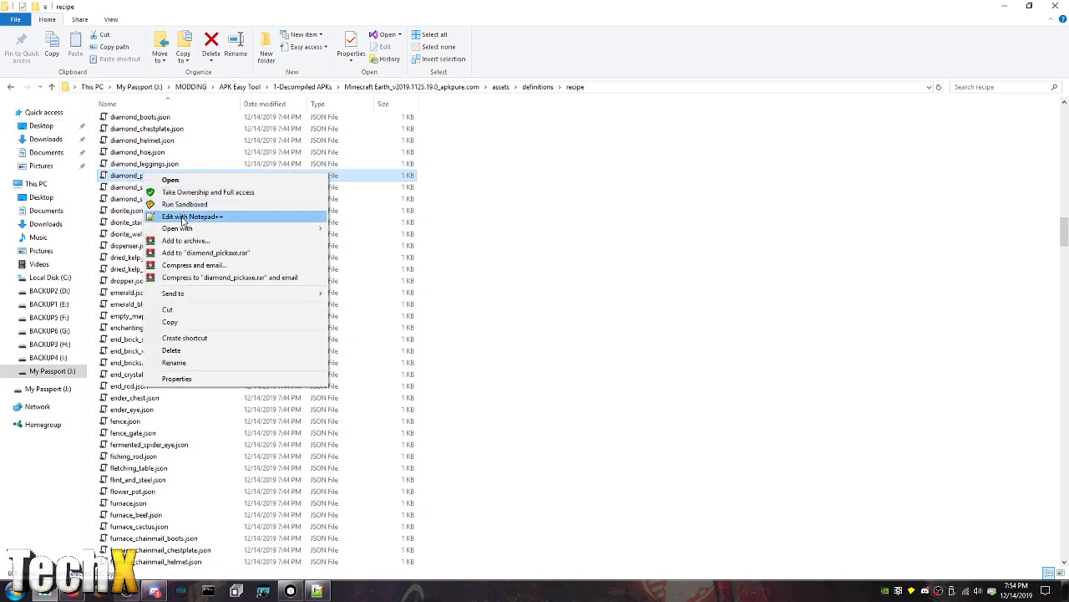
click(192, 217)
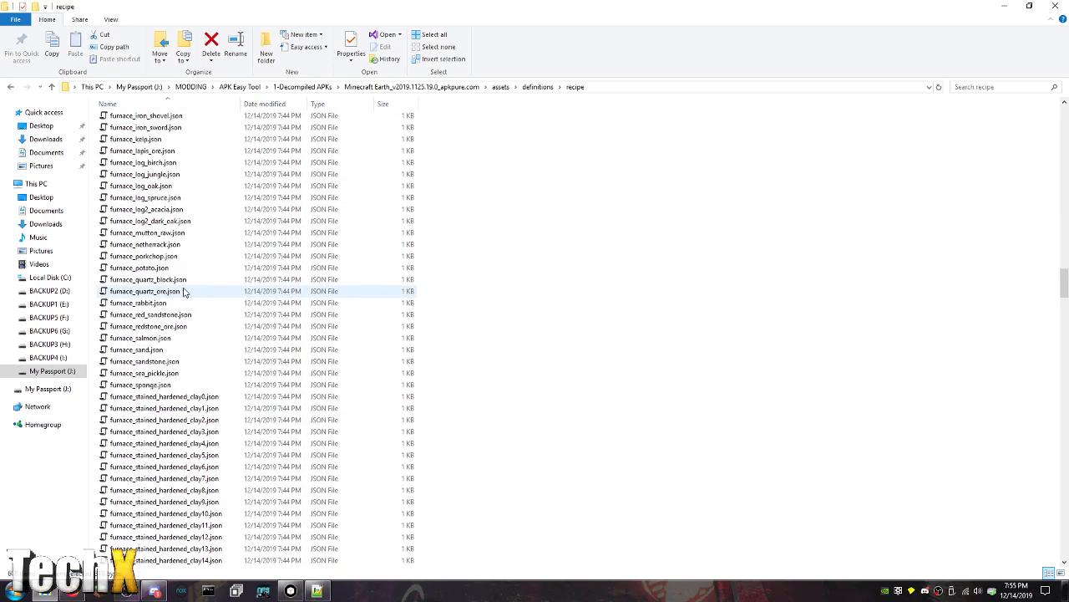
scroll(down, 3)
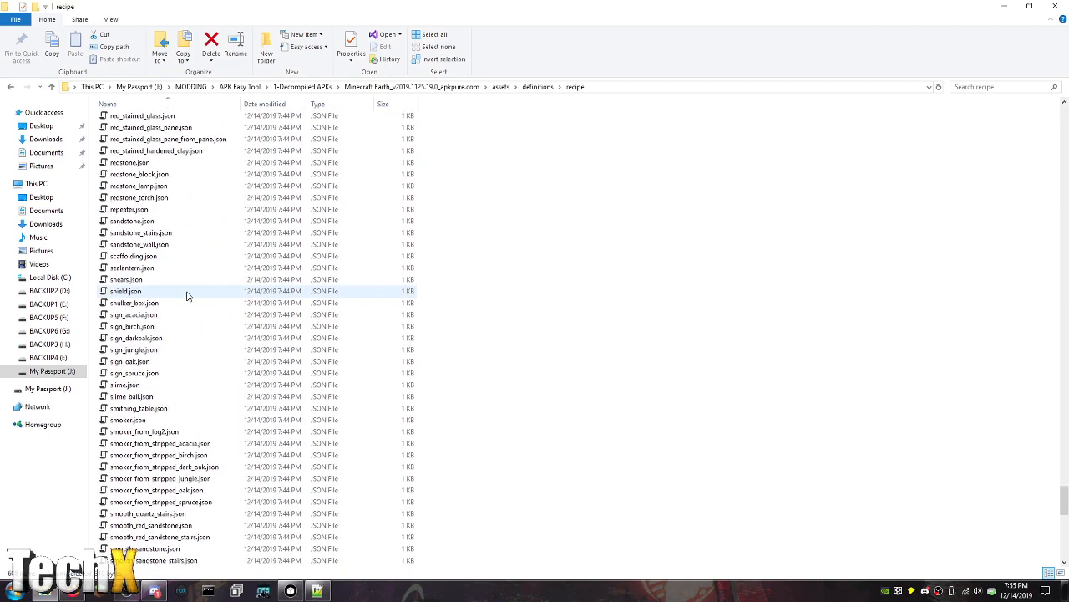
scroll(down, 3)
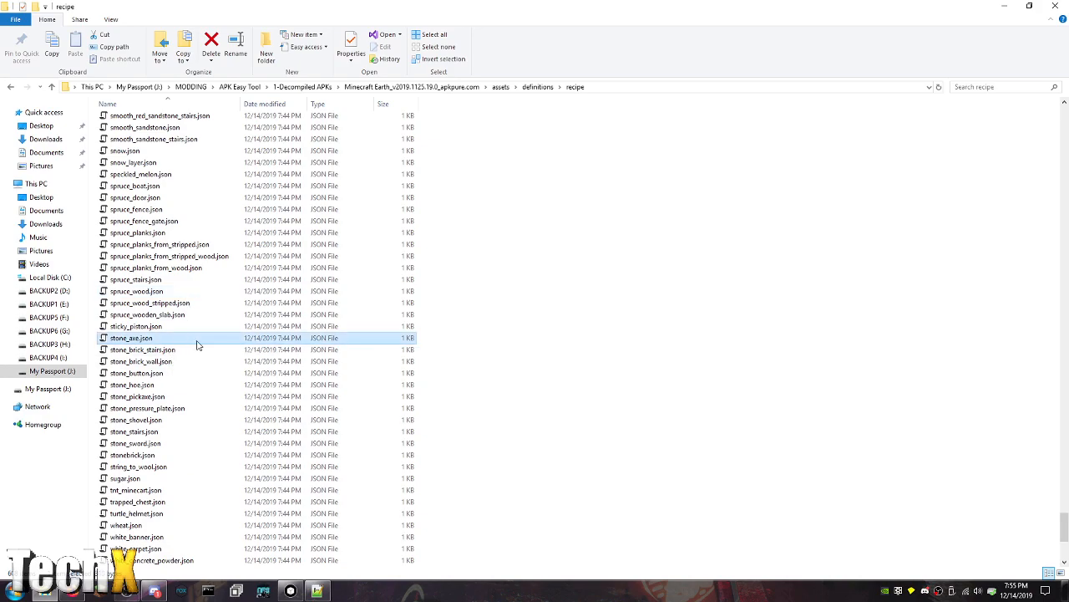
mouse_move(210, 350)
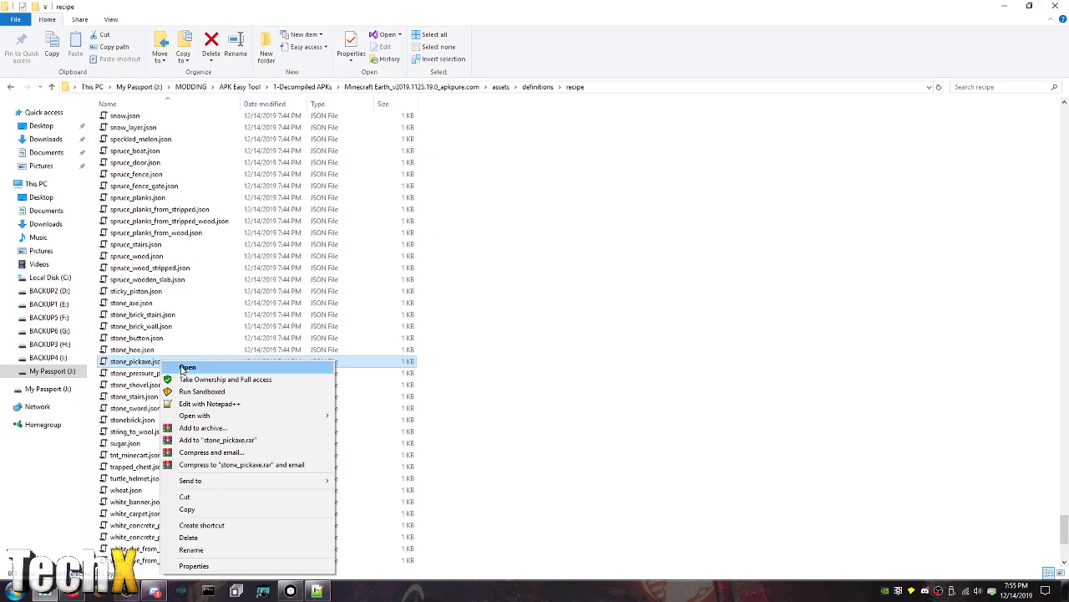
click(209, 402)
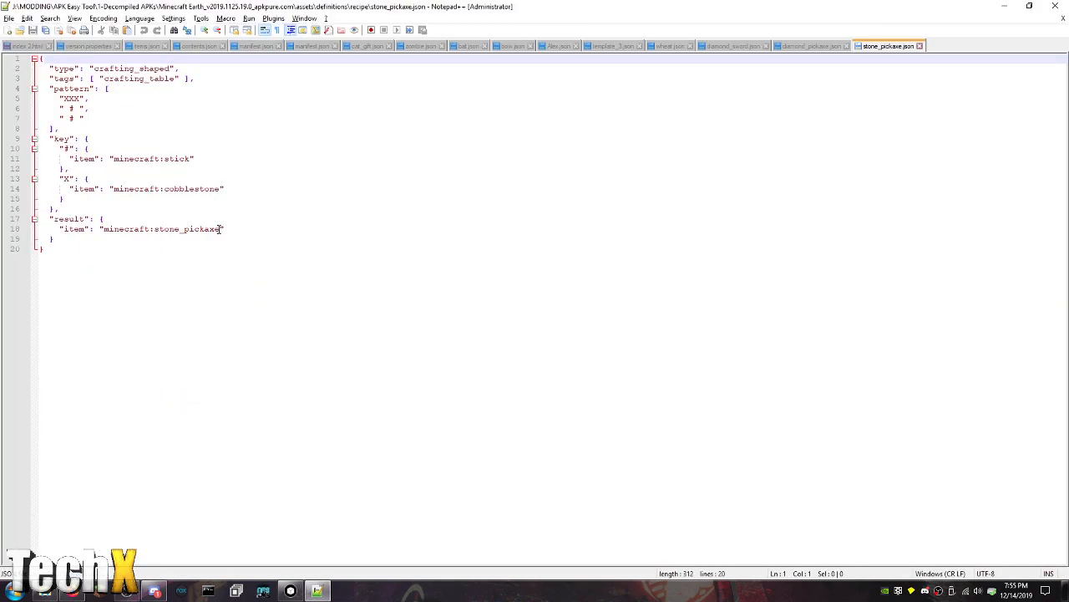
Change the stone pickaxe recipe result to diamond_pickaxe and close another open file
double_click(167, 227)
text(diamond)
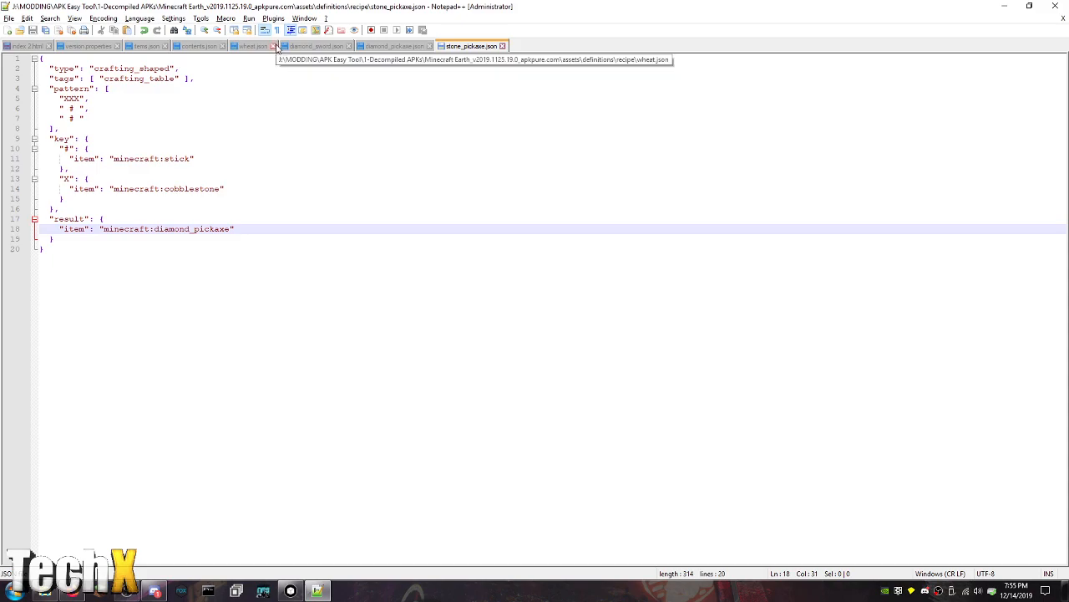
click(274, 47)
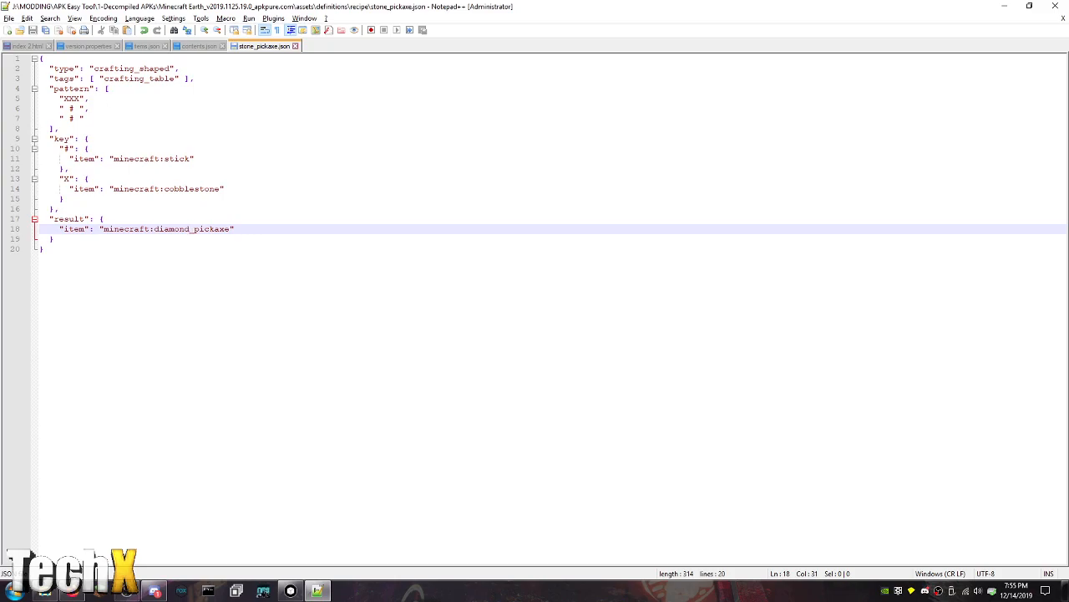
right_click(153, 592)
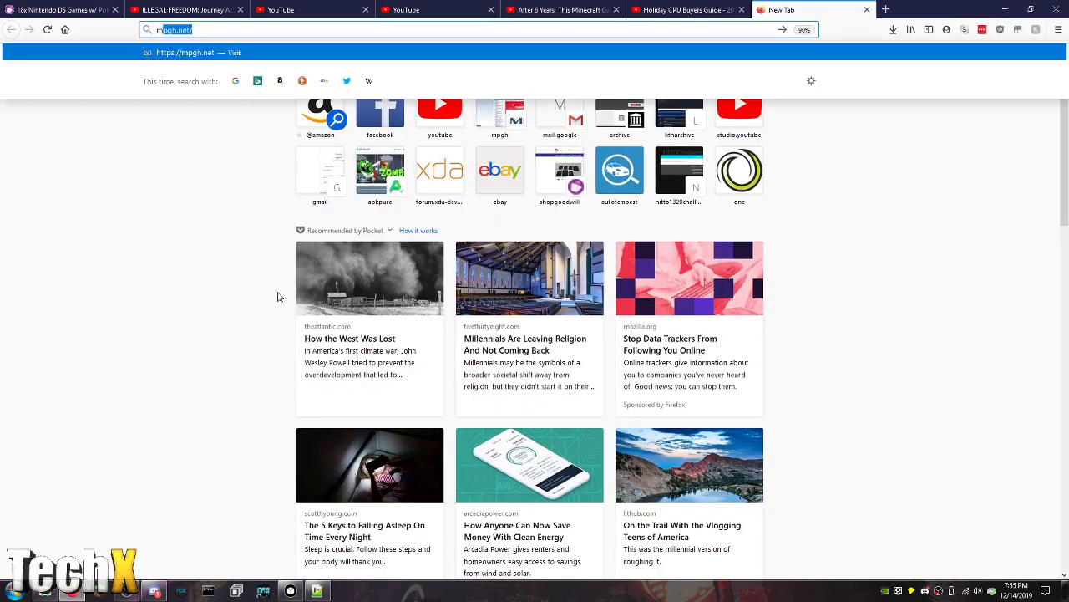
Search the web for Minecraft items, open Minecraft ID List and search it for 'dragon'
text(minecraft ite)
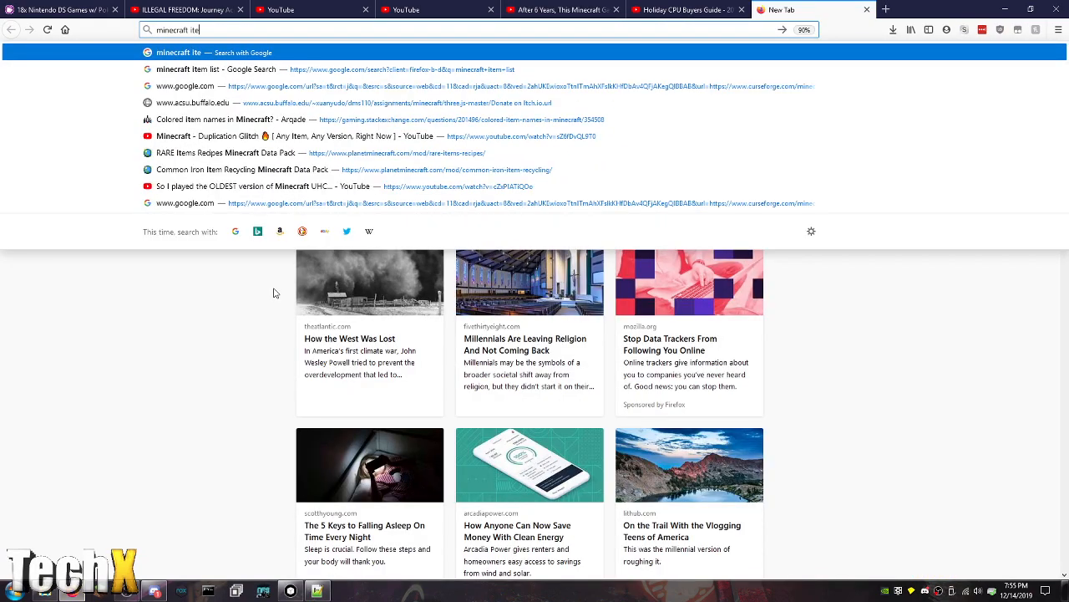
click(234, 69)
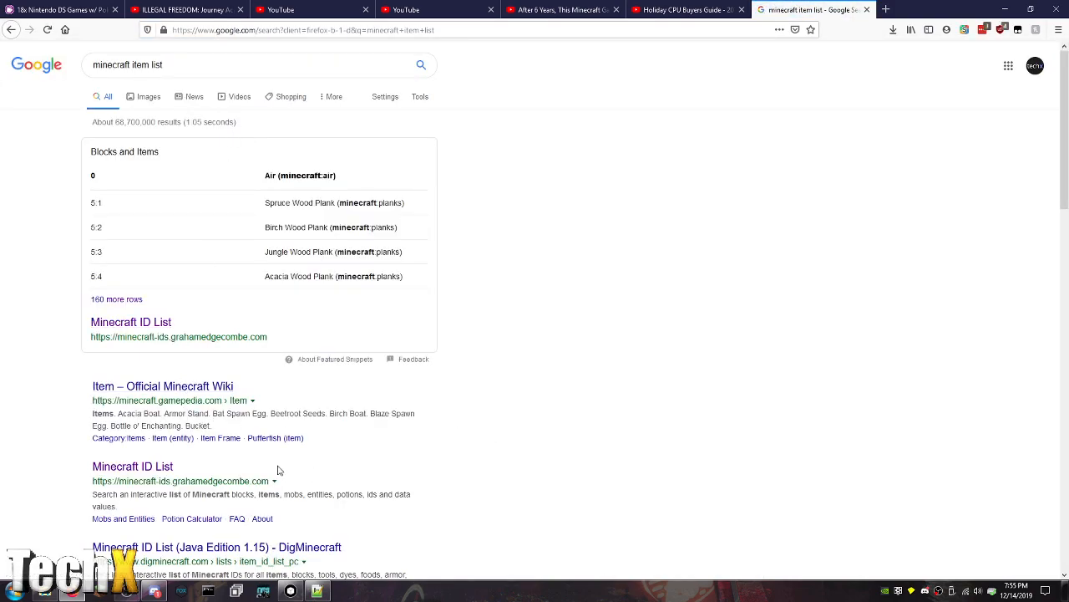
click(132, 465)
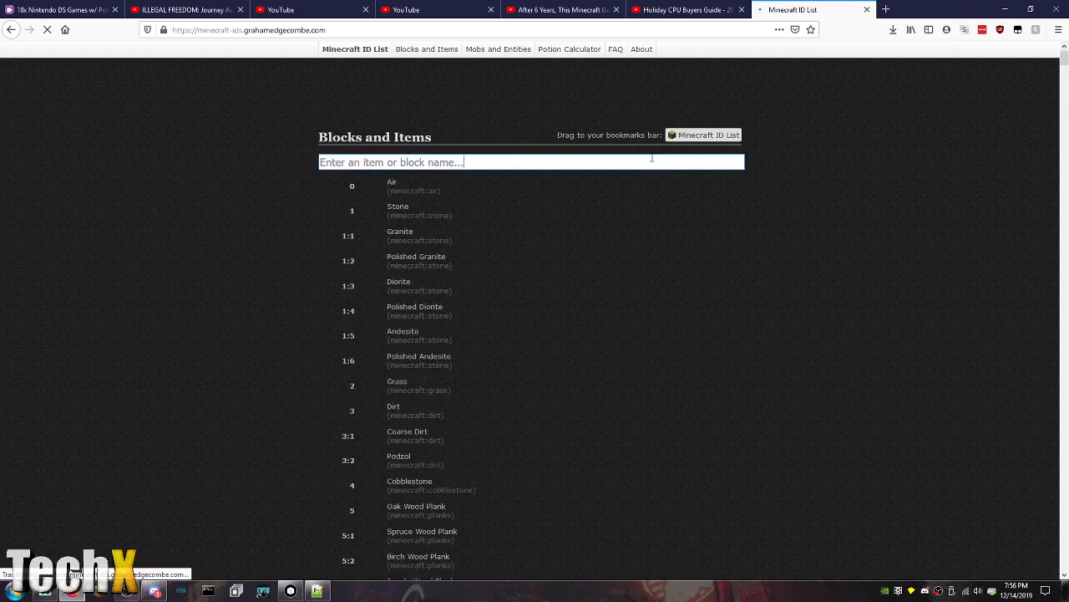
text(dra)
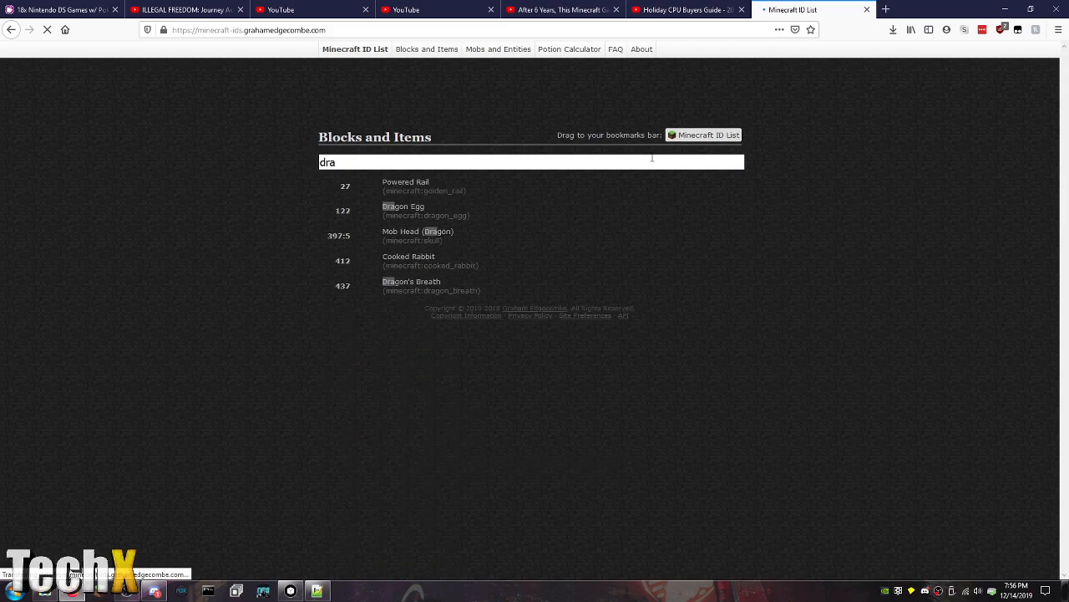
text(gon)
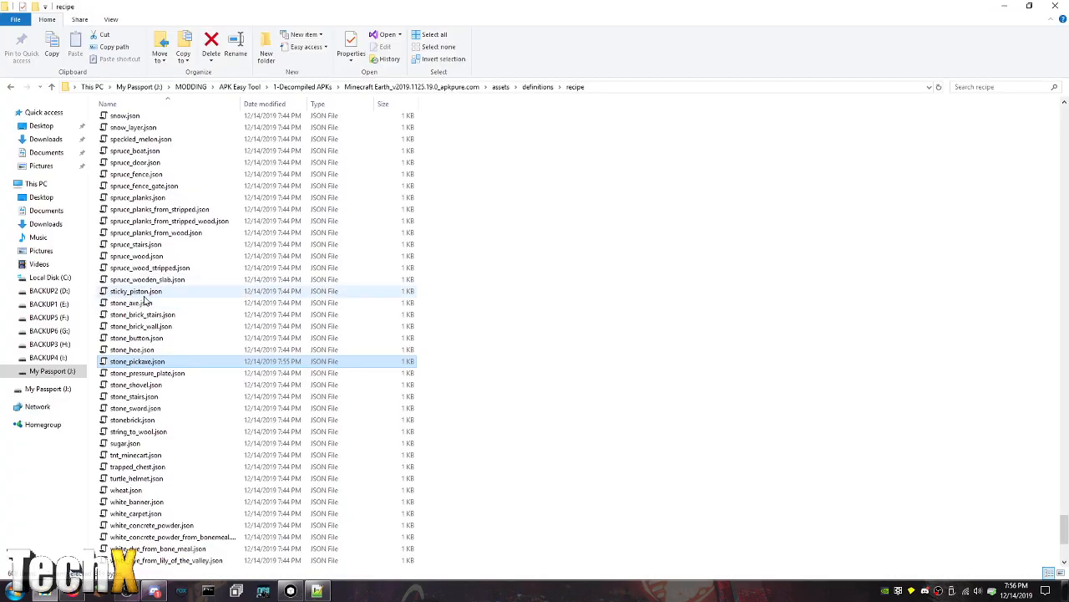
mouse_move(234, 351)
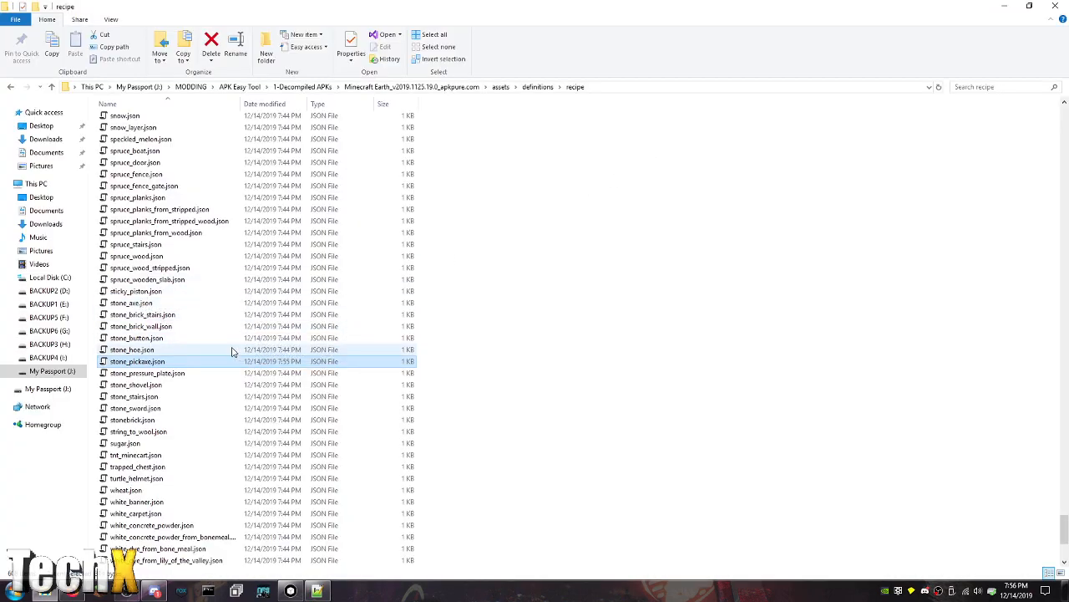
scroll(down, 3)
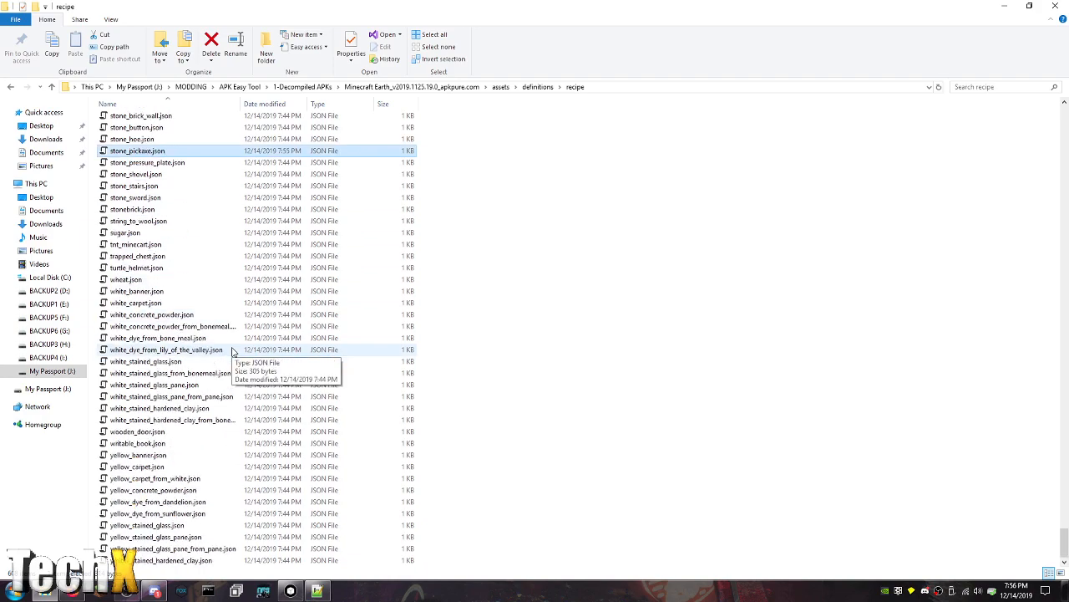
mouse_move(150, 435)
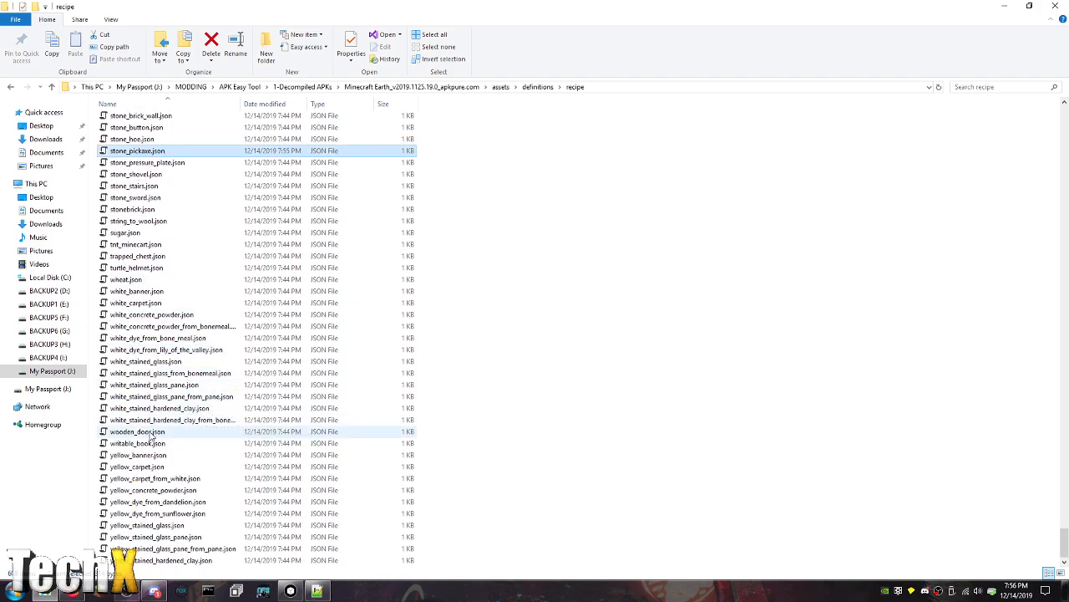
click(137, 431)
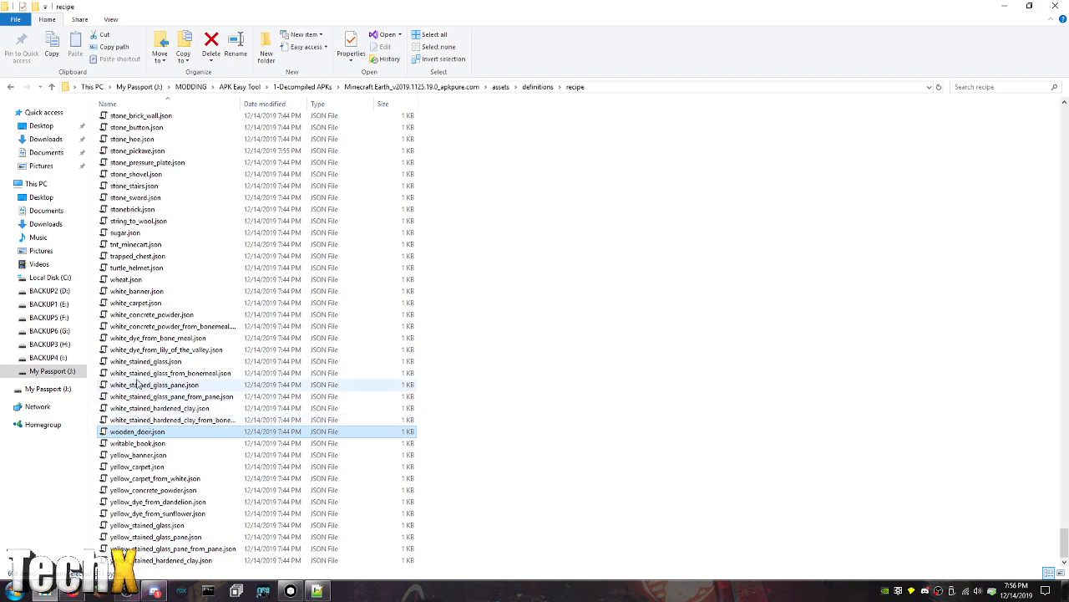
scroll(up, 3)
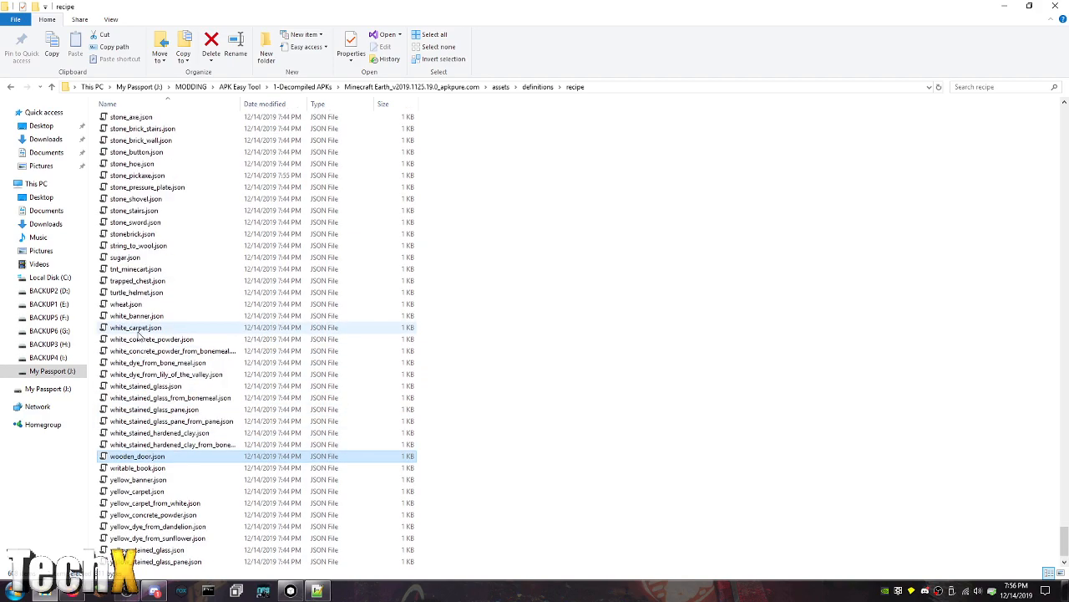
mouse_move(137, 290)
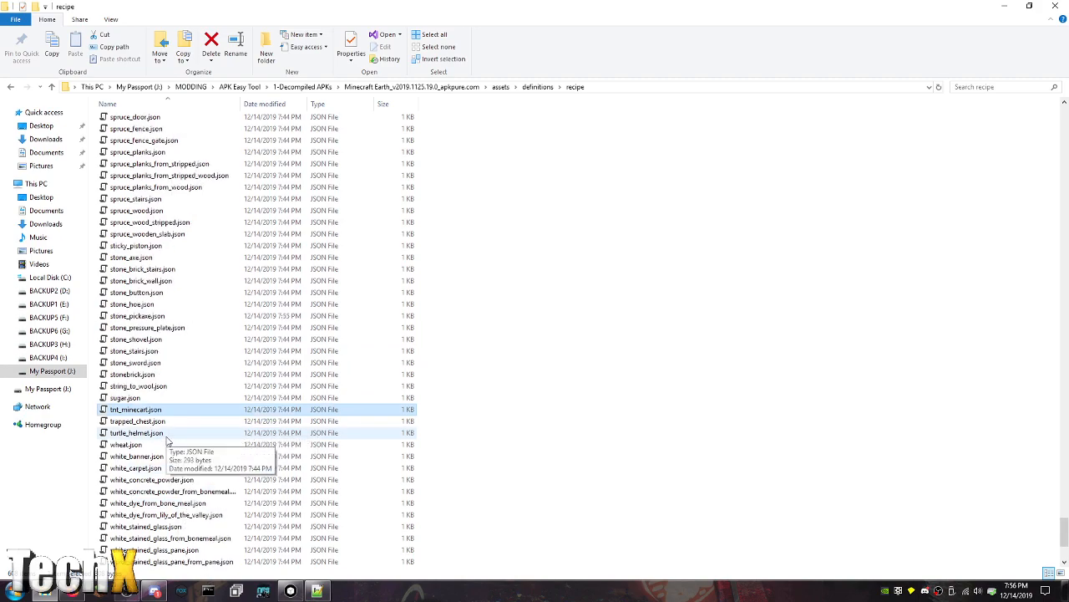
scroll(down, 3)
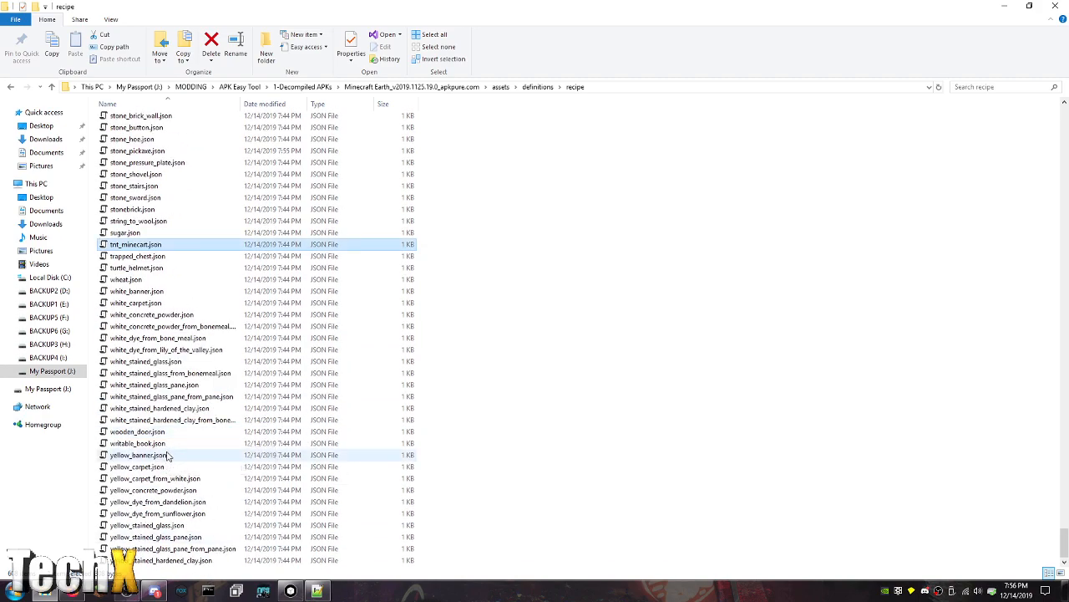
scroll(up, 3)
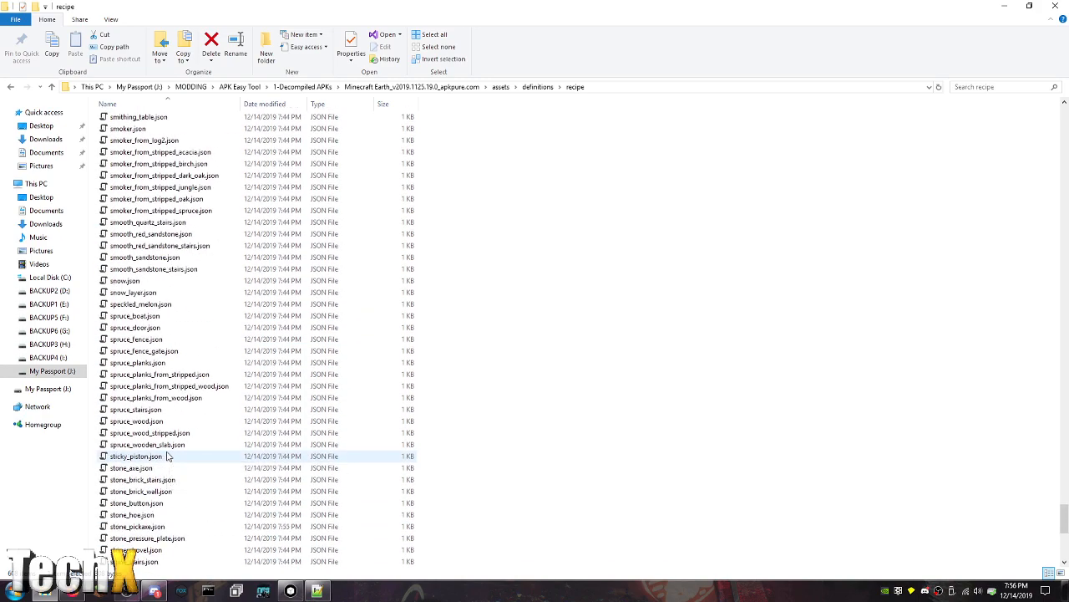
scroll(up, 3)
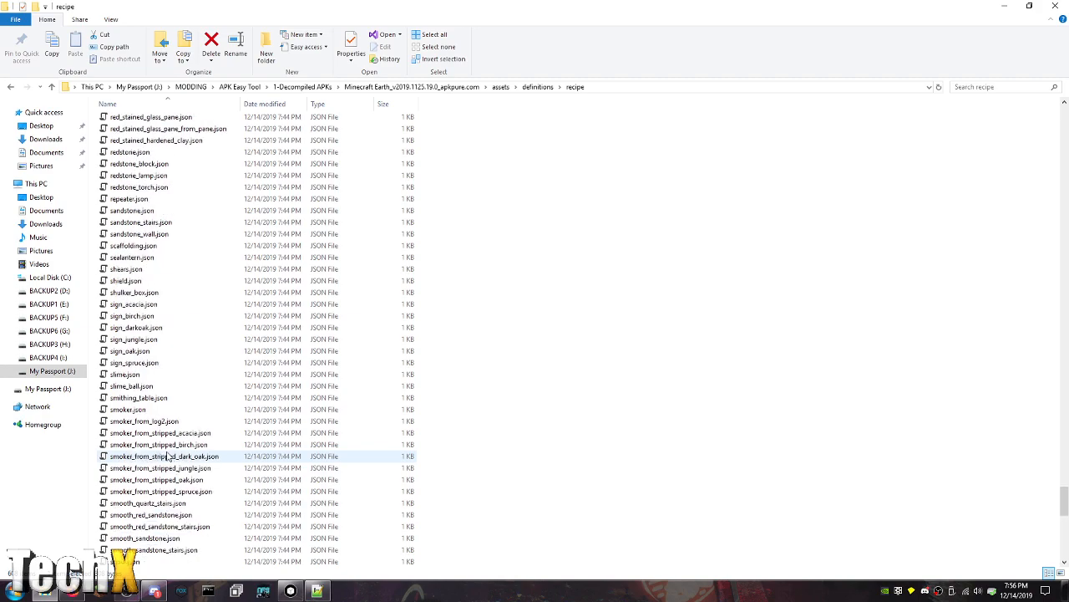
scroll(up, 3)
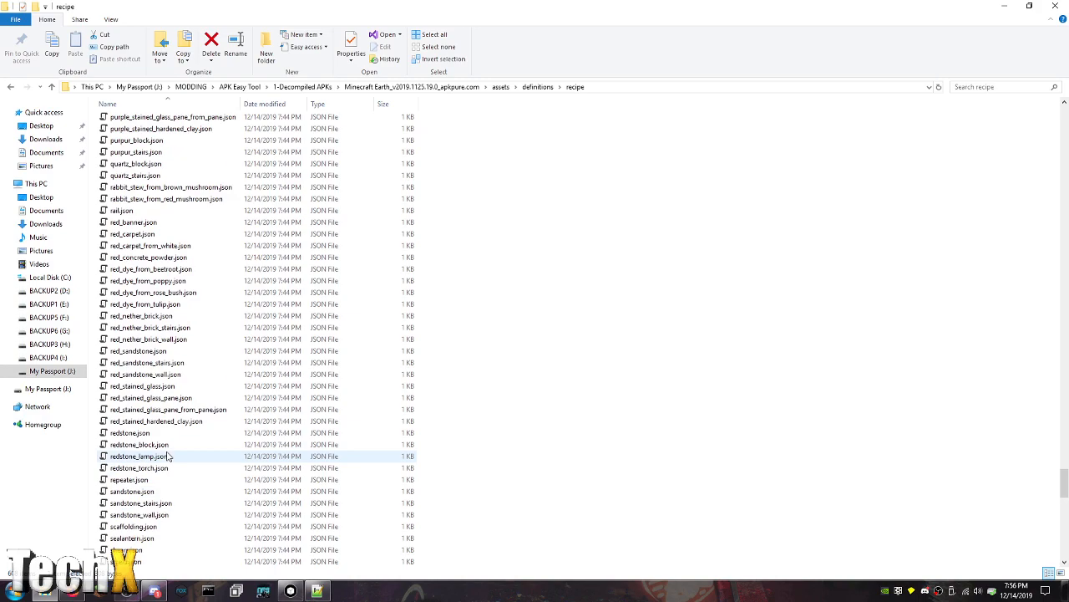
scroll(down, 3)
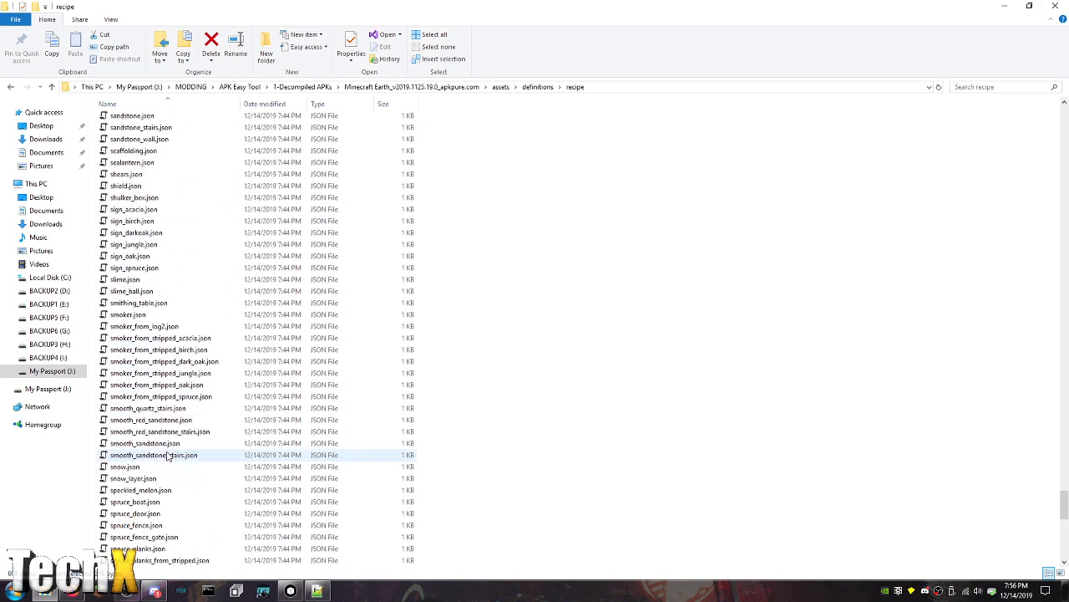
scroll(down, 3)
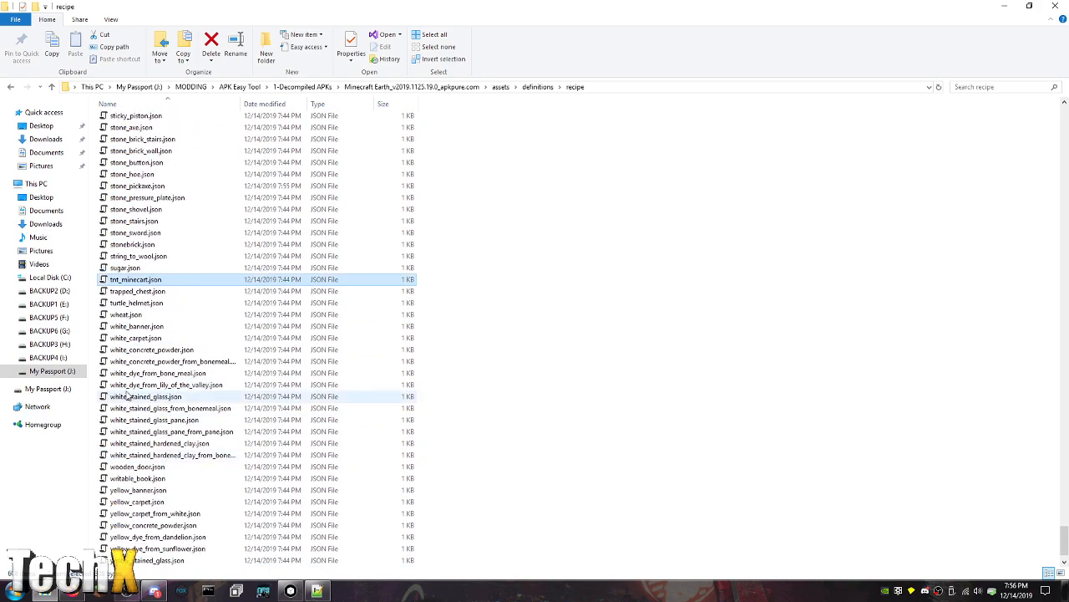
mouse_move(147, 303)
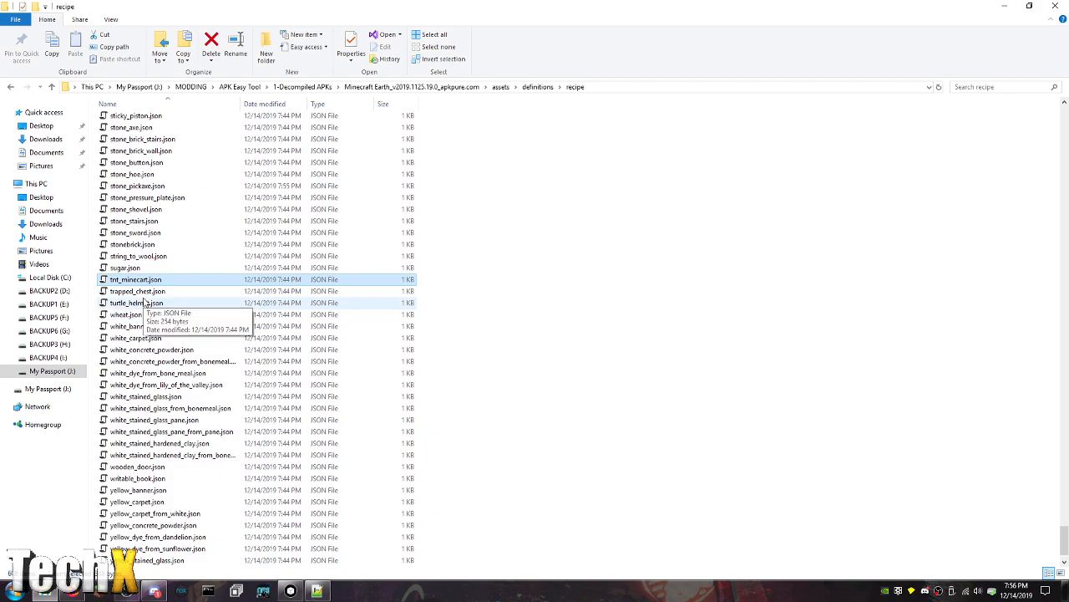
mouse_move(176, 326)
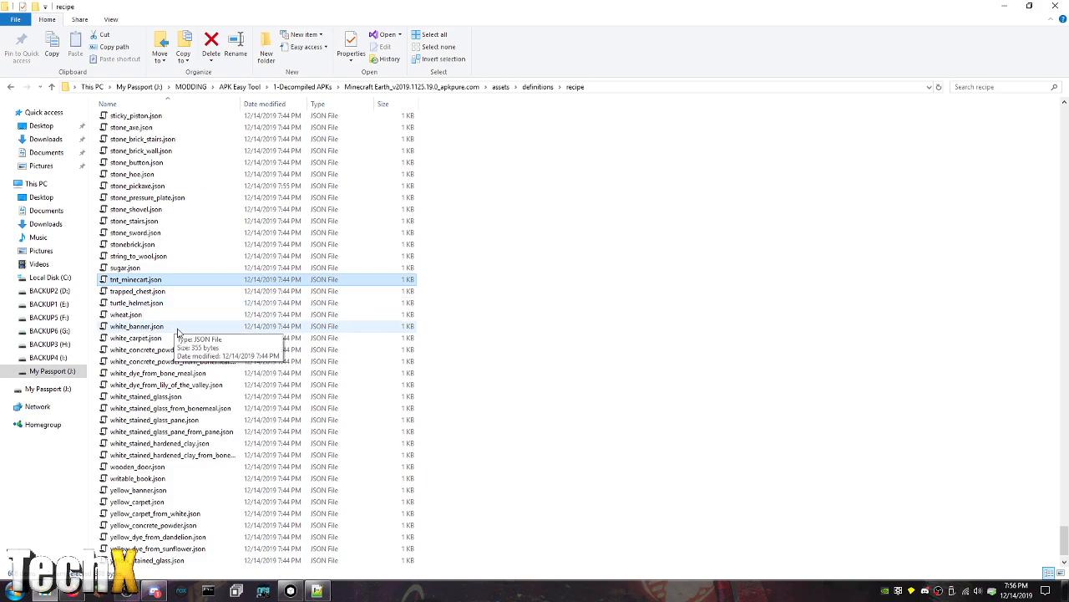
scroll(up, 3)
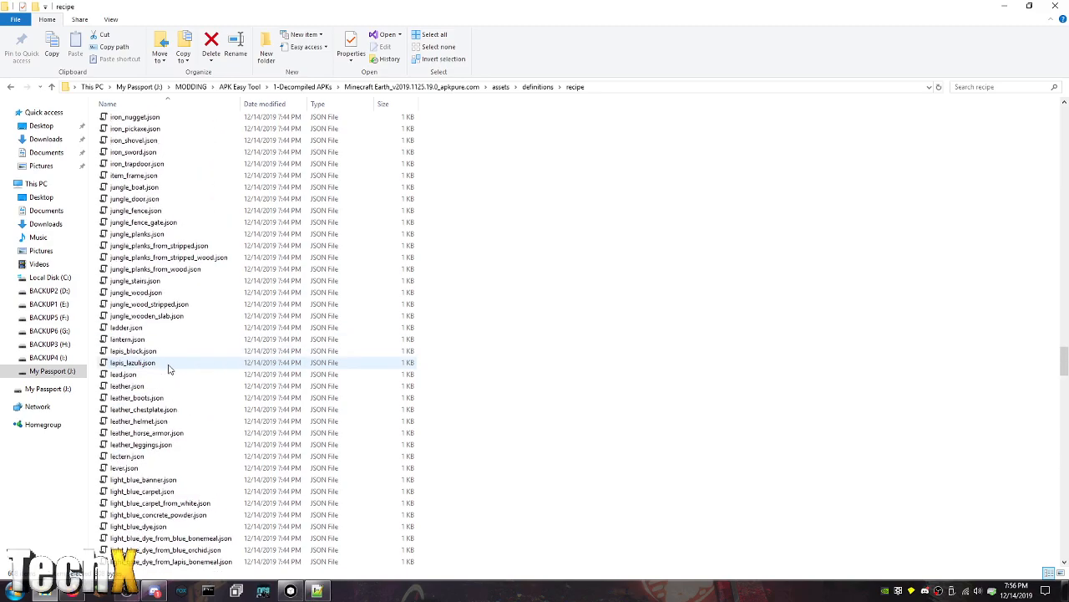
scroll(up, 3)
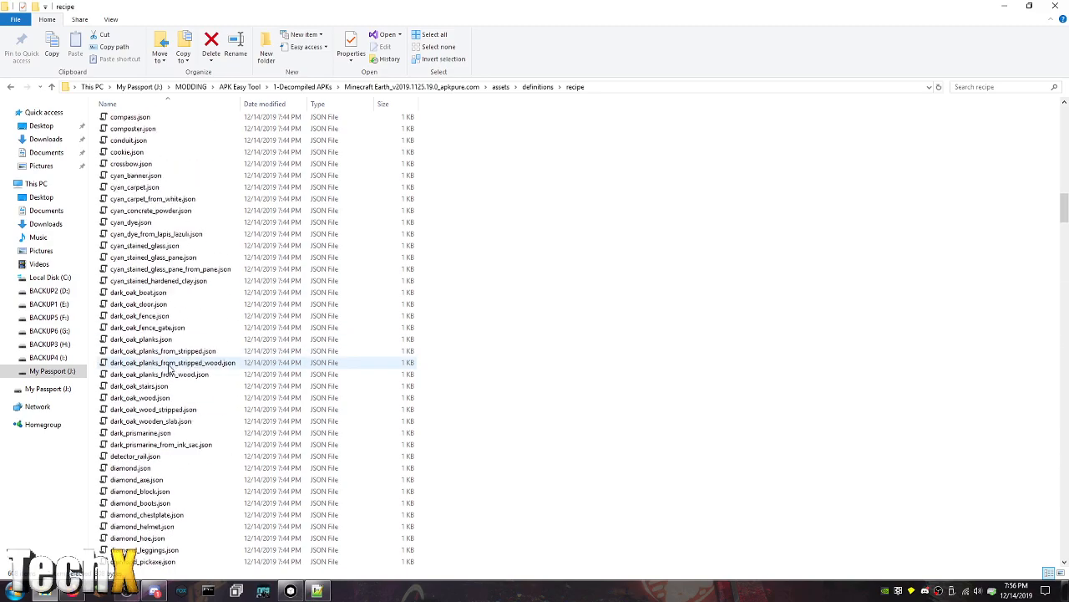
scroll(up, 3)
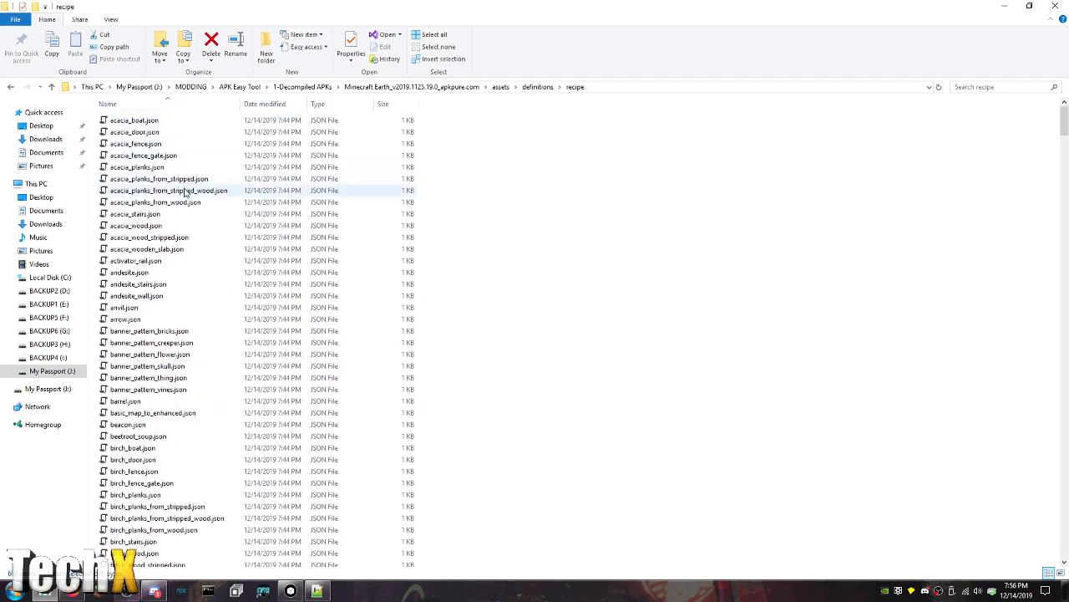
right_click(127, 271)
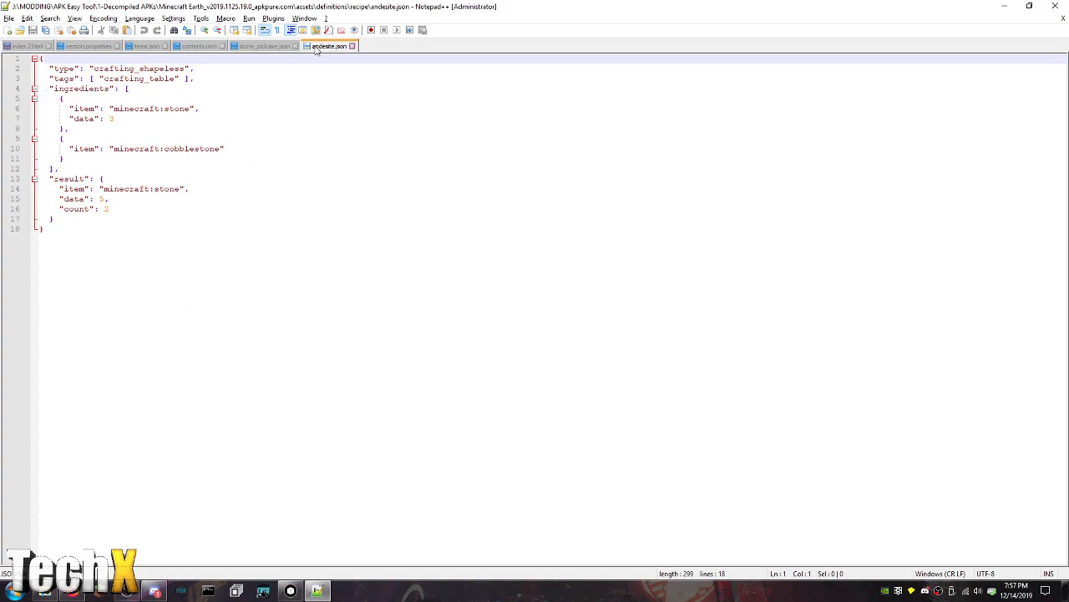
click(264, 45)
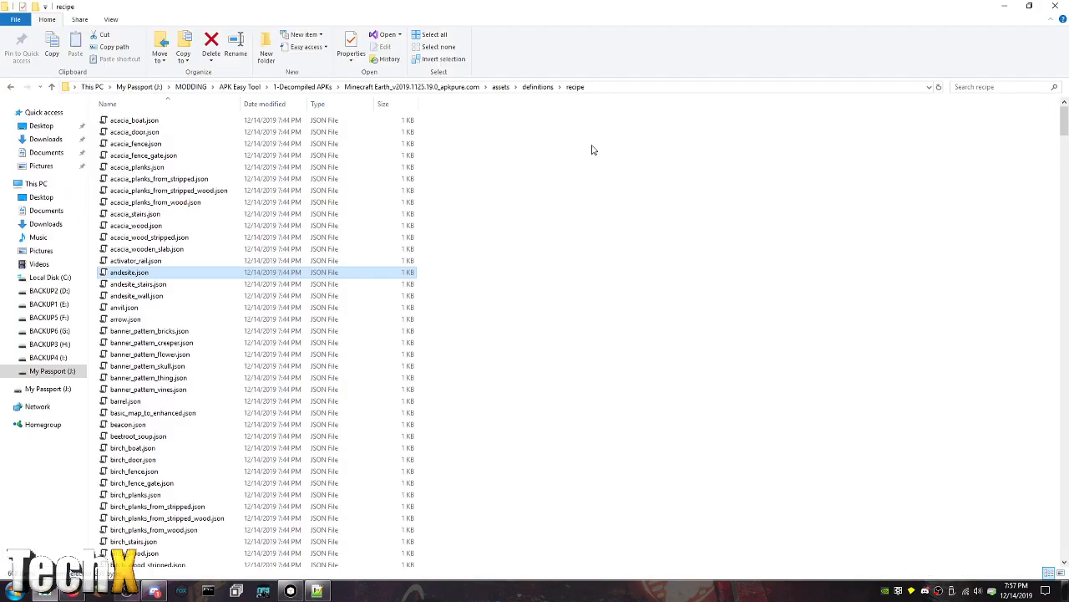
mouse_move(125, 320)
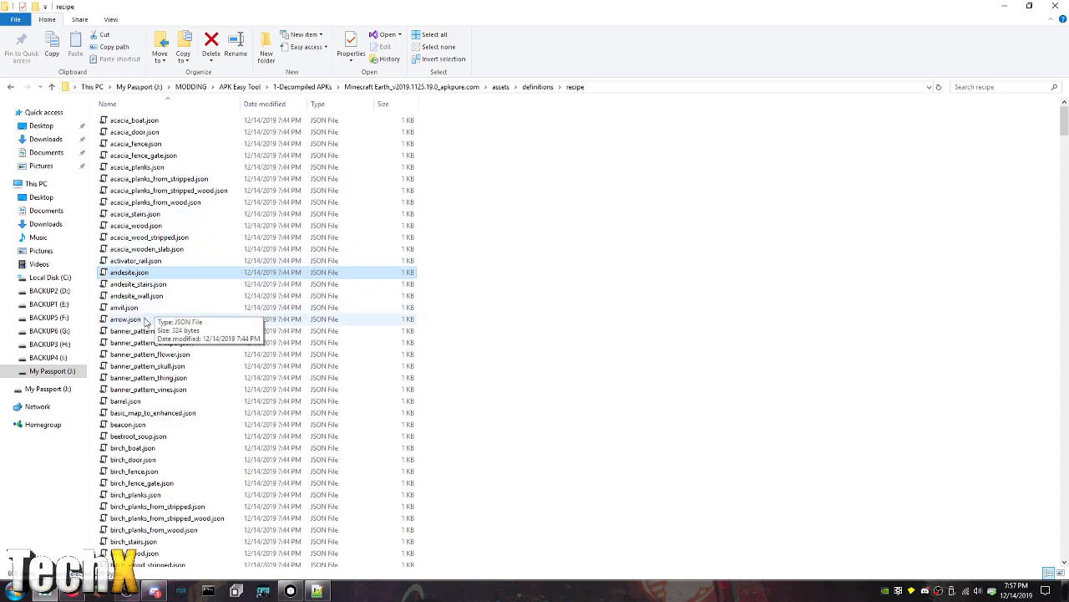
mouse_move(217, 319)
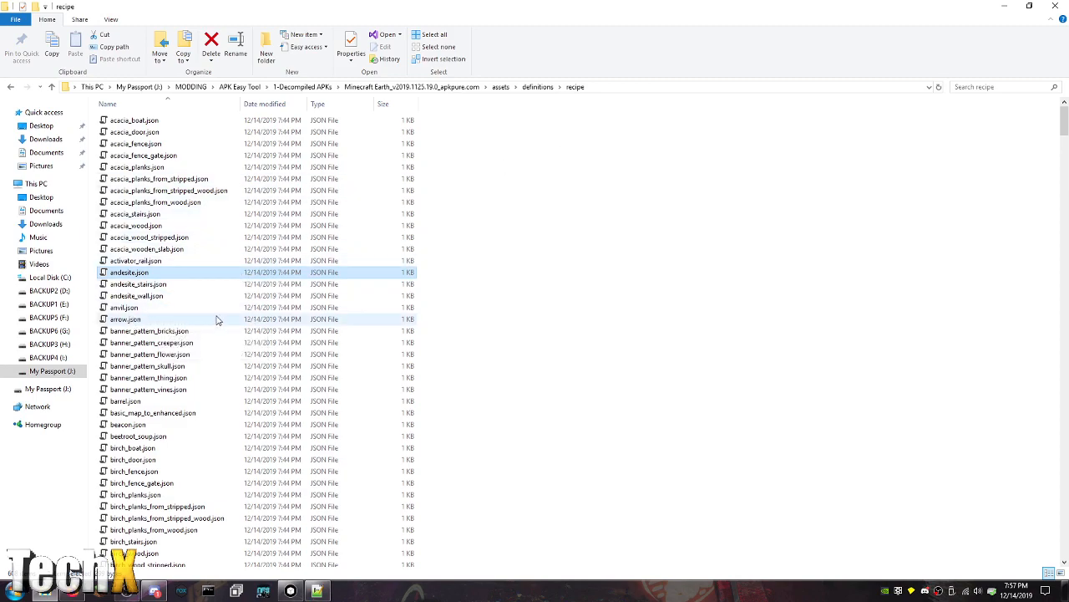
Edit arrow.json so the recipe's count value becomes 4
double_click(125, 318)
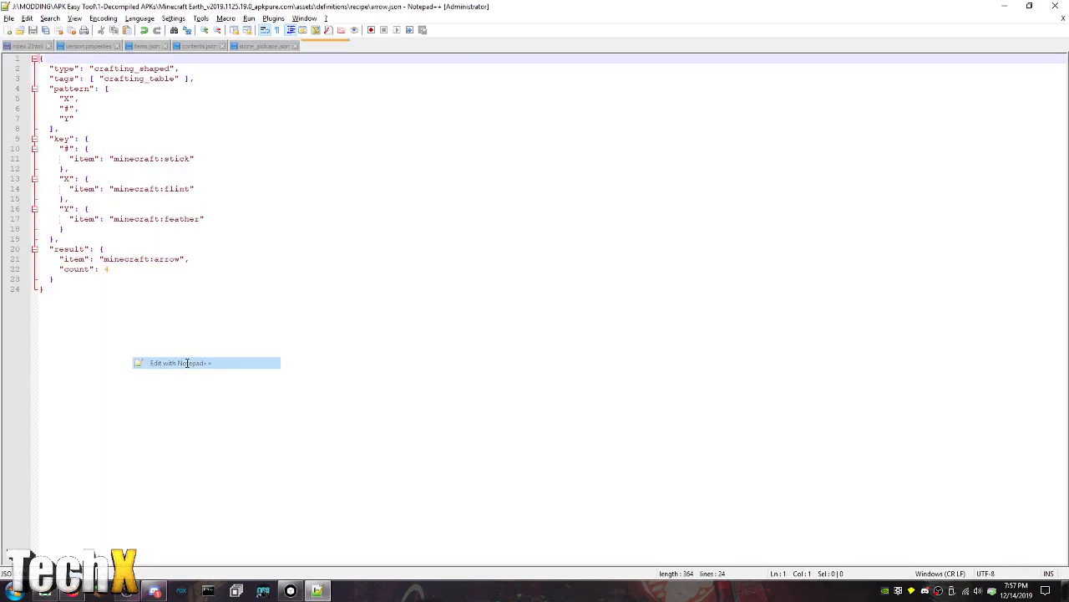
click(180, 363)
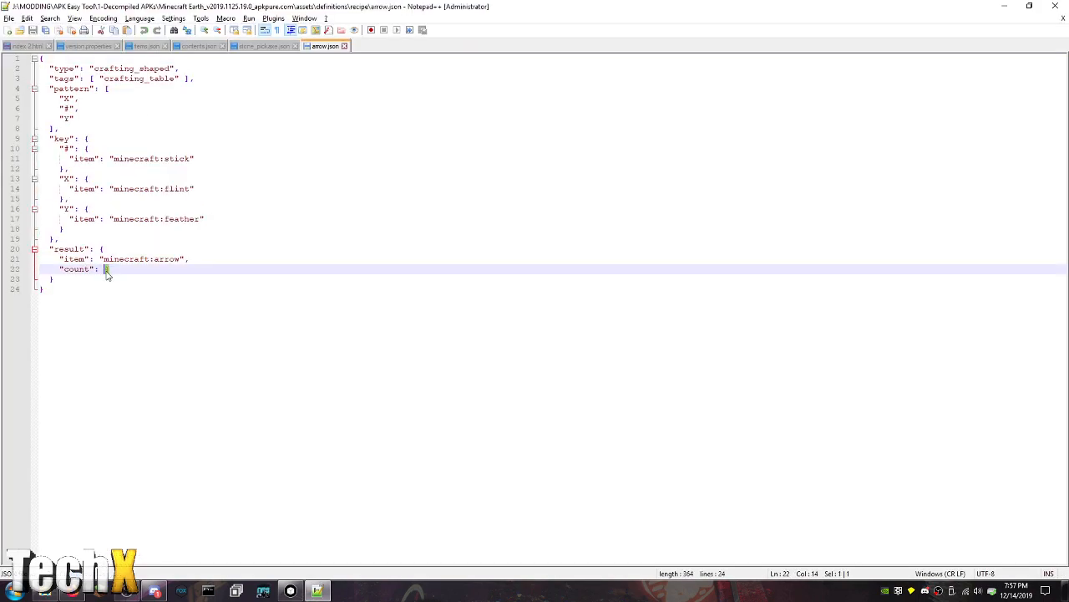
text(4)
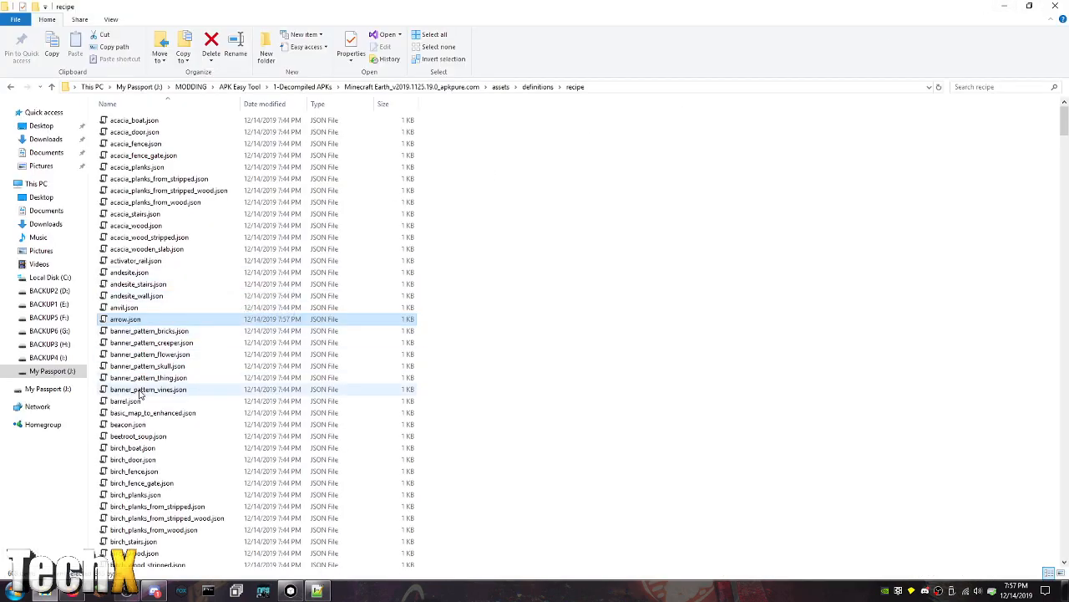
Open beacon.json in Notepad++ alongside the arrow recipe
click(127, 425)
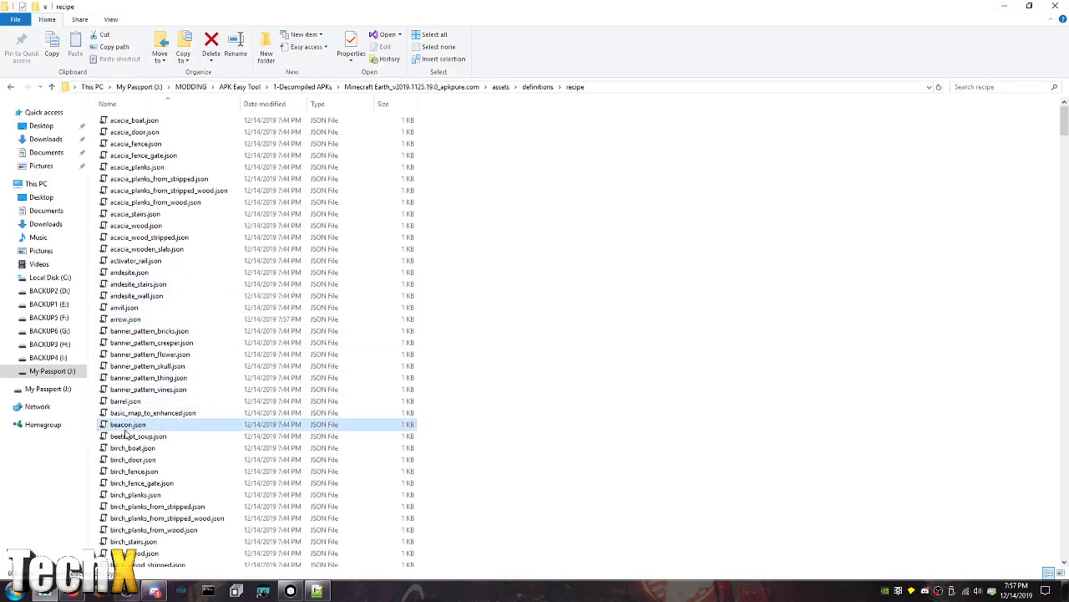
right_click(127, 424)
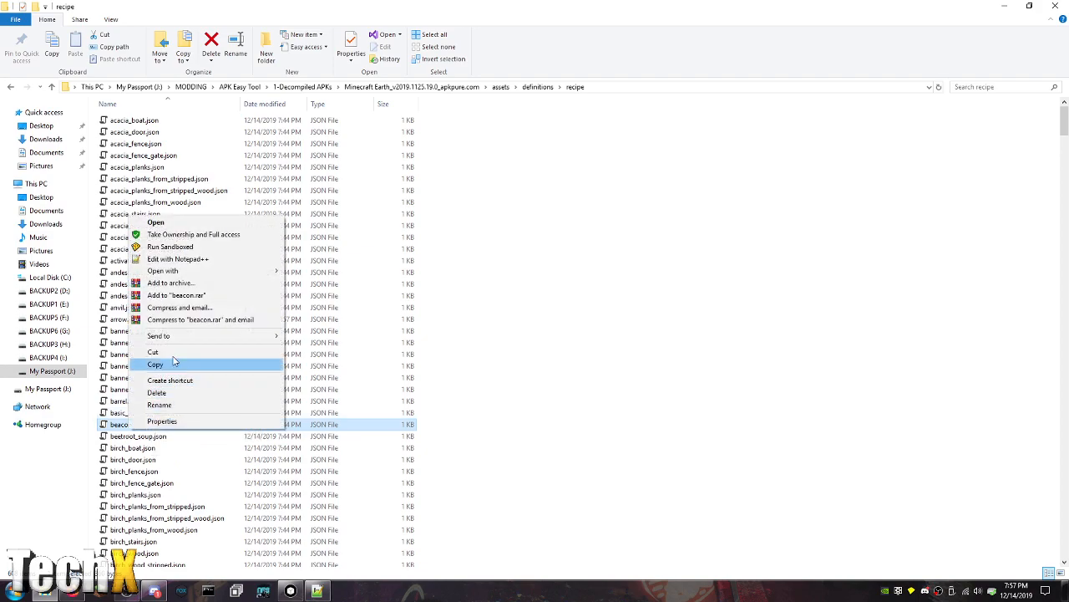
click(177, 259)
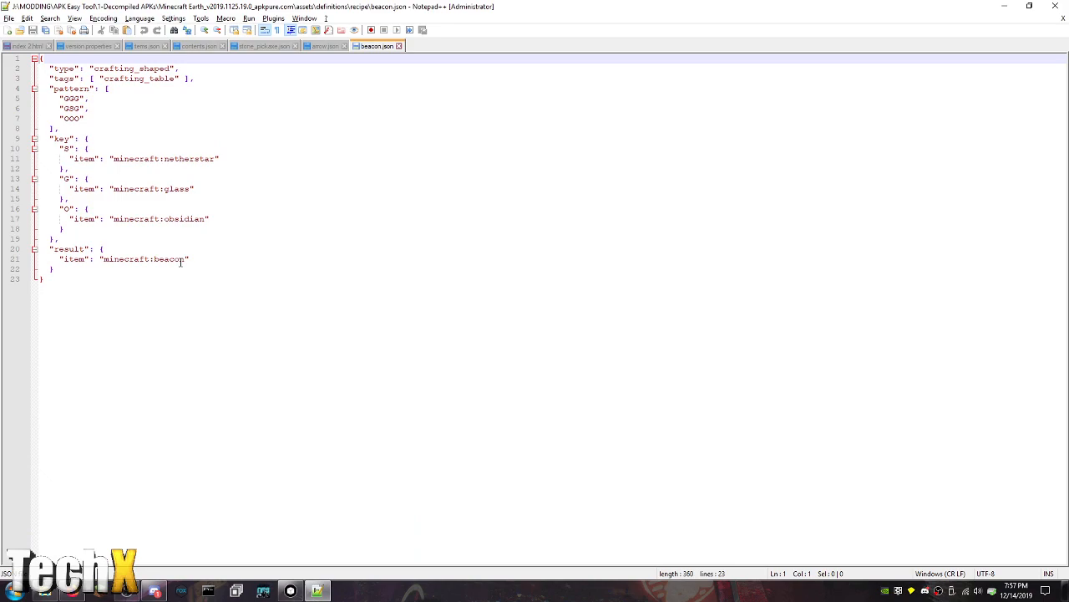
mouse_move(458, 64)
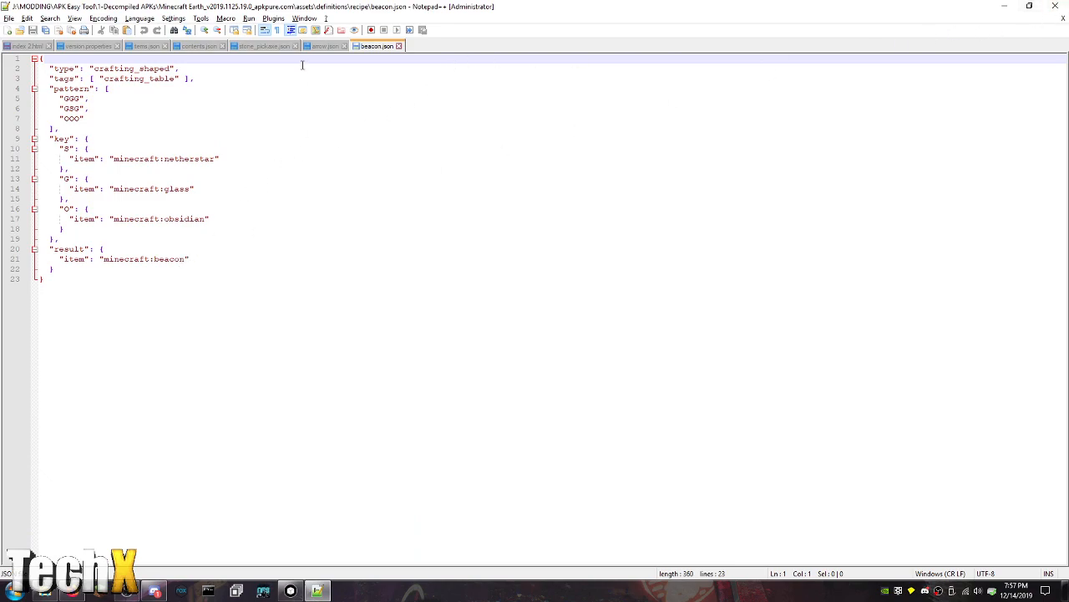
click(326, 47)
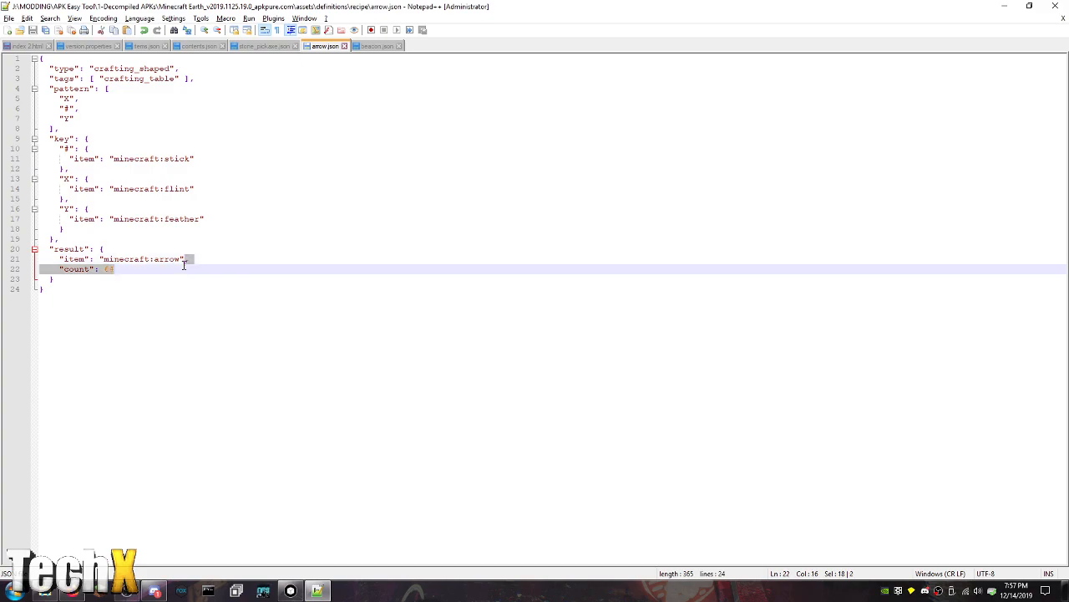
Add a comma after the minecraft:beacon result item in the beacon recipe
click(378, 45)
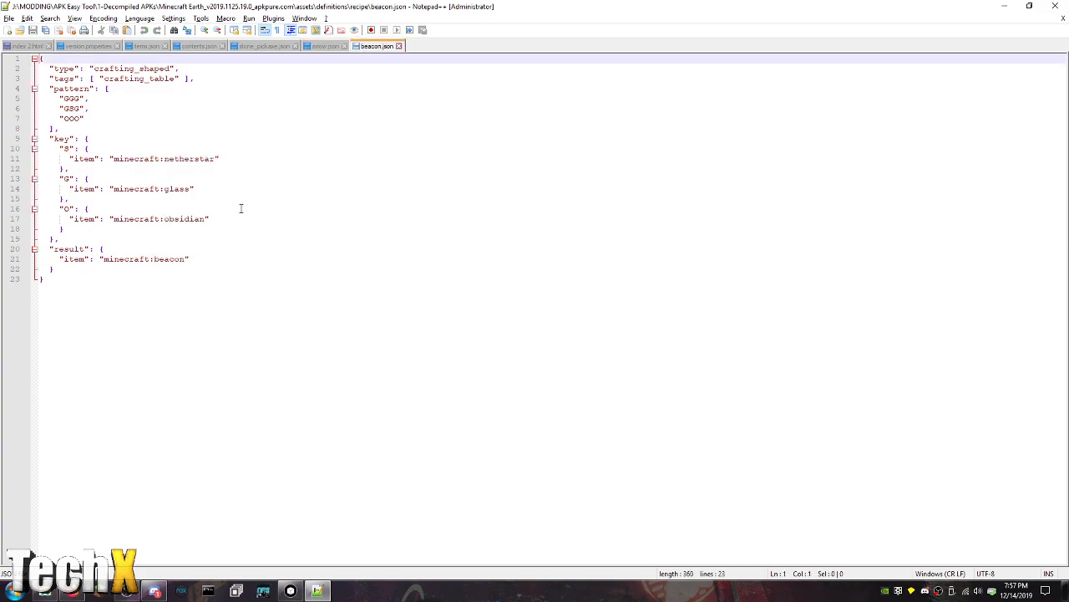
click(194, 257)
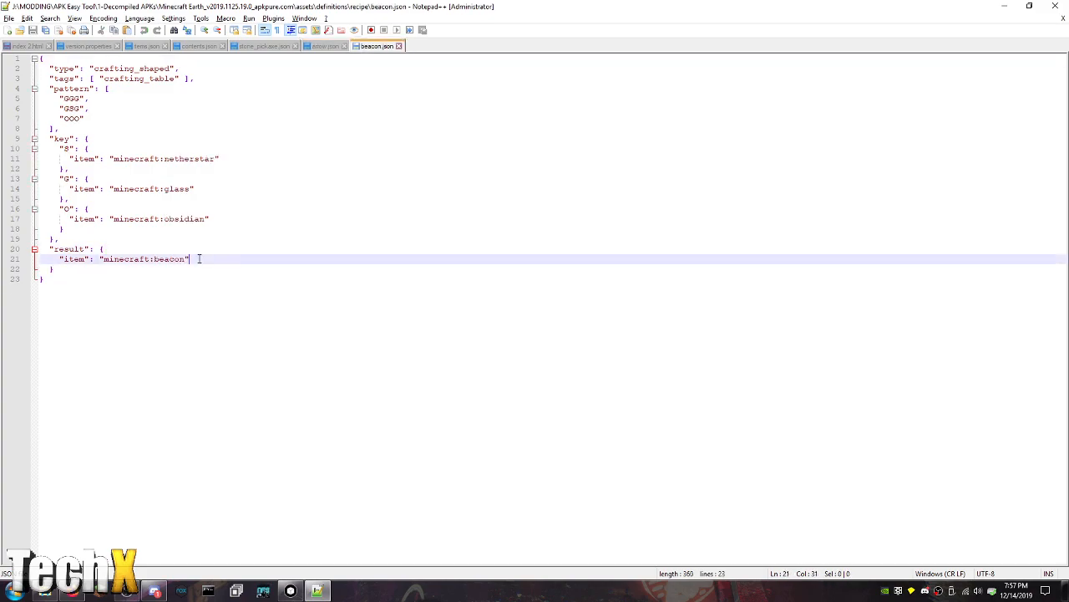
text(,)
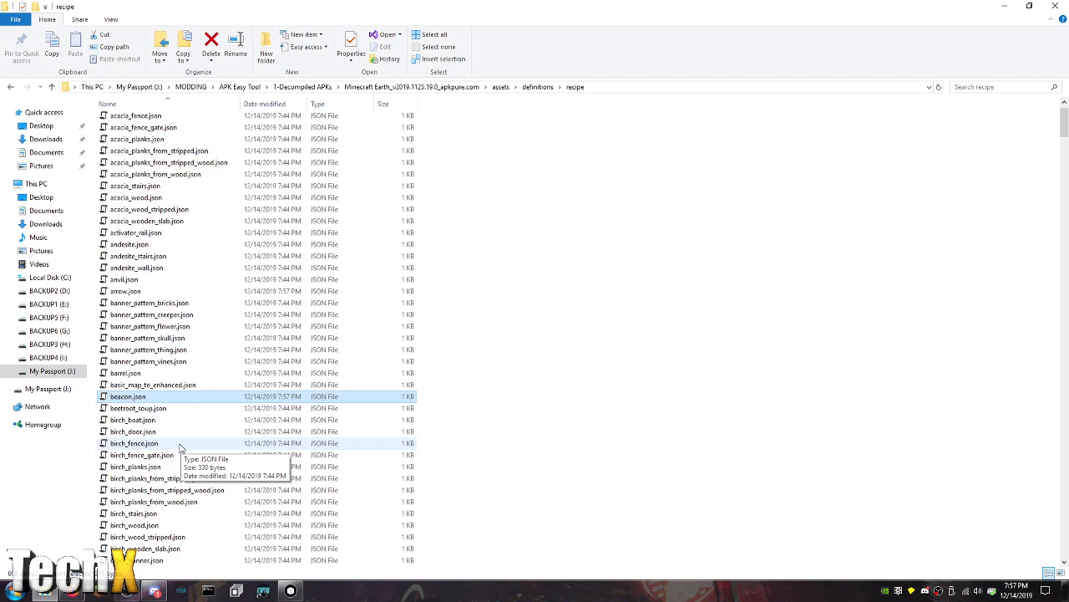
Open boat.json in Notepad++ and look over its wooden shovel and planks keys
scroll(down, 3)
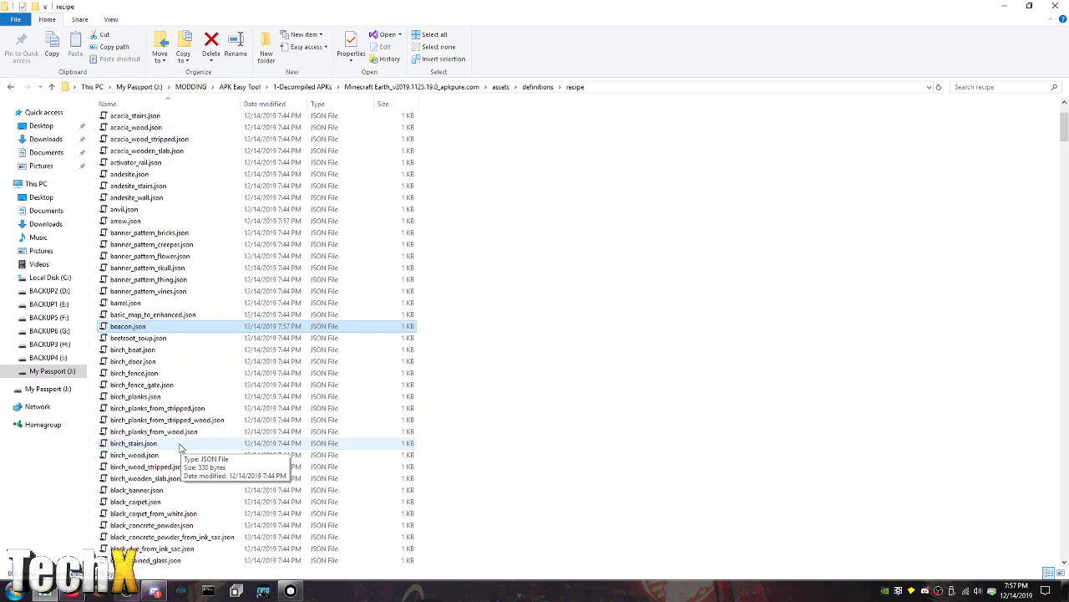
scroll(down, 3)
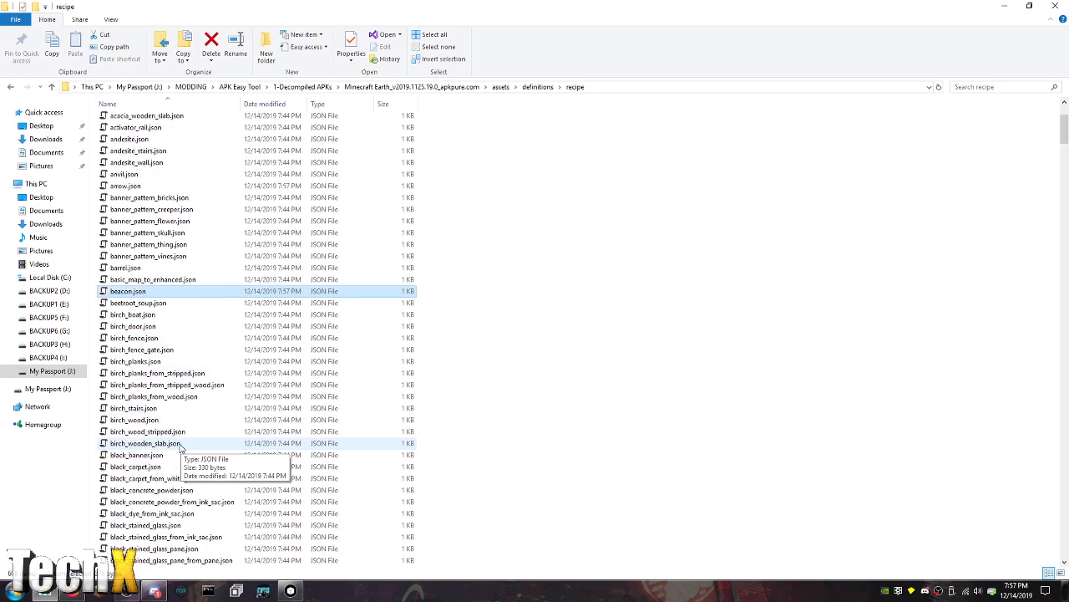
scroll(down, 3)
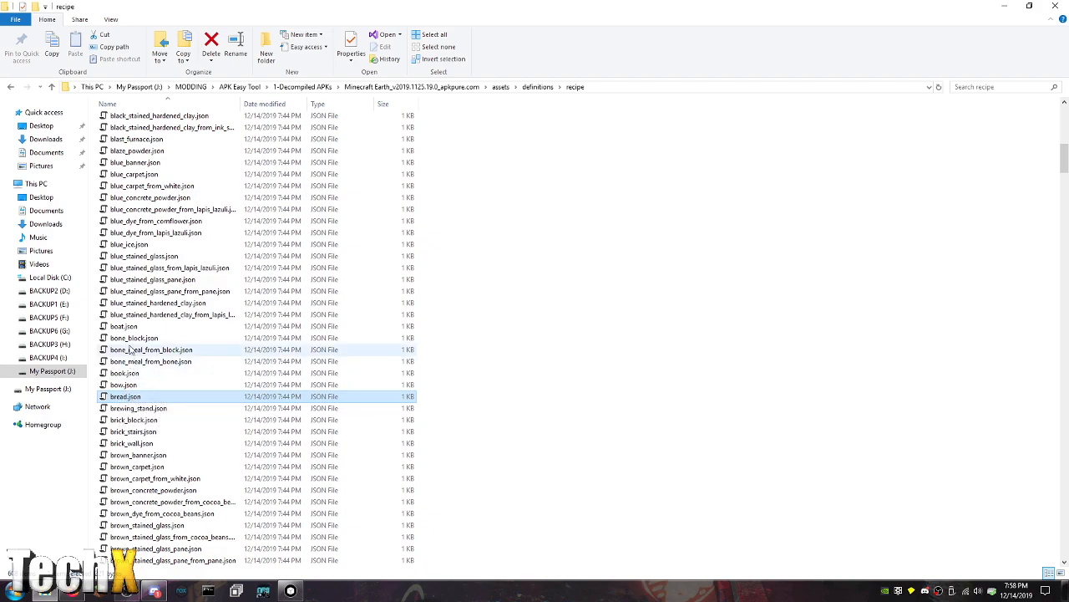
right_click(120, 325)
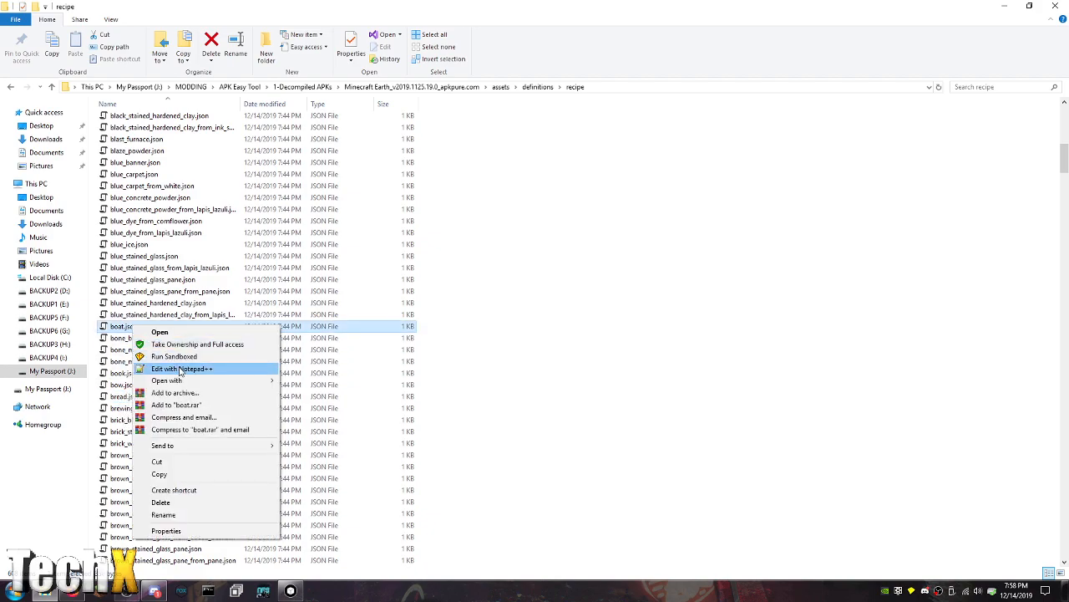
click(180, 369)
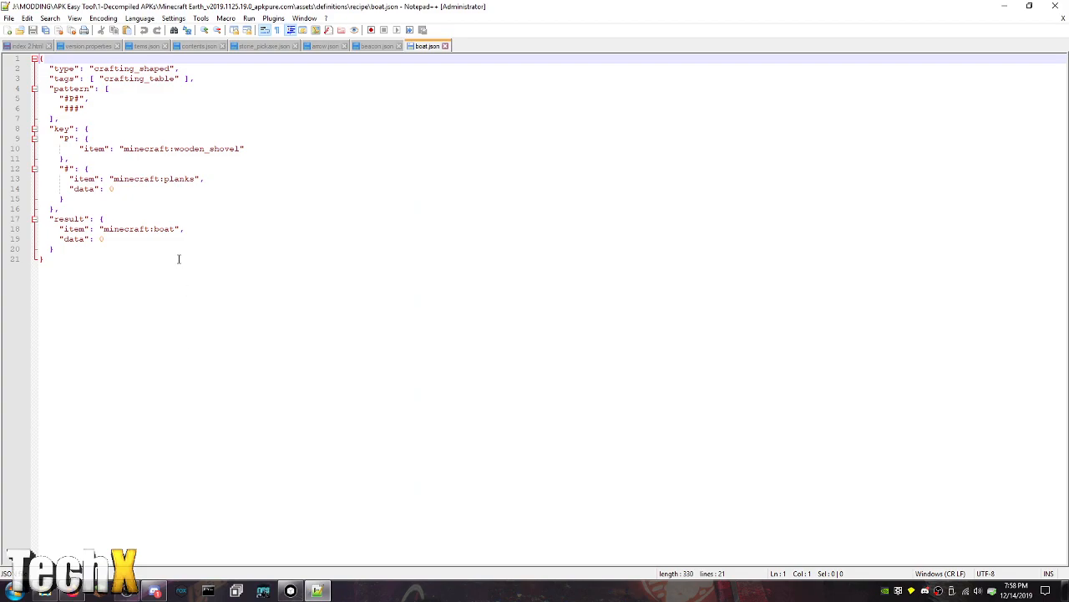
mouse_move(381, 191)
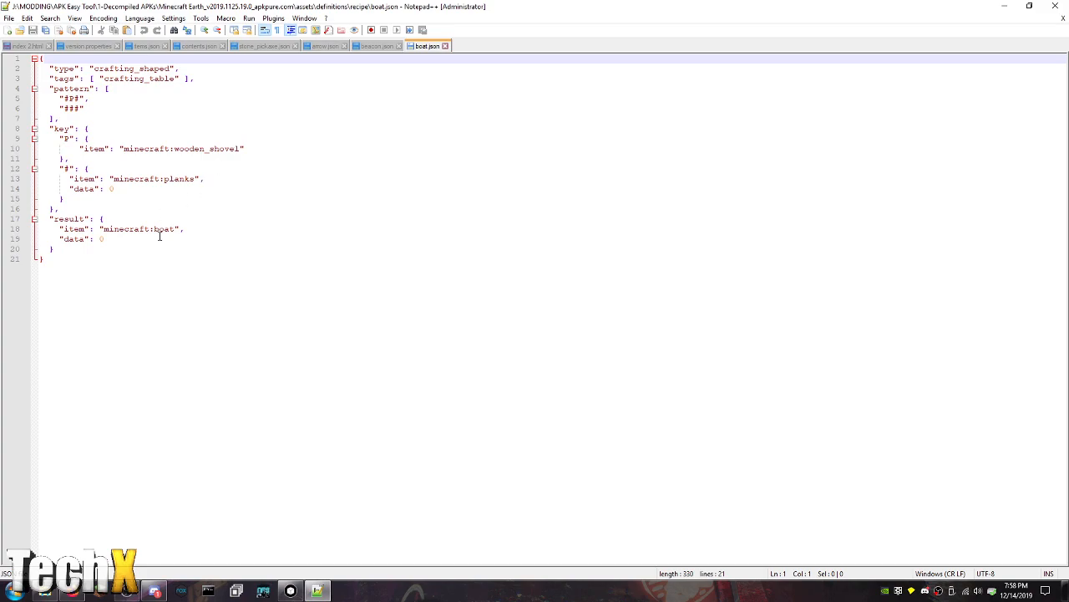
click(237, 591)
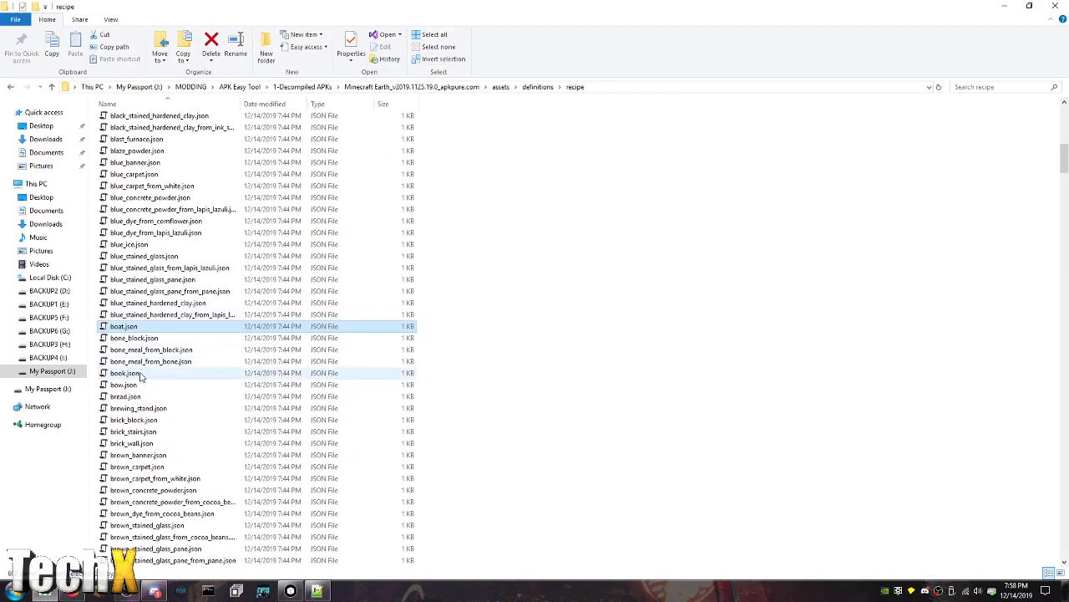
Open bread.json and replace 'bread' in the result item with 'dragon_'
scroll(up, 3)
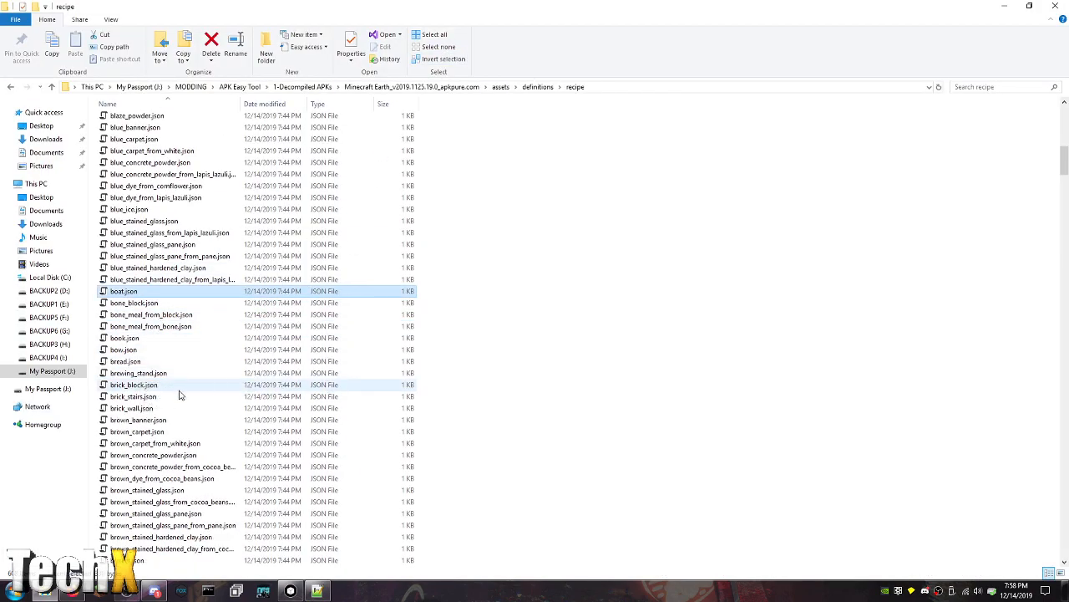
right_click(125, 361)
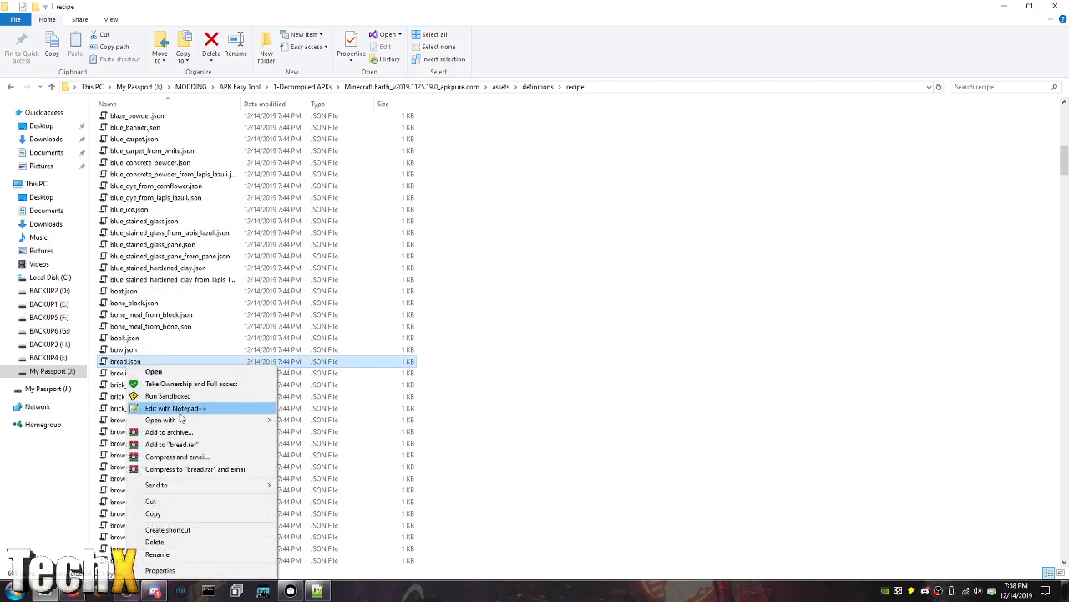
click(175, 408)
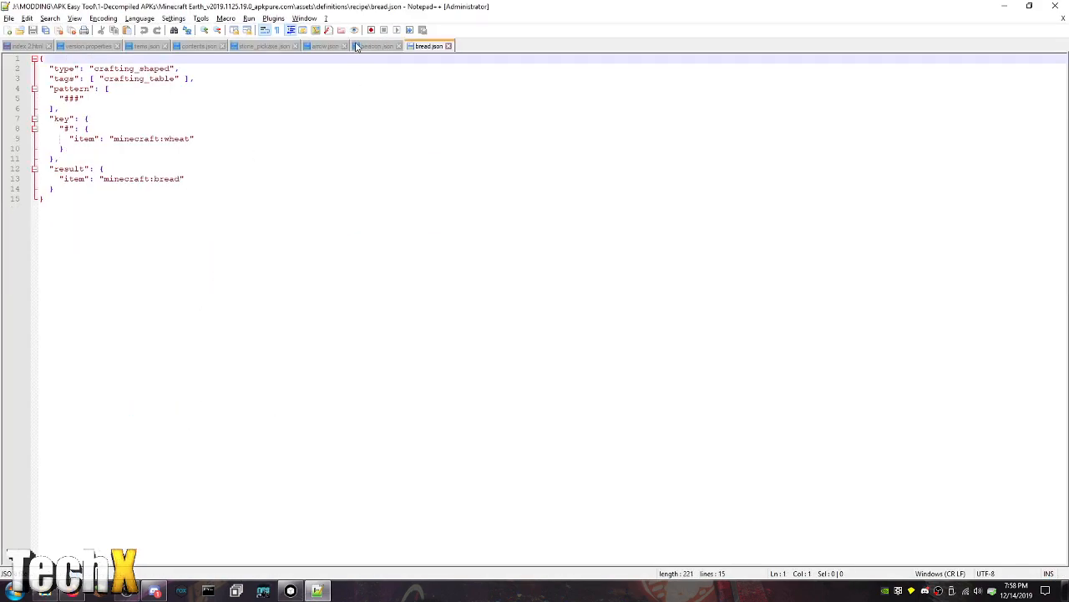
click(154, 592)
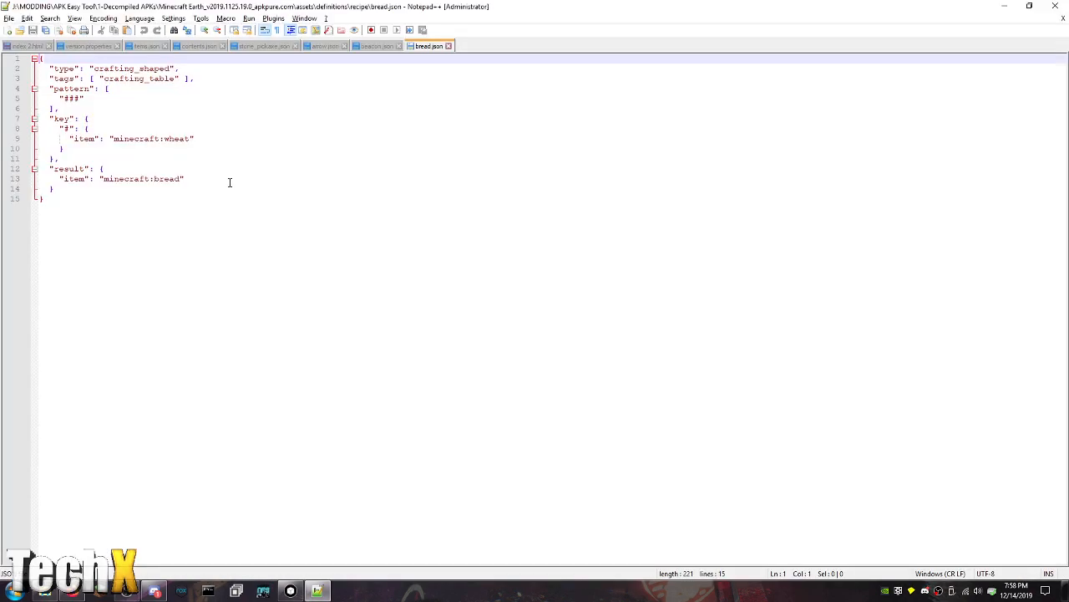
double_click(167, 177)
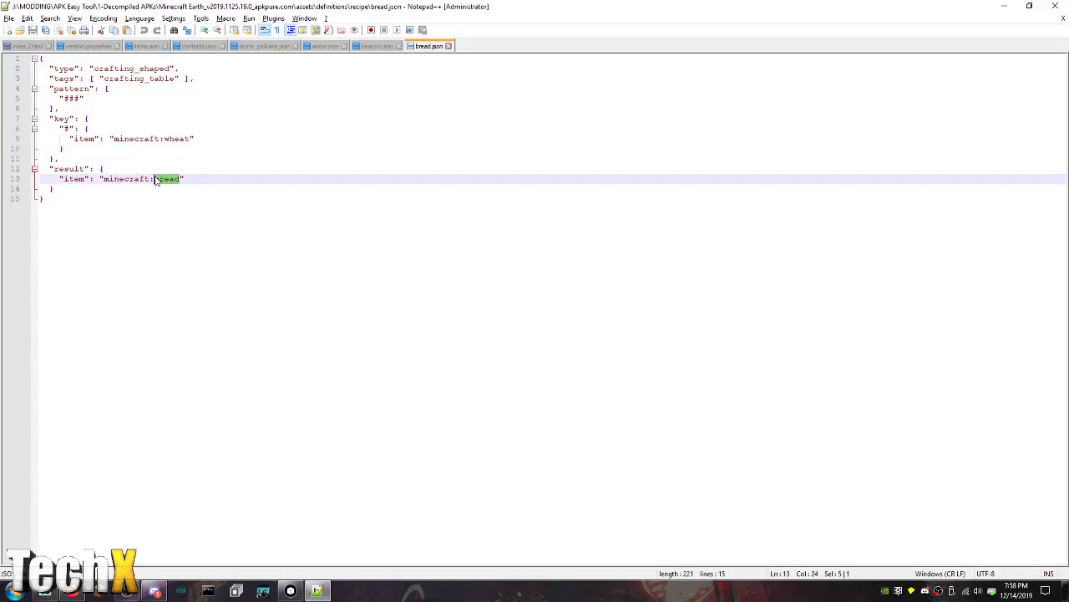
text(dragon_)
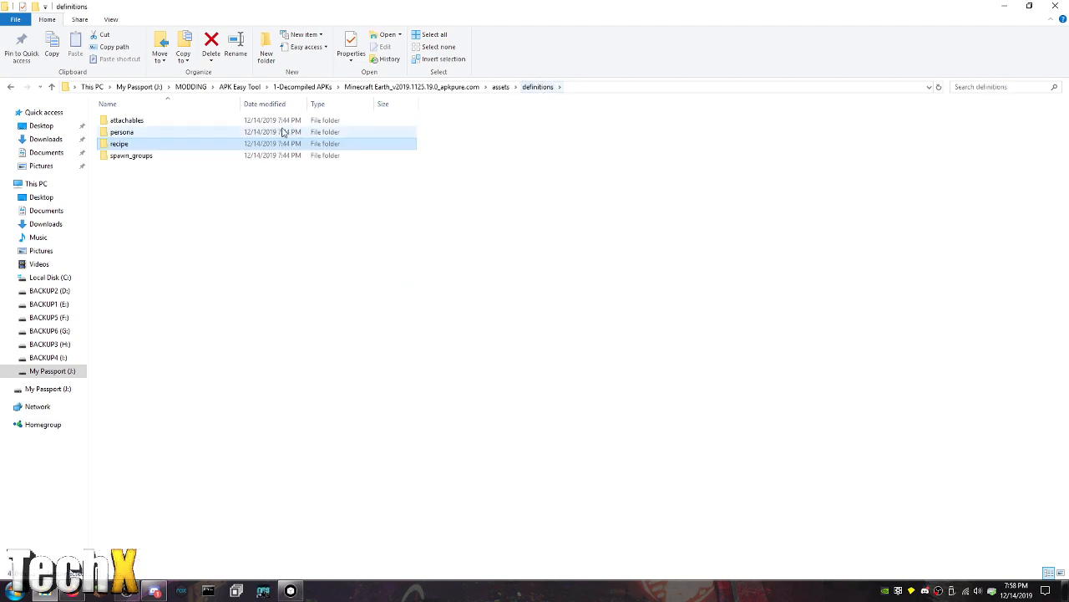
Open raid_group_0.json from the spawn_groups folder and review its raid entries
double_click(131, 155)
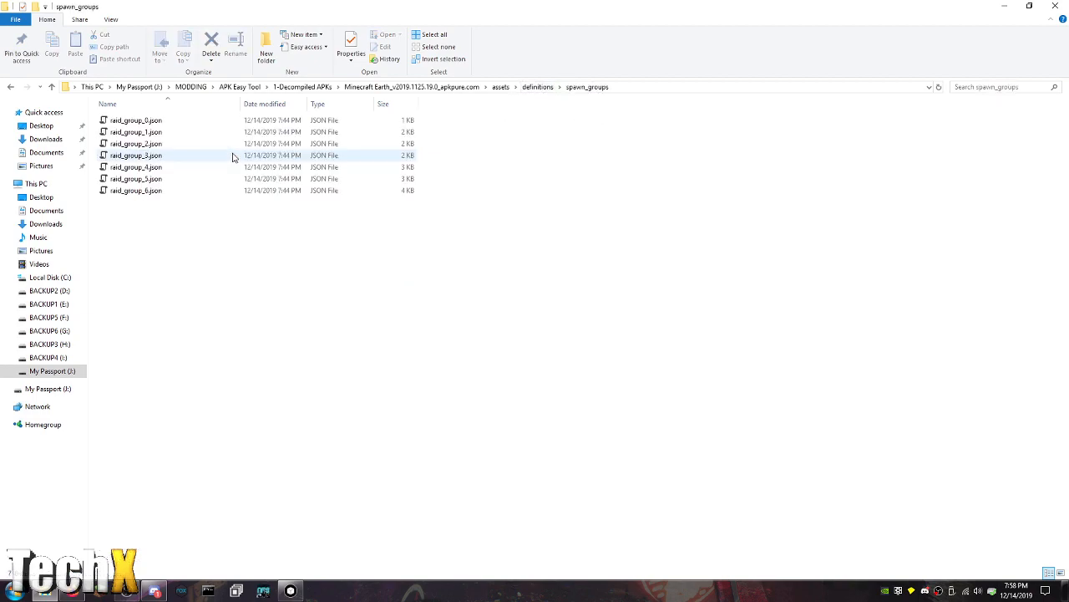
click(135, 120)
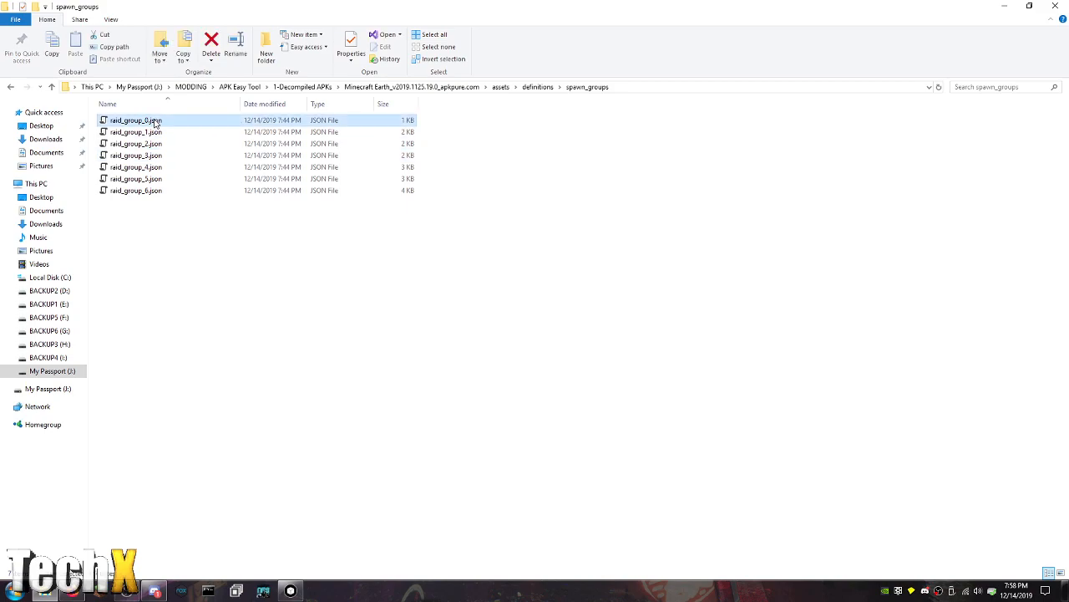
double_click(135, 121)
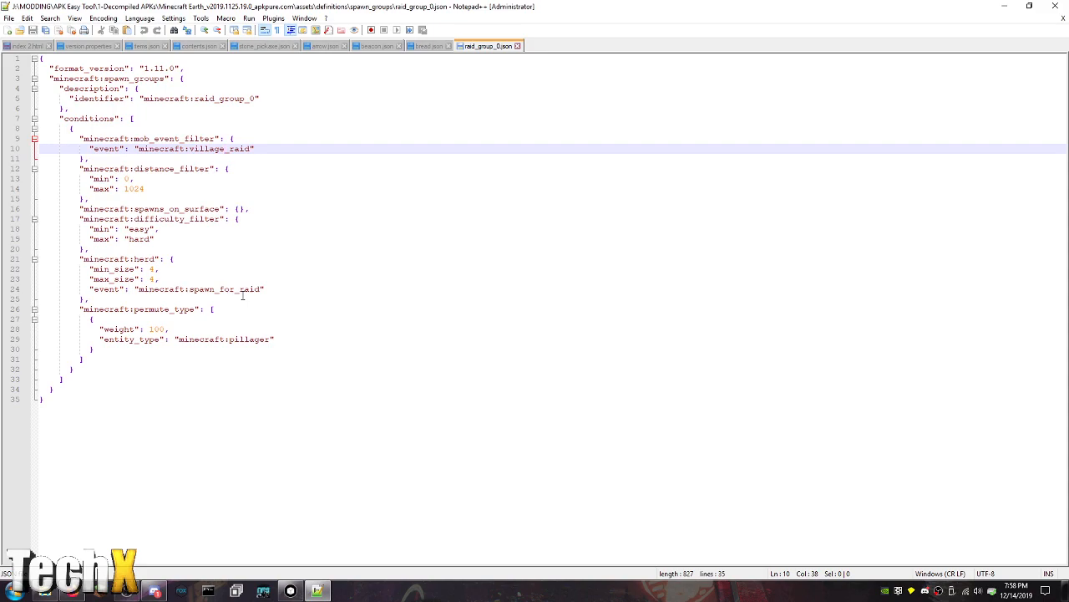
mouse_move(452, 115)
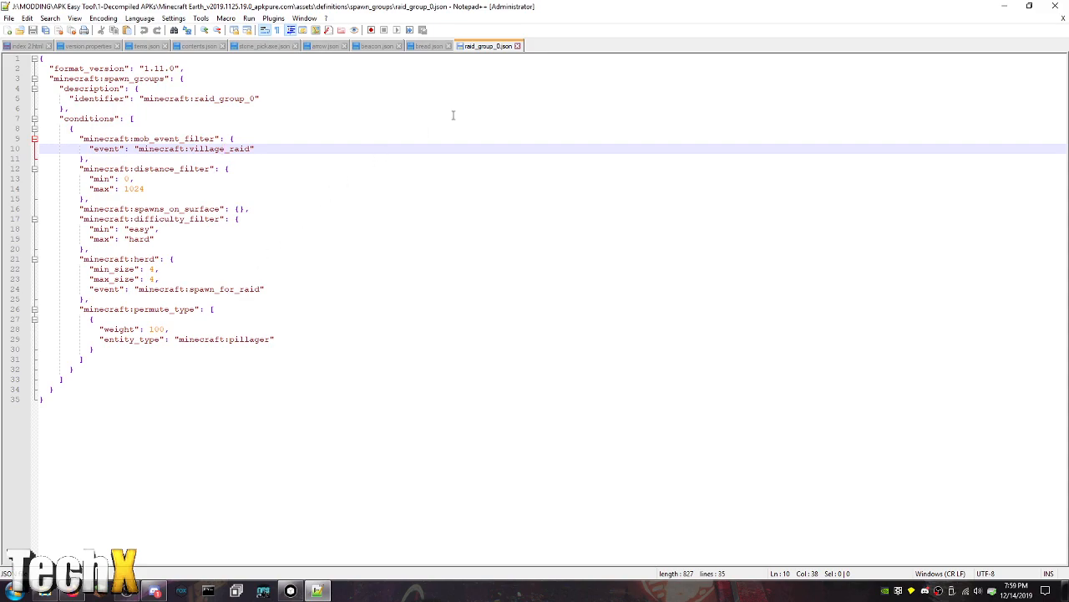
click(236, 592)
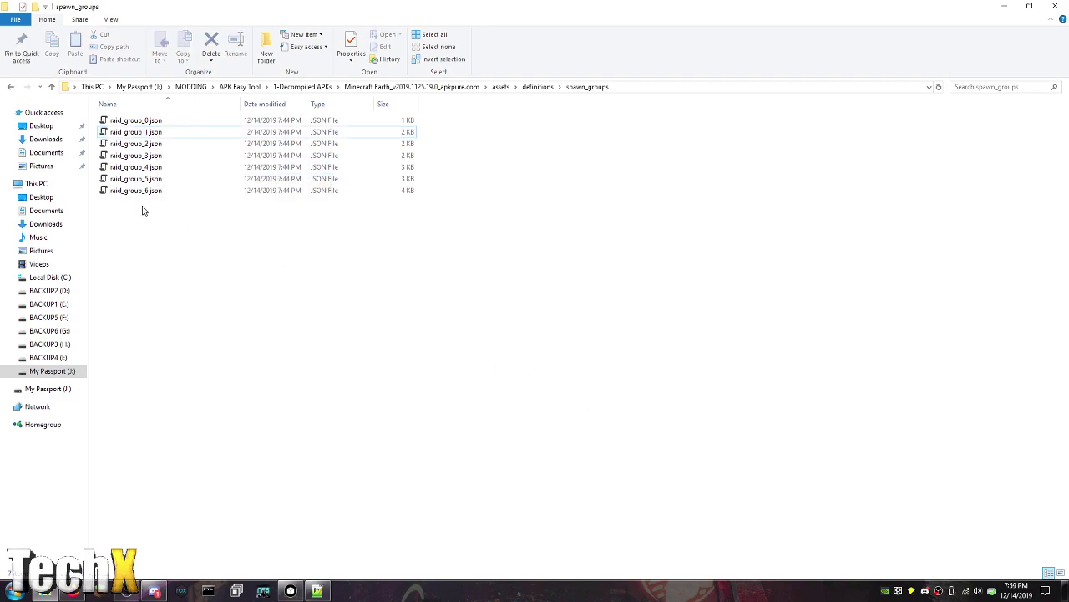
Open raid_group_6.json and look through its pillager, ravager and evoker rider entries
double_click(136, 190)
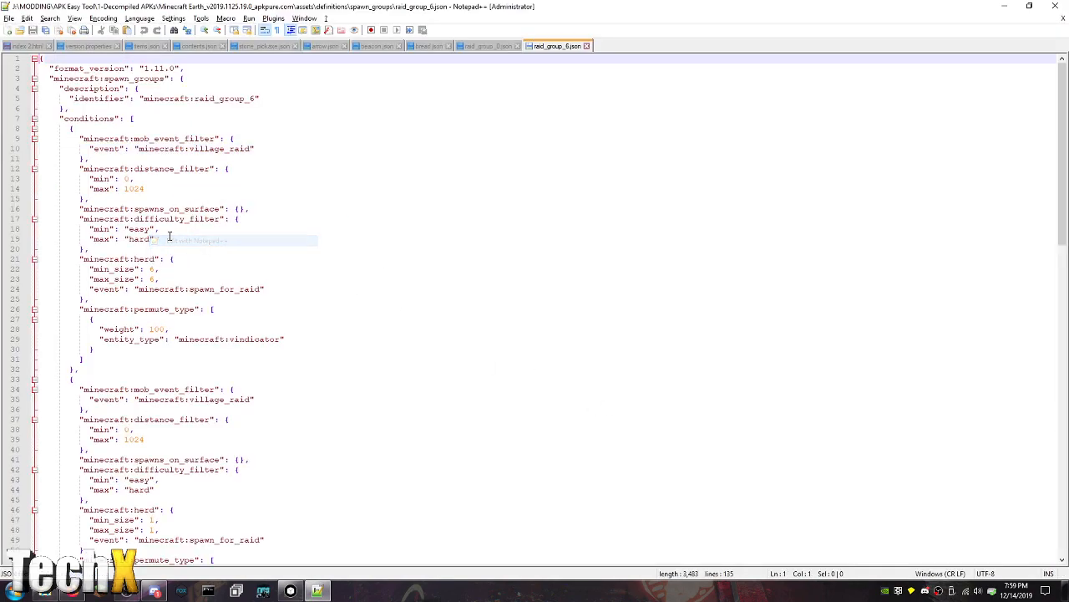
scroll(down, 3)
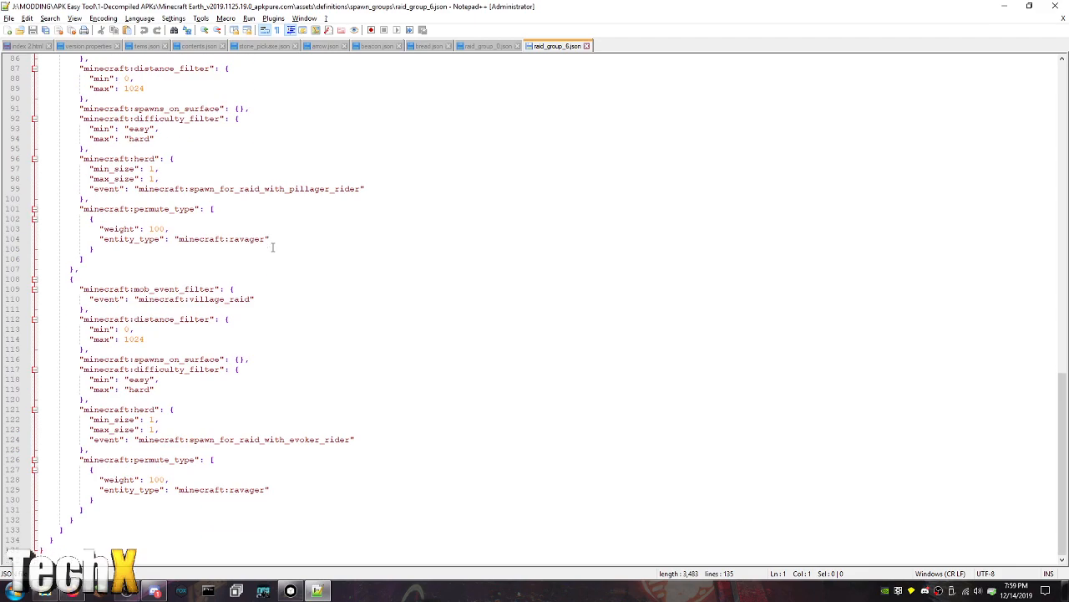
click(301, 439)
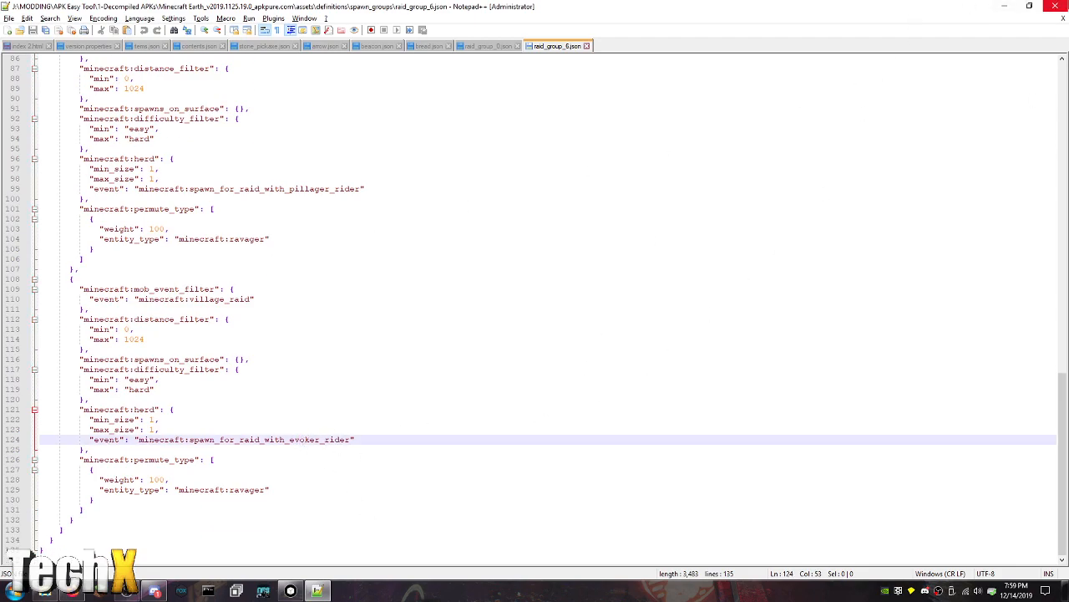
click(237, 591)
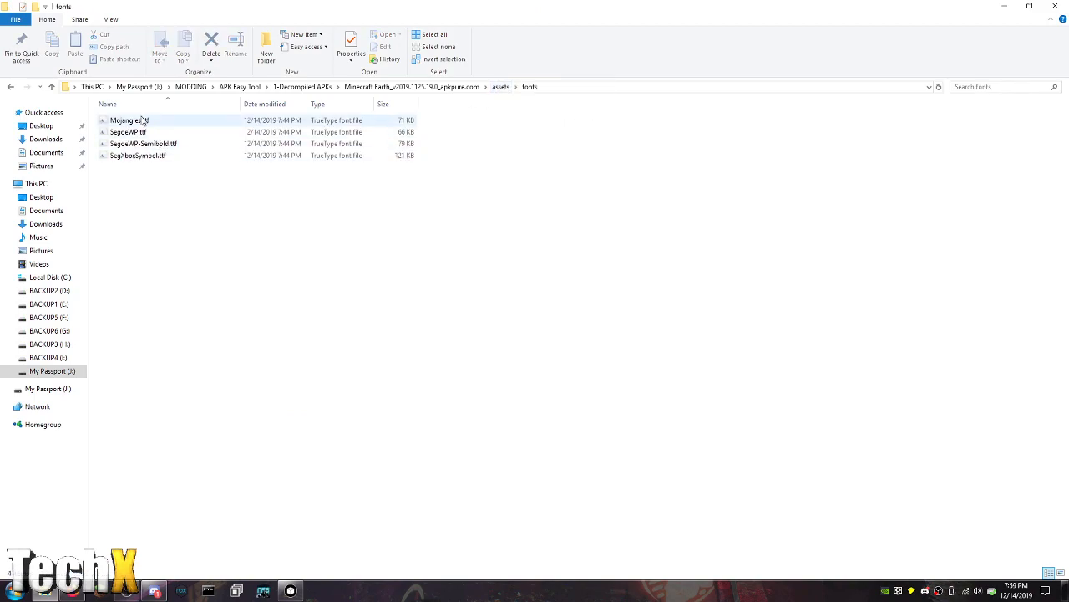
double_click(131, 121)
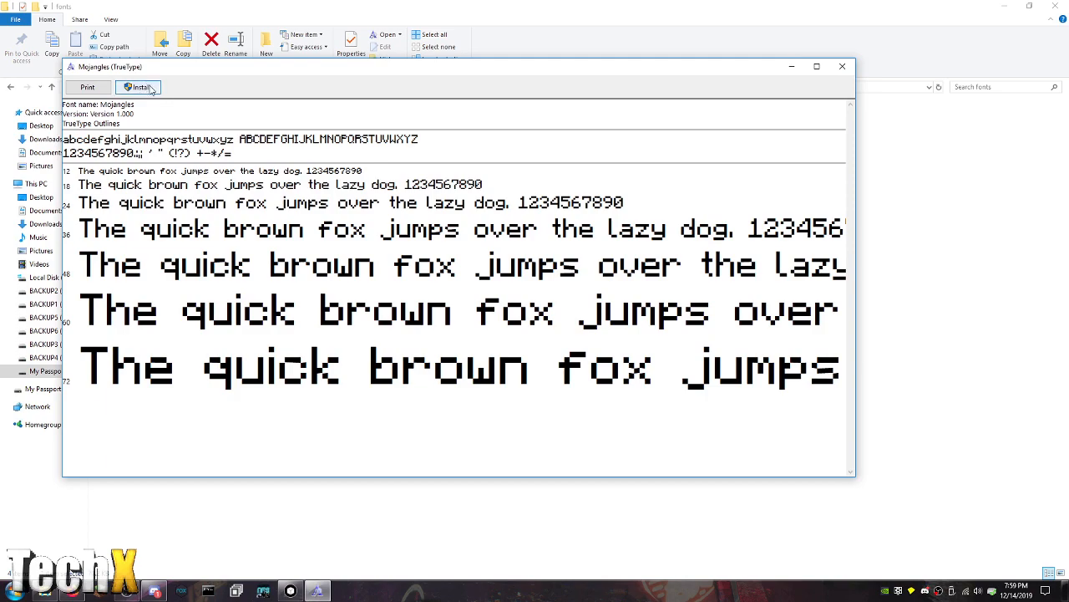
click(137, 87)
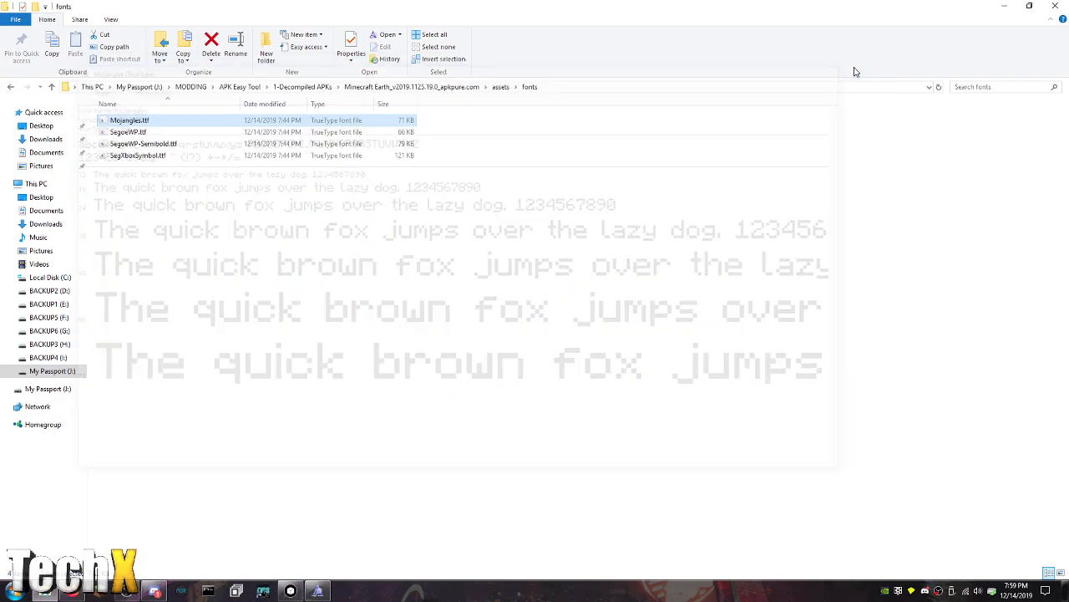
double_click(127, 132)
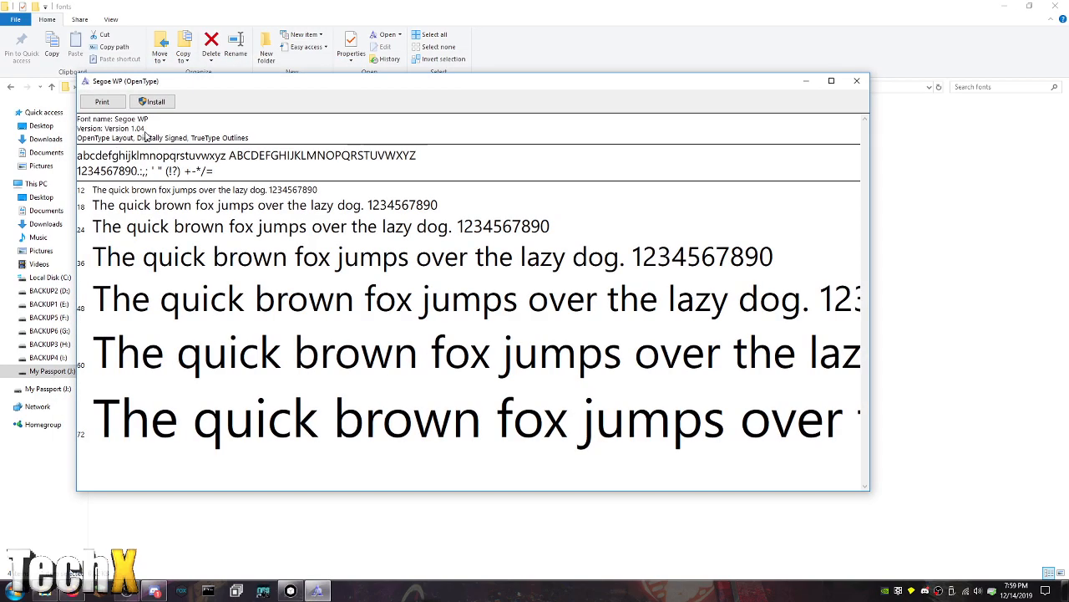
click(856, 80)
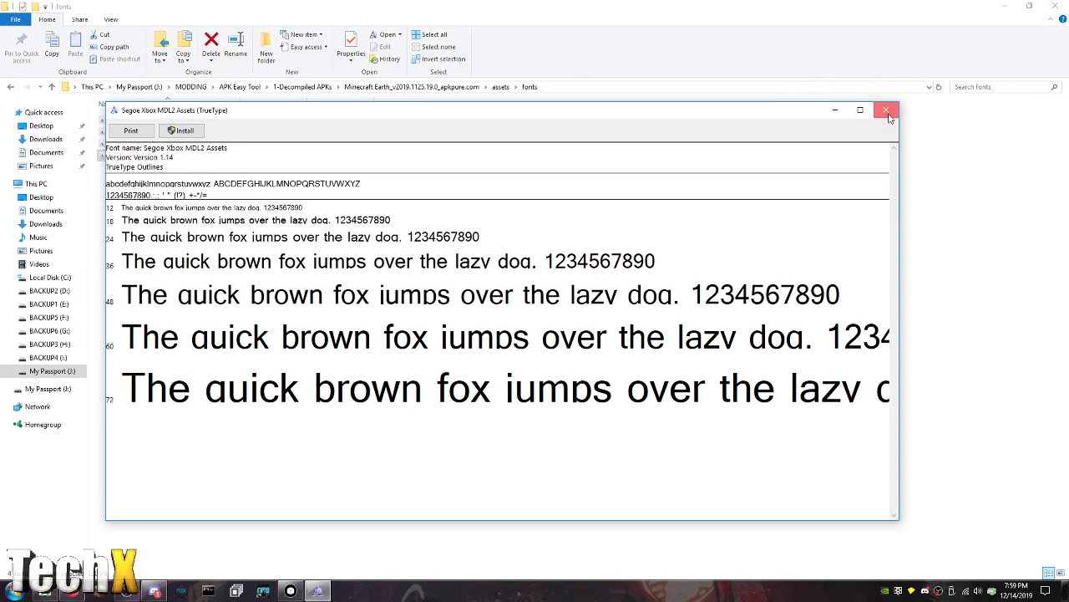
click(885, 110)
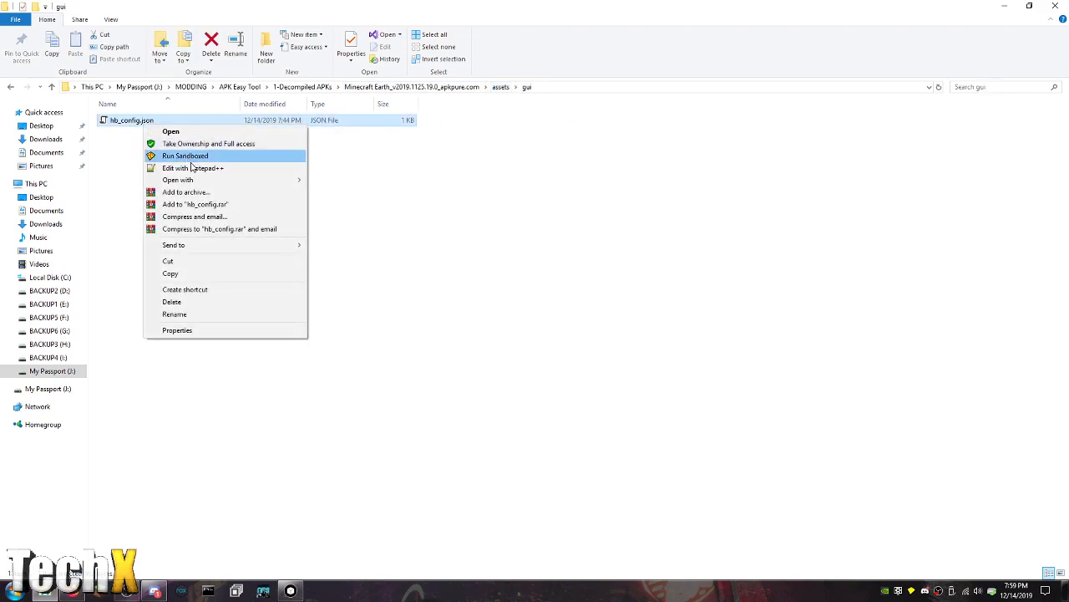
Set hb_num_worker_threads to 2 in hb_config.json and return to the assets folder
click(192, 168)
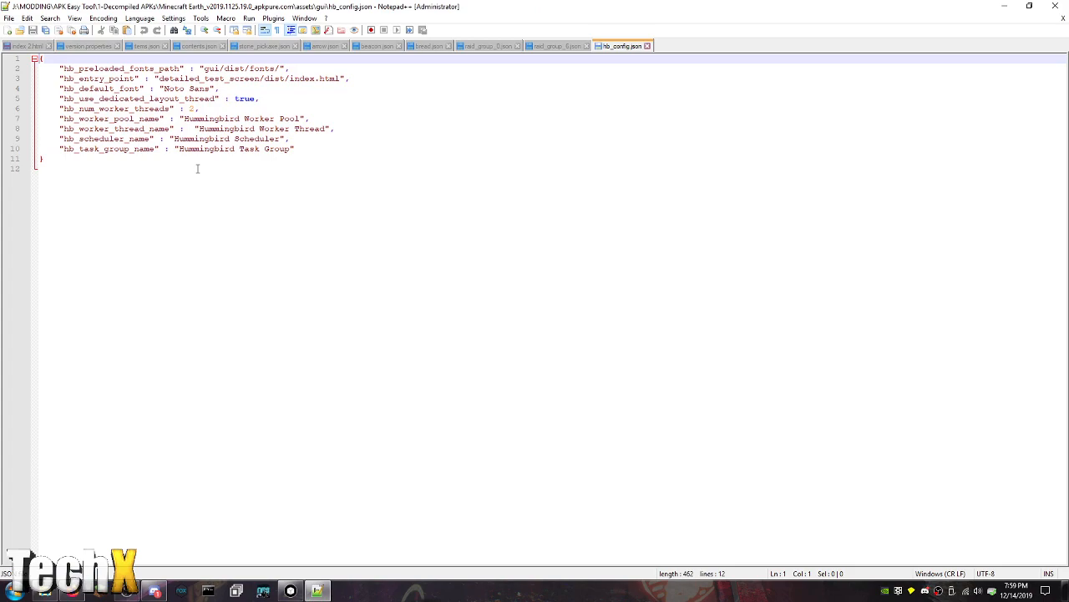
click(194, 109)
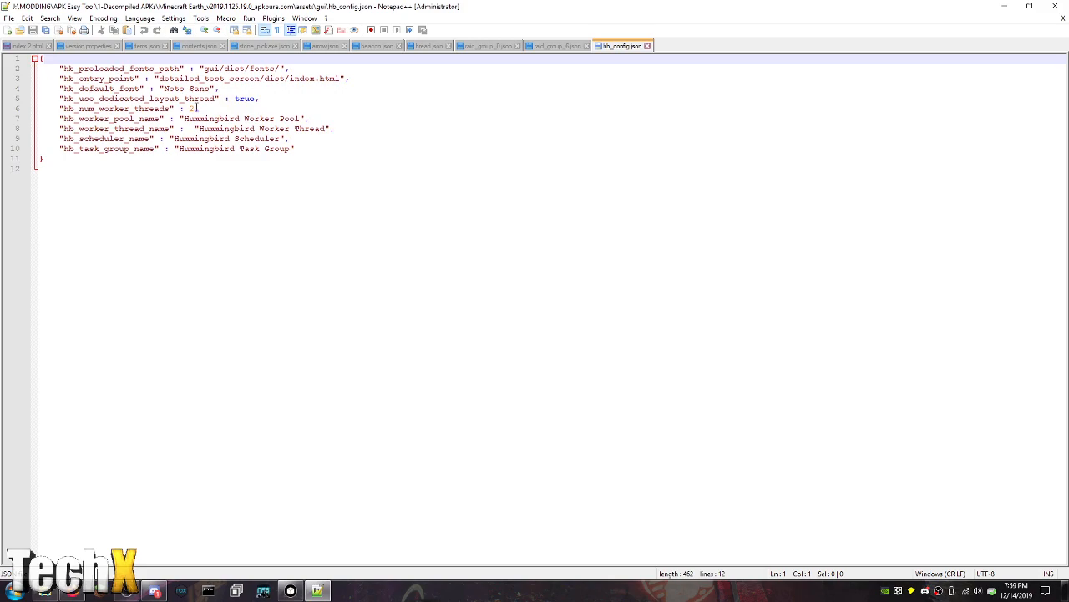
text(2)
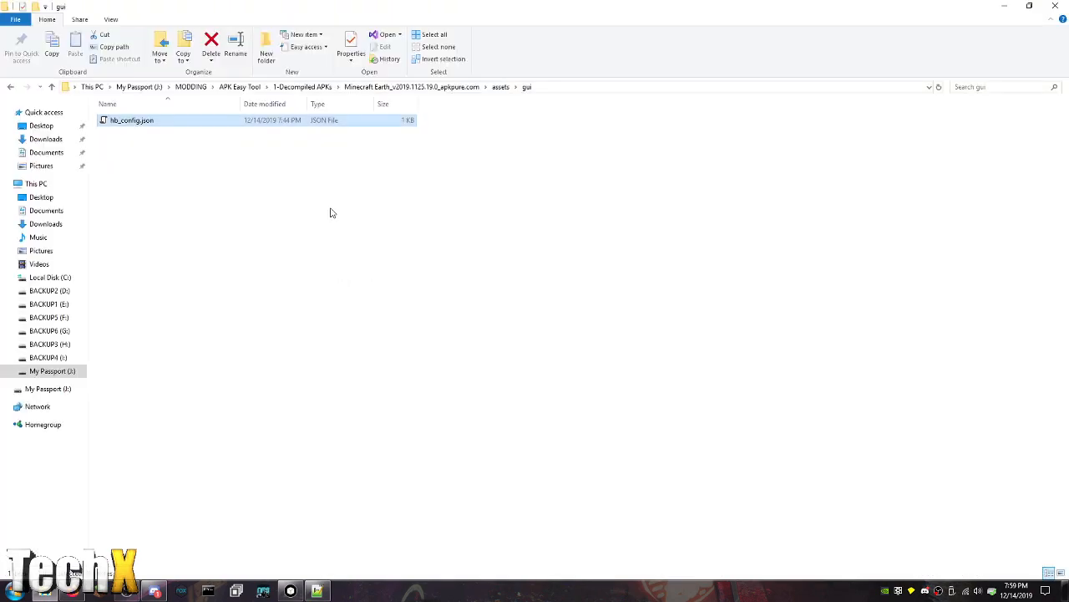
click(500, 87)
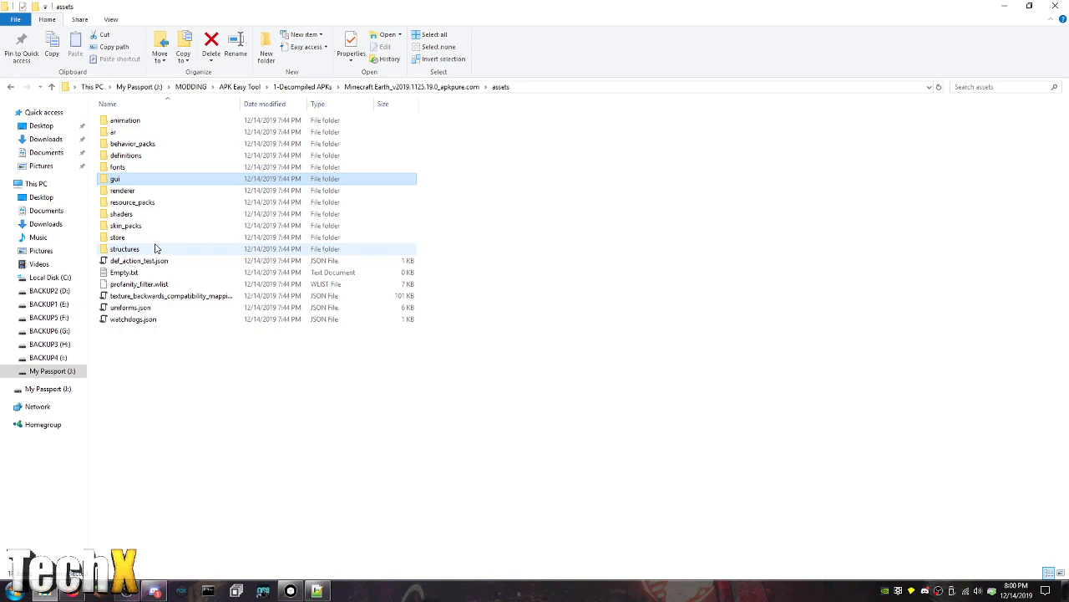
Open the renderer folder's hb_renderoptions_dx.json and scroll through its settings
double_click(122, 191)
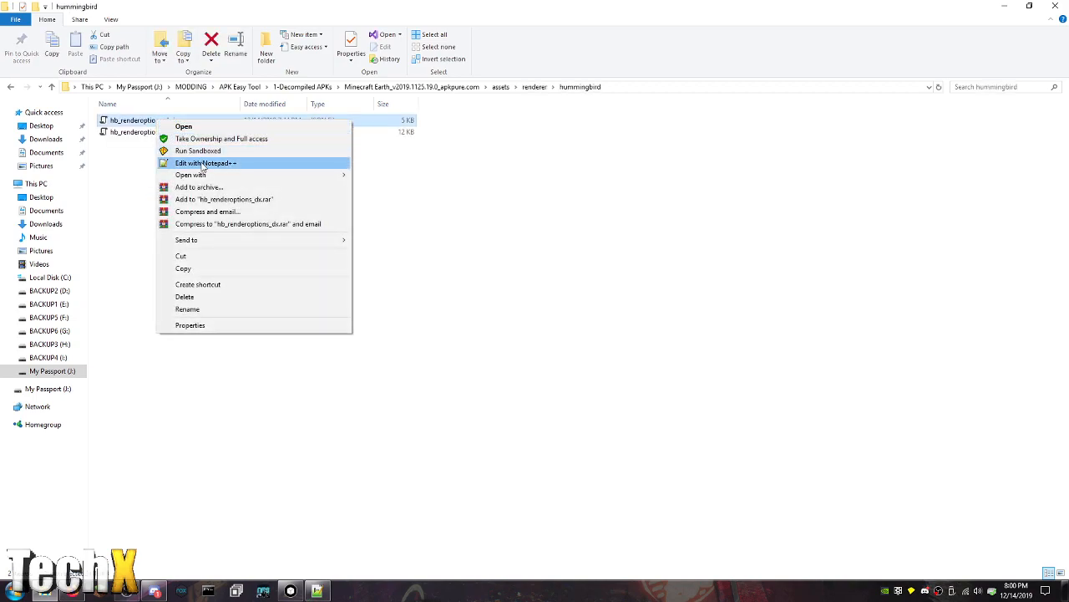
click(204, 163)
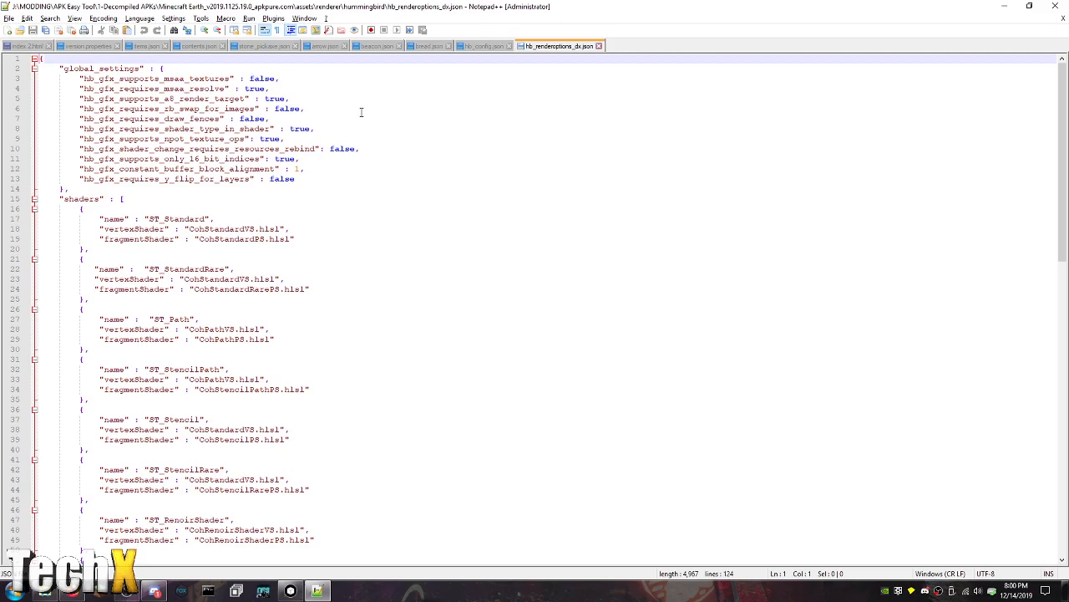
scroll(down, 3)
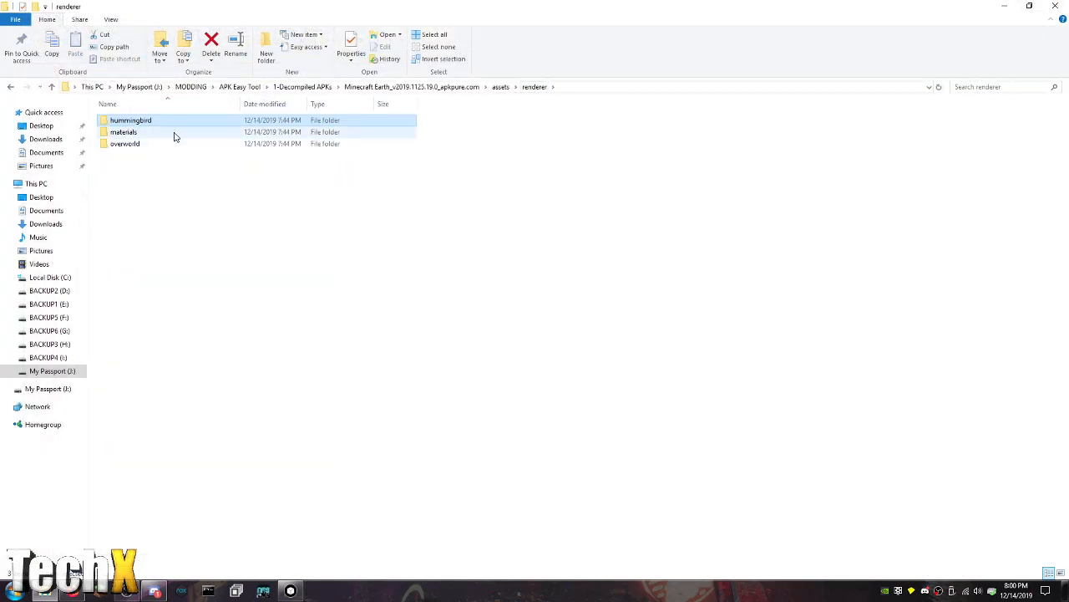
Open the overworld renderoptions.json from the materials folder and review its render settings
double_click(123, 132)
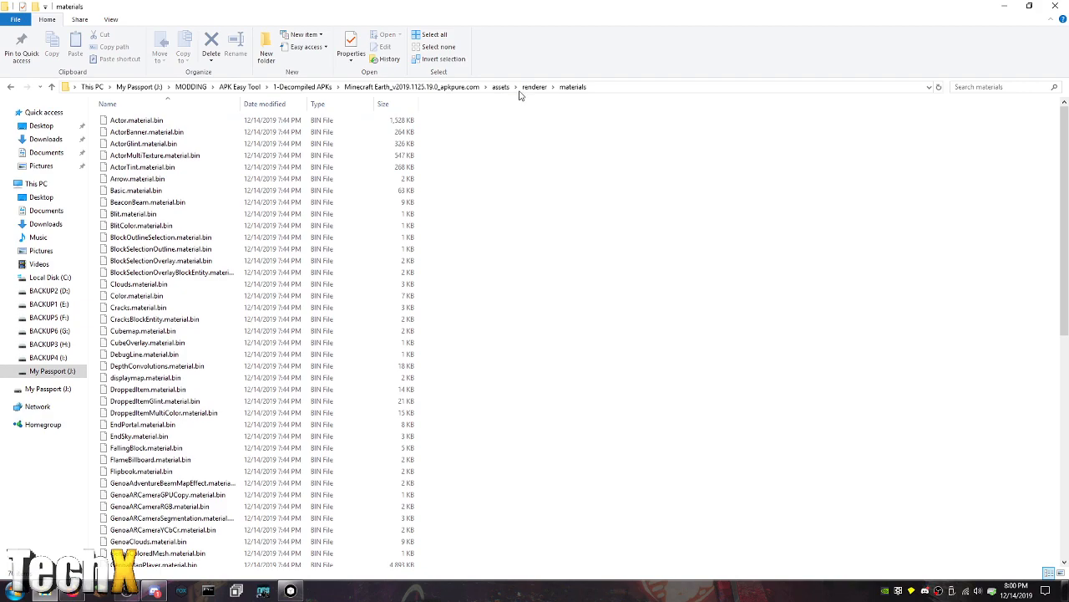
mouse_move(535, 87)
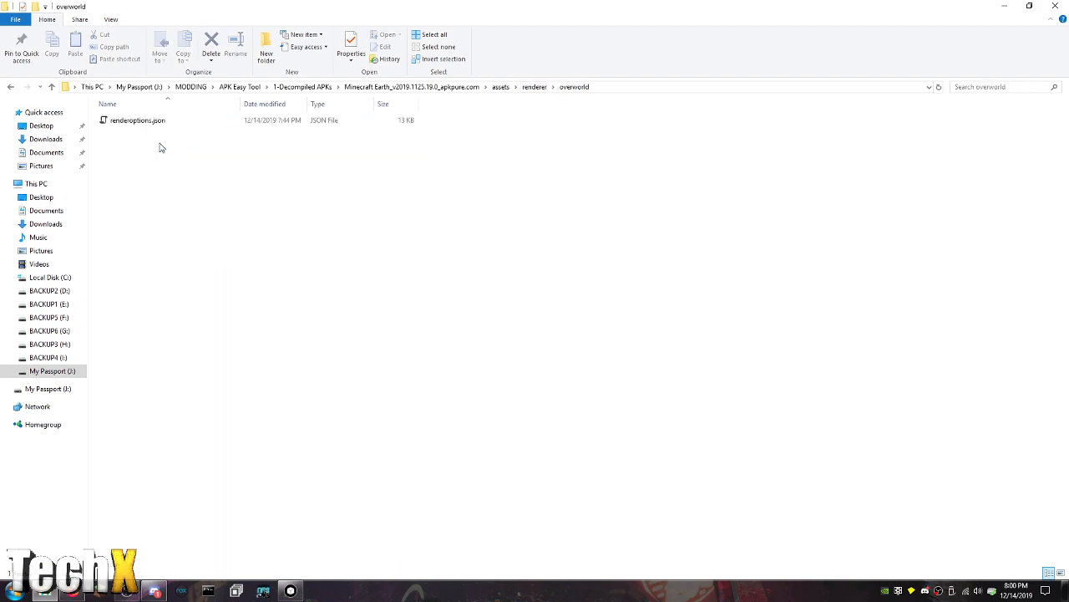
click(137, 120)
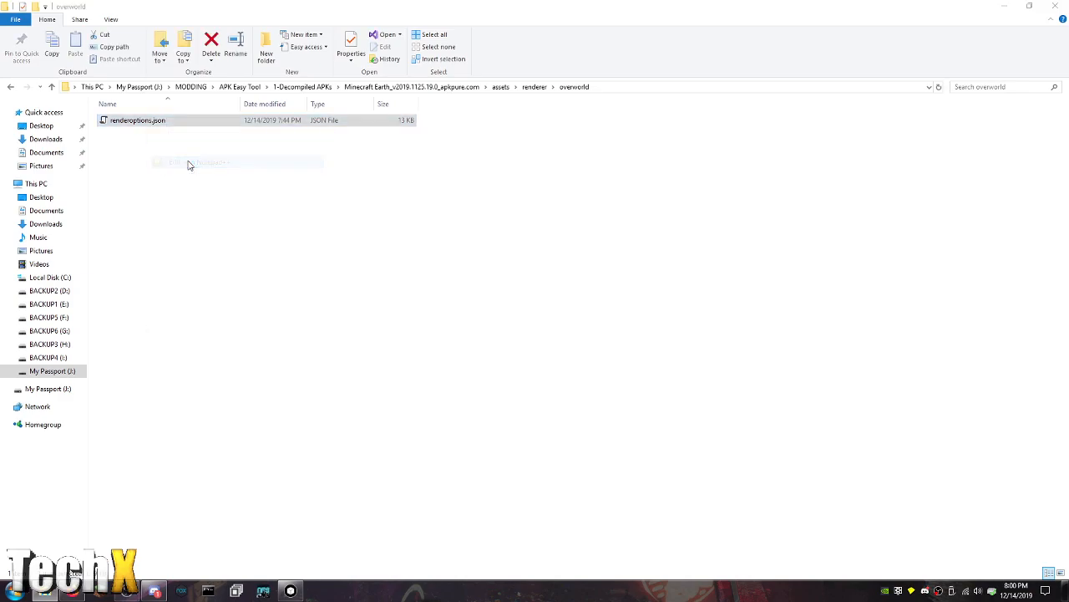
double_click(137, 120)
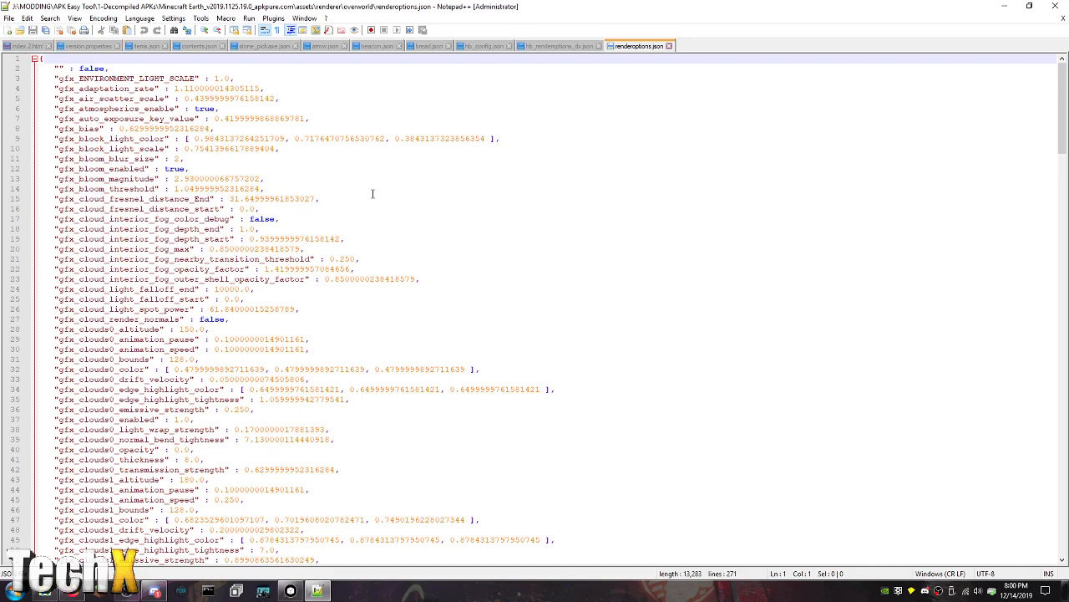
scroll(down, 3)
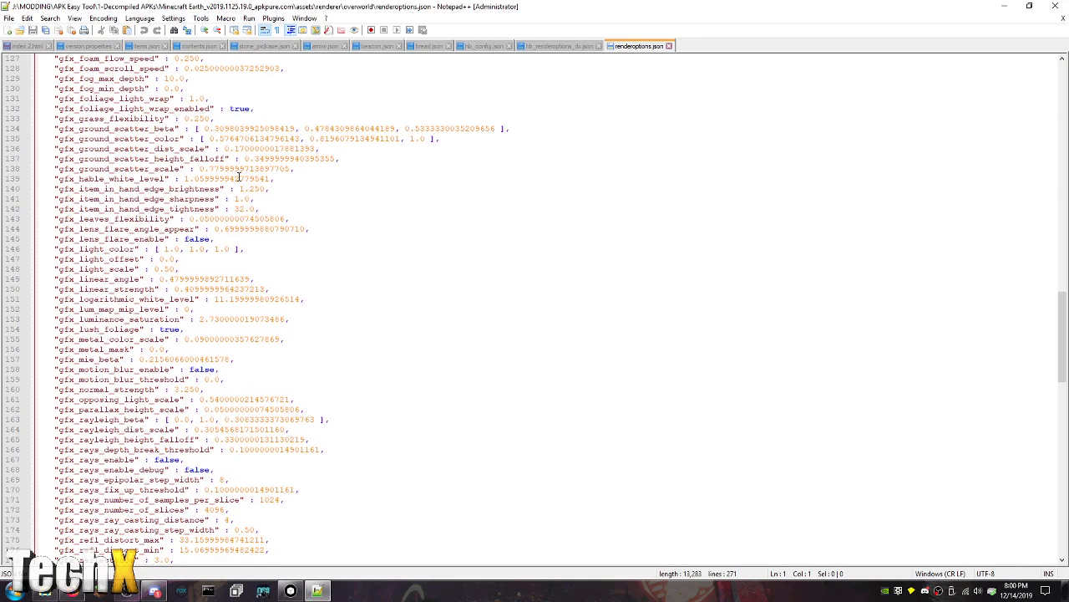
scroll(down, 3)
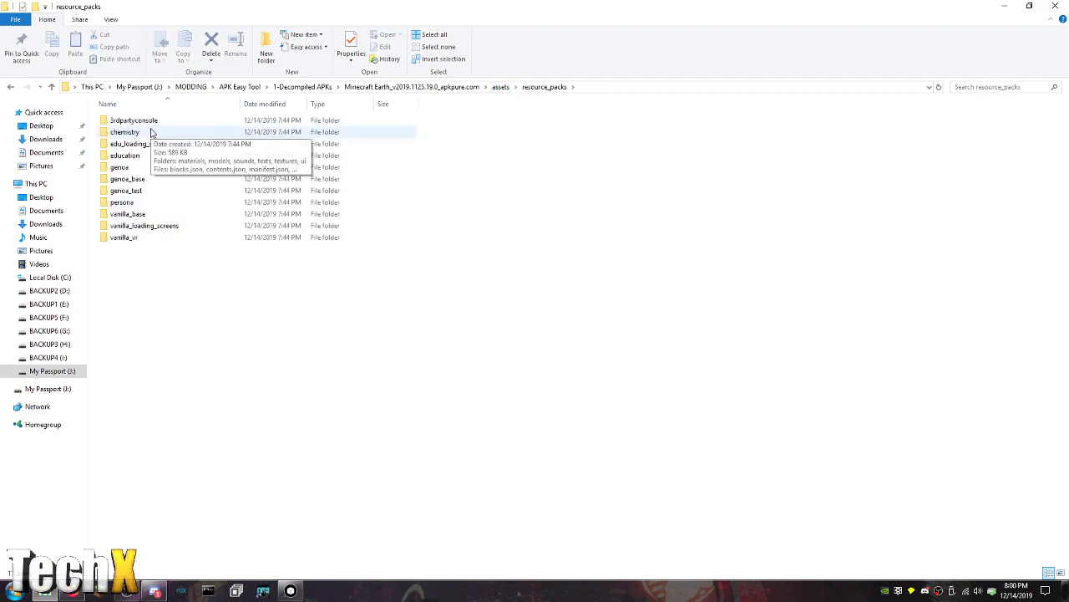
Open the 3rdpartyconsole pack's texts/en_US.lang in Notepad++ and scroll through its strings
double_click(134, 120)
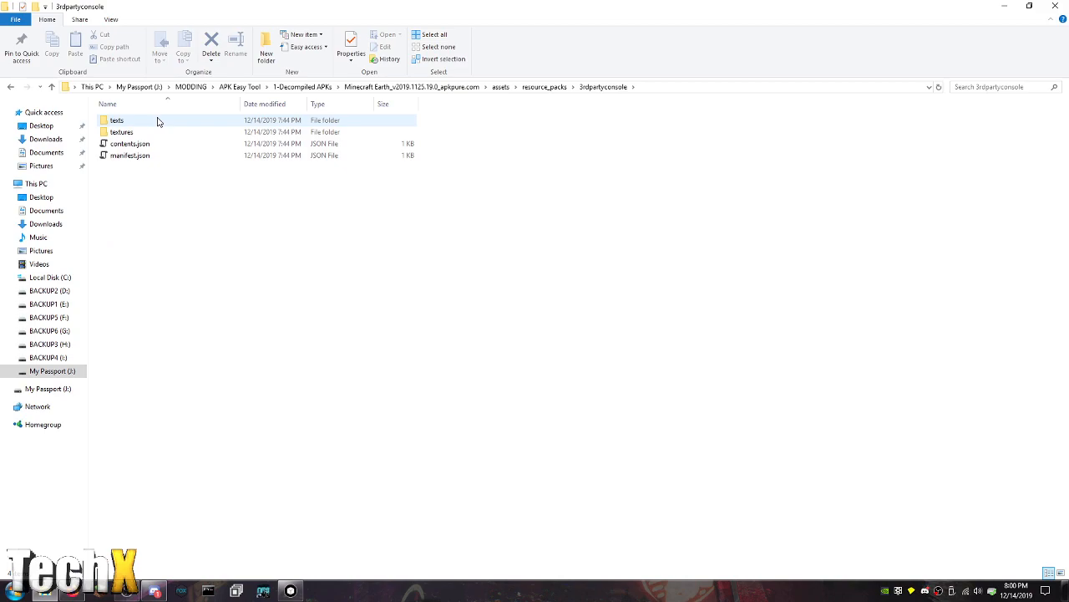
double_click(117, 121)
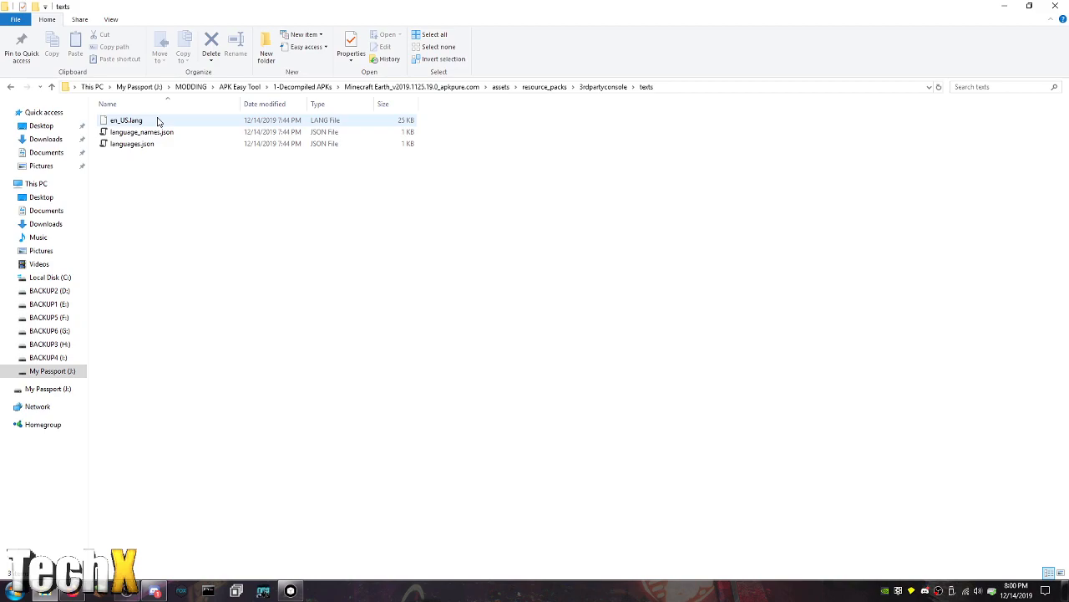
right_click(125, 121)
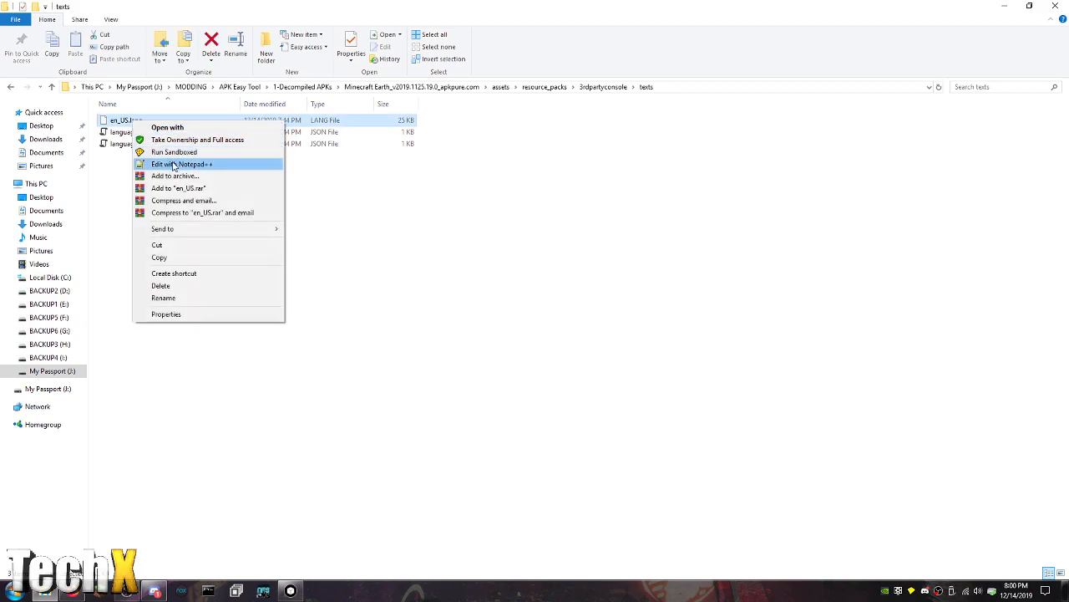
click(181, 163)
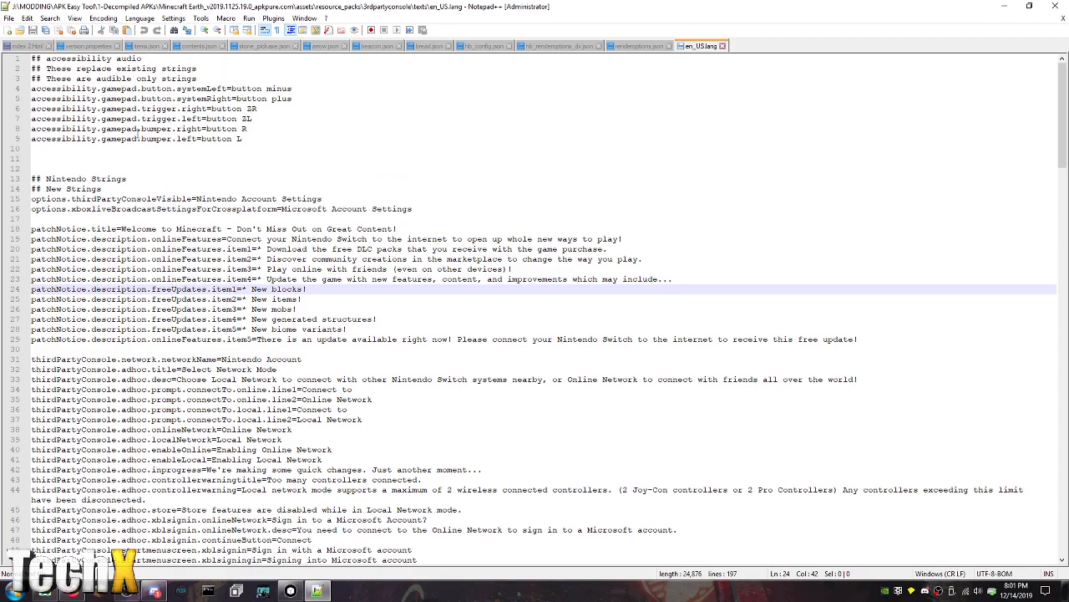
scroll(down, 3)
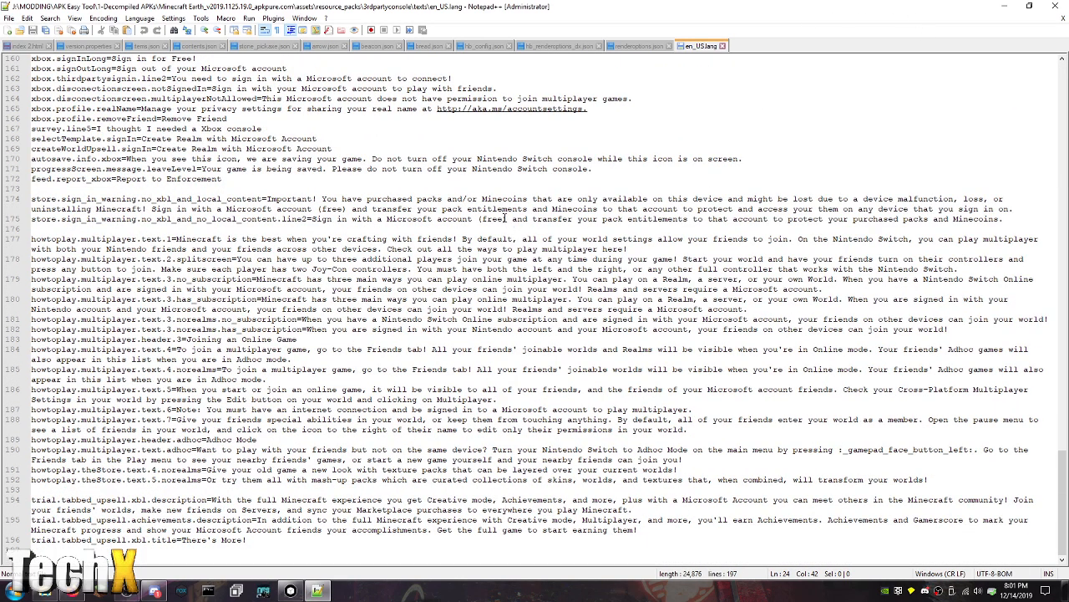
double_click(501, 199)
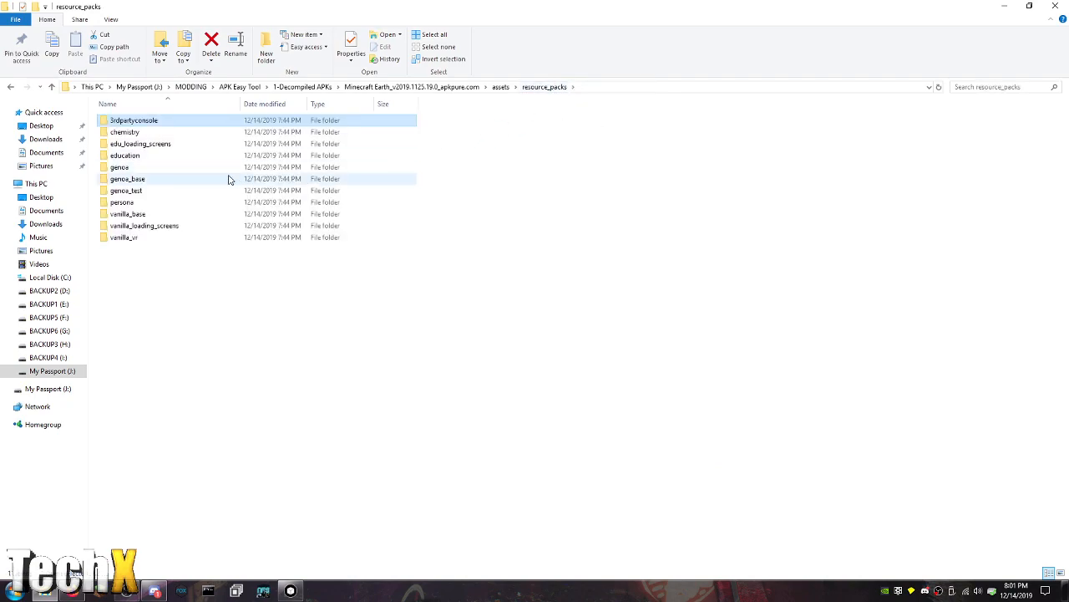
mouse_move(140, 144)
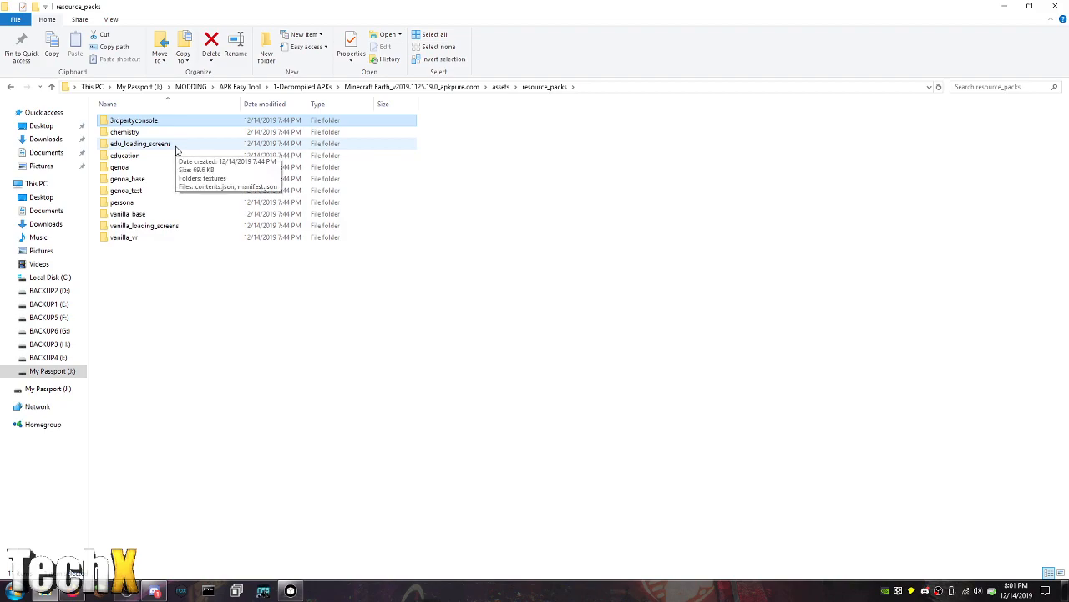
Browse the chemistry resource pack's ui, textures and materials folders
double_click(124, 130)
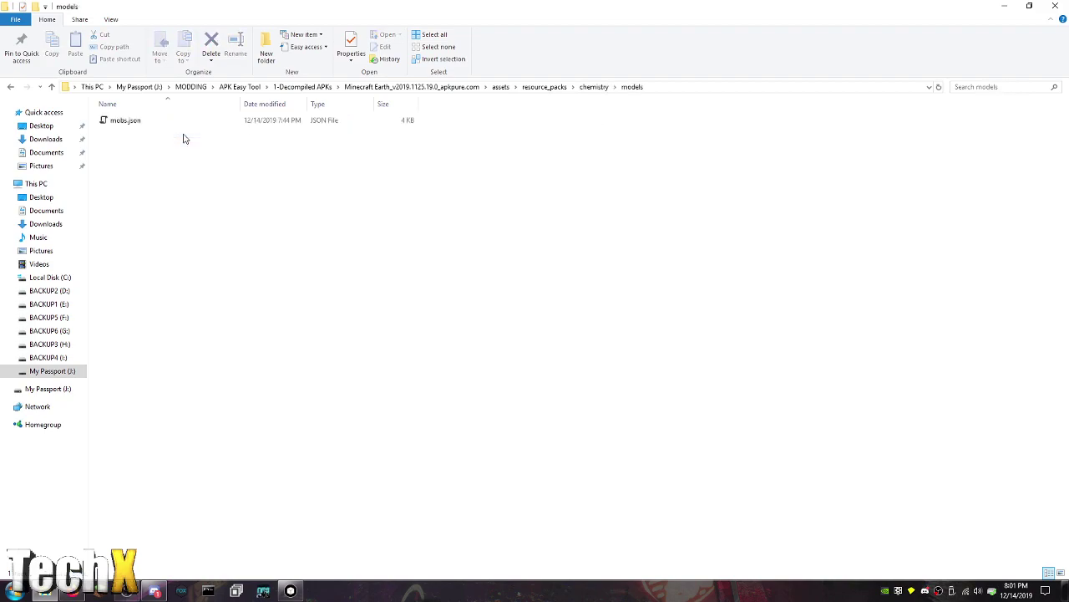
mouse_move(598, 93)
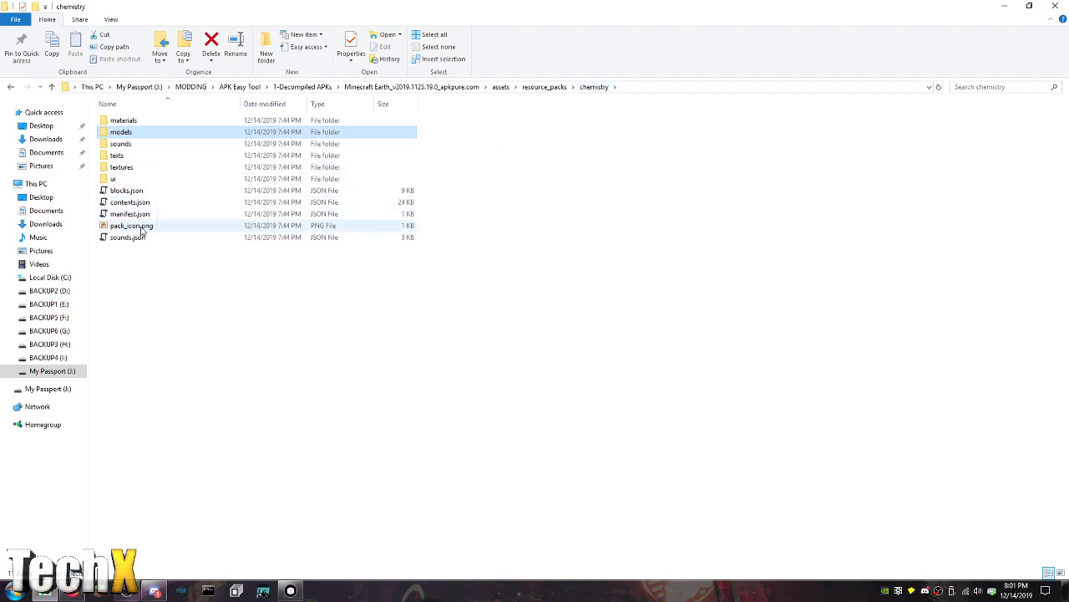
double_click(114, 178)
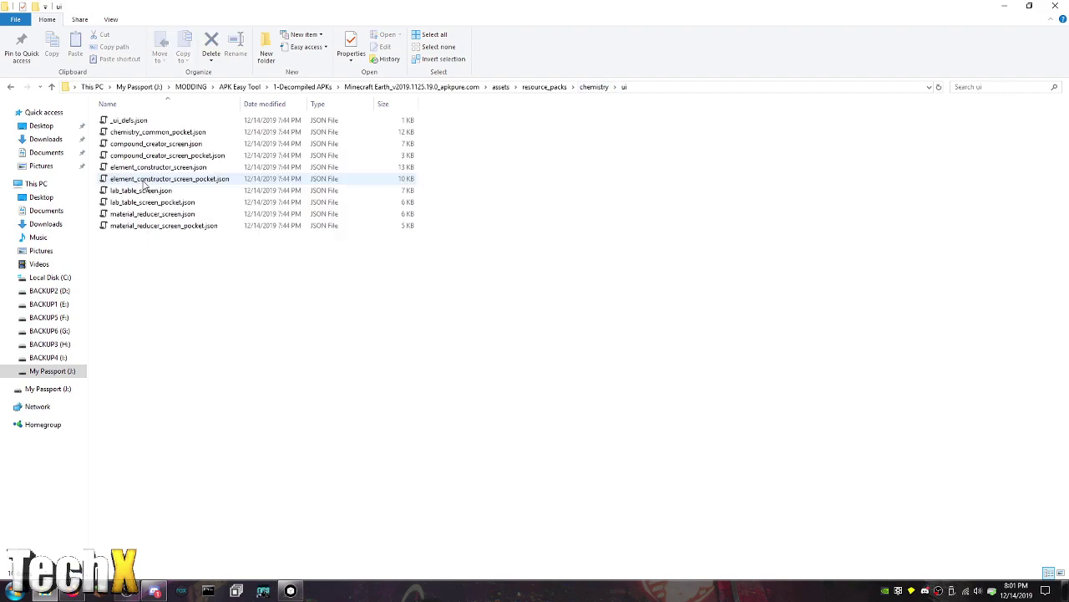
click(593, 86)
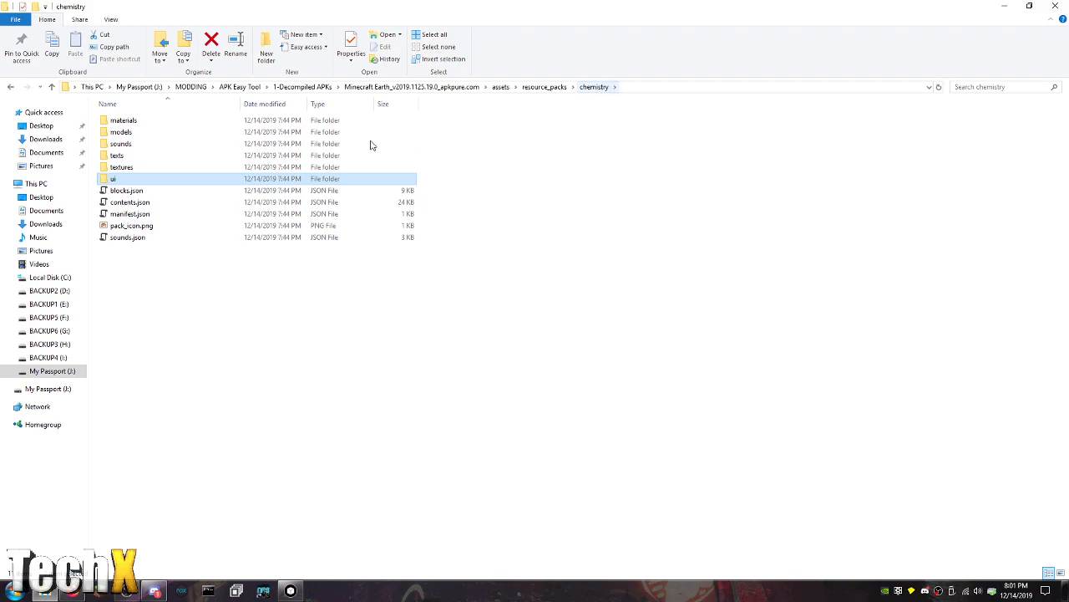
double_click(121, 167)
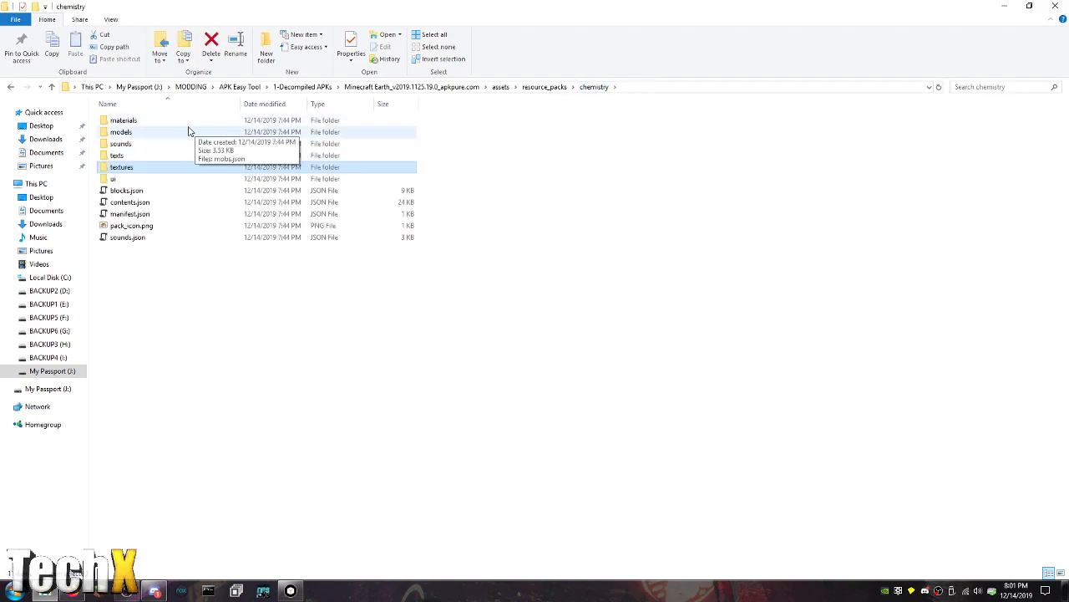
double_click(124, 120)
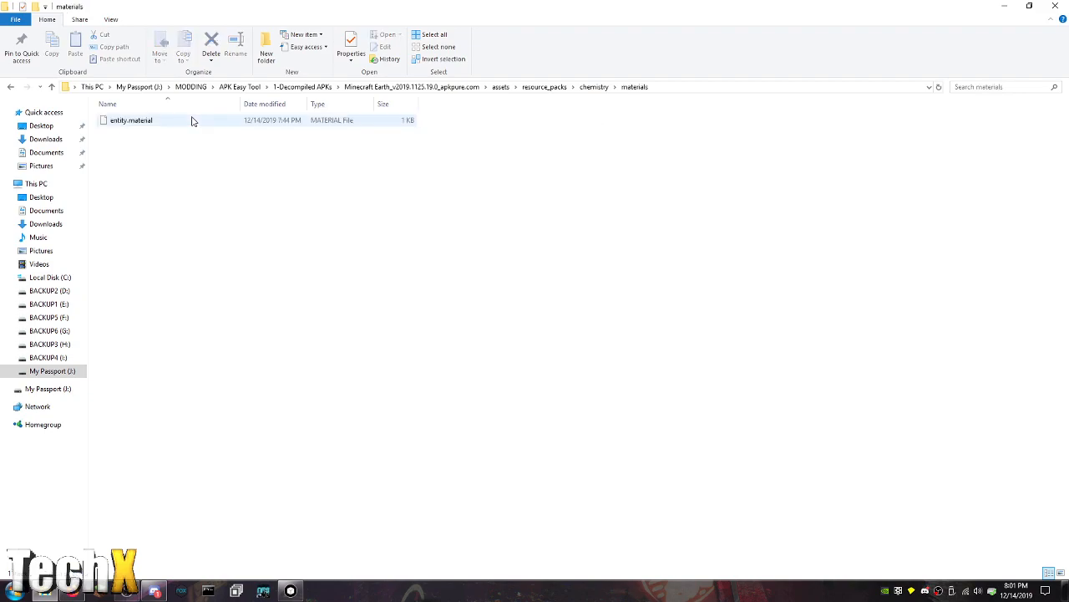
click(545, 87)
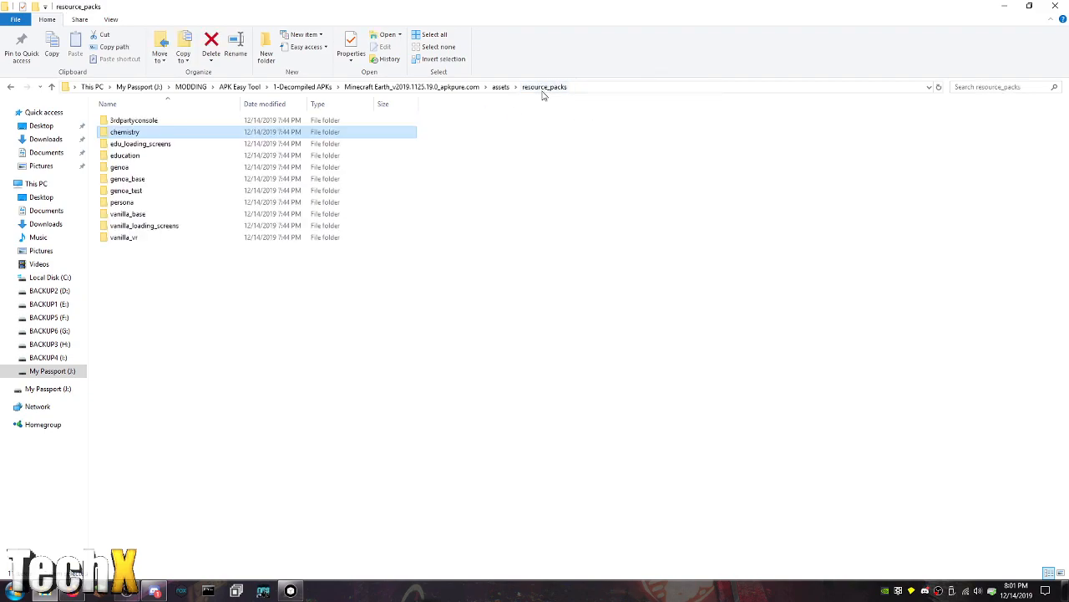
Browse the vanilla_base pack's ui folder and return to the assets folder
click(127, 213)
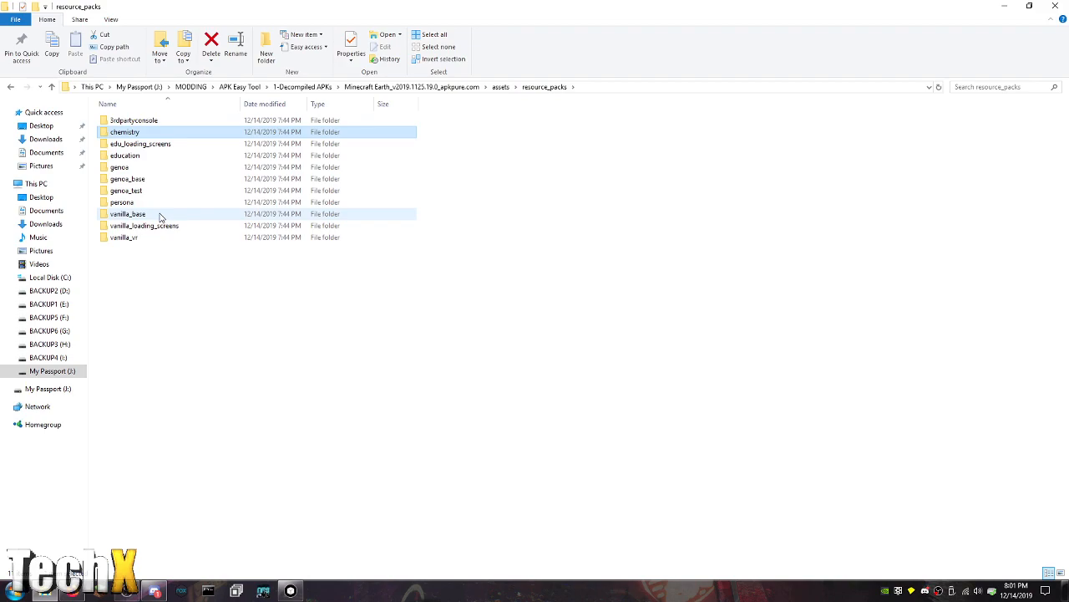
double_click(127, 214)
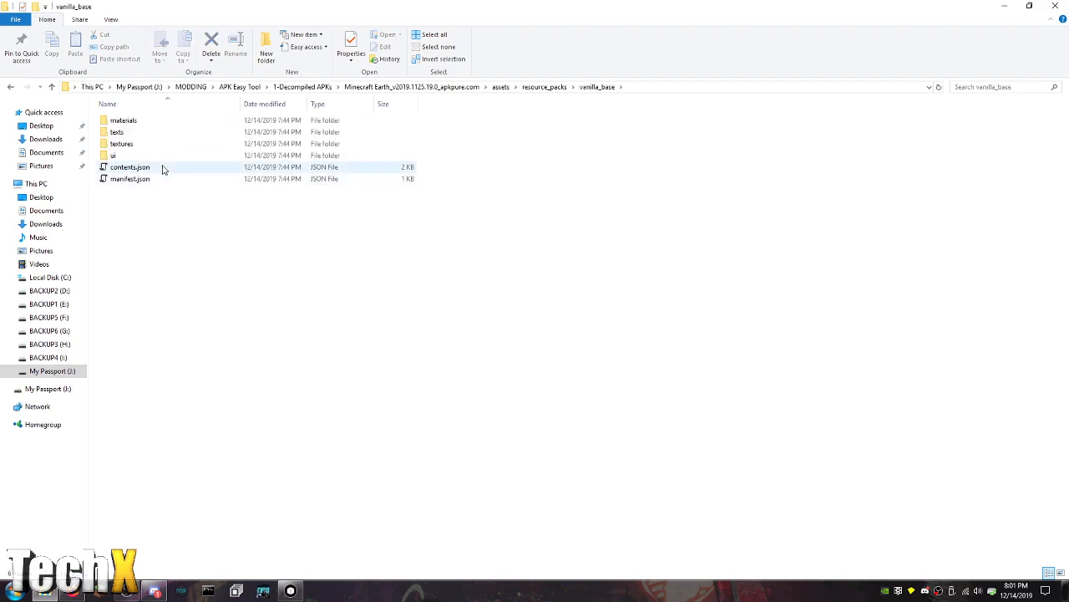
double_click(114, 154)
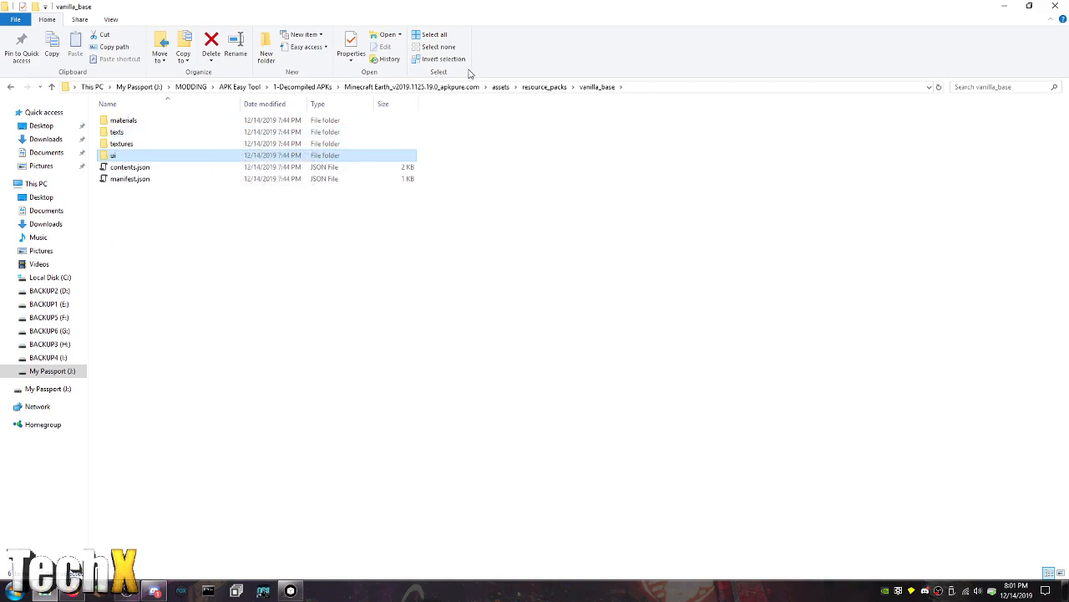
click(500, 87)
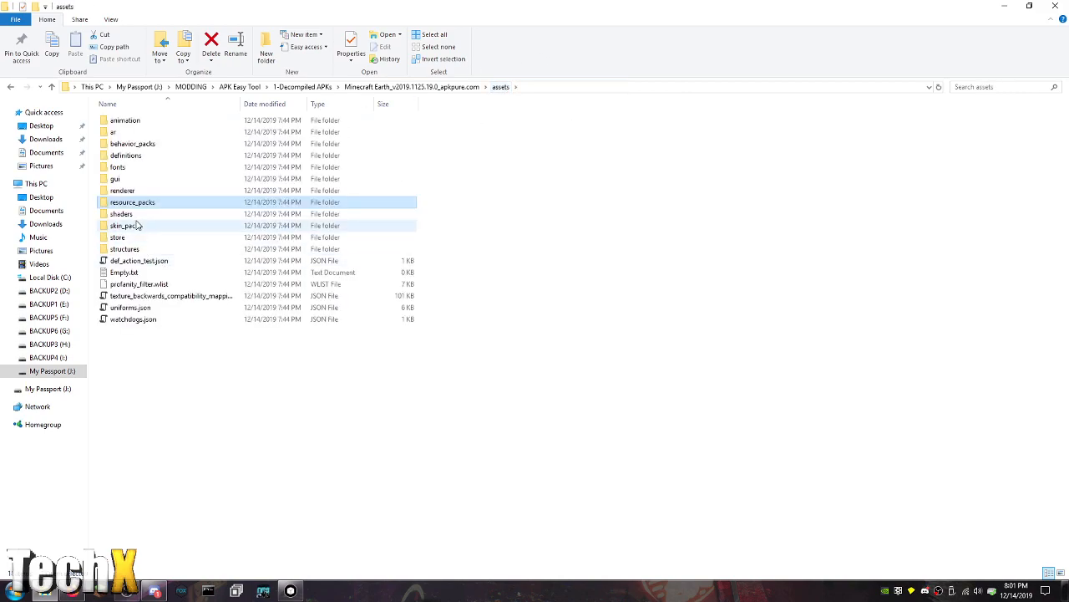
Open the persona skin pack's skins.json from the skin_packs folder in Notepad++
double_click(120, 213)
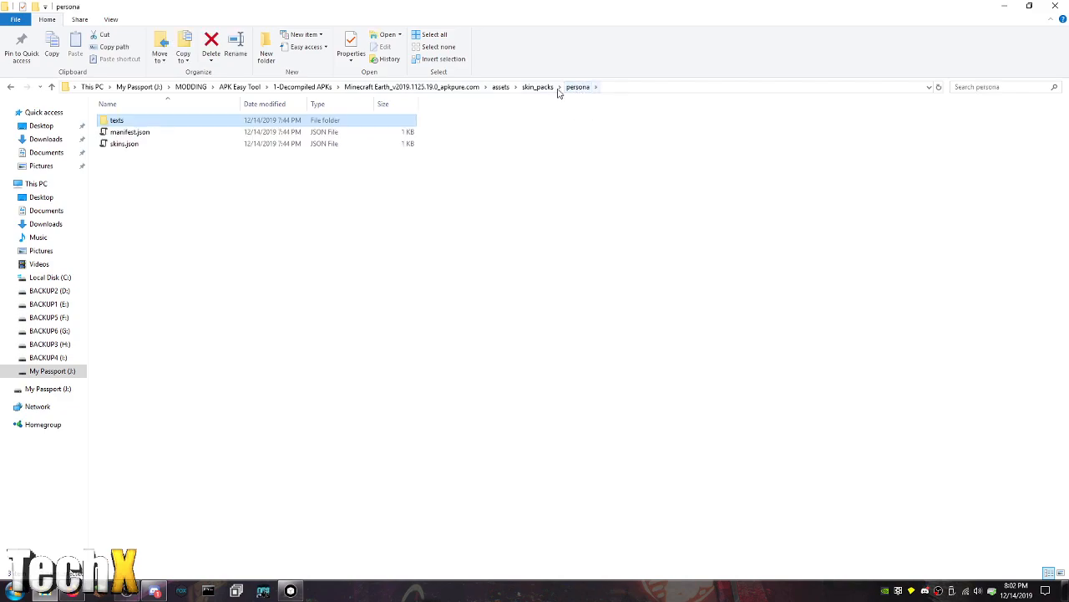
right_click(123, 144)
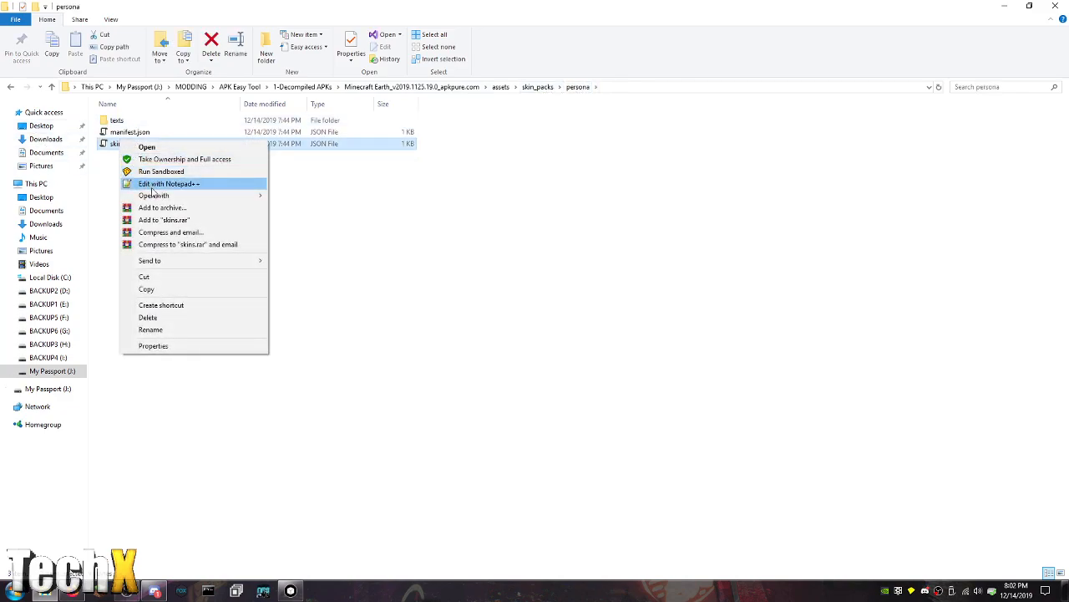
click(167, 182)
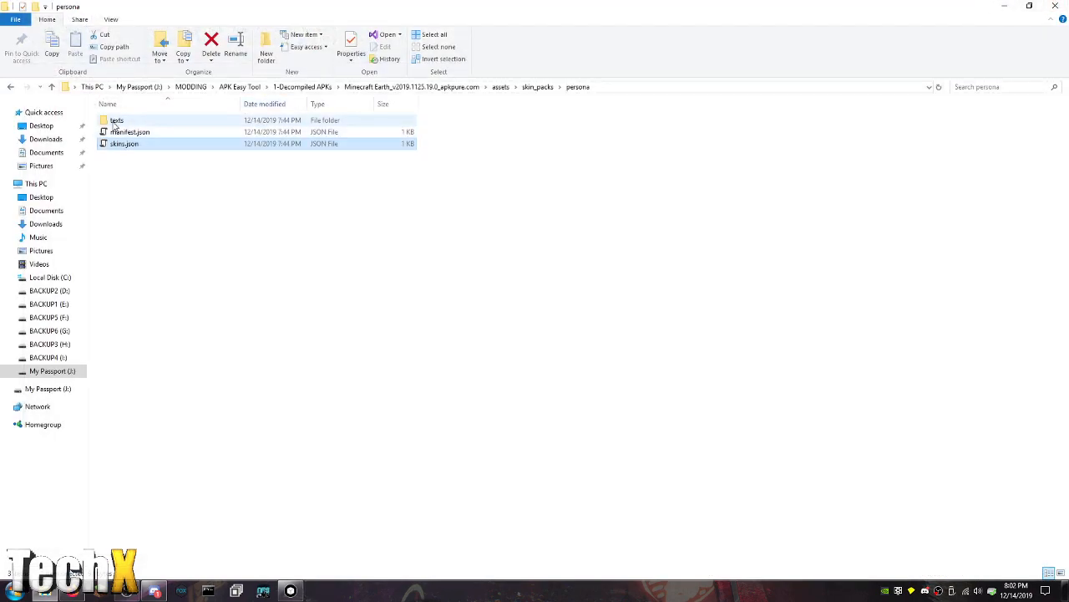
Open the persona pack's manifest.json for review and go back up to assets
right_click(130, 130)
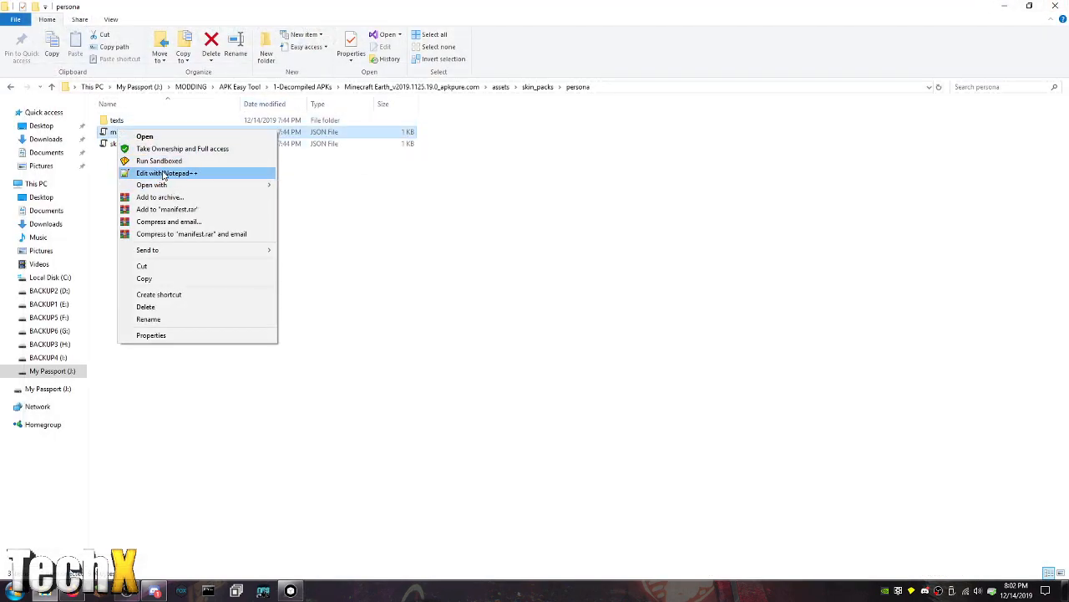
click(165, 172)
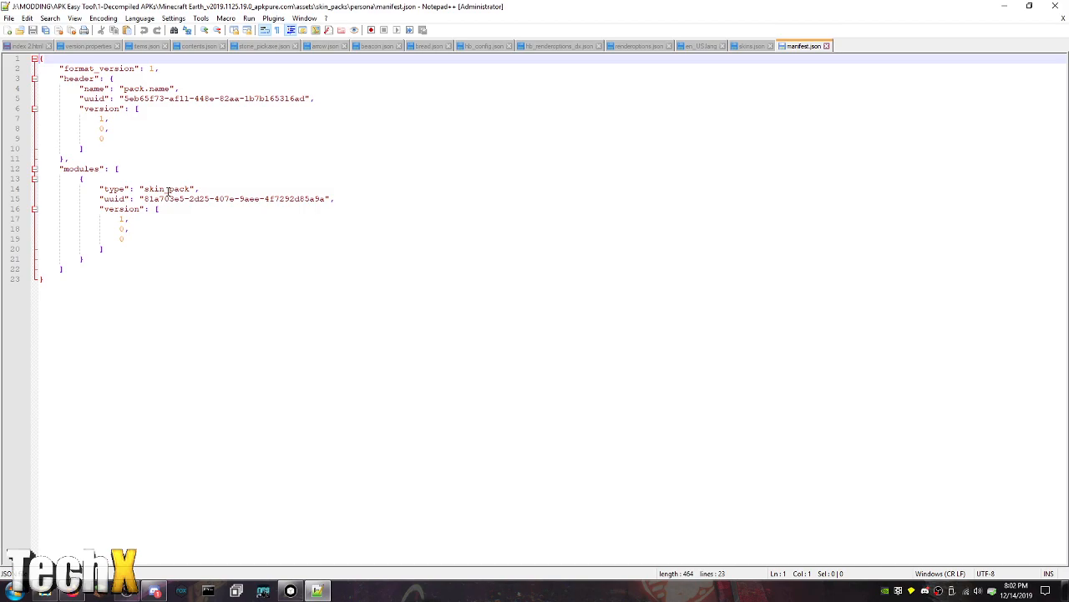
click(173, 197)
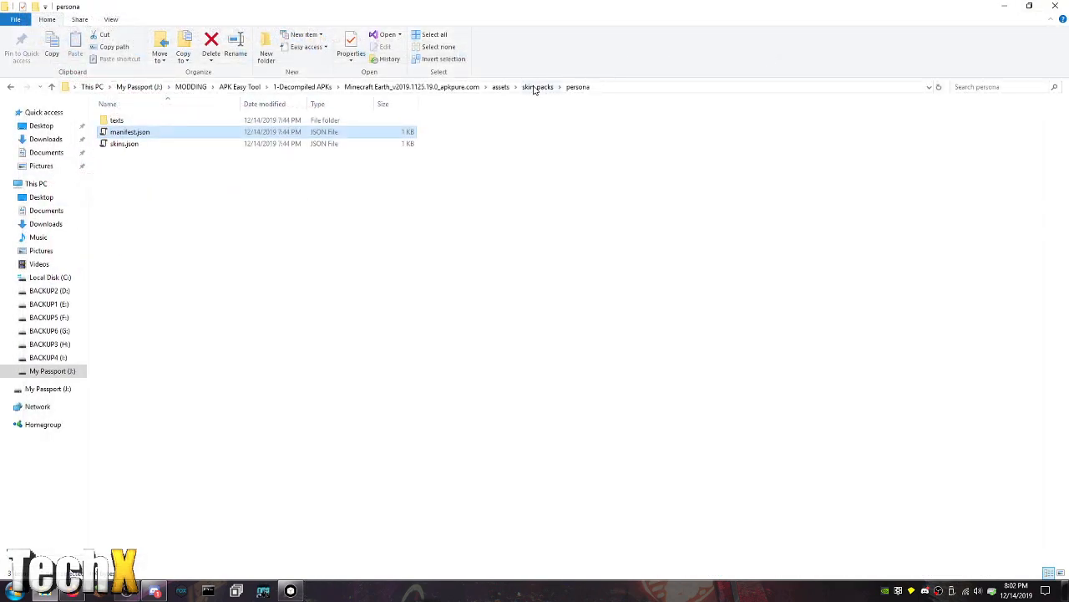
click(500, 87)
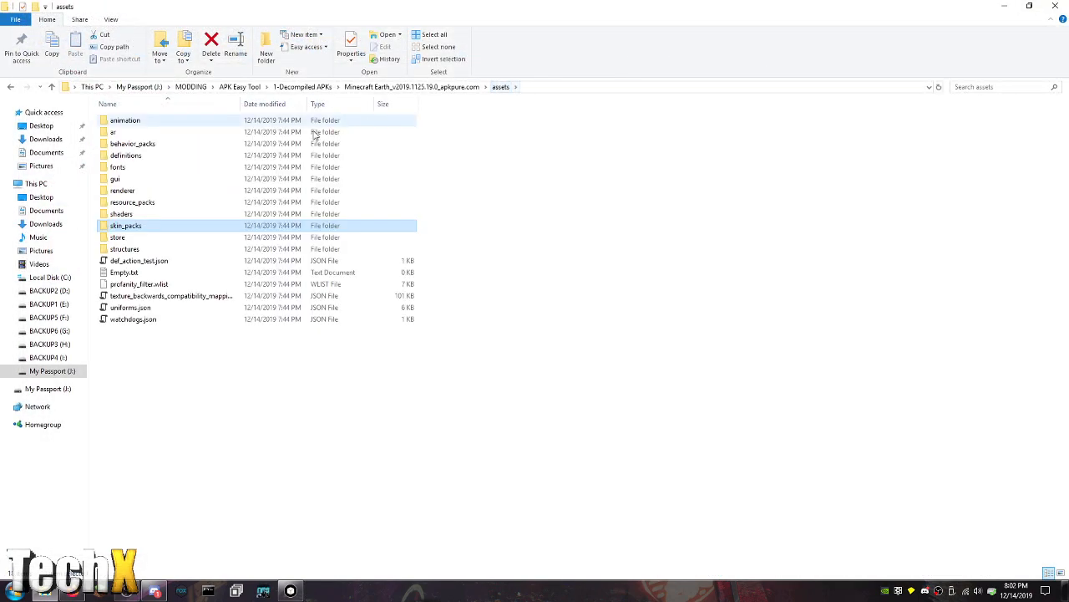
In skin_packs > vanilla, preview alex.png and dummy.png in Photo Viewer
double_click(125, 226)
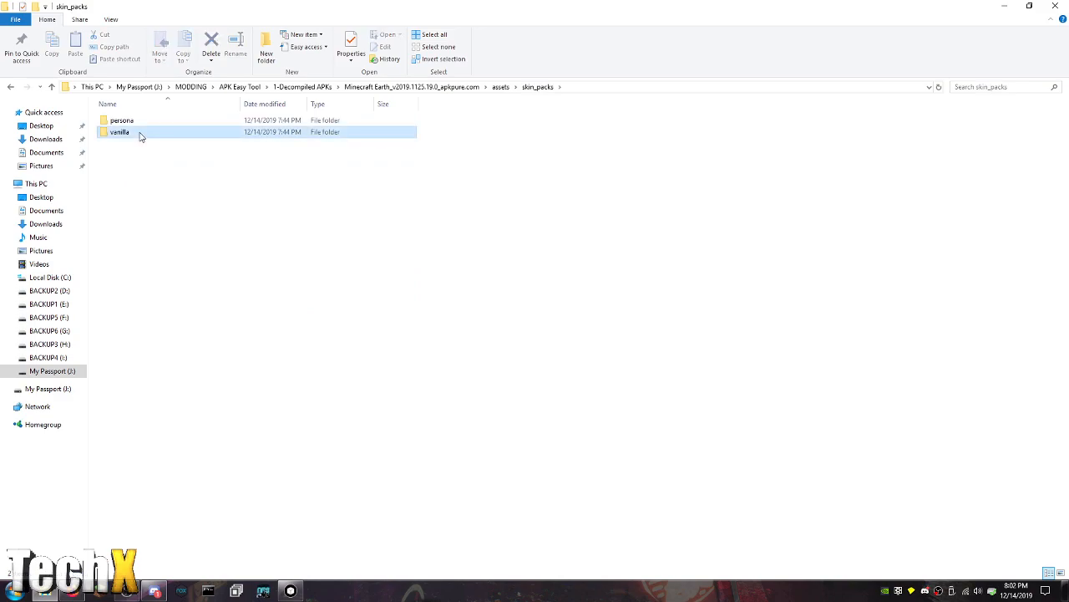
double_click(122, 120)
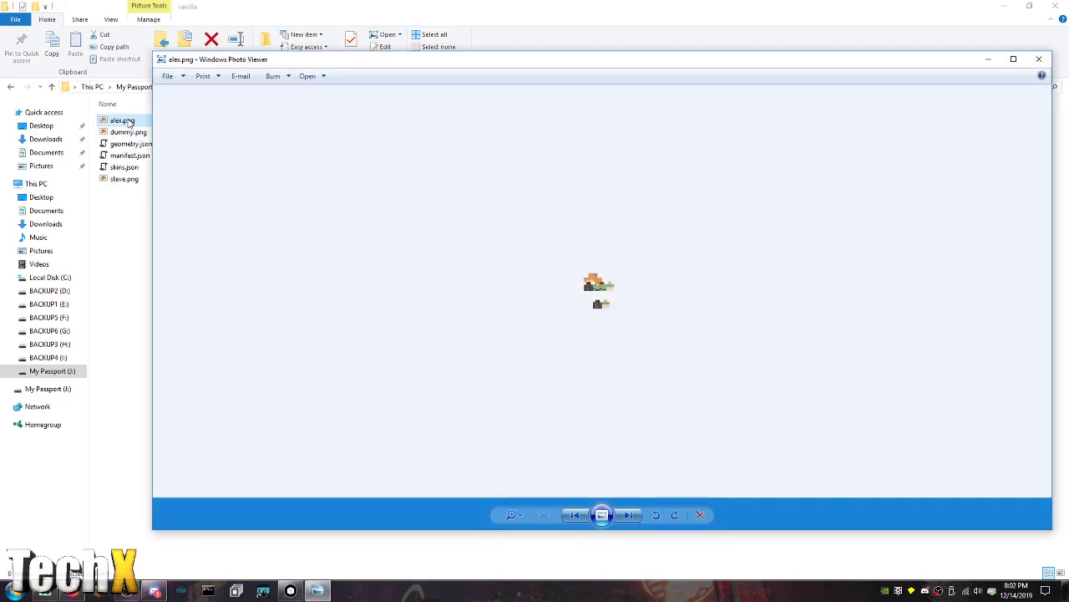
click(1040, 59)
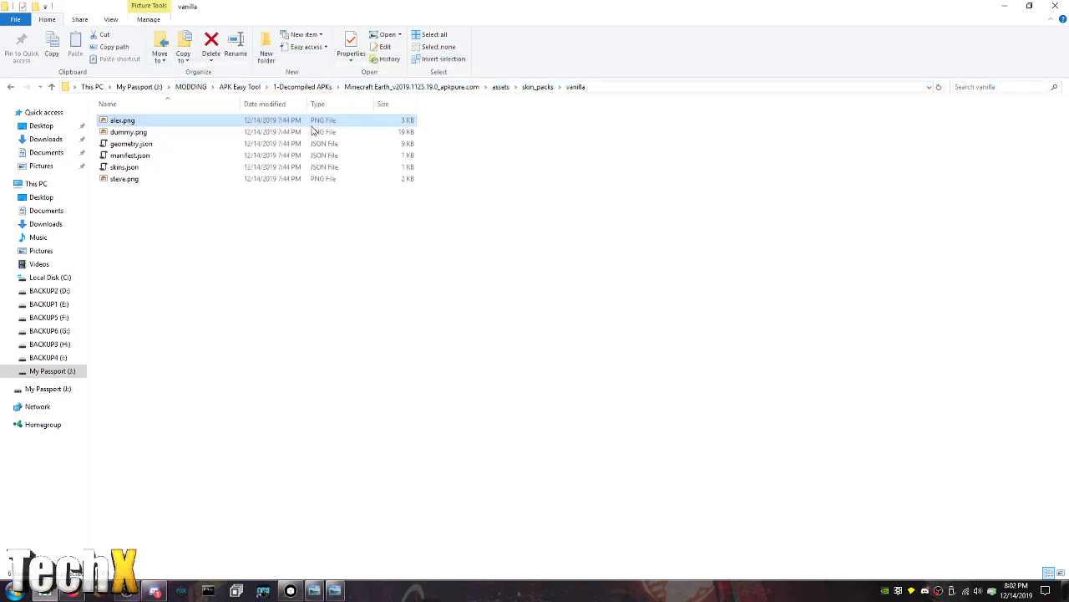
double_click(127, 130)
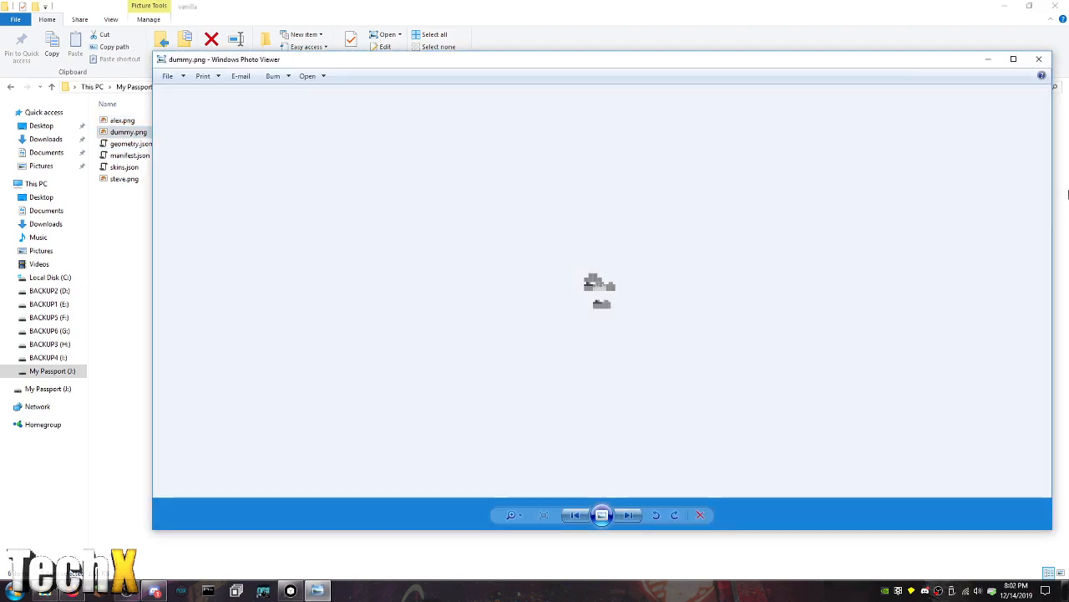
click(1040, 58)
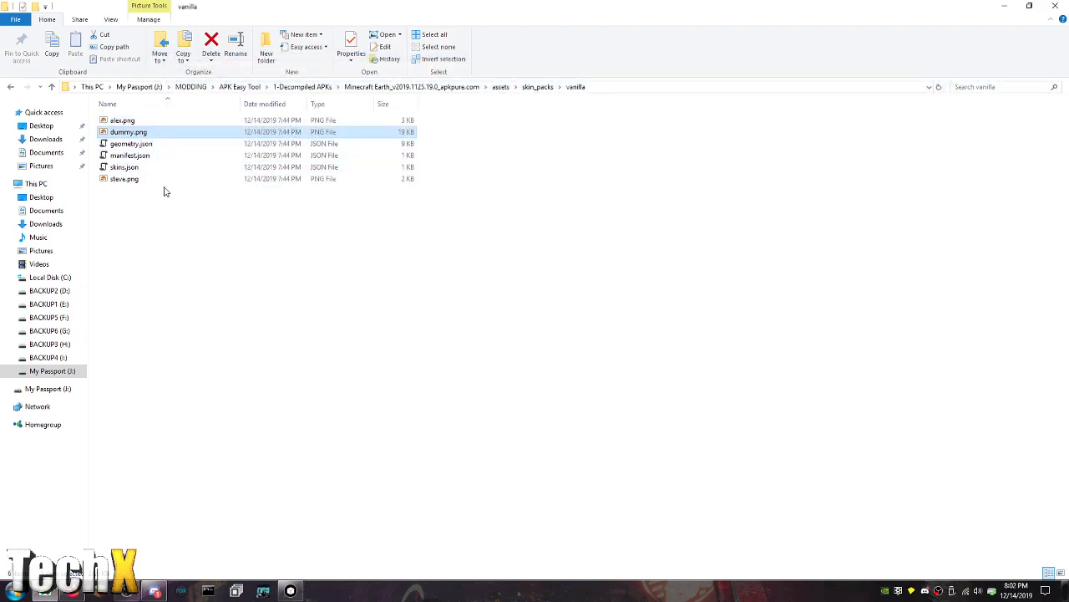
Preview steve.png and enlarge the skin texture
double_click(123, 177)
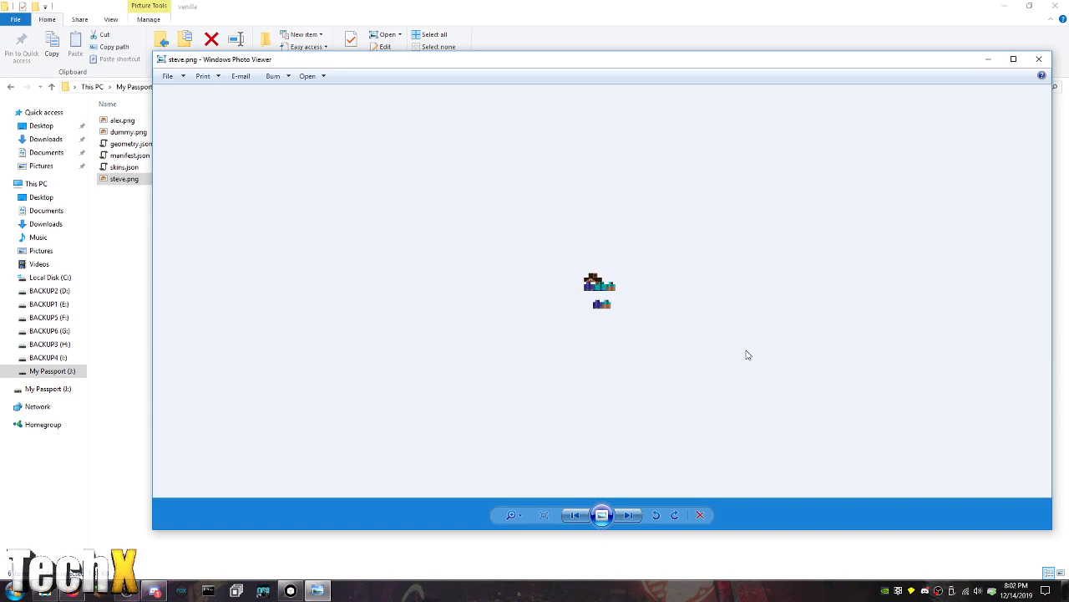
click(507, 515)
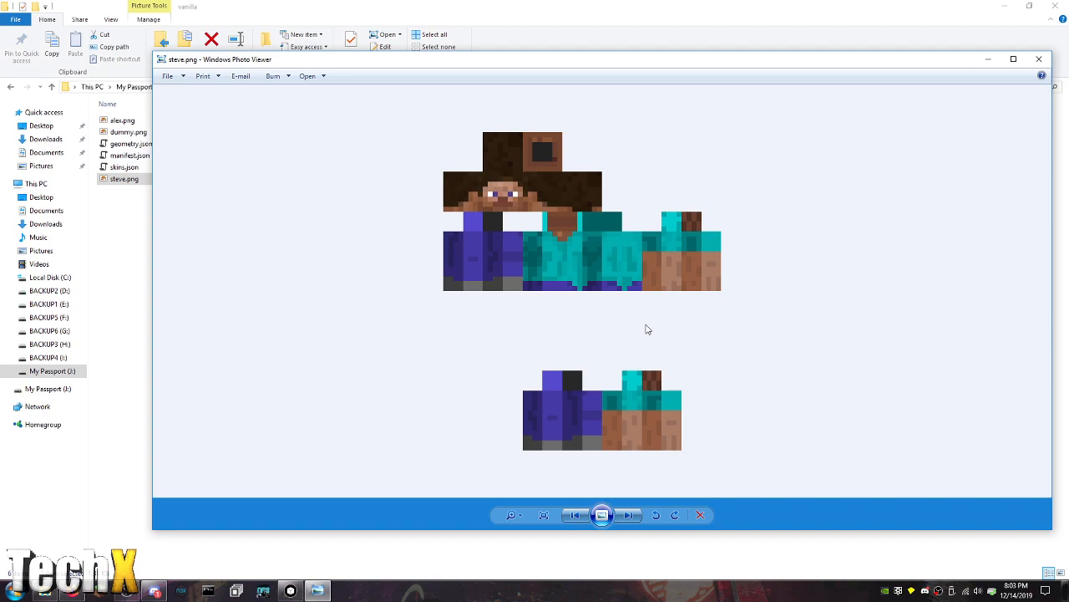
mouse_move(1046, 6)
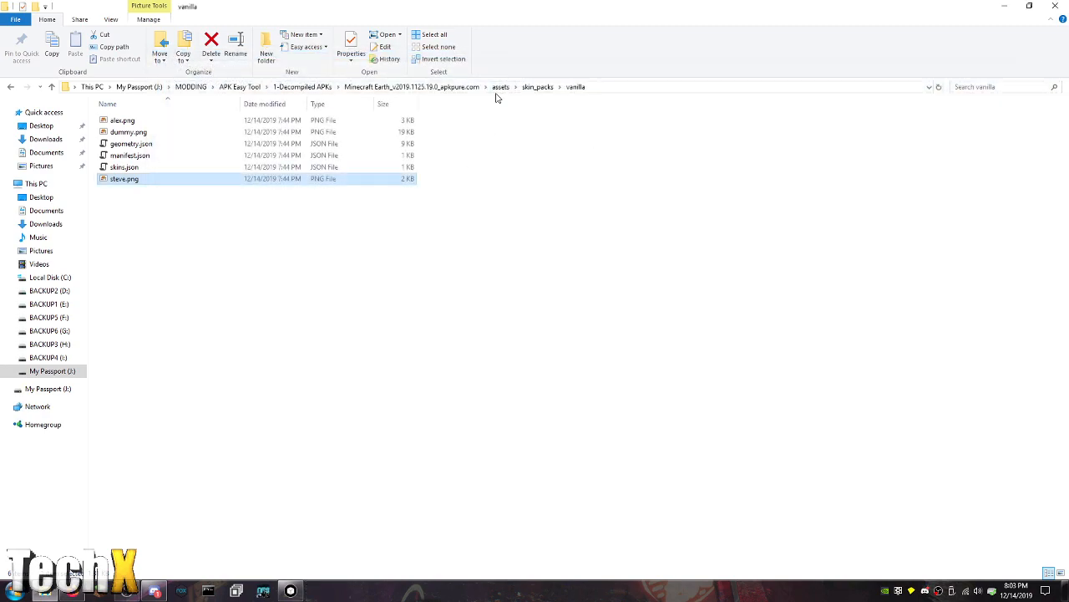
From assets, browse the store folder and glance at a Realms terms text file
click(501, 87)
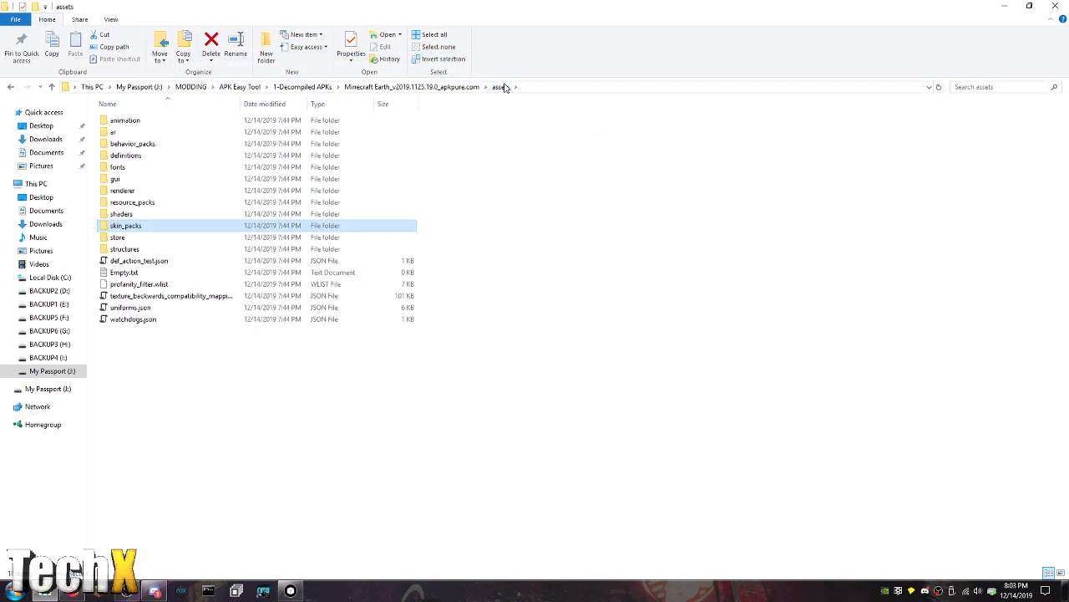
double_click(117, 237)
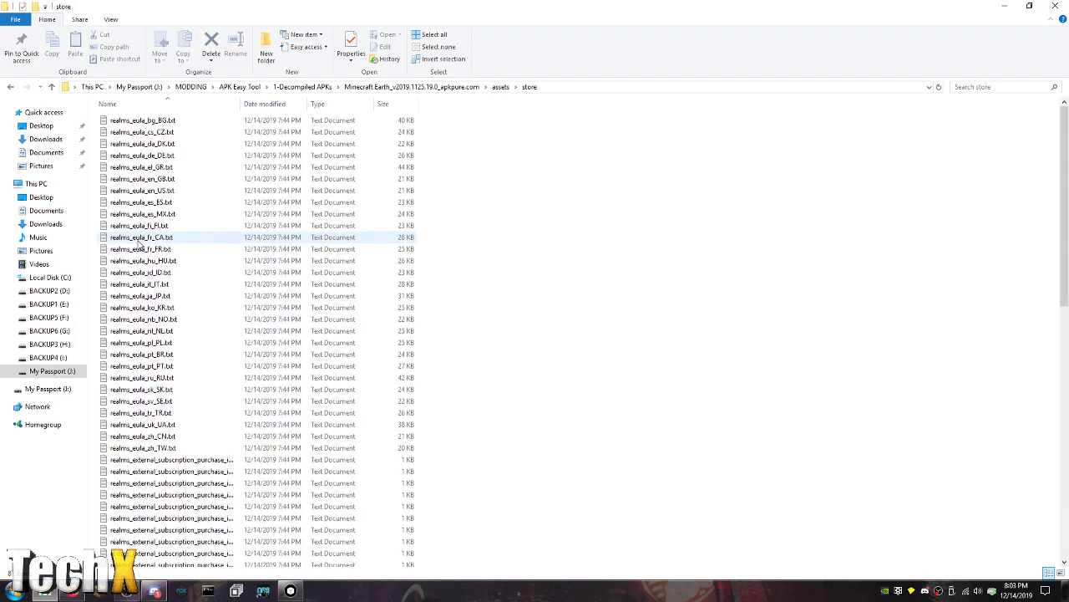
click(142, 190)
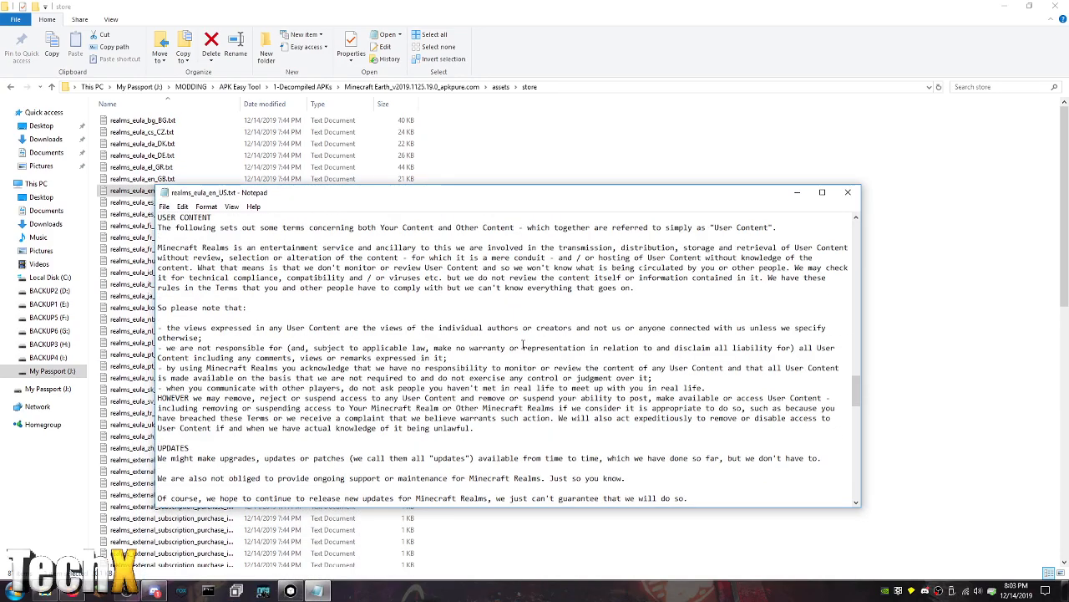
click(847, 192)
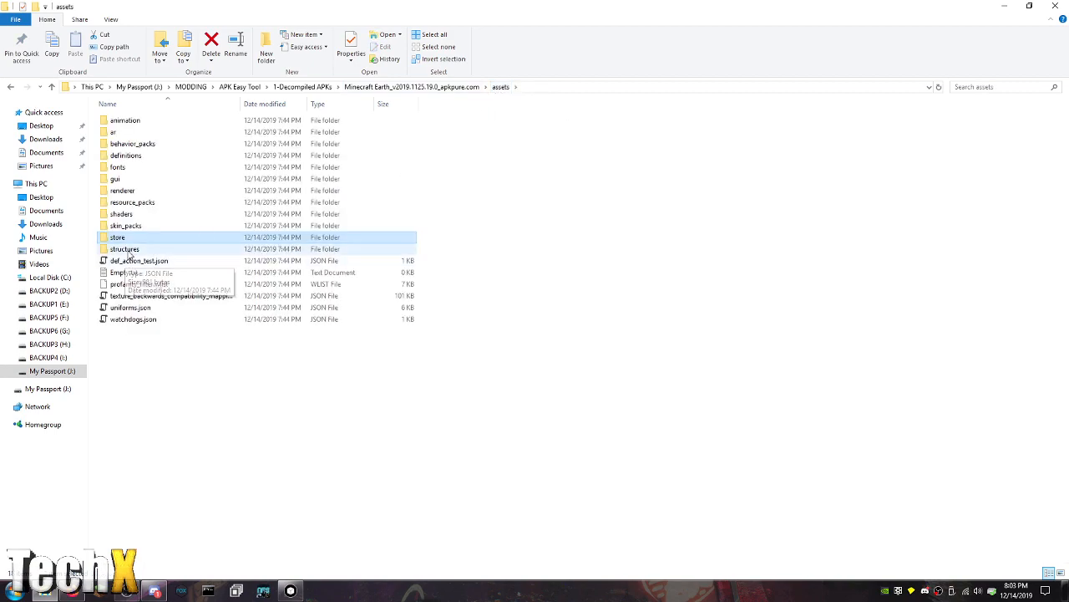
Browse structures > village > plains > villagers to reach the villager NBT files
double_click(123, 247)
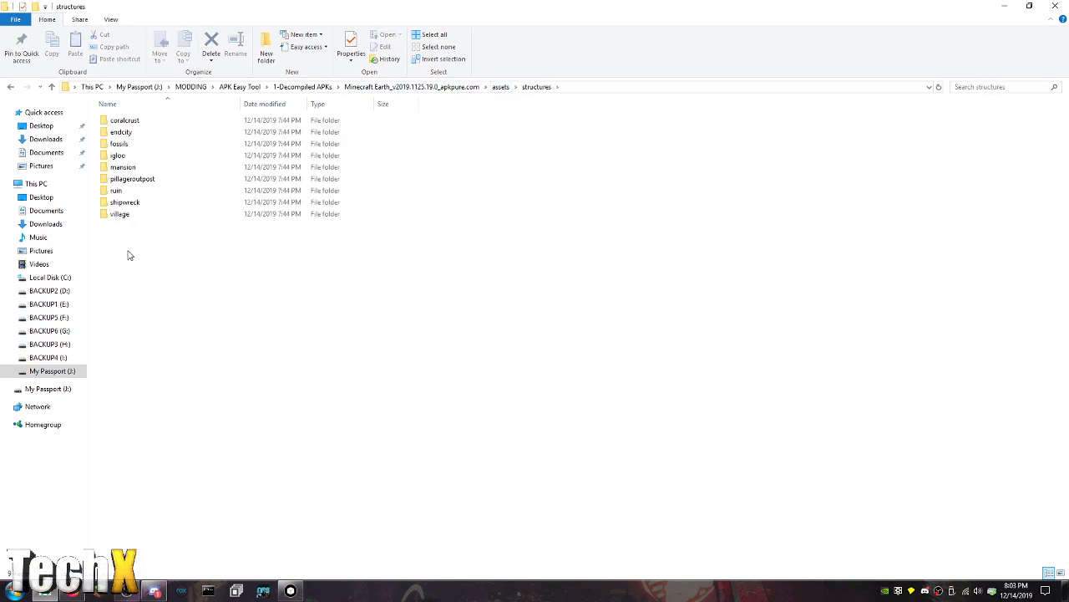
double_click(119, 214)
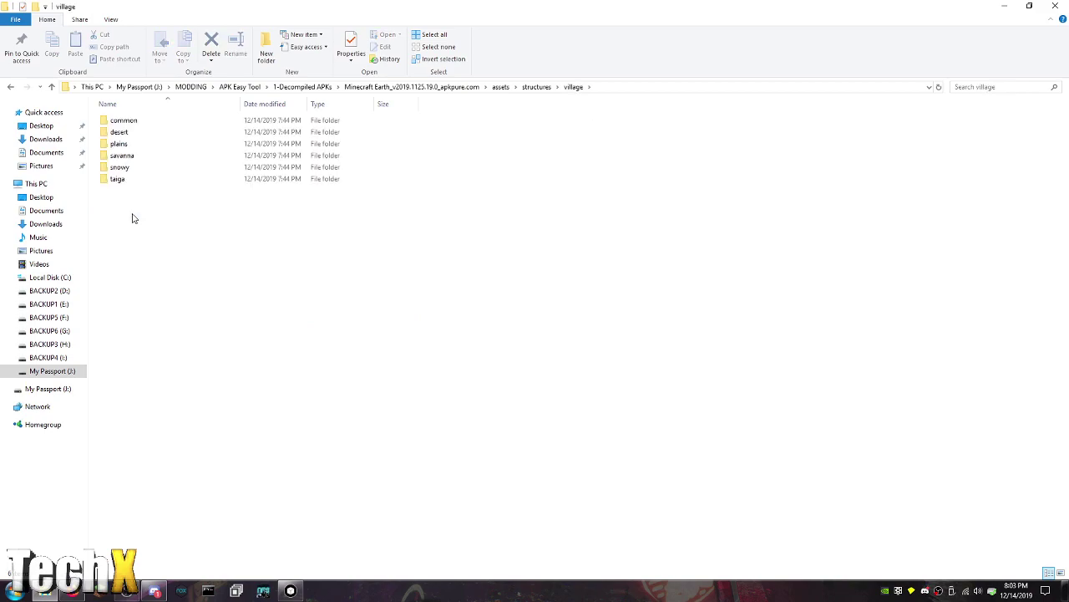
double_click(124, 120)
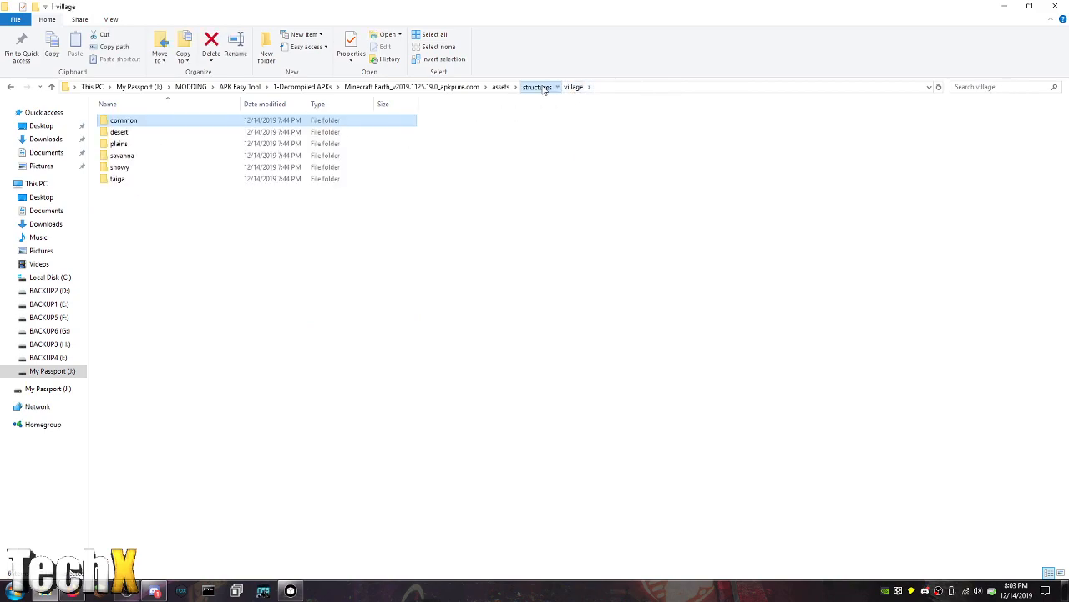
click(538, 87)
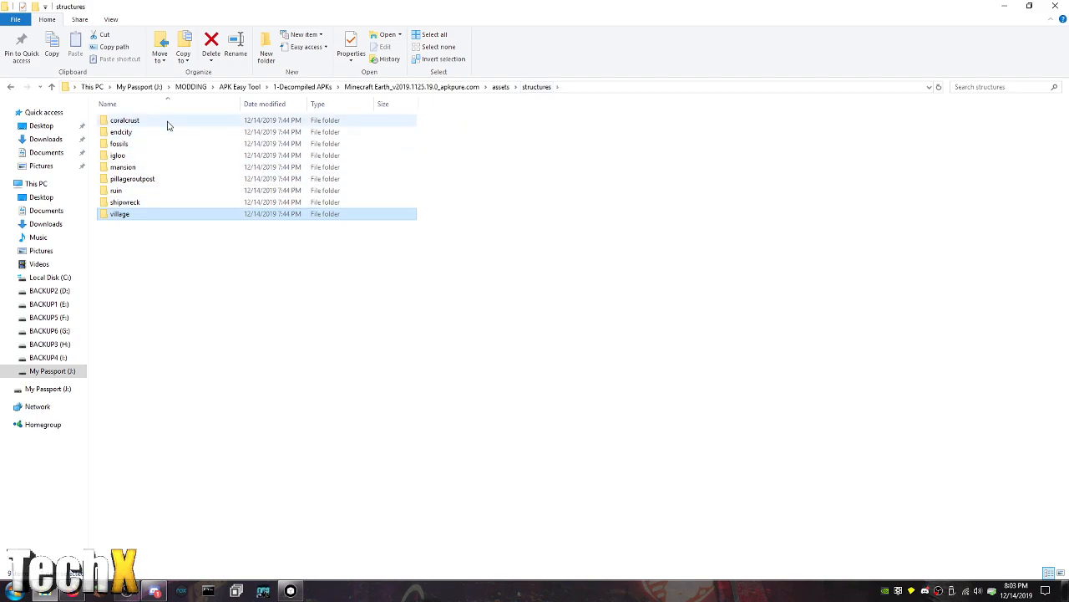
click(159, 177)
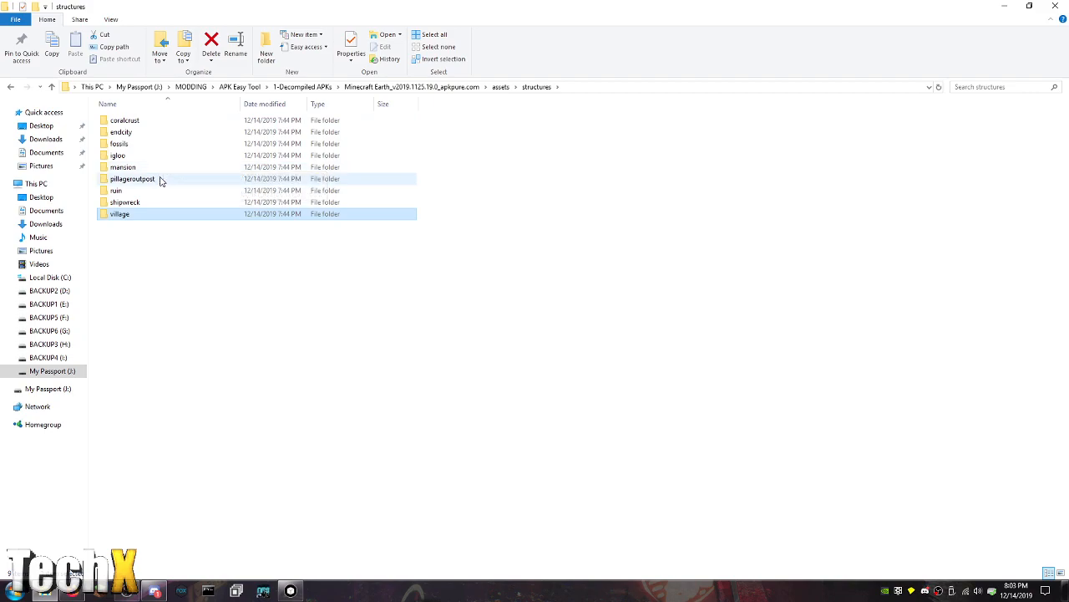
double_click(120, 214)
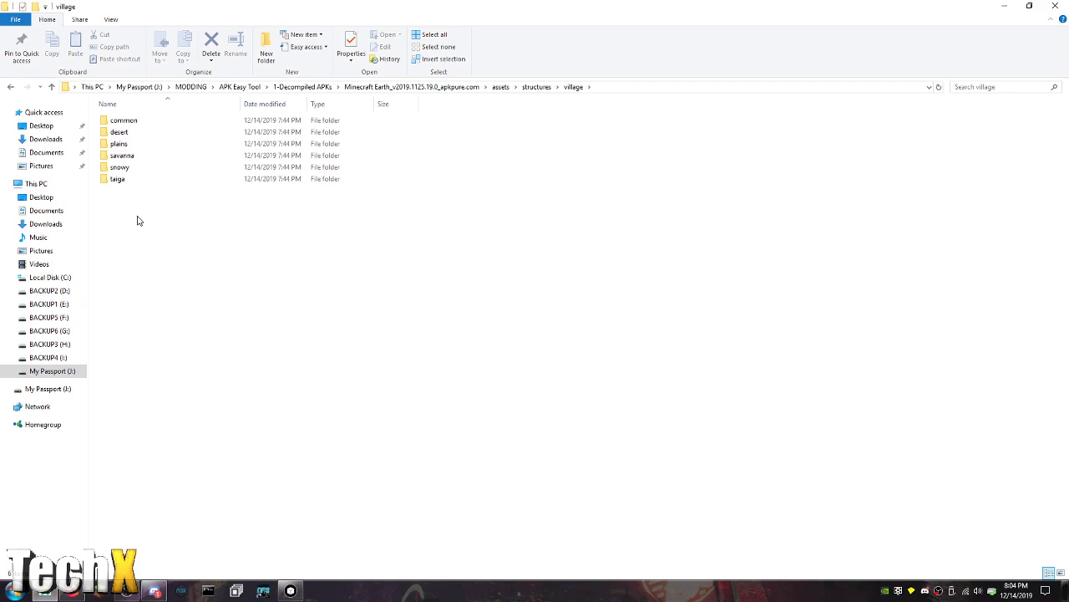
double_click(117, 144)
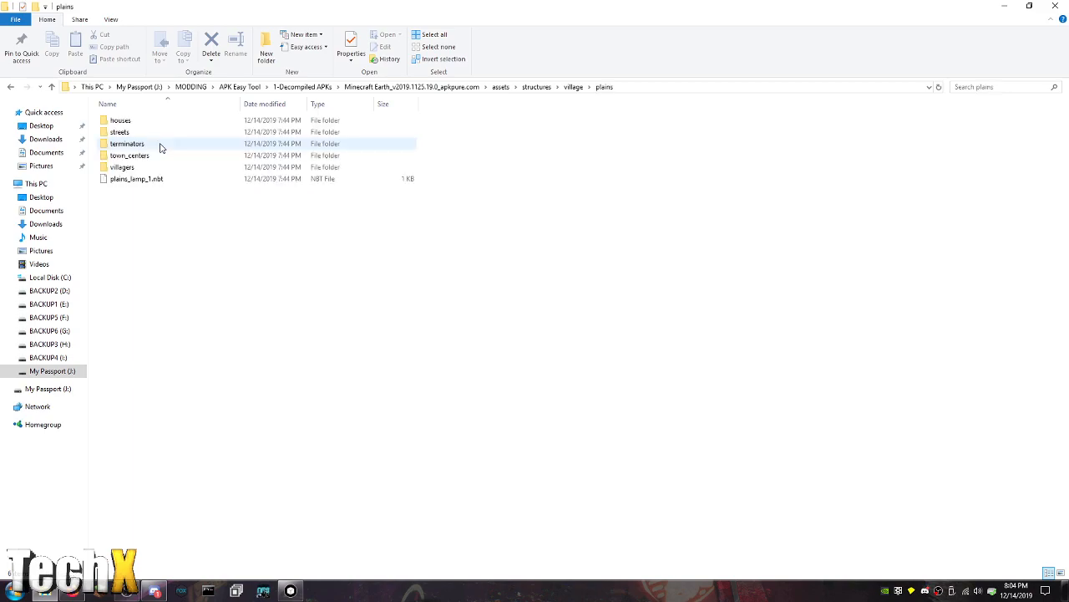
mouse_move(163, 154)
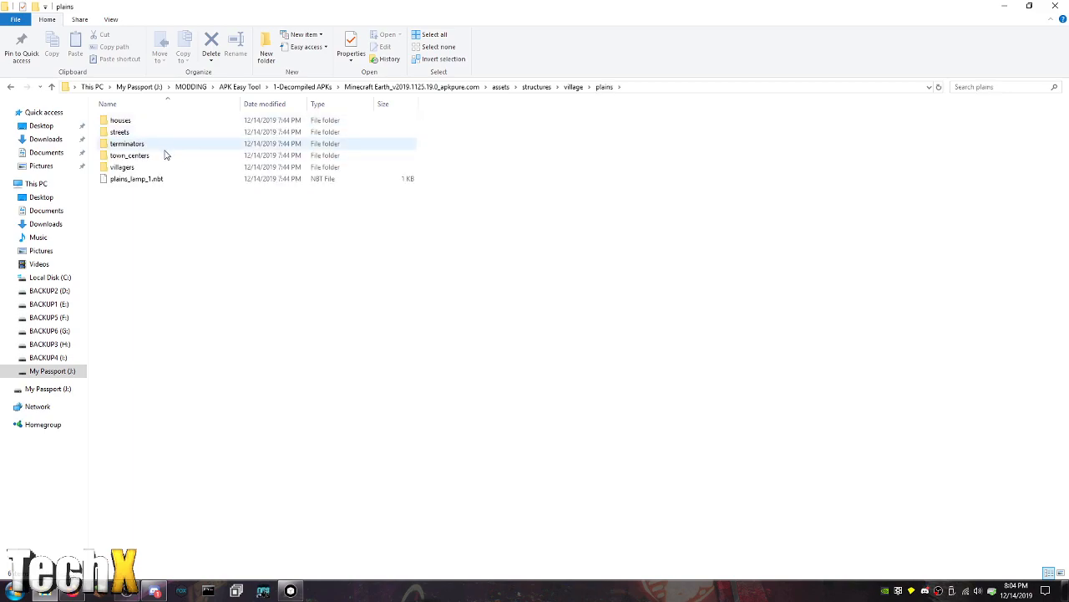
double_click(122, 167)
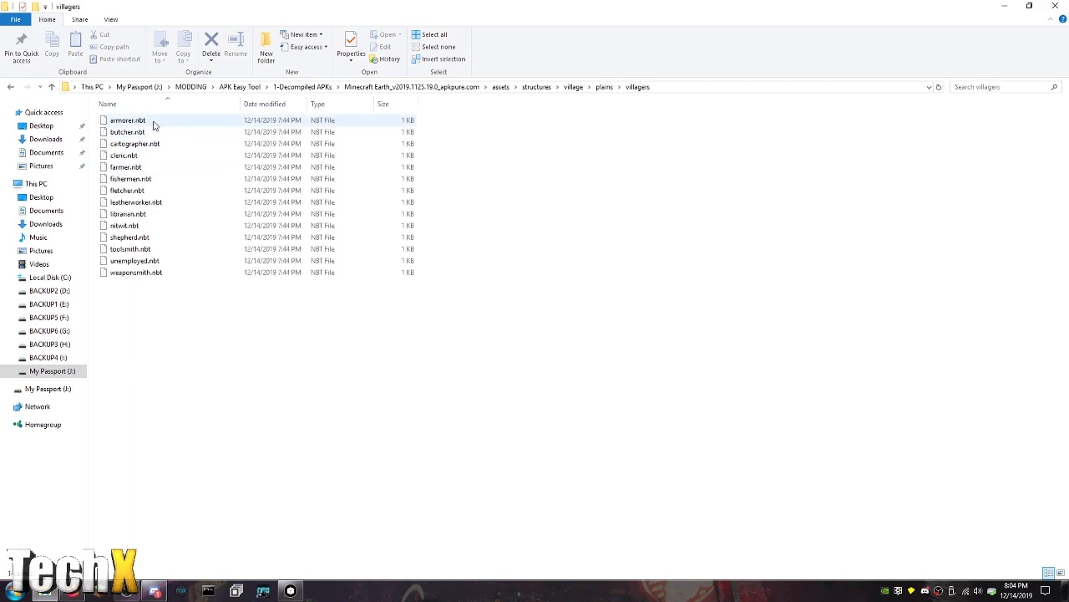
Glance at the options for weaponsmith.nbt, then return to the assets folder
click(134, 284)
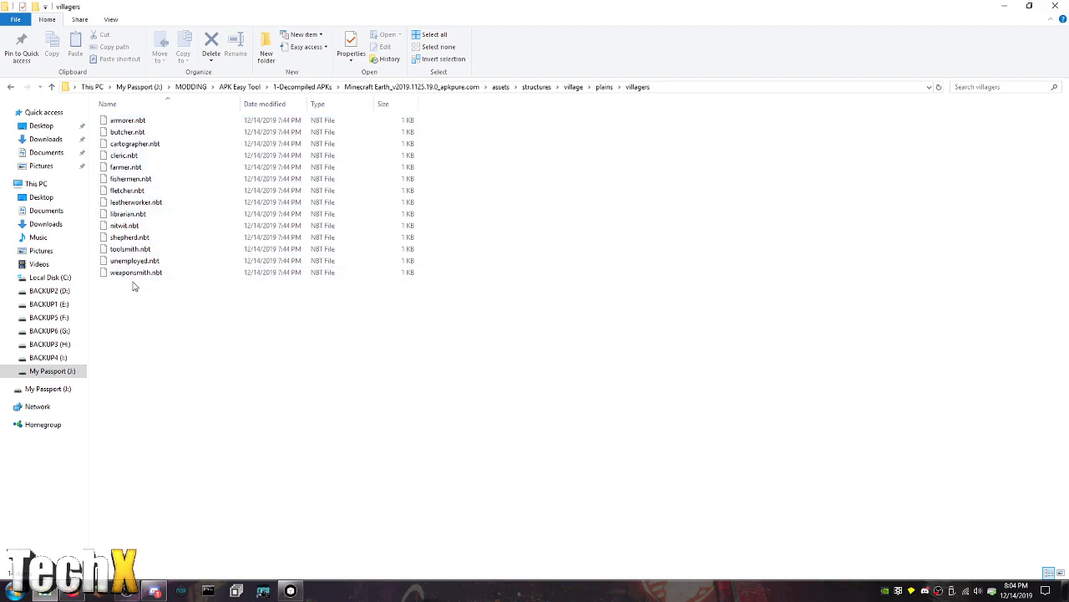
right_click(135, 271)
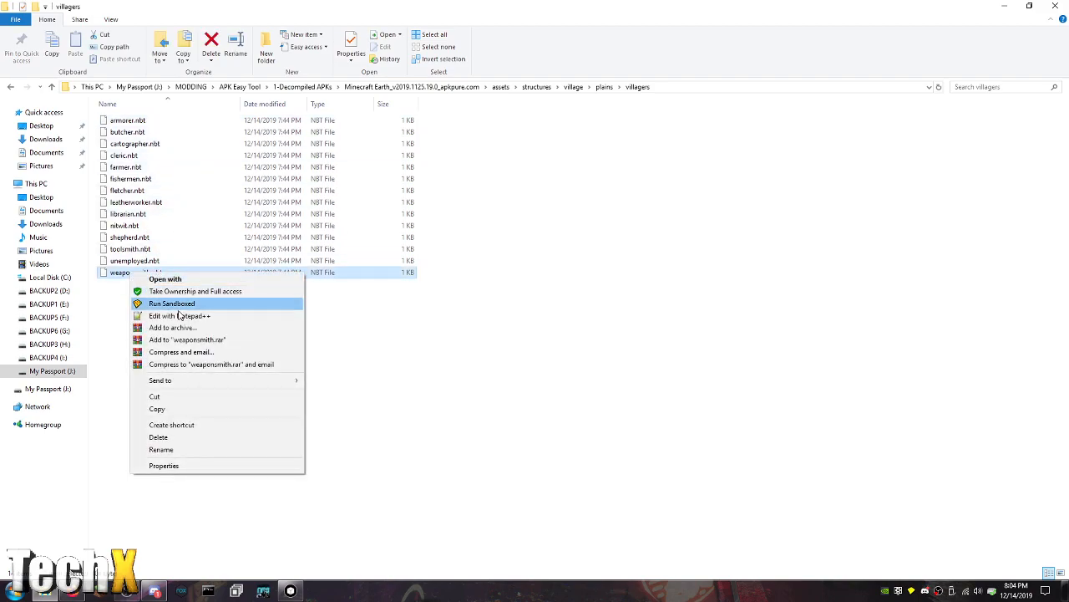
click(178, 316)
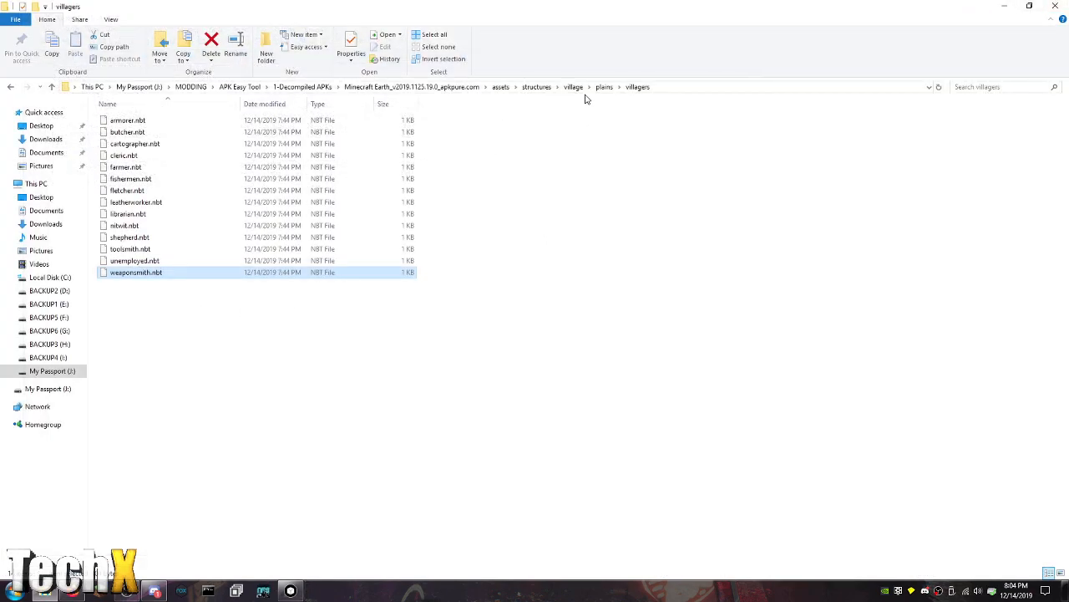
click(501, 86)
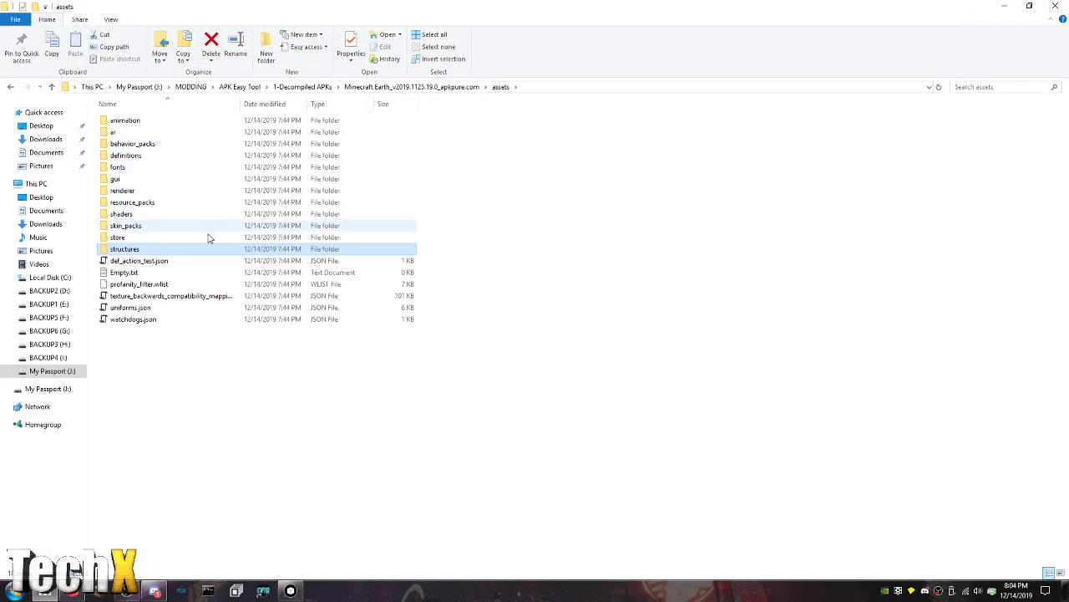
View def_action_test.json in Notepad++ and look over its nested actions block
right_click(137, 261)
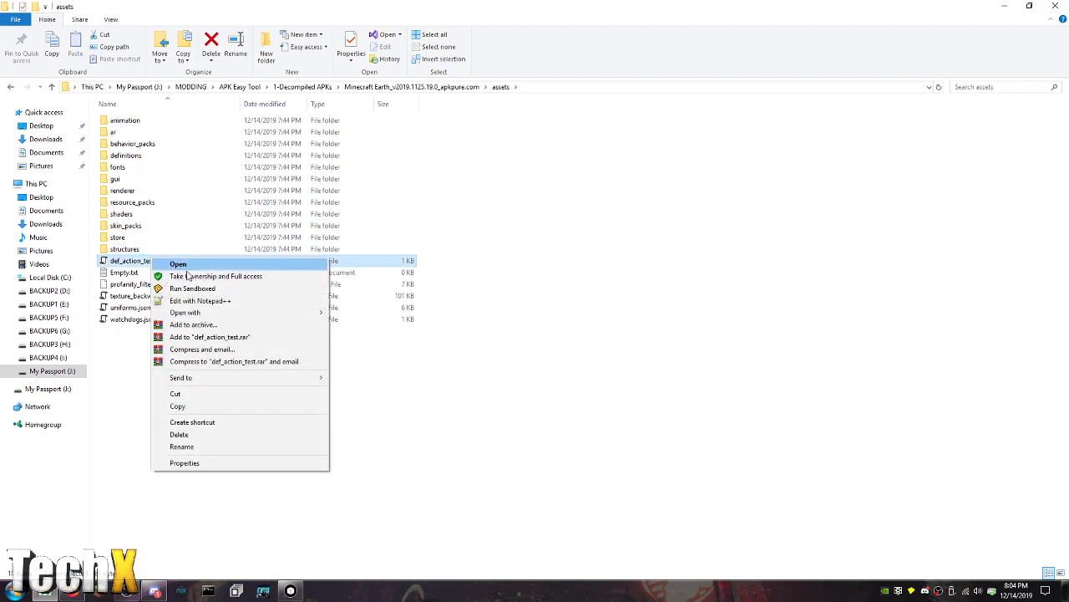
click(200, 301)
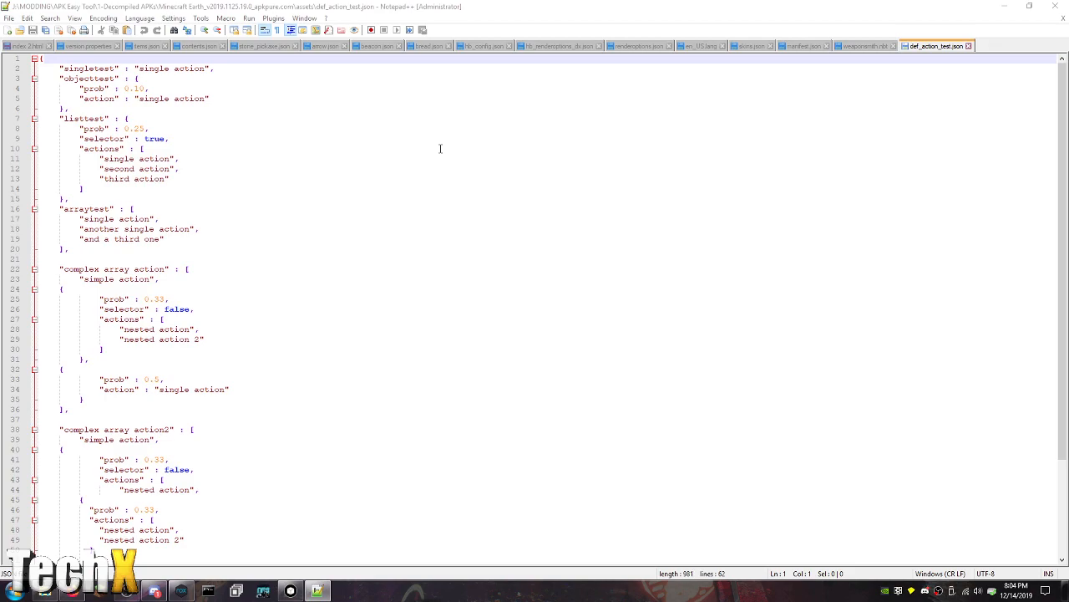
click(180, 592)
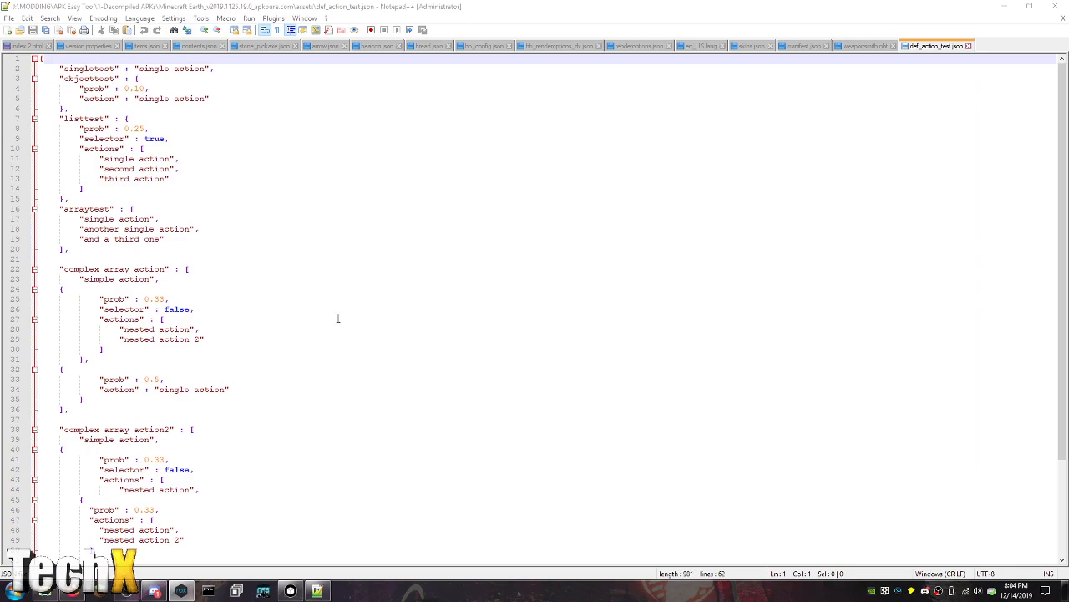
click(301, 317)
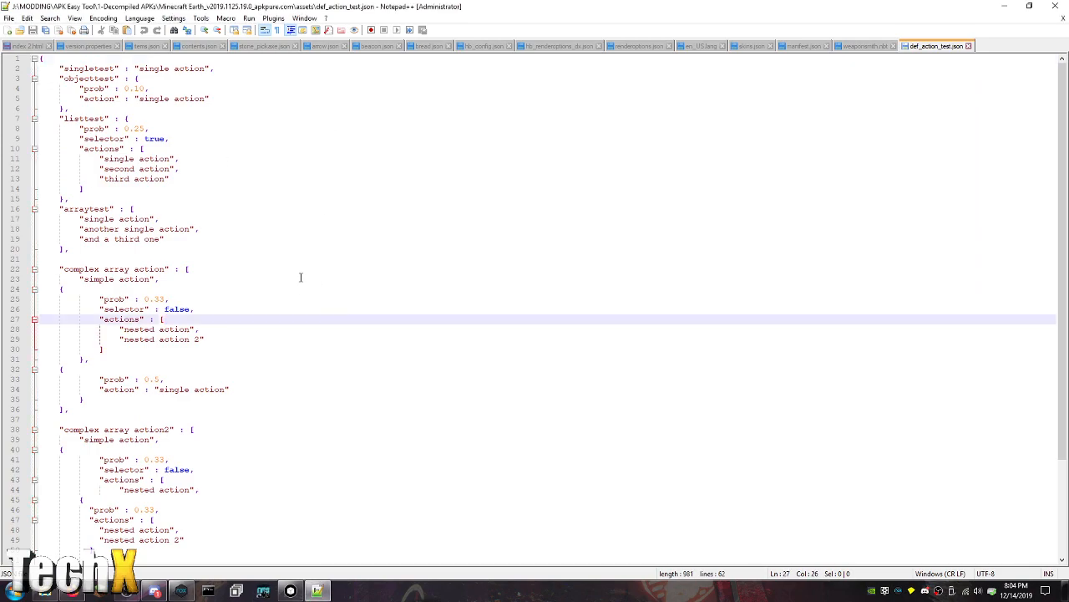
mouse_move(298, 291)
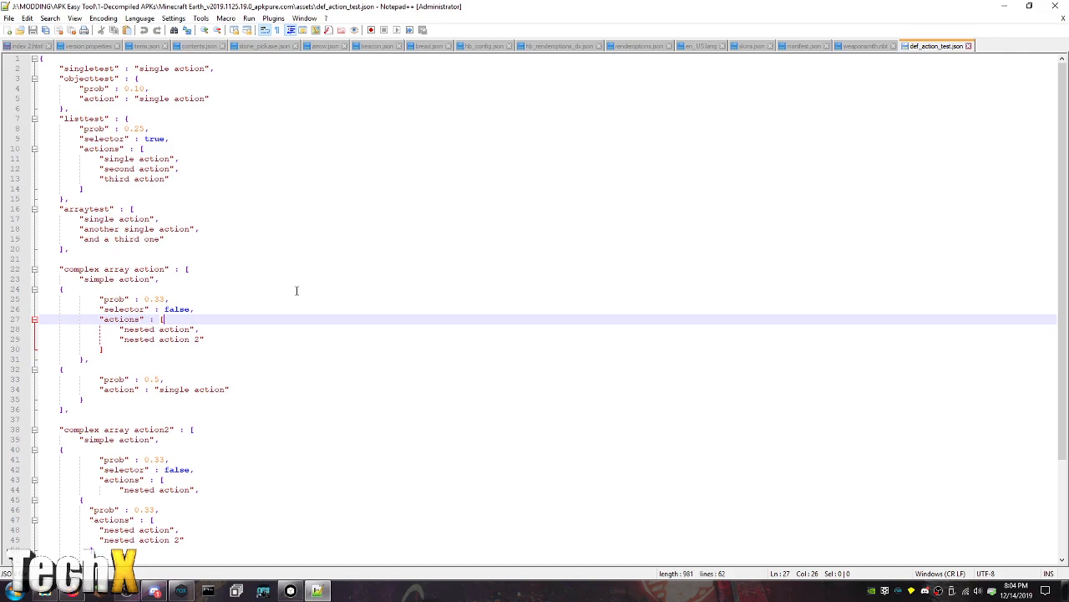
mouse_move(234, 166)
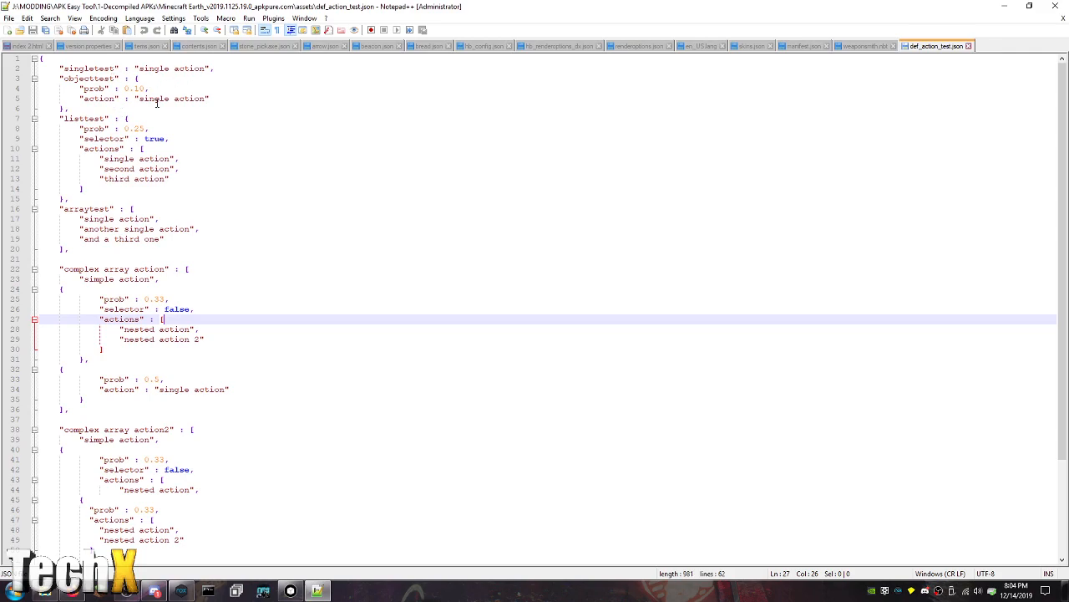
scroll(down, 3)
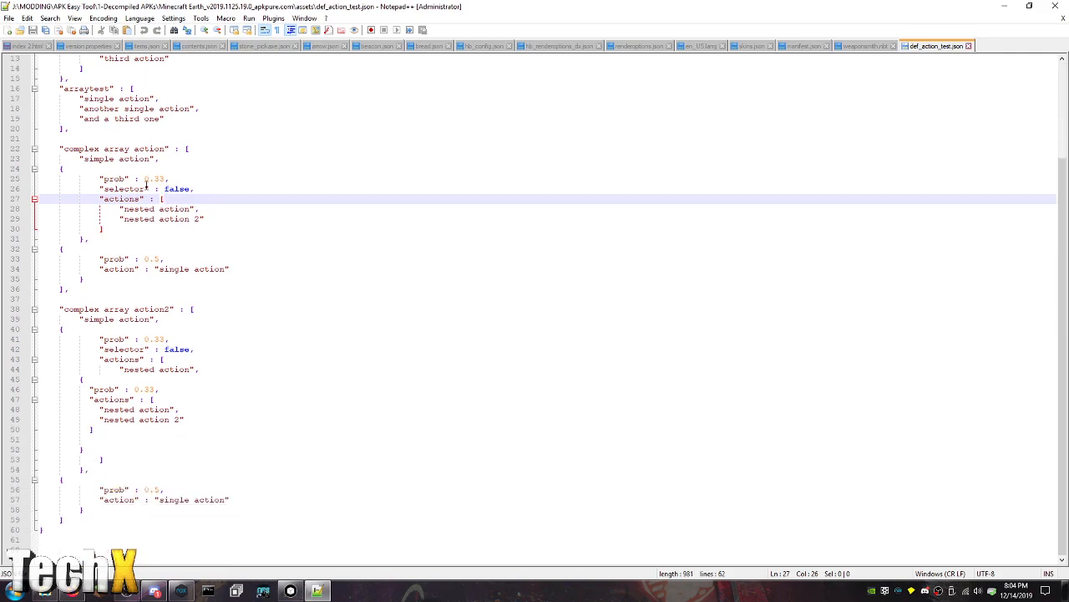
mouse_move(914, 20)
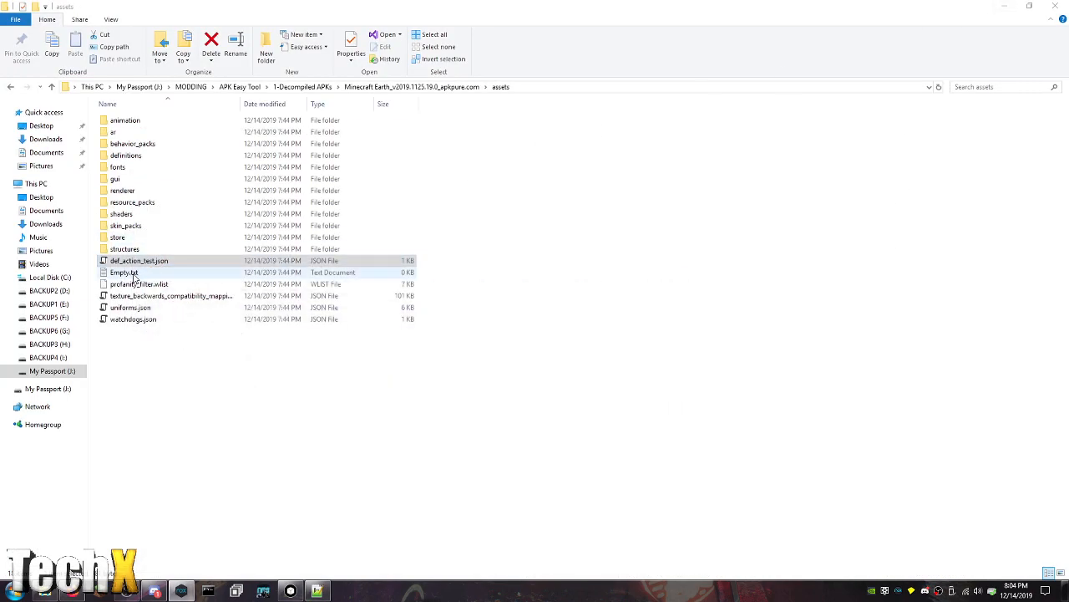
View the empty profanity_filter.wlist in Notepad++
click(124, 272)
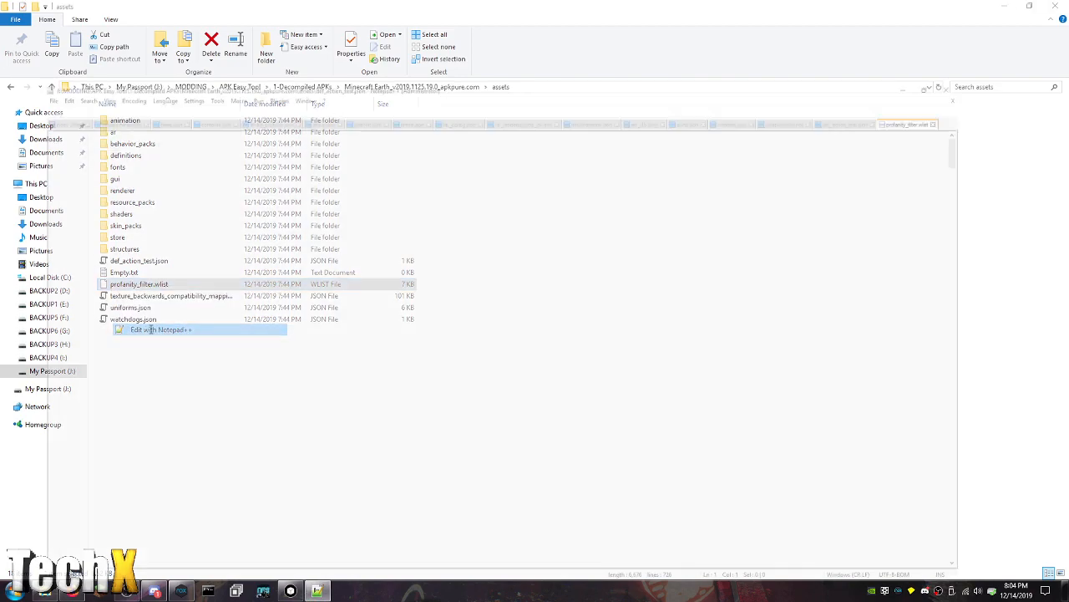
click(158, 329)
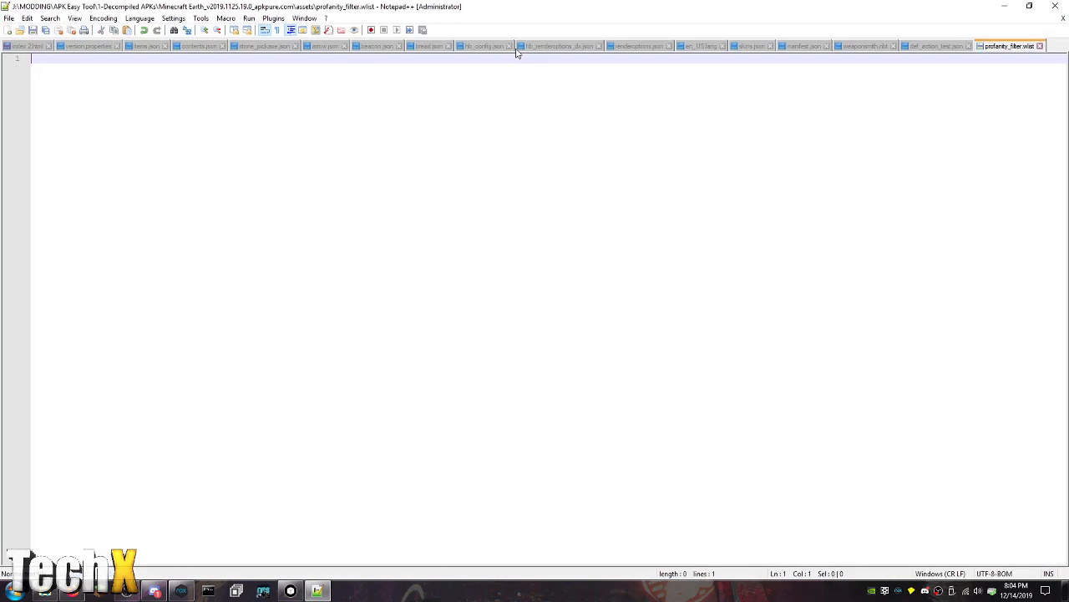
Glance at the en_US.lang, manifest.json and def_action_test.json tabs, then return to assets
click(498, 47)
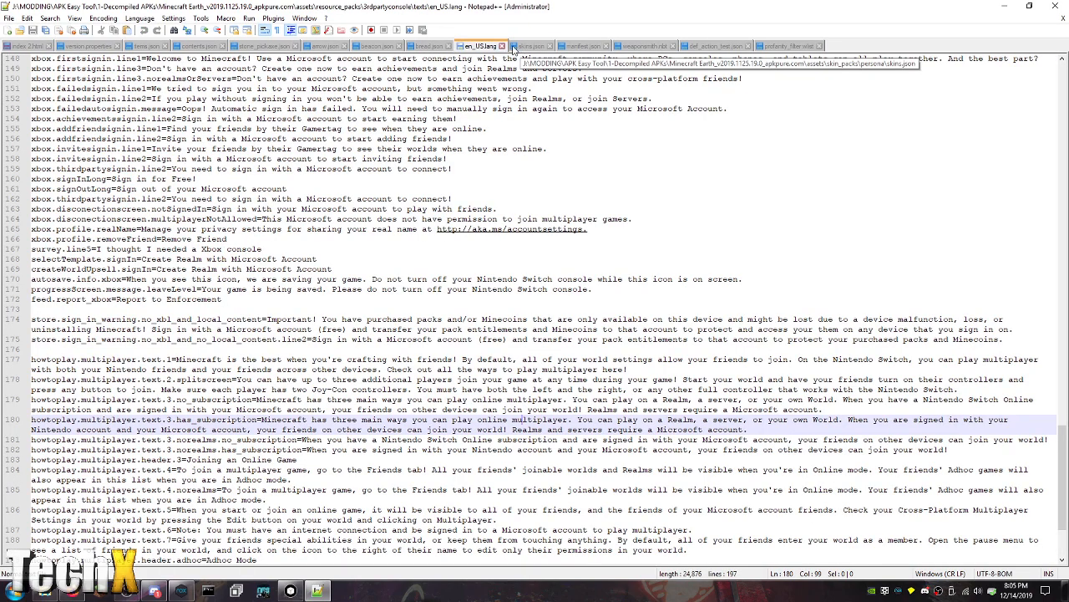
click(481, 47)
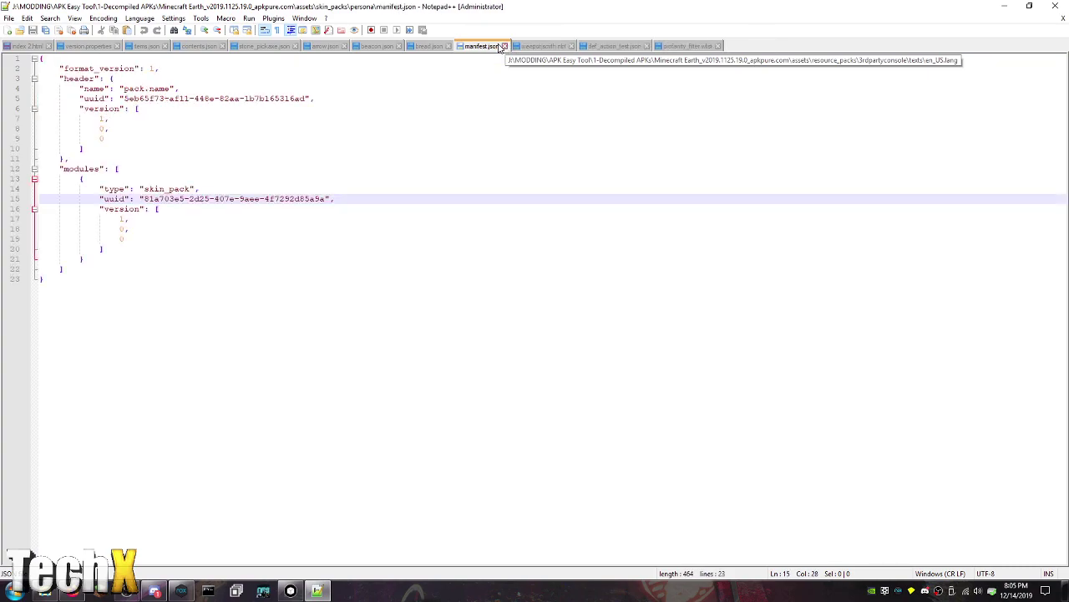
click(488, 47)
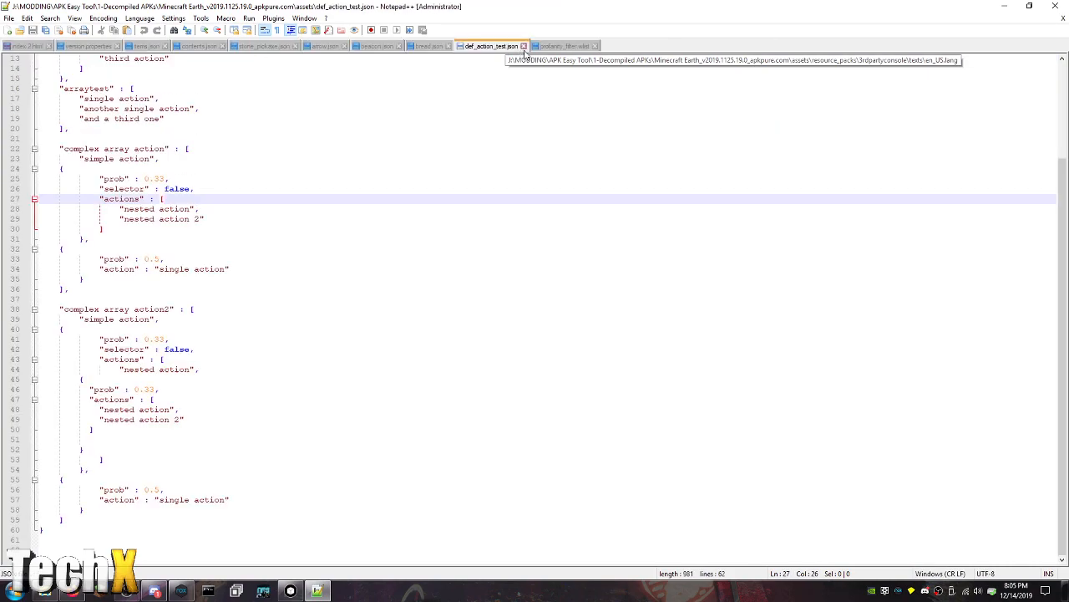
click(427, 46)
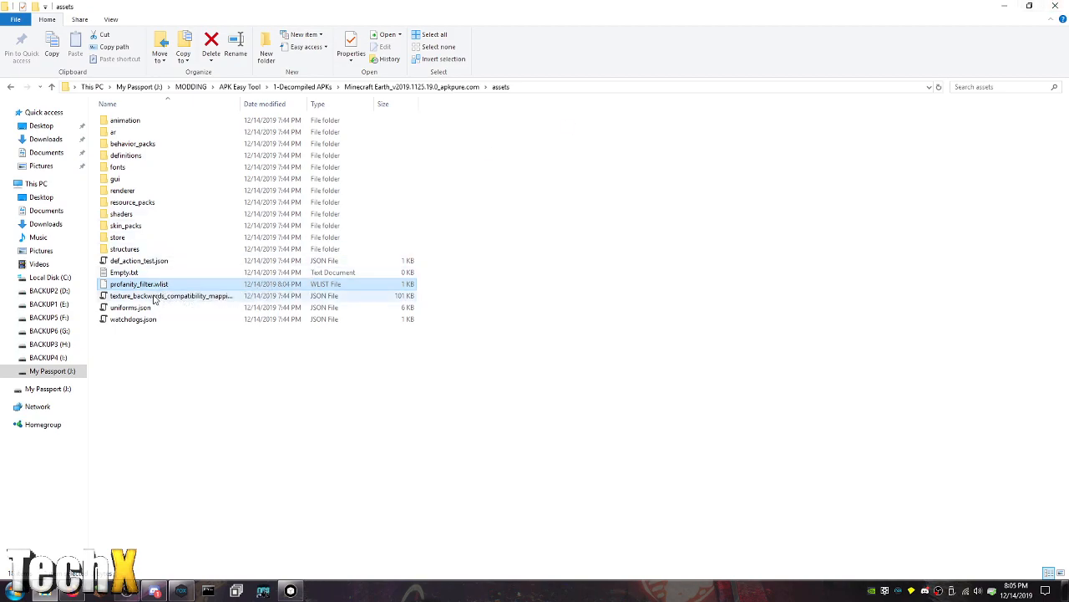
View texture_backwards_compatibility_mapping.json in Notepad++ and skim its gui texture mappings
click(171, 294)
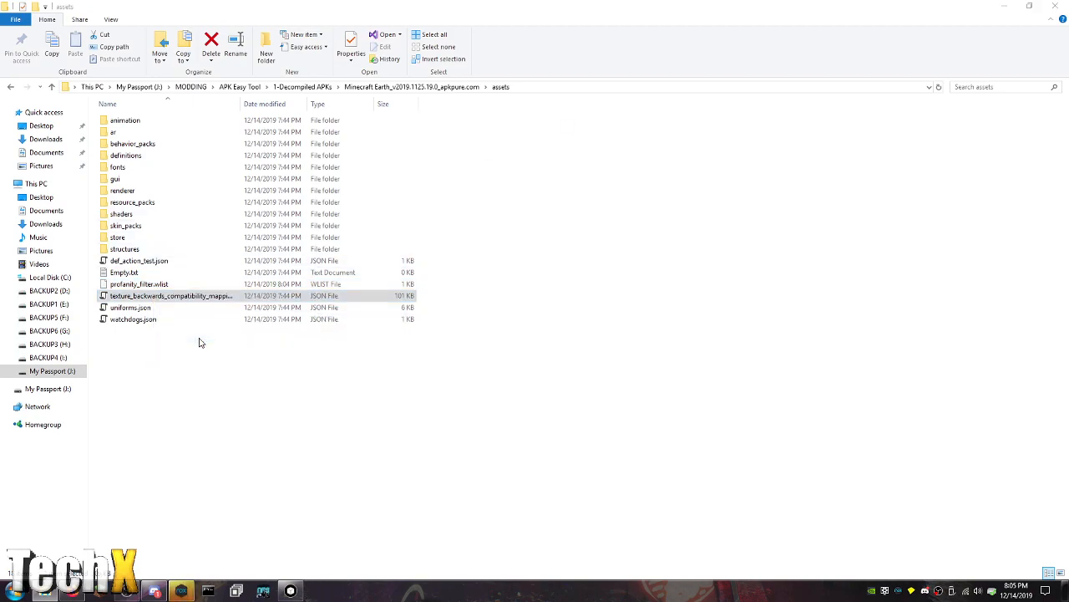
double_click(171, 296)
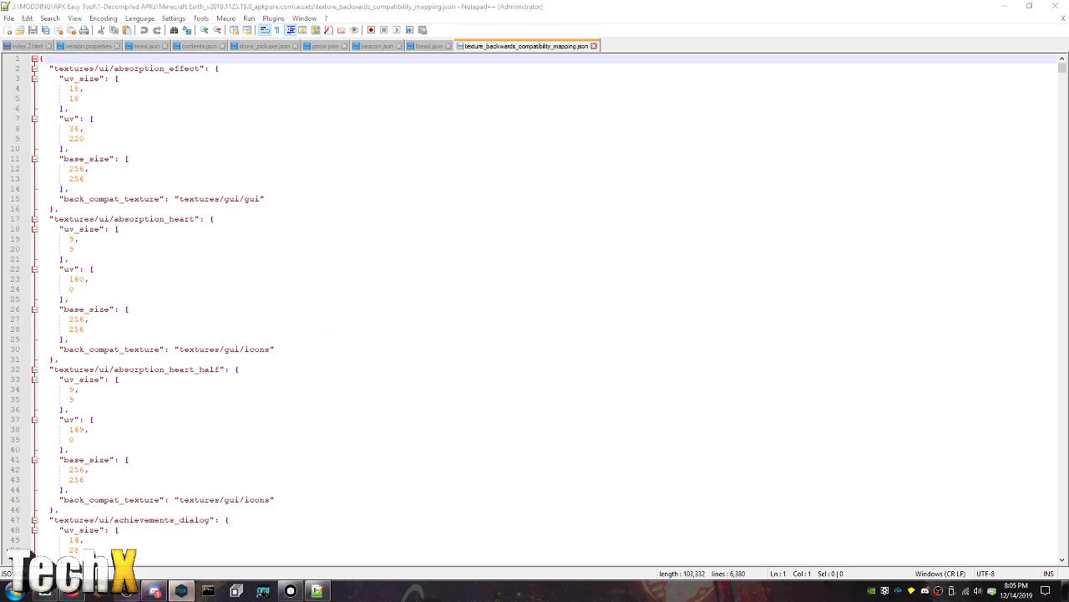
mouse_move(341, 274)
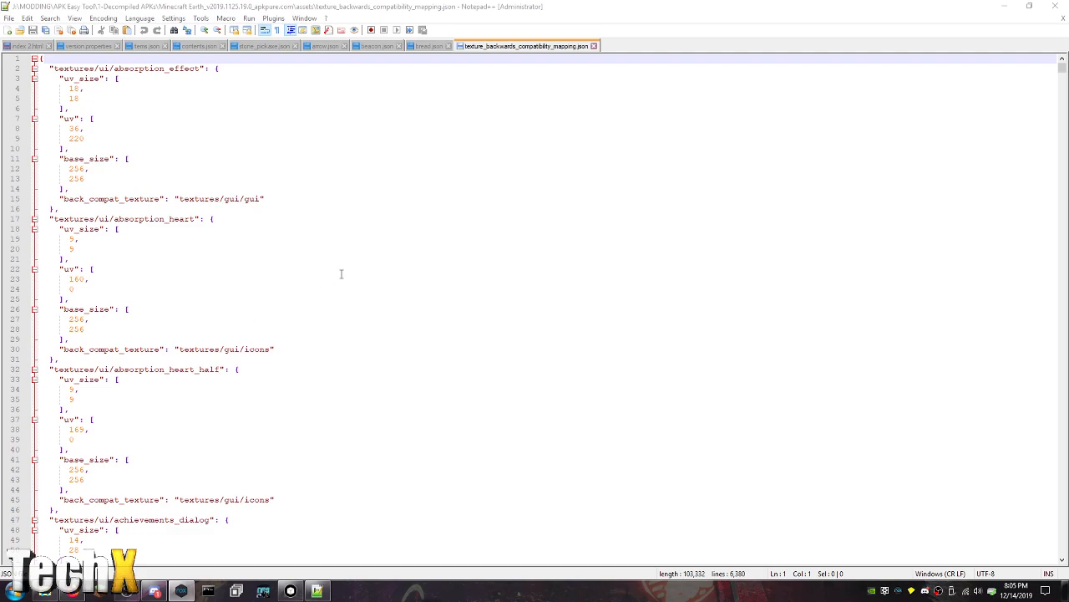
scroll(down, 3)
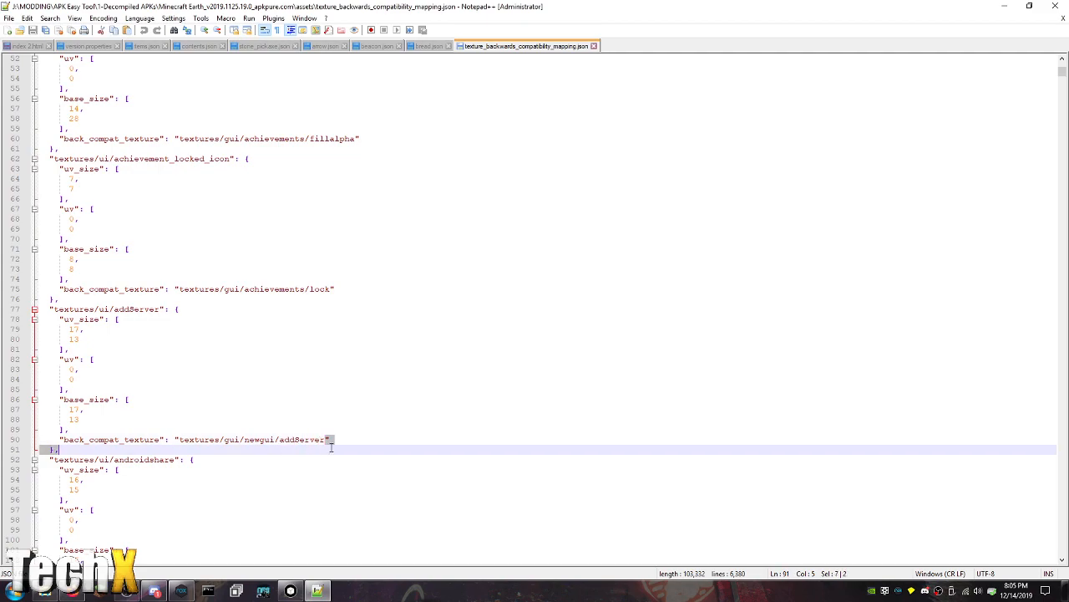
scroll(down, 3)
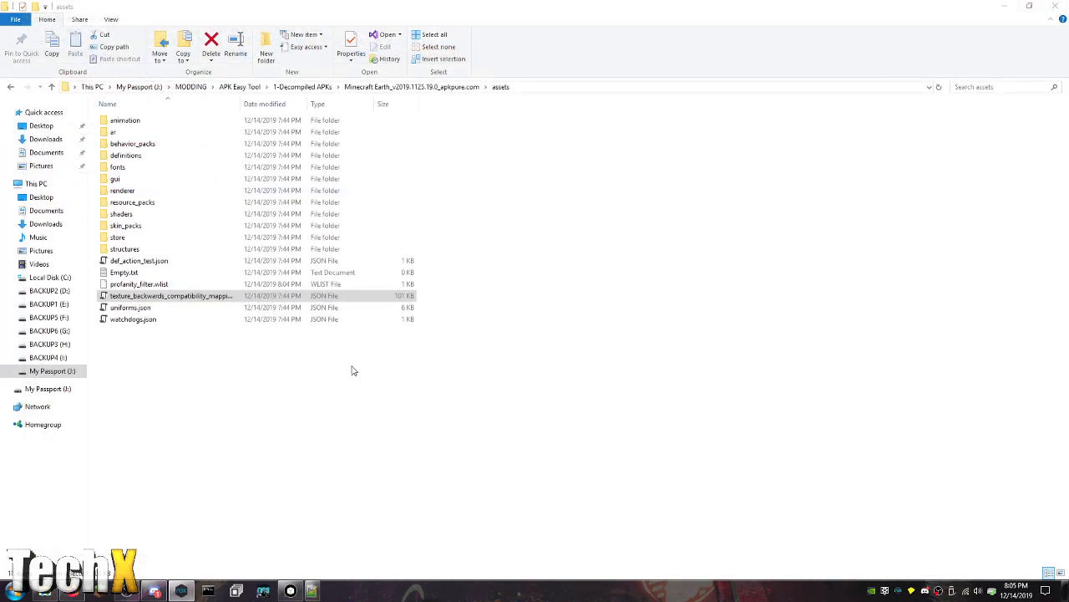
View uniforms.json and watchdogs.json in Notepad++, then go up to the decompiled APK's top folder
right_click(130, 307)
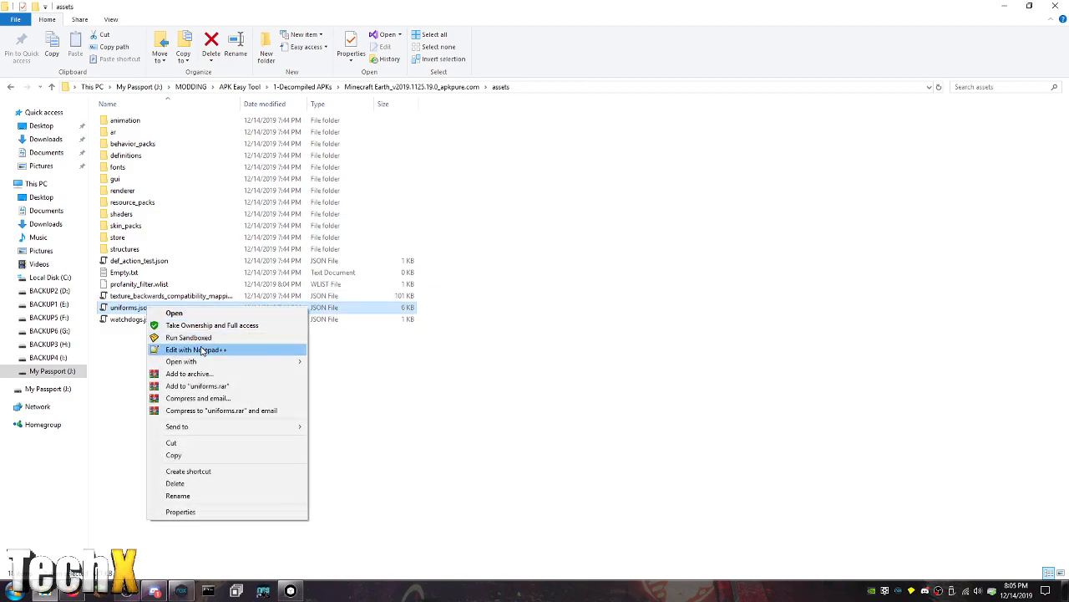
click(196, 349)
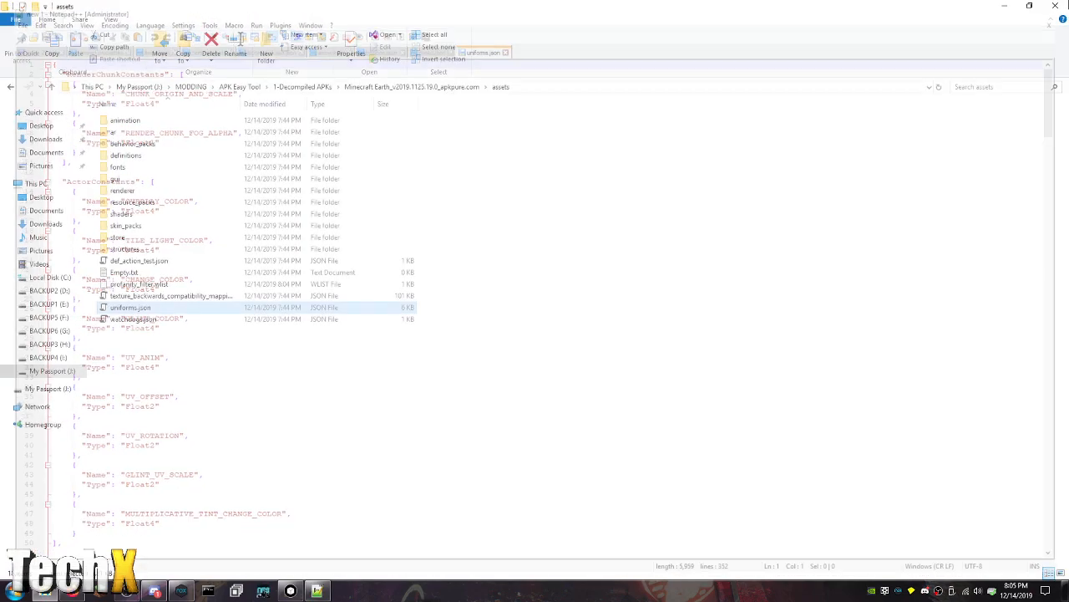
right_click(126, 317)
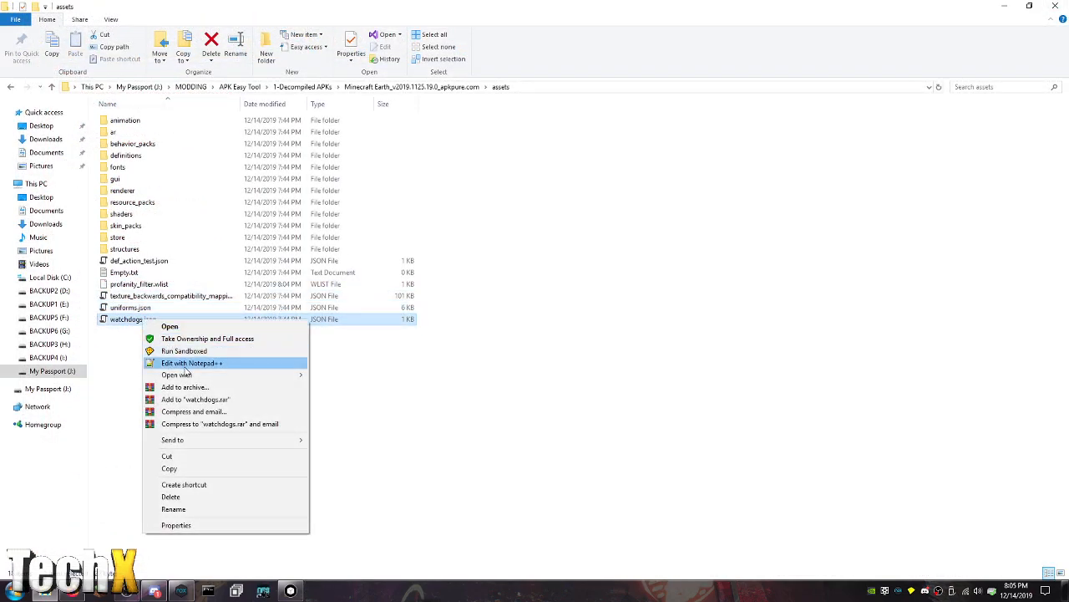
click(191, 363)
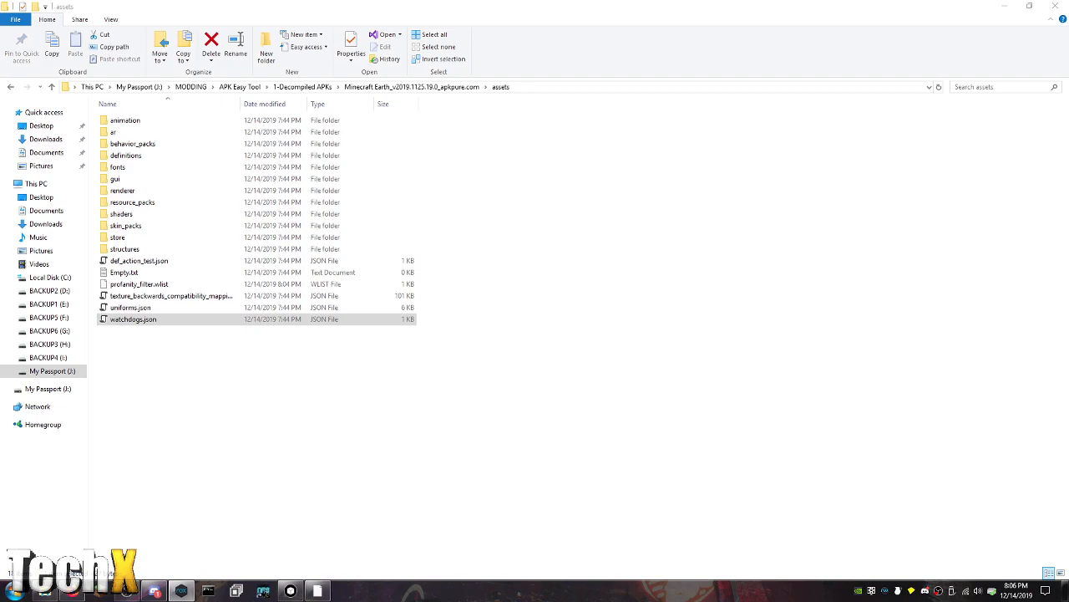
click(234, 421)
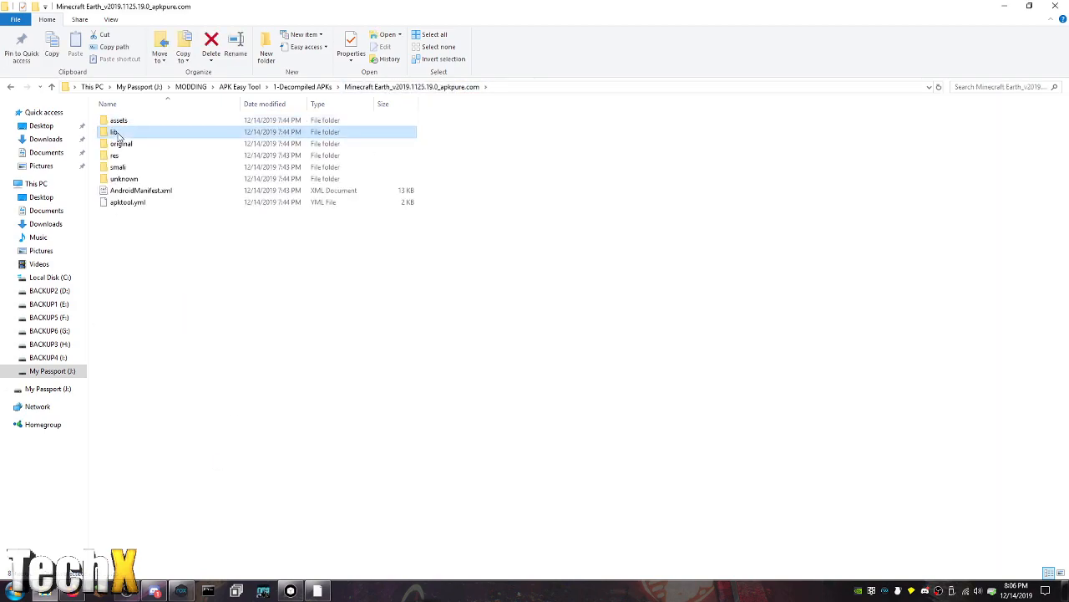
double_click(114, 130)
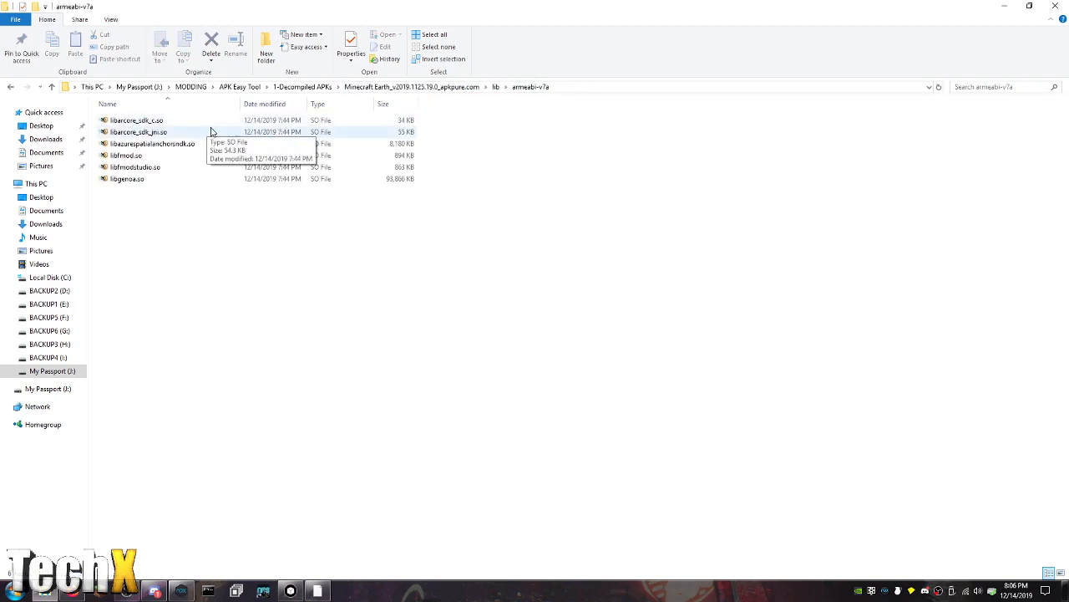
mouse_move(201, 179)
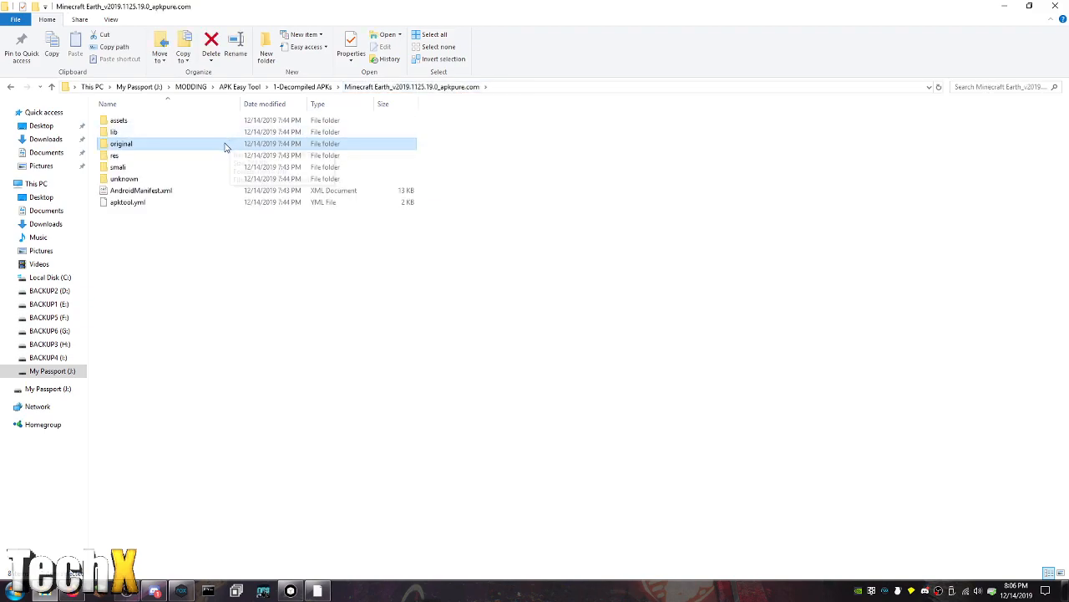
double_click(117, 168)
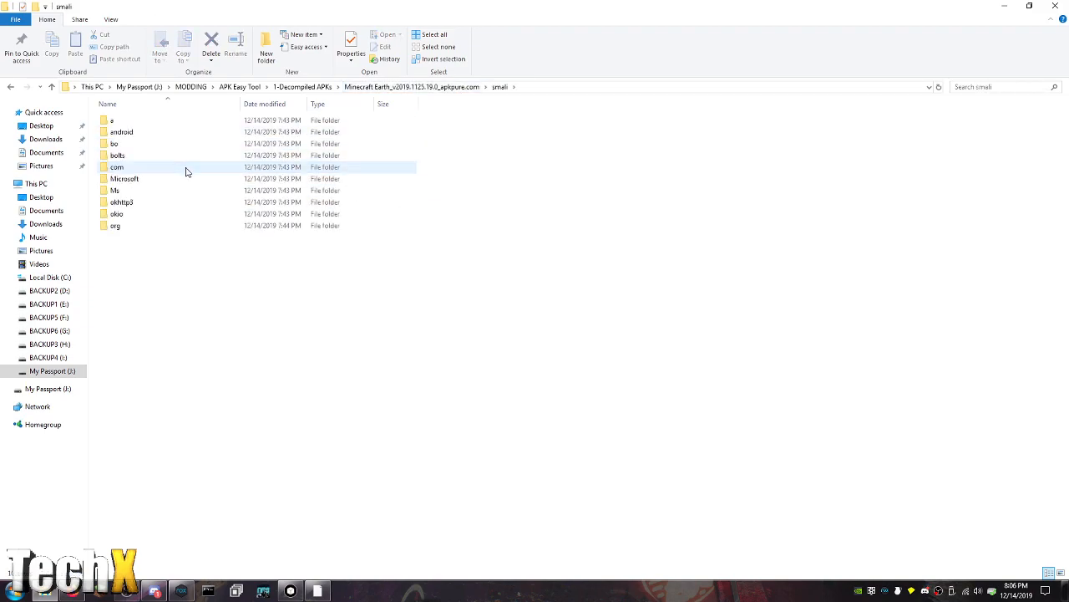
double_click(124, 177)
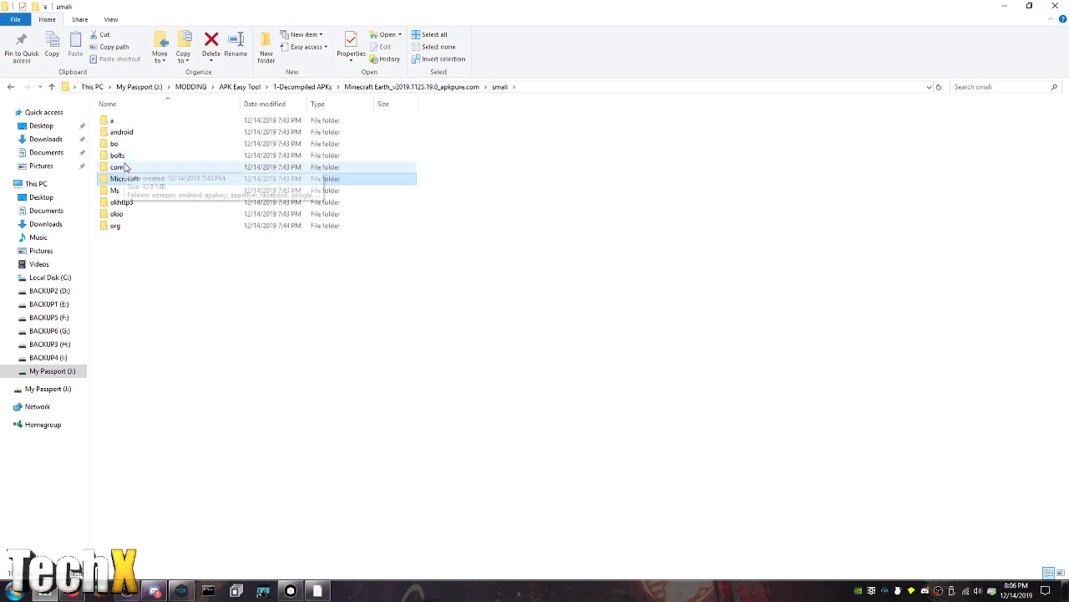
double_click(117, 167)
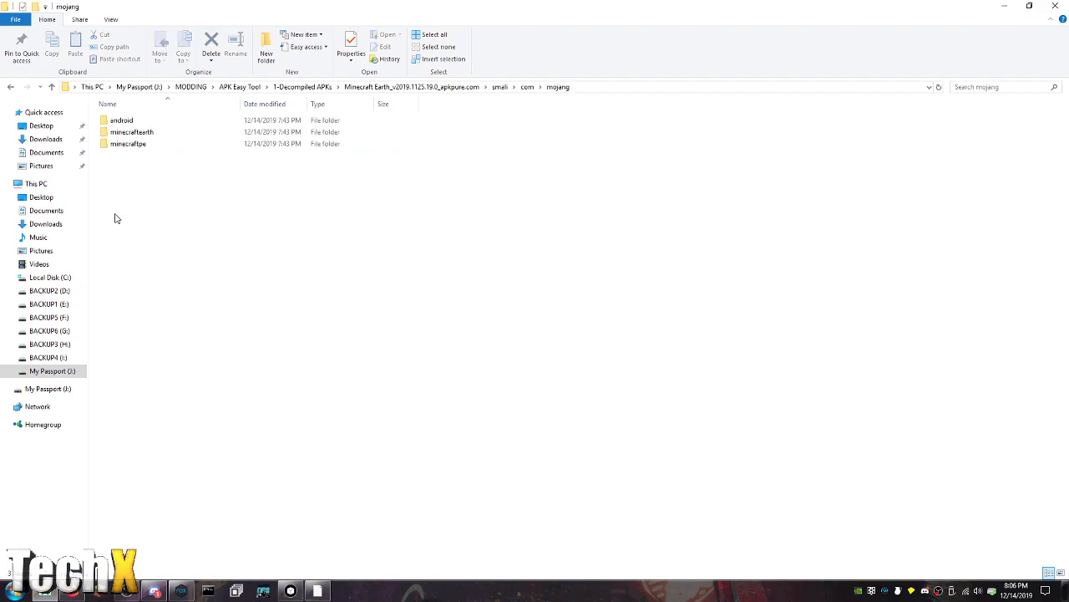
double_click(131, 130)
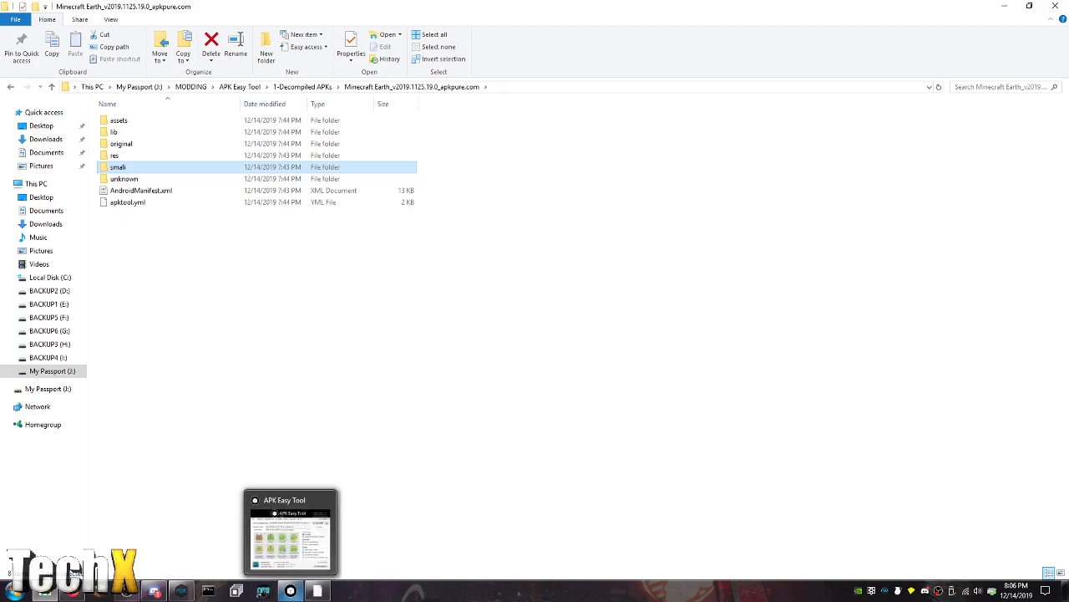
Enable Keep original signature, Skip changes detection and Zipalign after compile
click(291, 531)
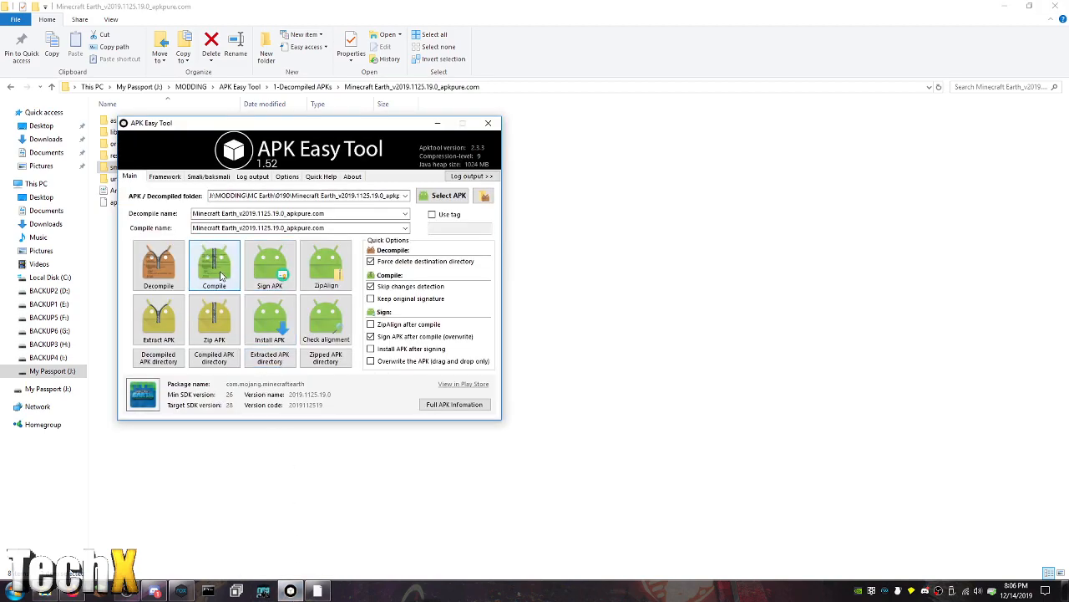
mouse_move(214, 264)
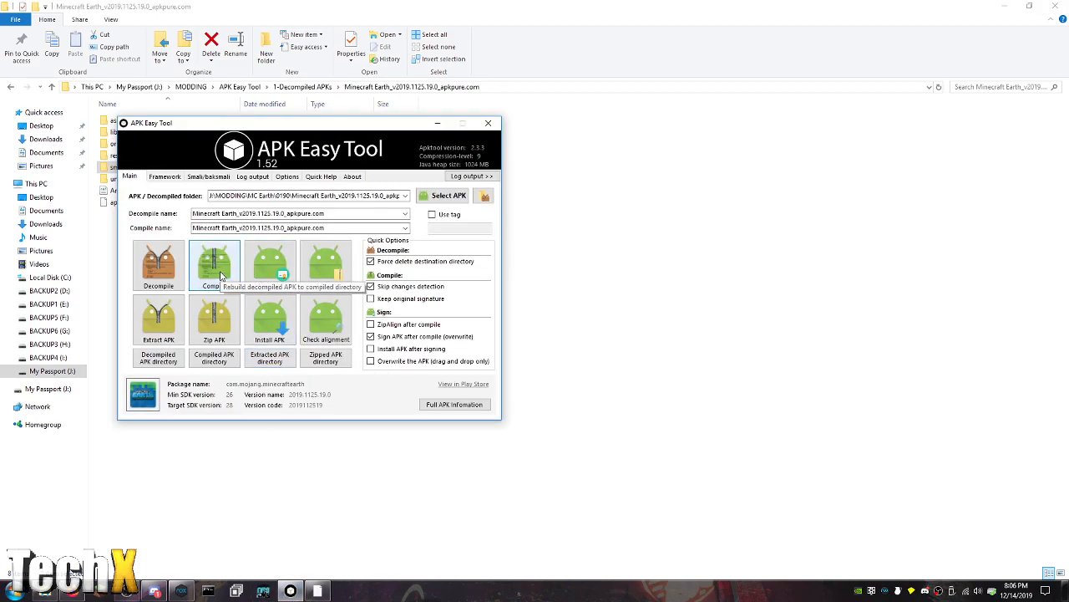
mouse_move(394, 264)
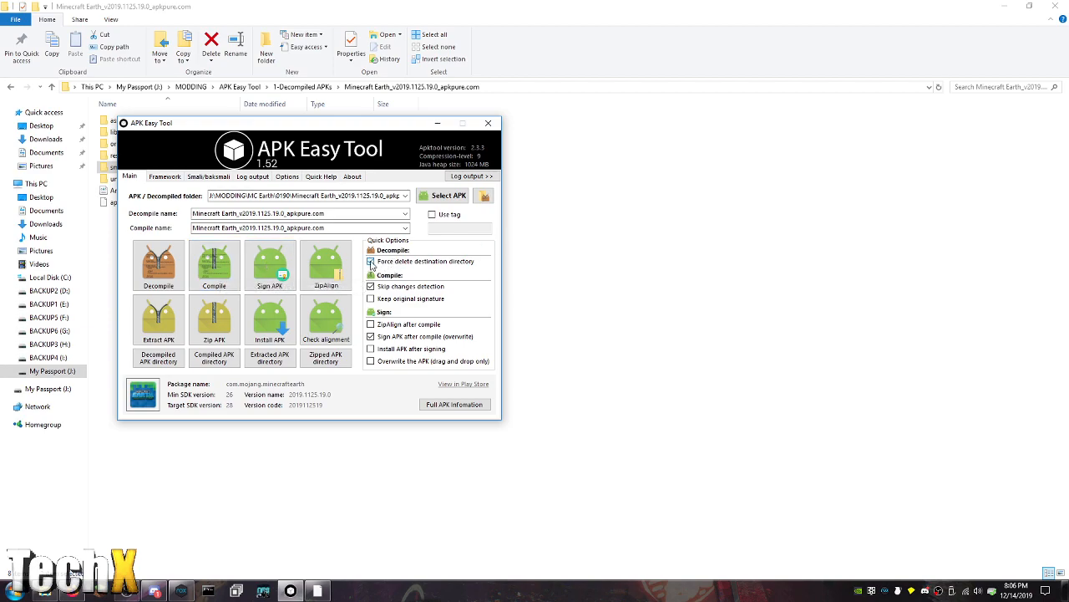
click(371, 260)
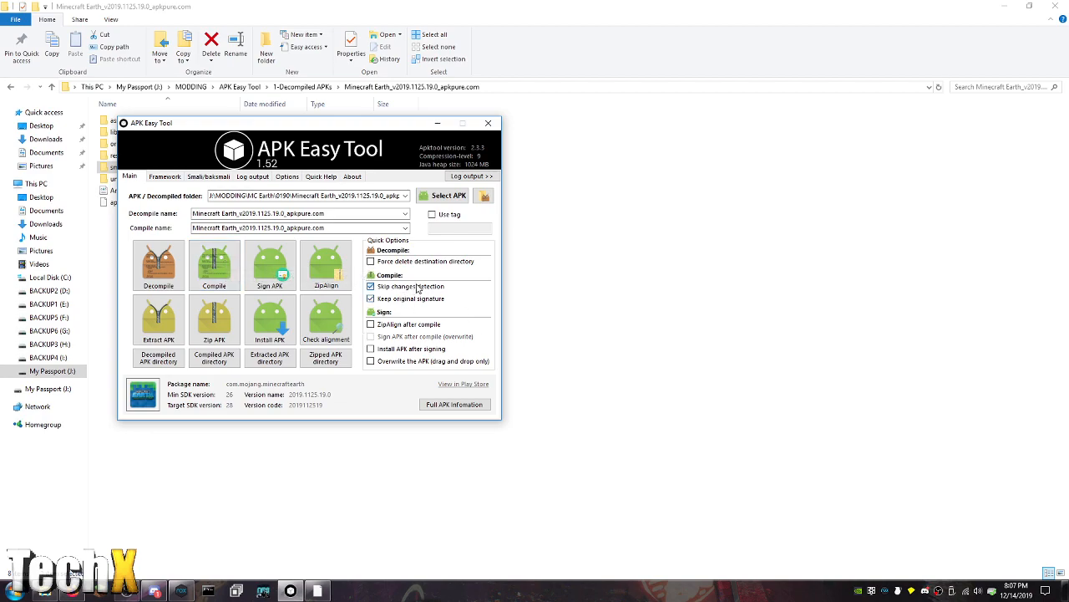
click(371, 285)
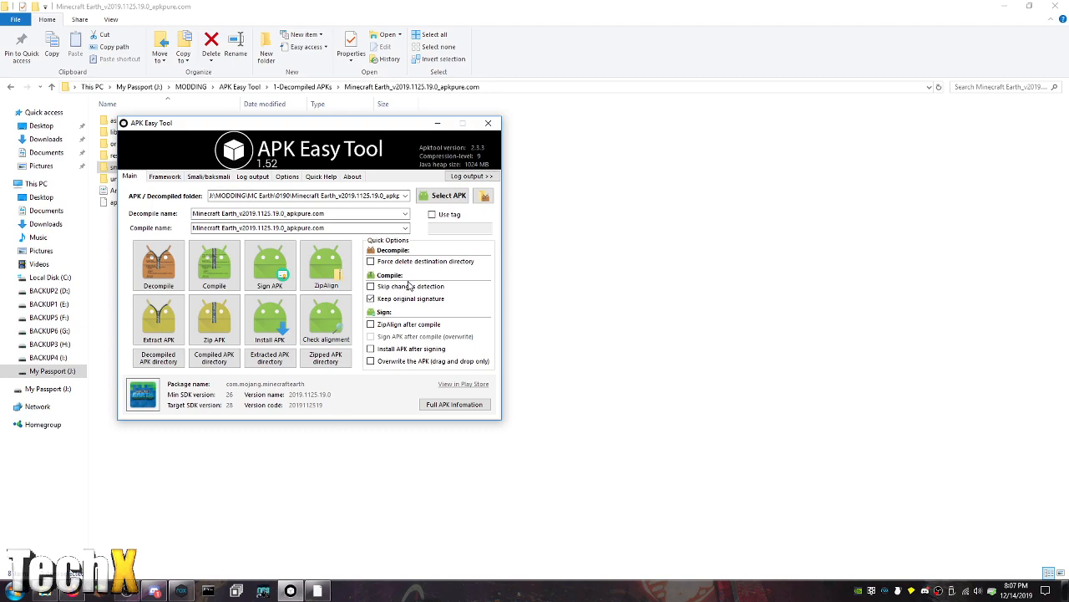
click(371, 286)
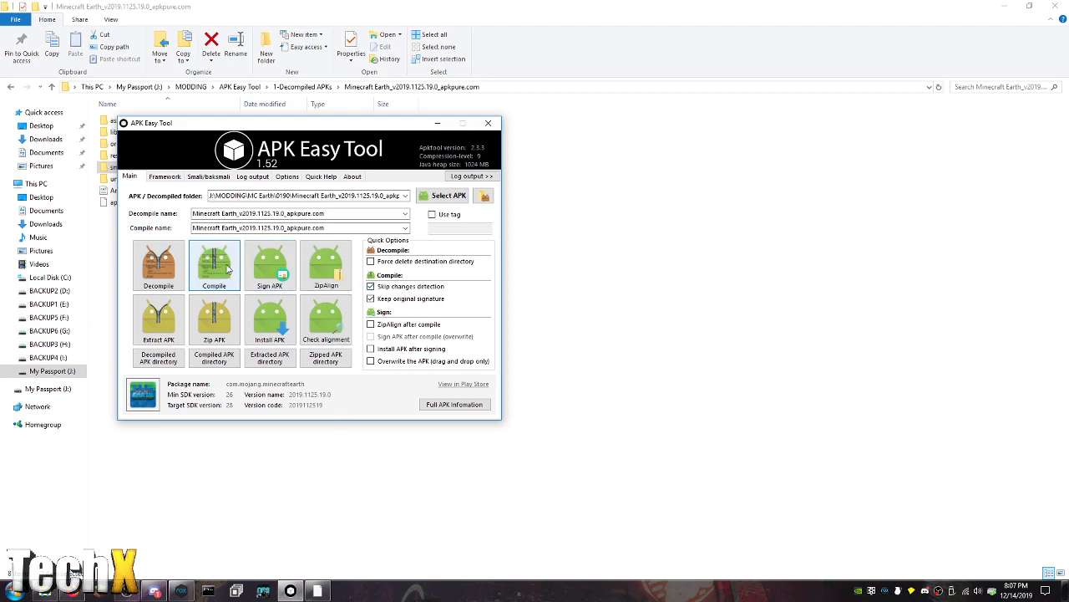
click(371, 324)
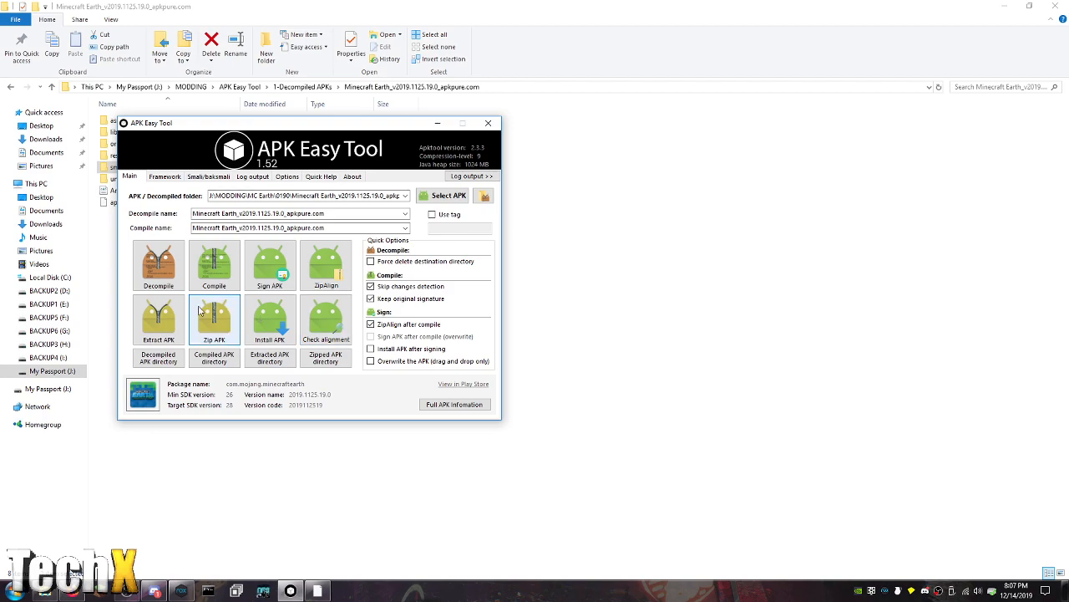
Compile the modified Minecraft Earth APK and acknowledge the zipalign success message
click(214, 264)
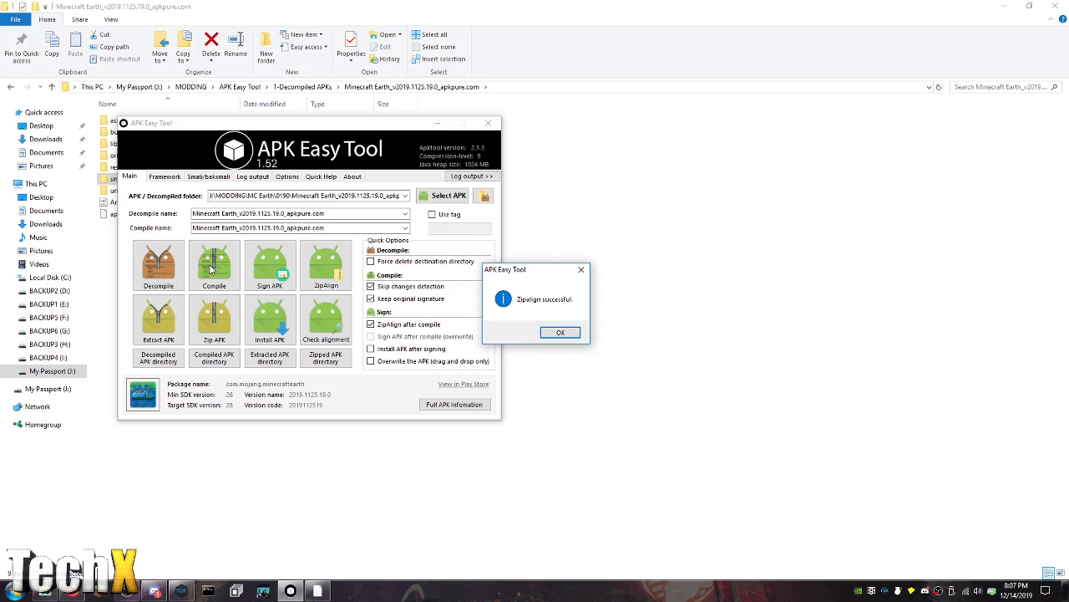
click(558, 331)
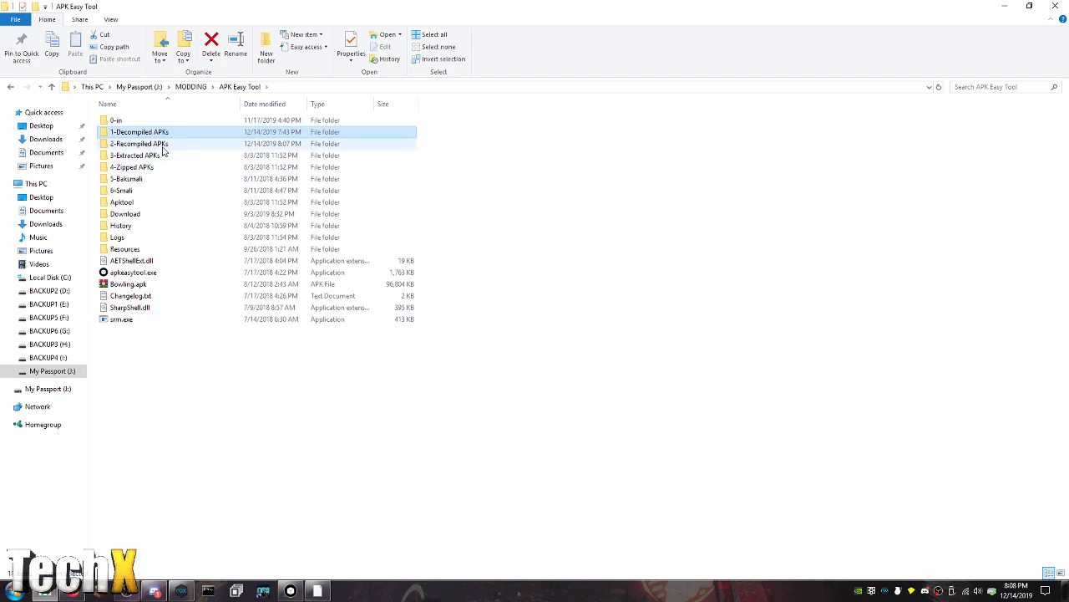
Install the recompiled APK in NoxPlayer, launch it and dismiss the 'has stopped' crash message
double_click(141, 143)
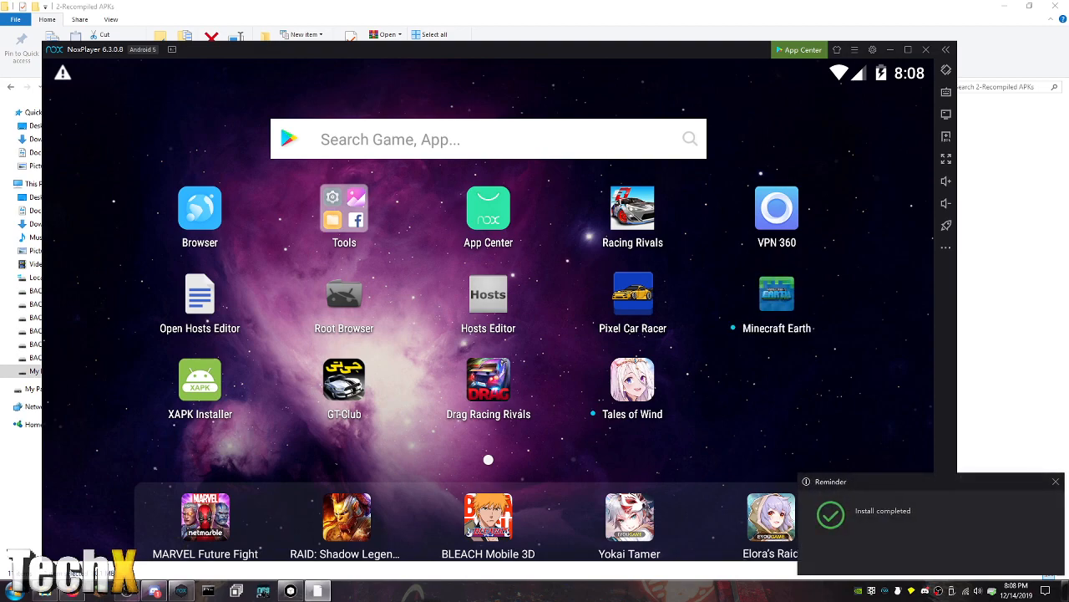
mouse_move(498, 162)
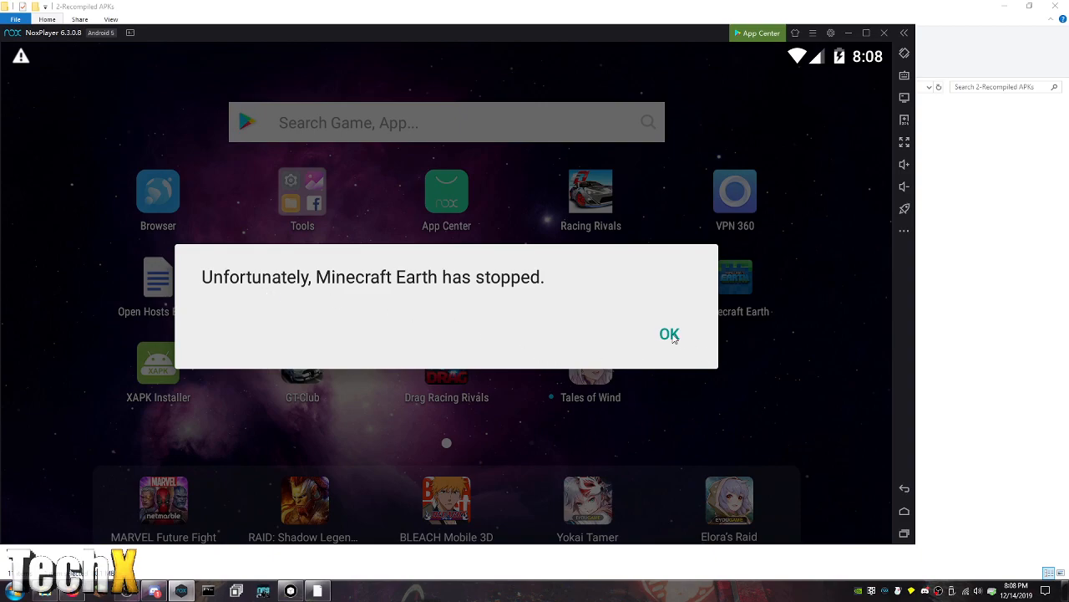
click(669, 334)
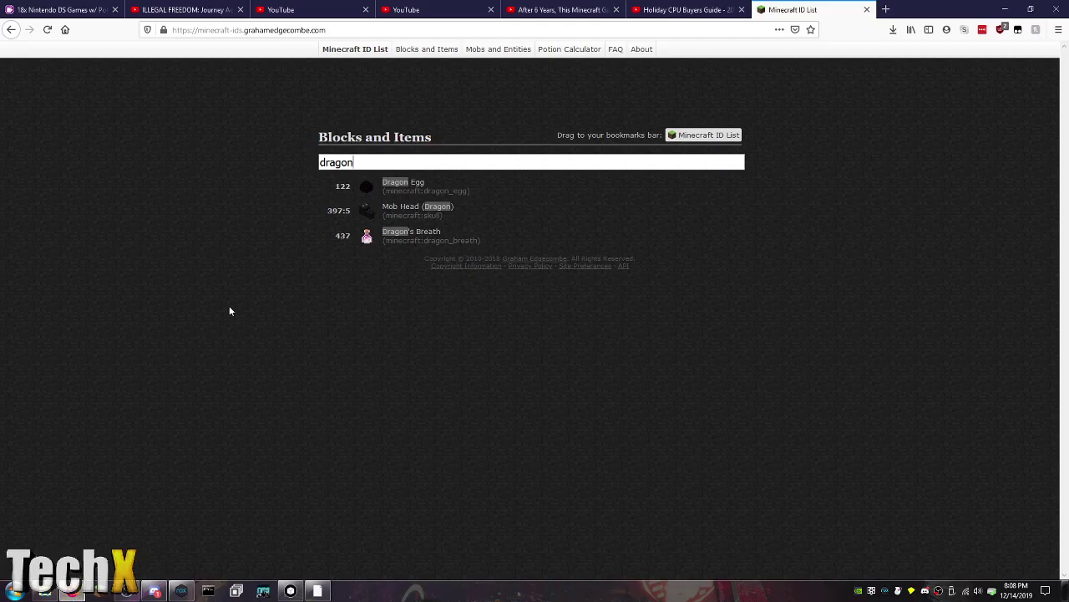
Search APKPure for minecraft, view Minecraft Earth's additional information and previous versions
click(251, 30)
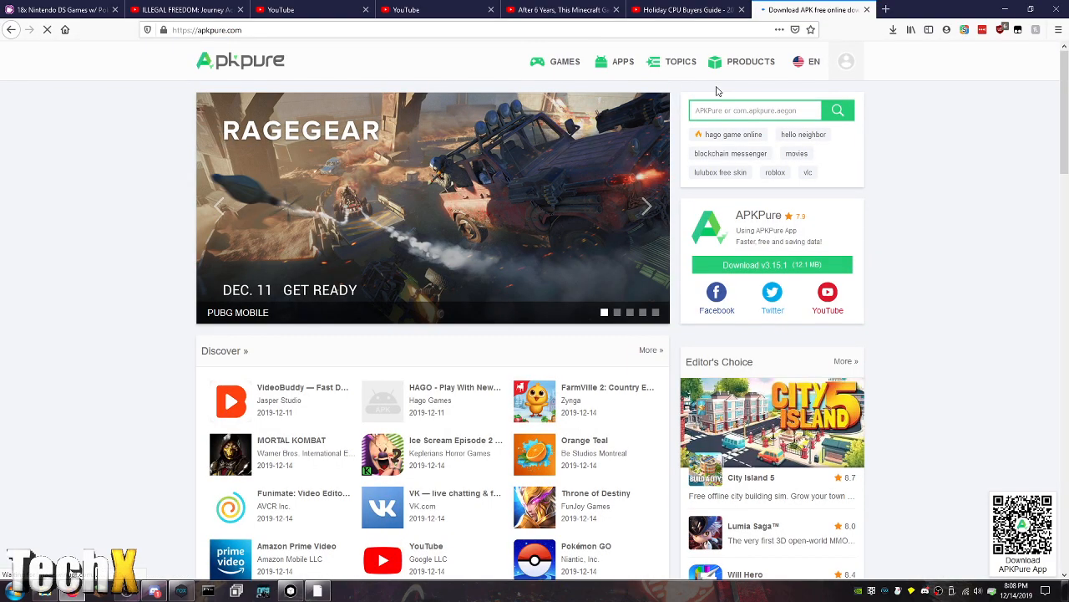
text(minecraft earth)
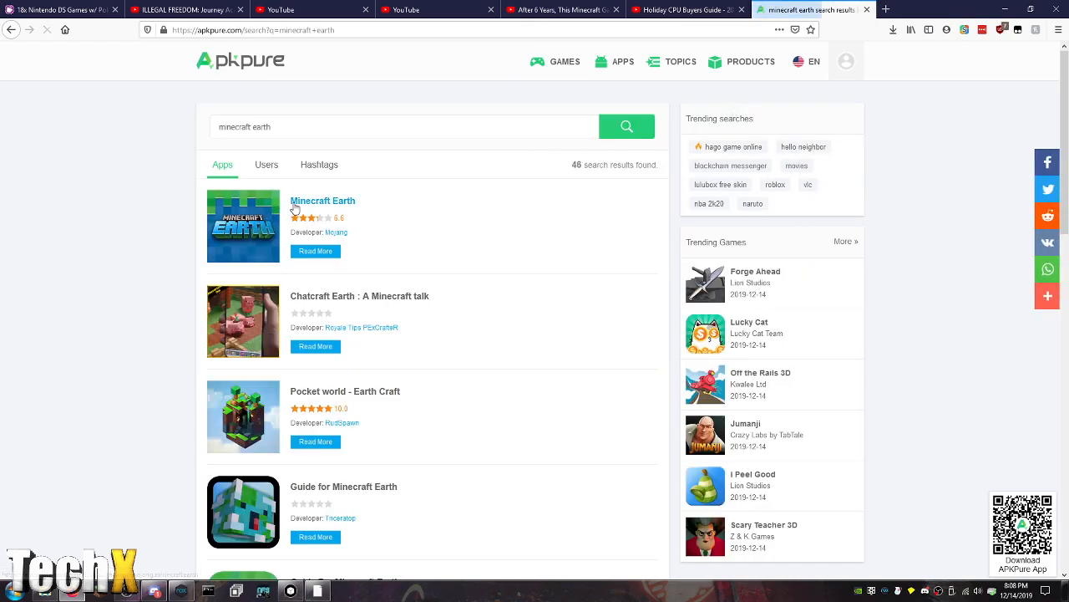
click(322, 201)
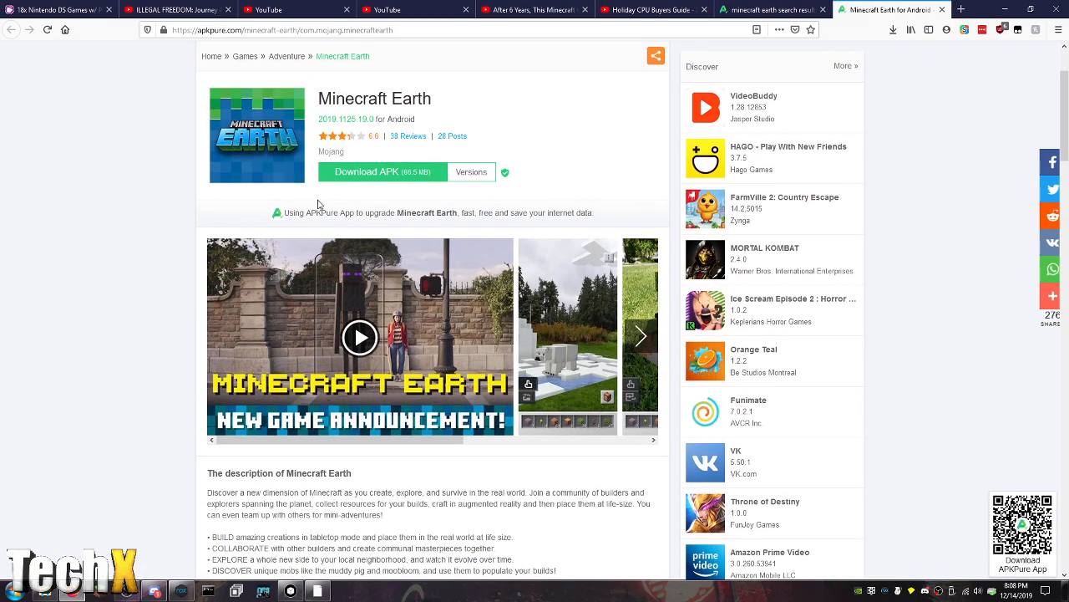
scroll(down, 3)
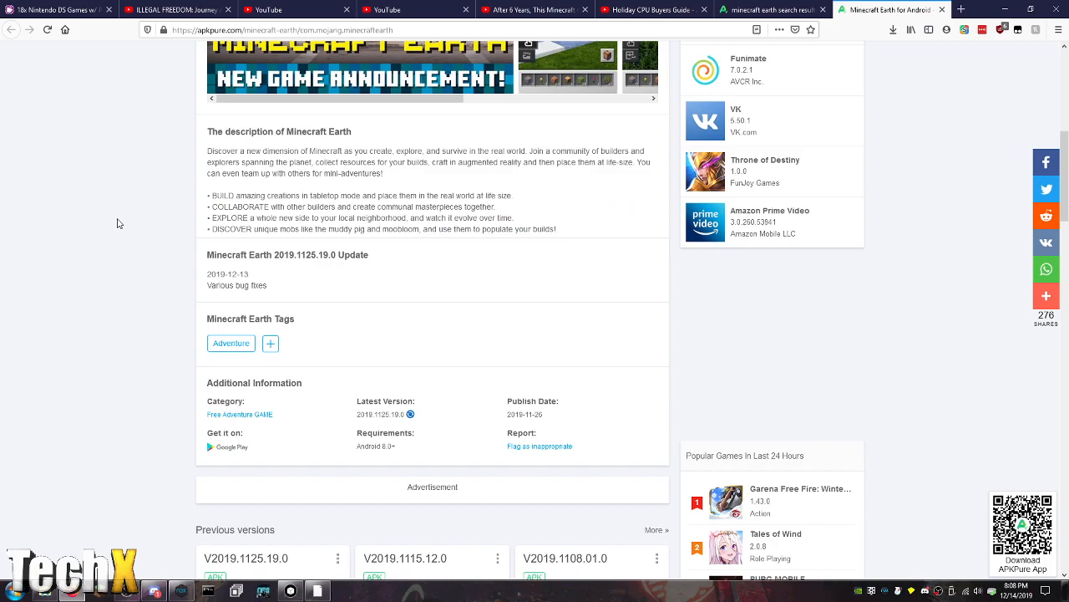
scroll(down, 3)
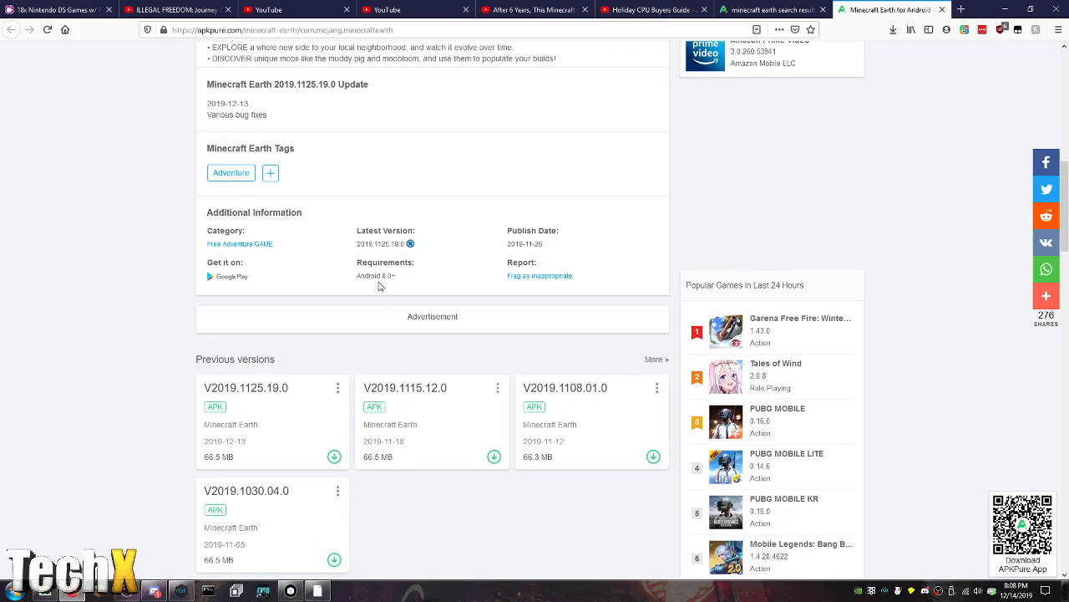
key(alt+tab)
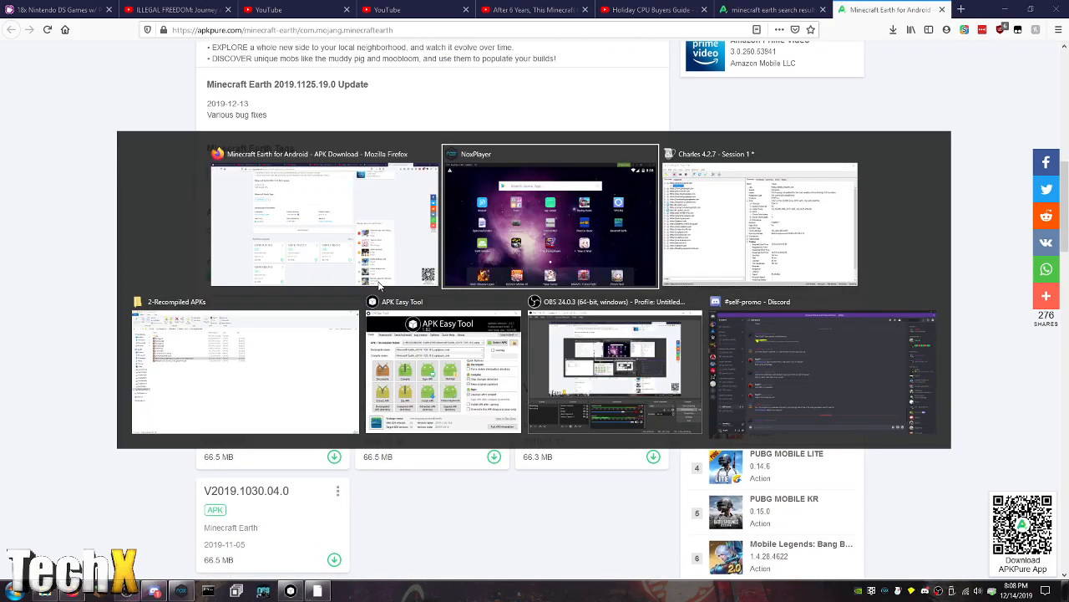
Bring NoxPlayer forward and look at its system settings and System Tool panel
click(549, 221)
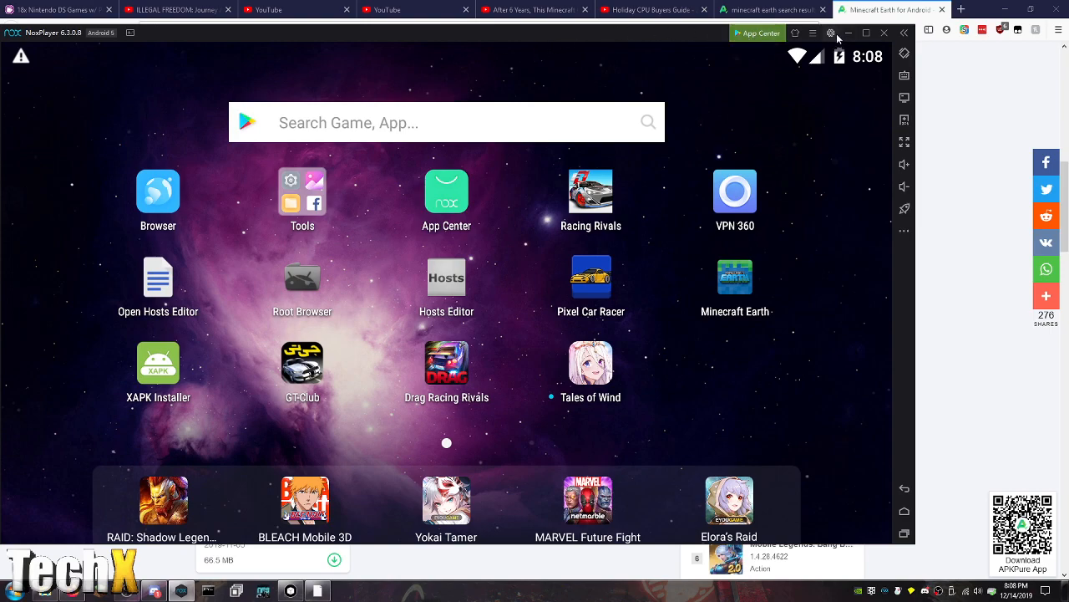
click(831, 33)
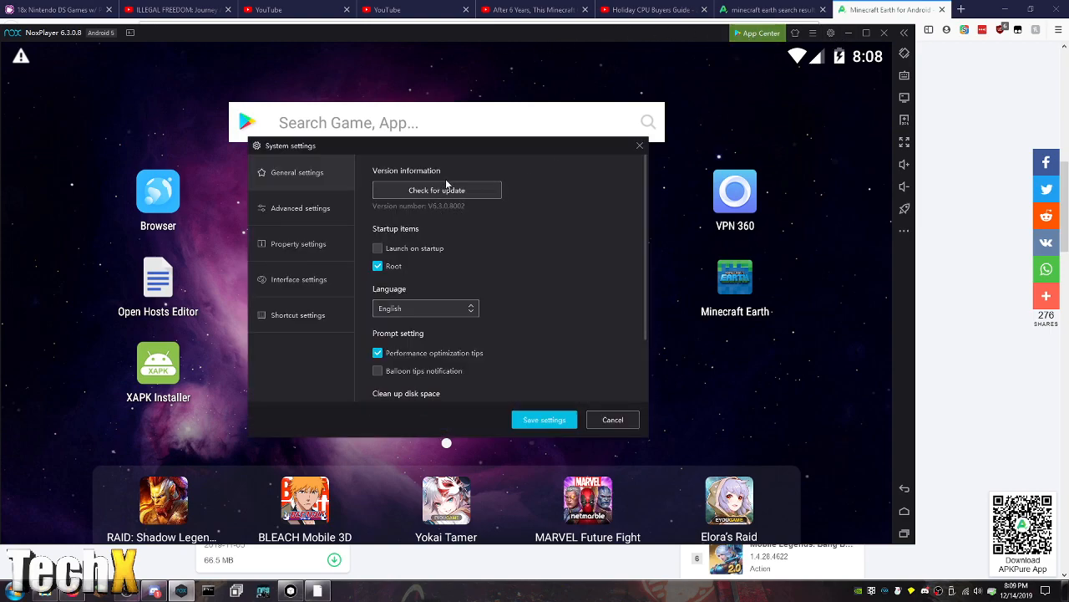
mouse_move(301, 208)
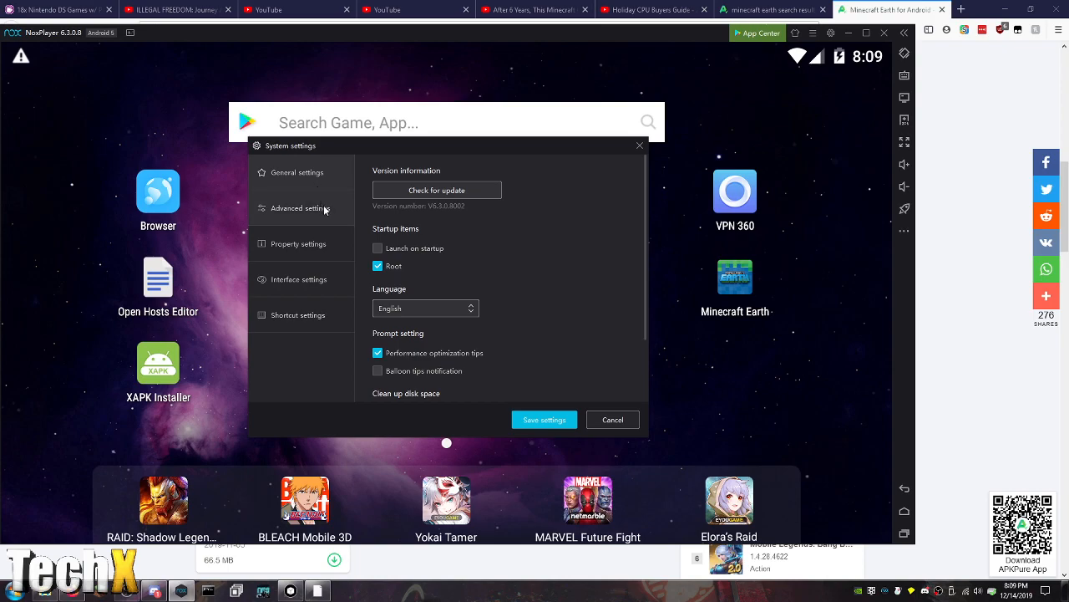
click(301, 208)
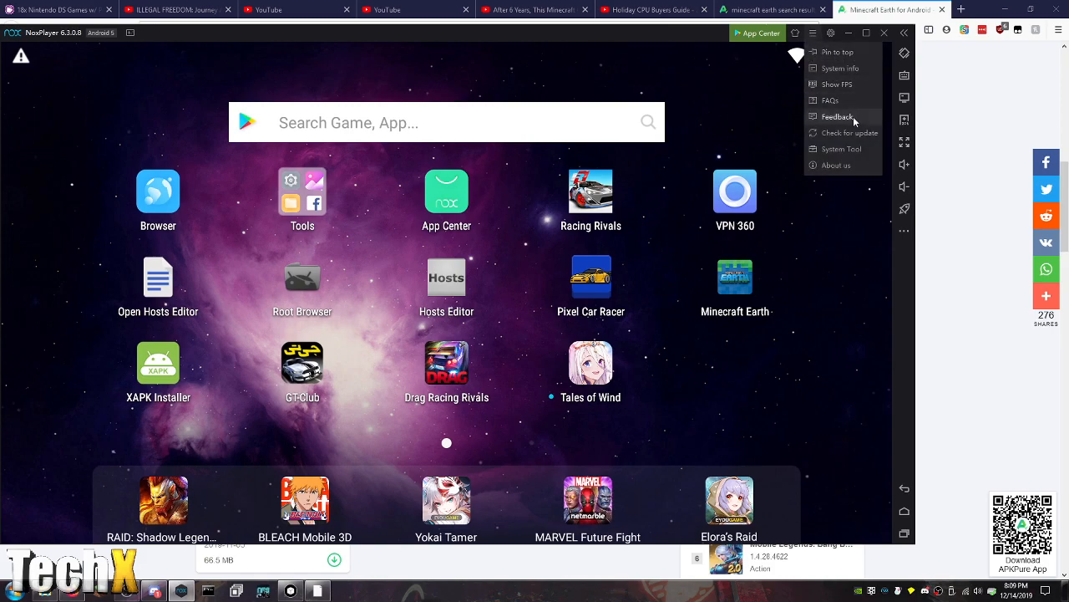
mouse_move(861, 69)
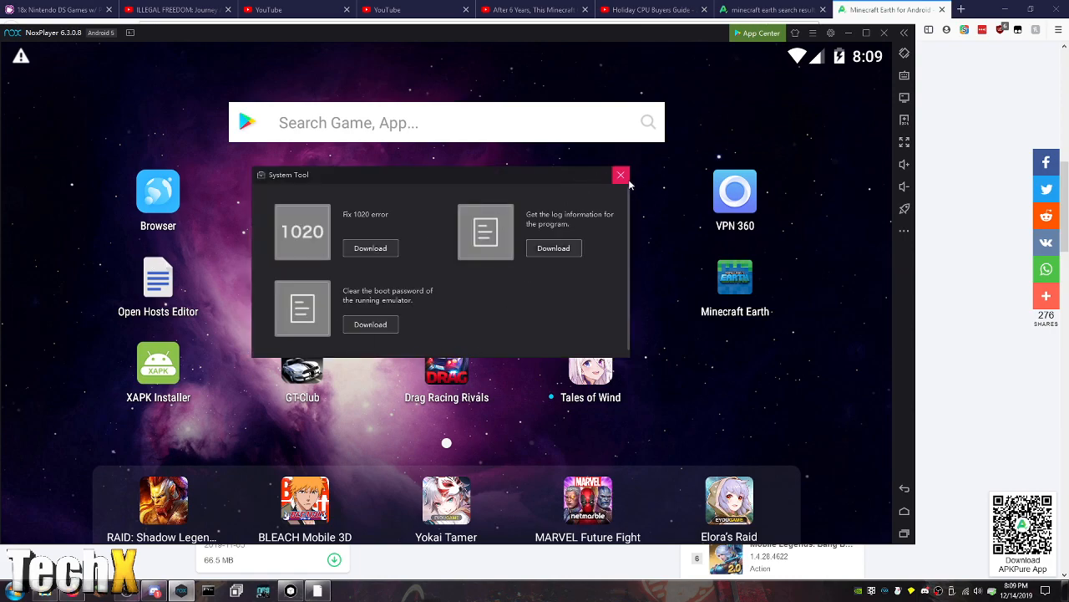
click(621, 175)
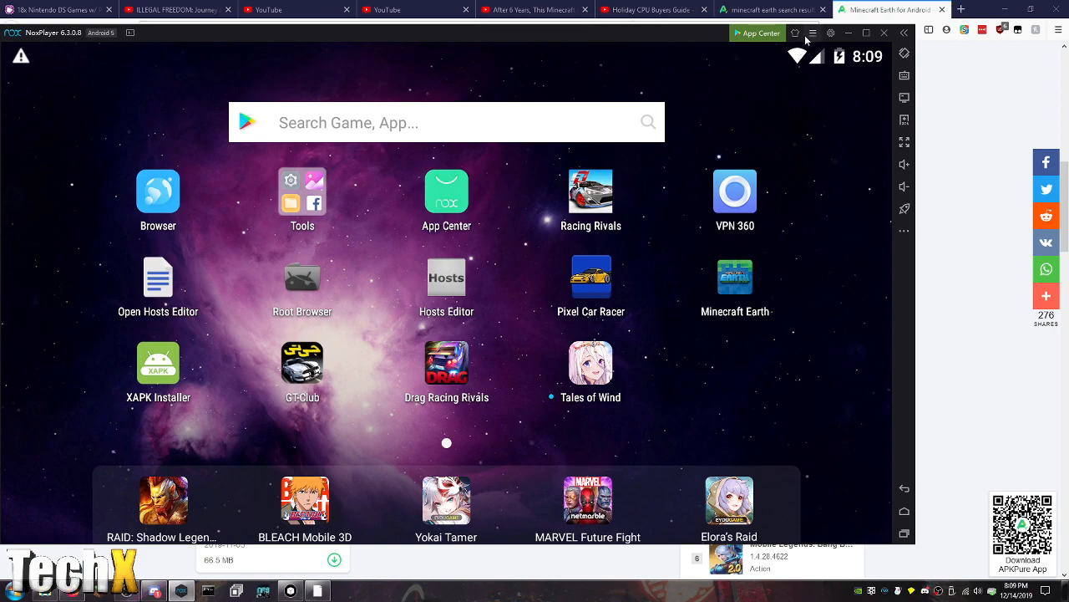
Reopen system settings, view the Shortcut settings and cancel without changes
click(812, 33)
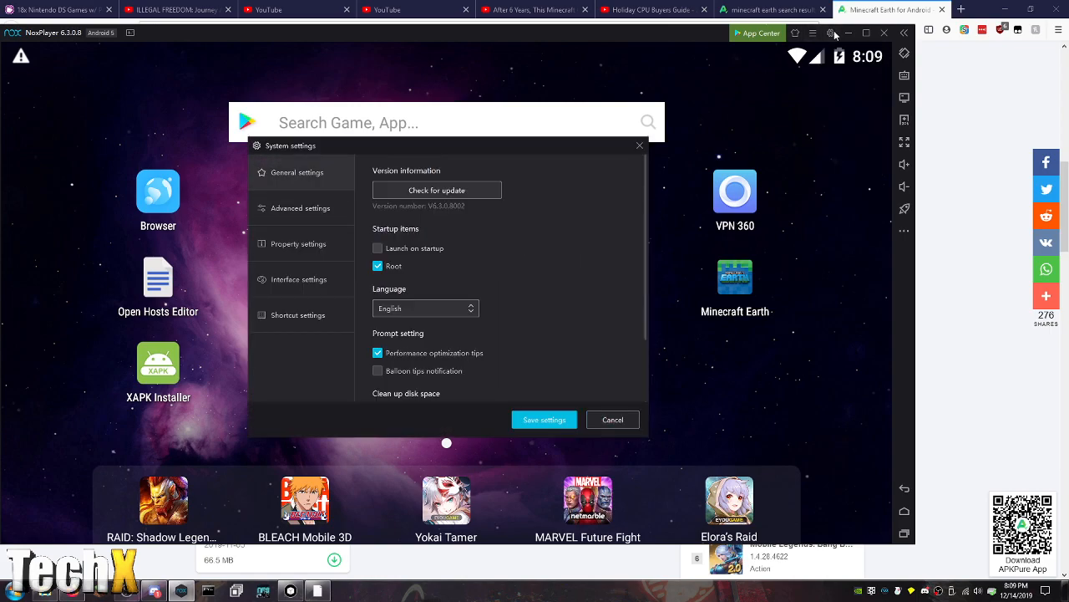
mouse_move(574, 228)
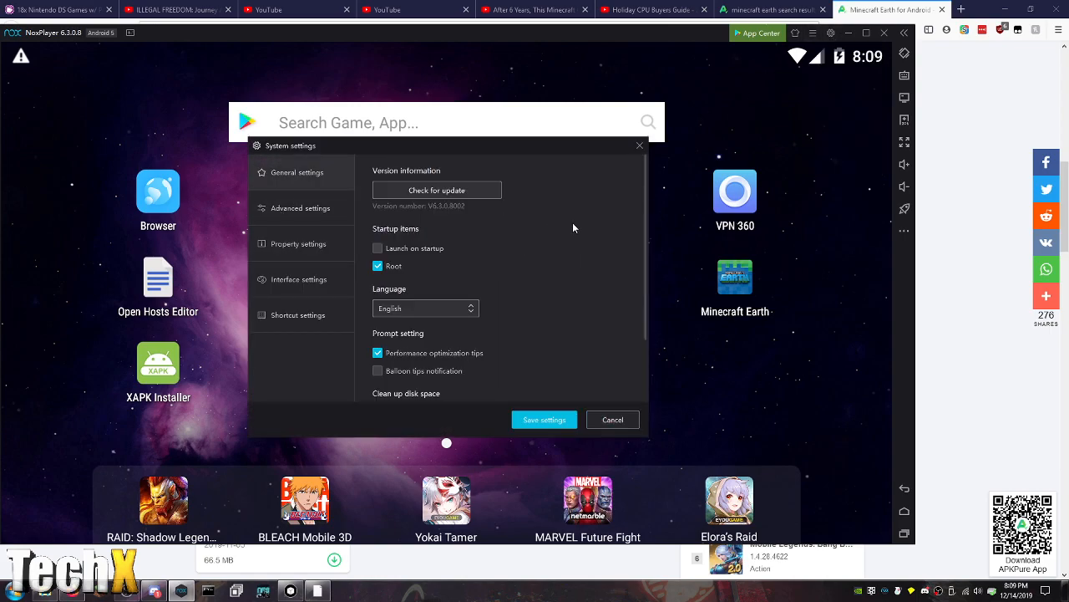
scroll(down, 3)
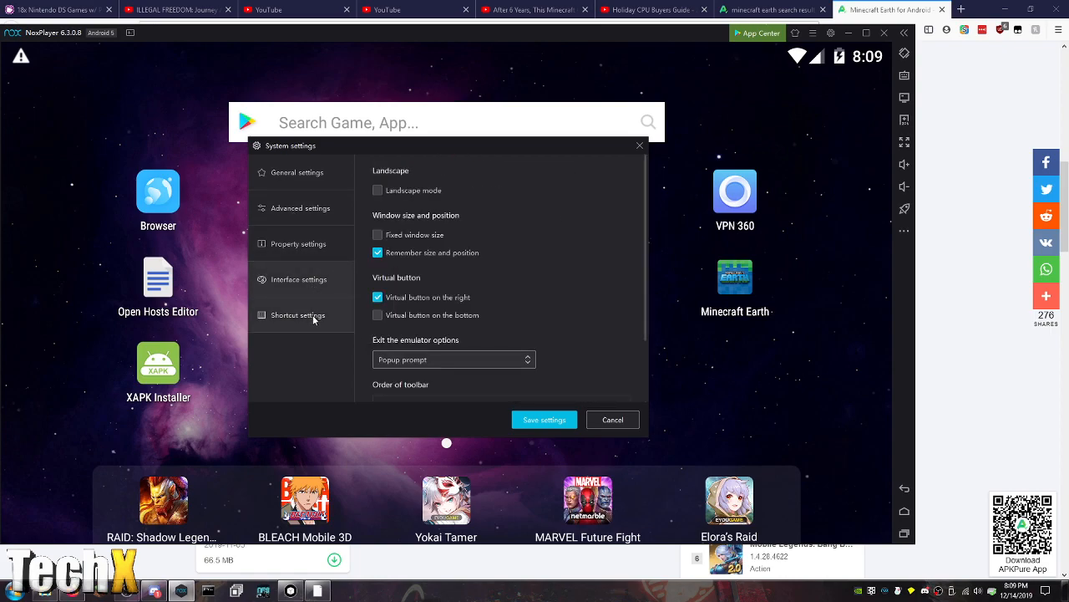
click(298, 314)
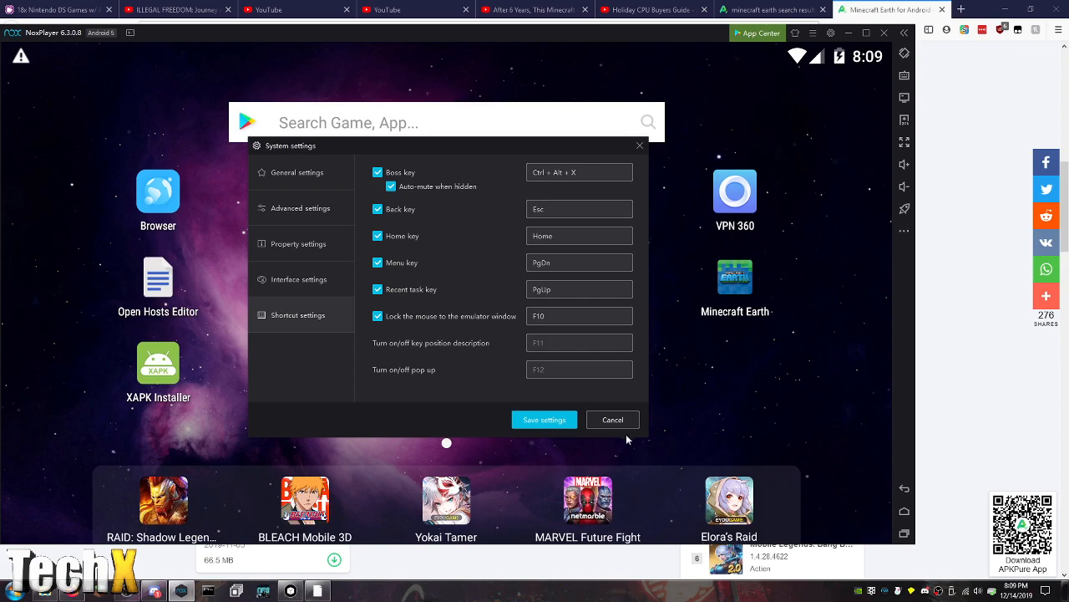
click(612, 419)
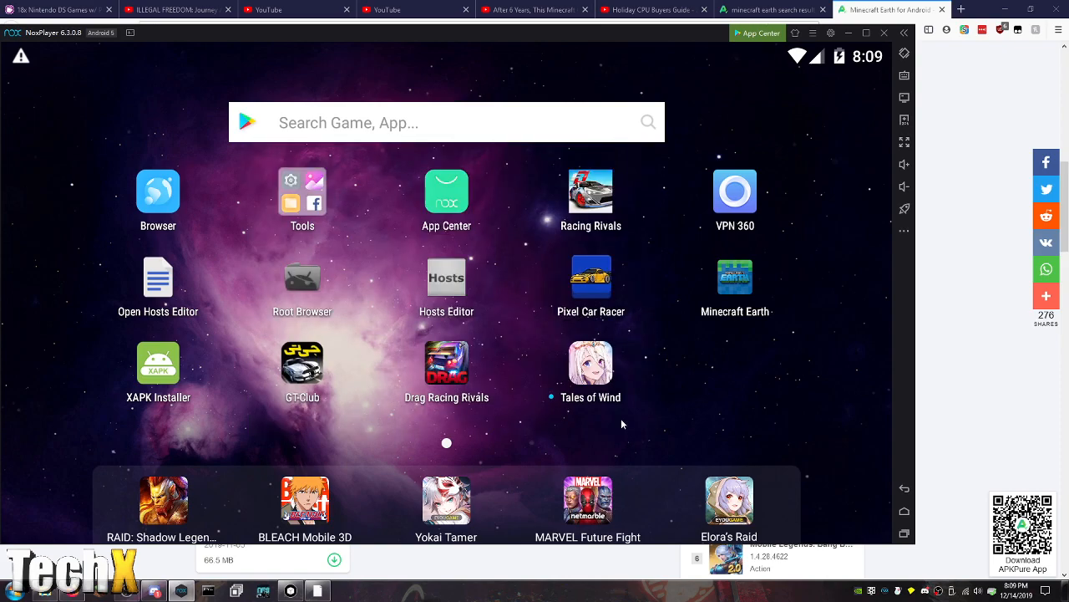
mouse_move(904, 97)
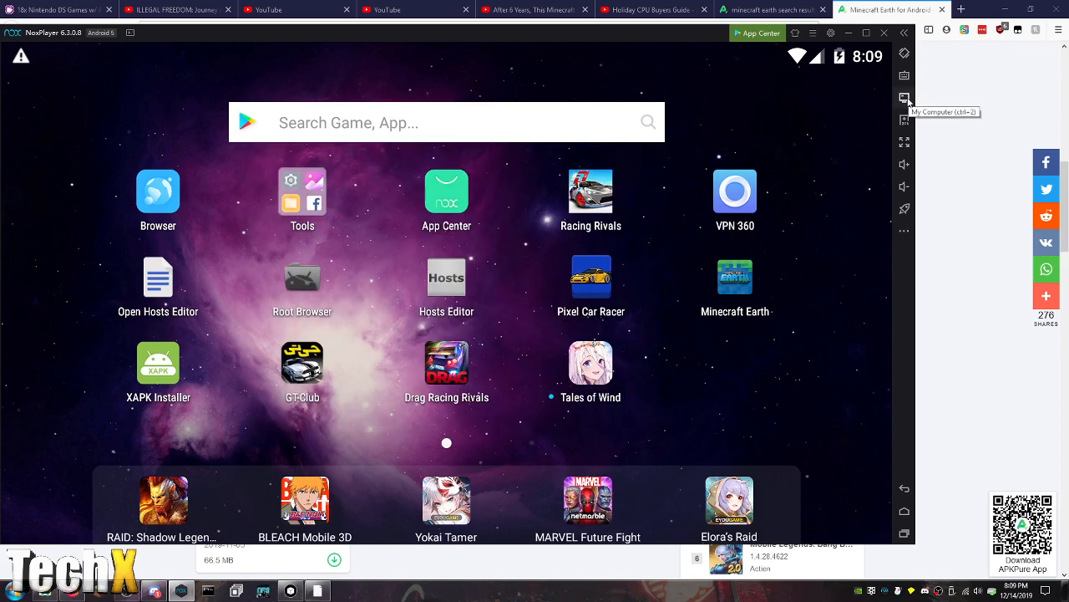
mouse_move(904, 52)
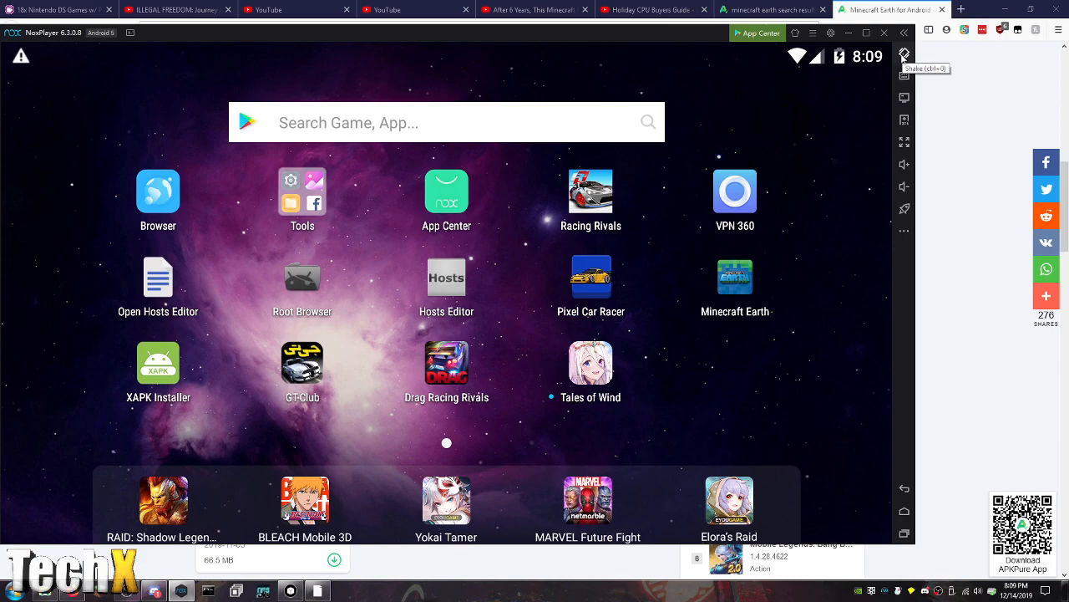
mouse_move(904, 120)
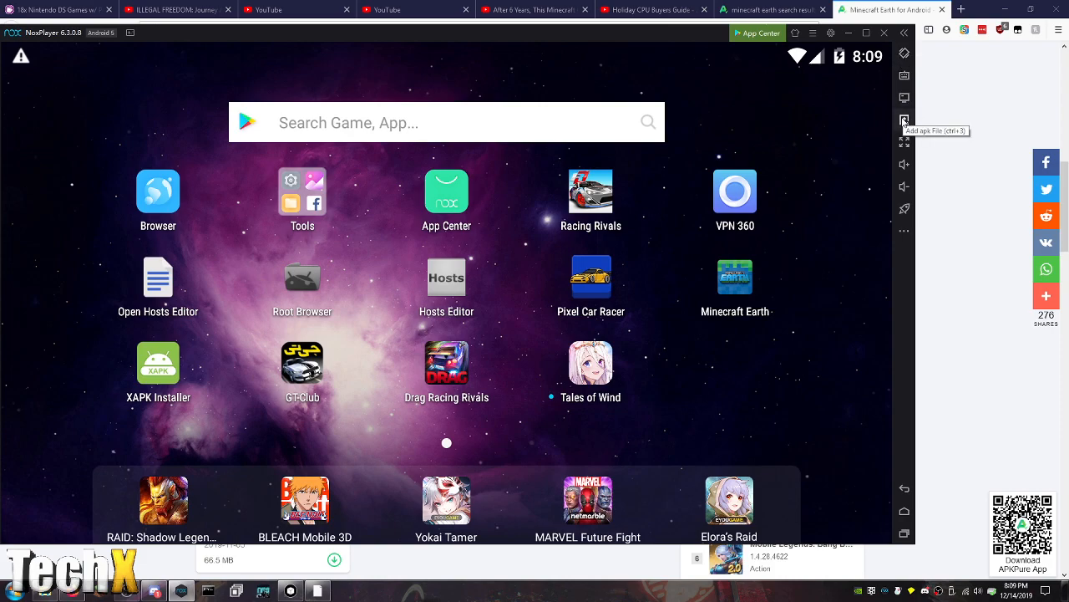
mouse_move(902, 231)
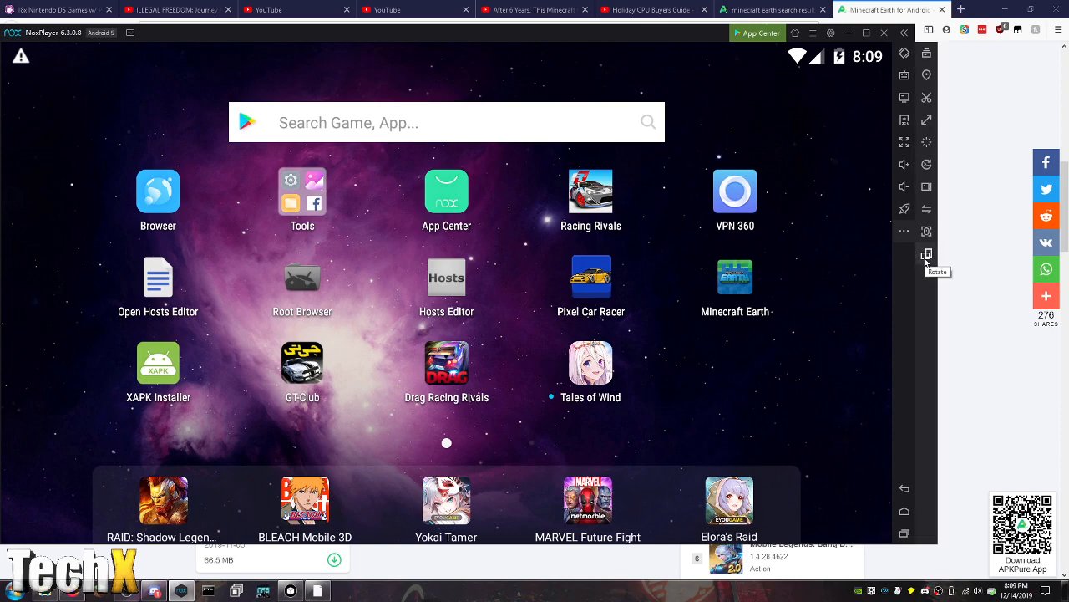
mouse_move(926, 209)
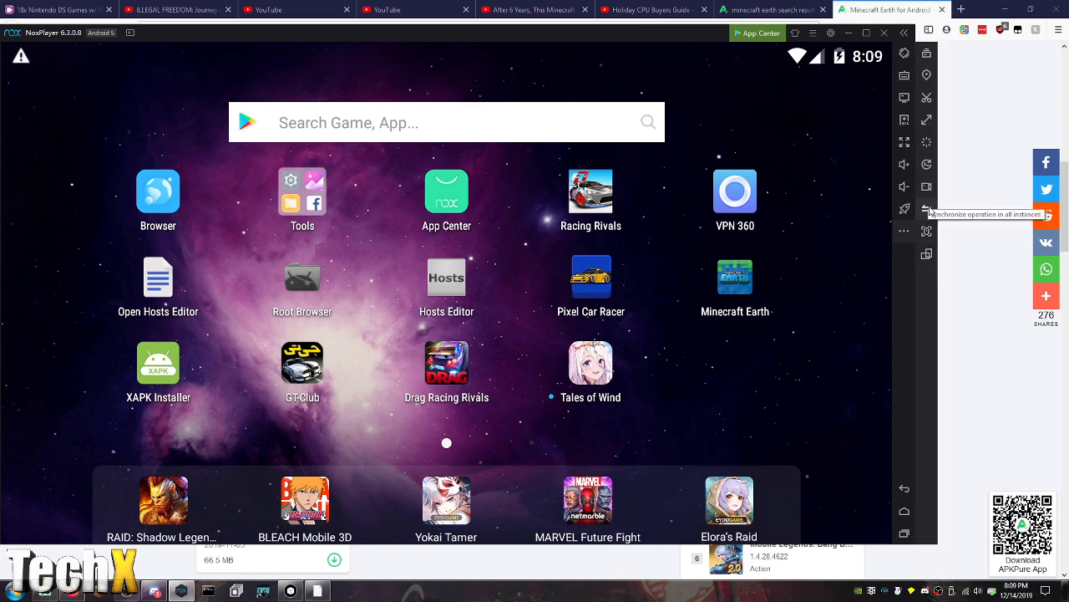
mouse_move(906, 209)
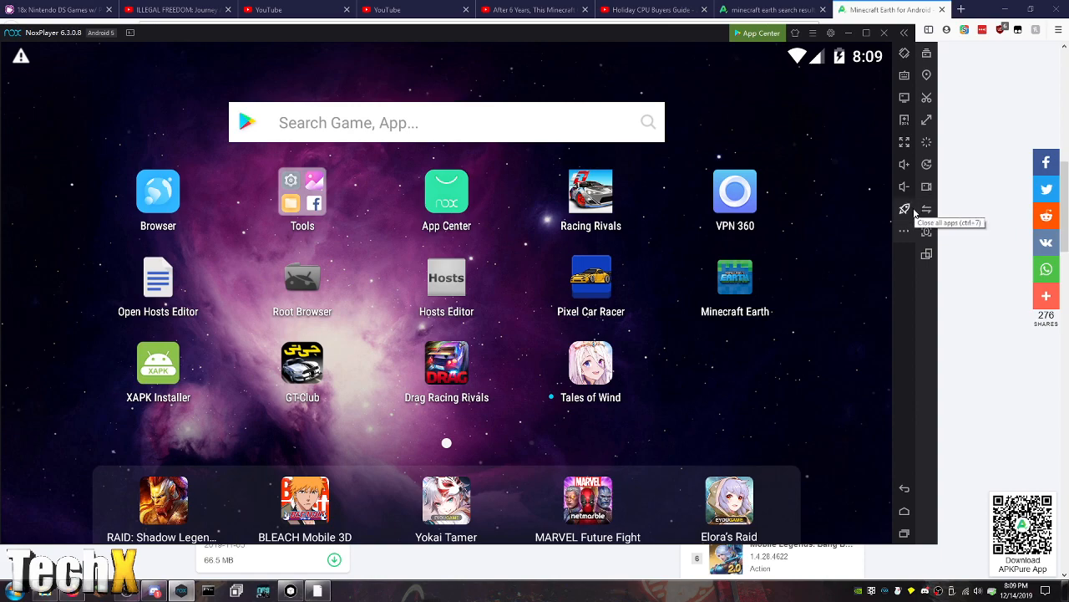
mouse_move(24, 252)
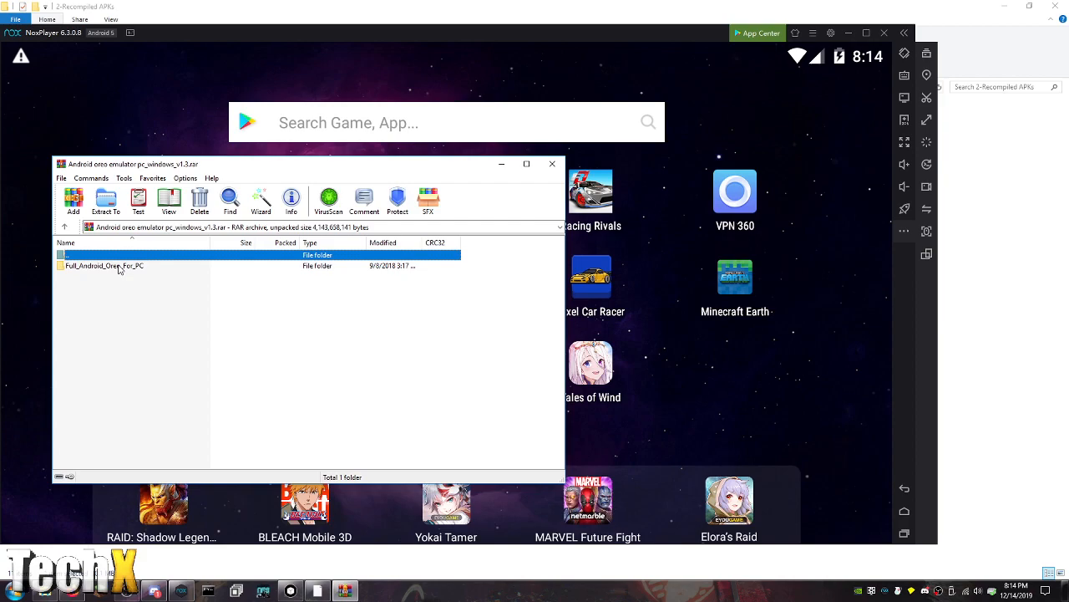
mouse_move(120, 269)
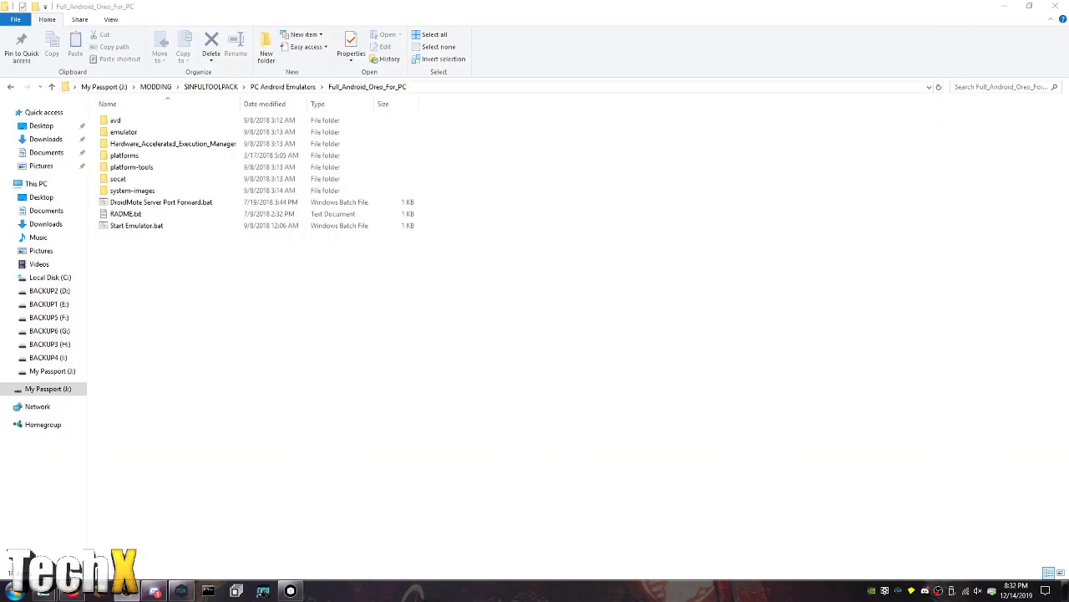
mouse_move(270, 328)
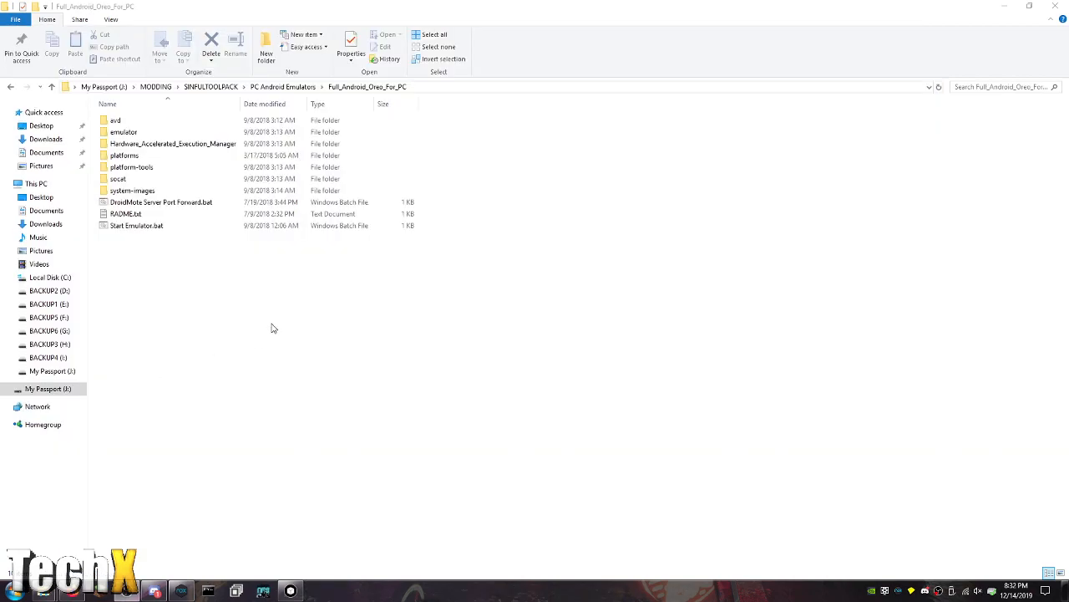
Launch the Android Oreo emulator from Start Emulator.bat and bring APK Easy Tool back to the front
click(124, 156)
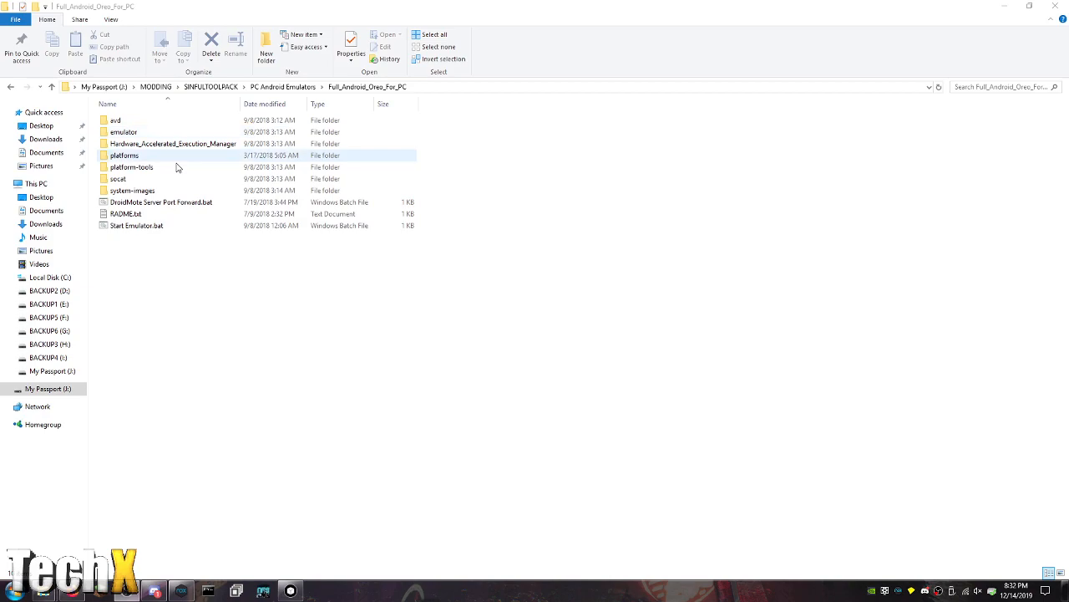
click(137, 226)
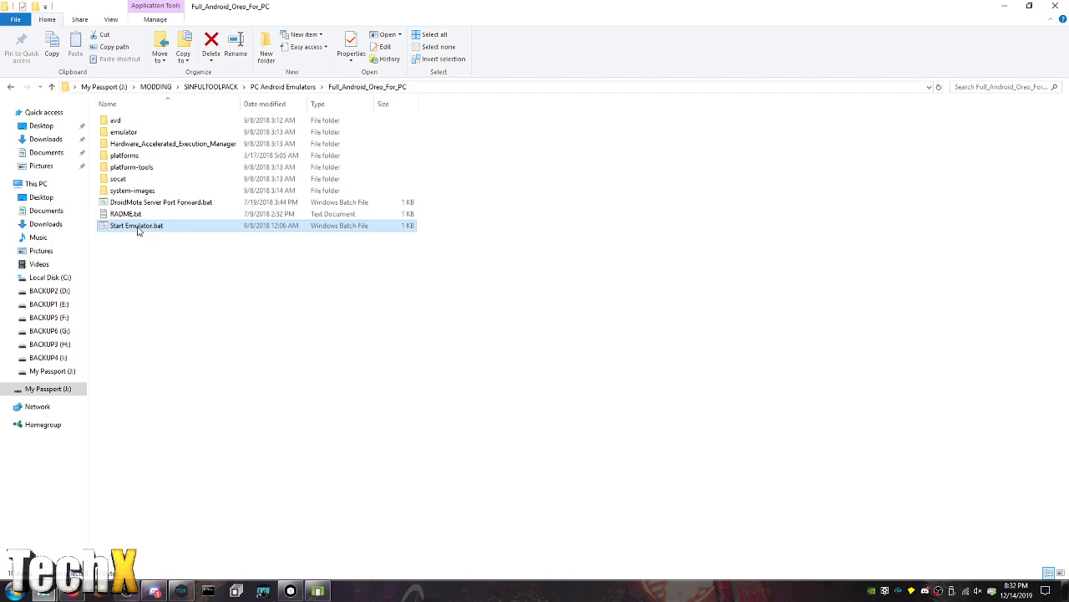
double_click(137, 226)
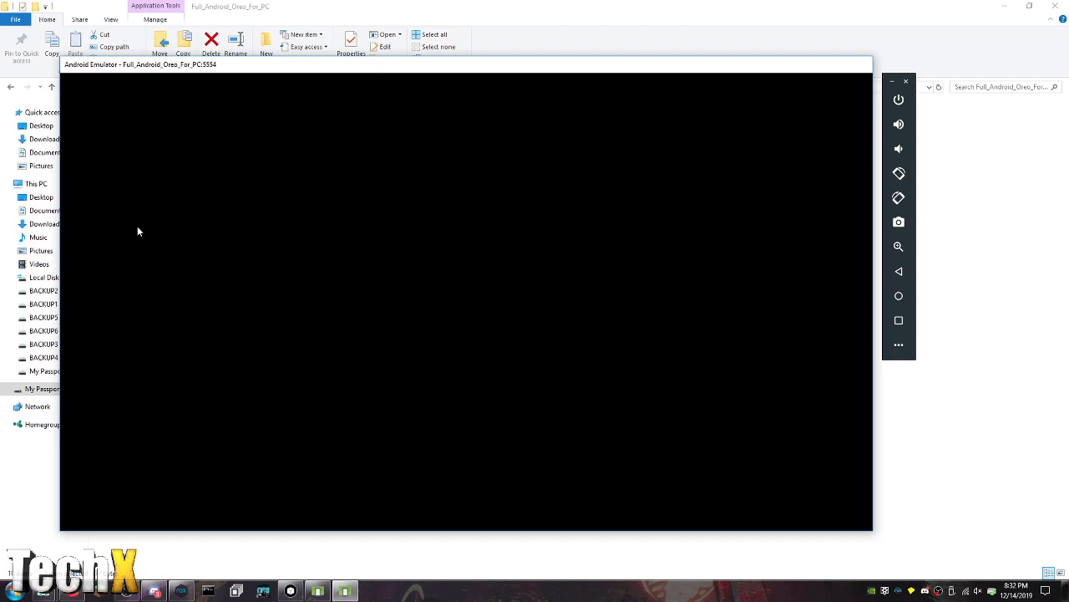
mouse_move(291, 592)
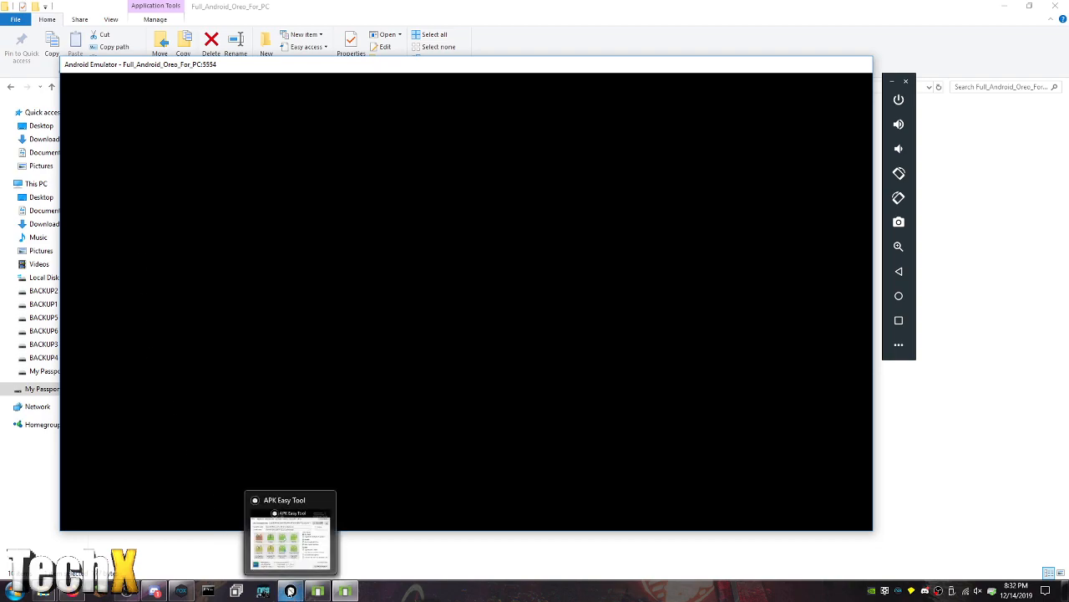
click(291, 534)
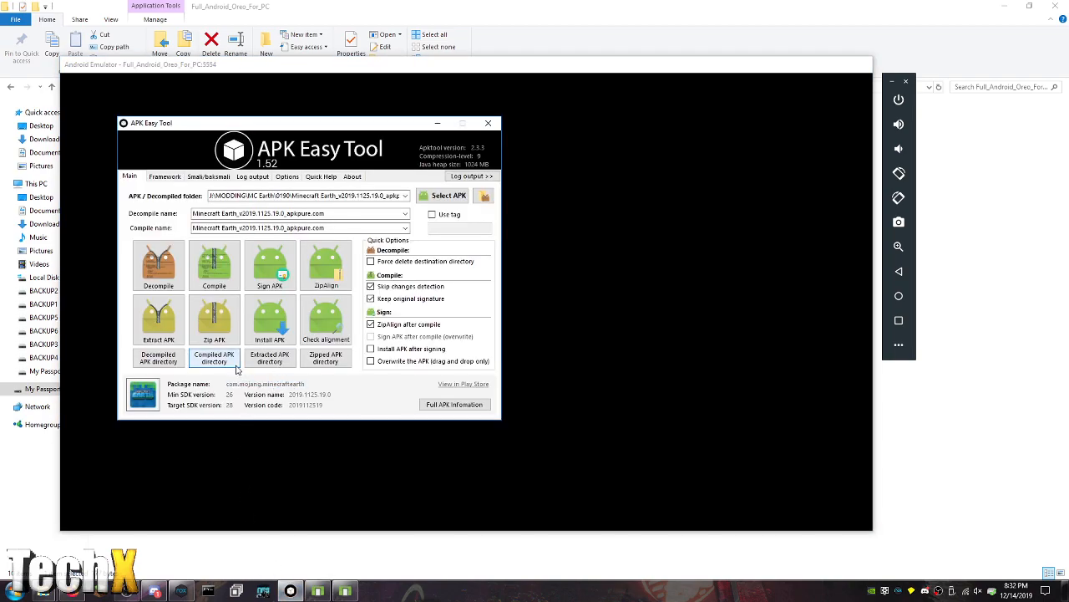
mouse_move(689, 232)
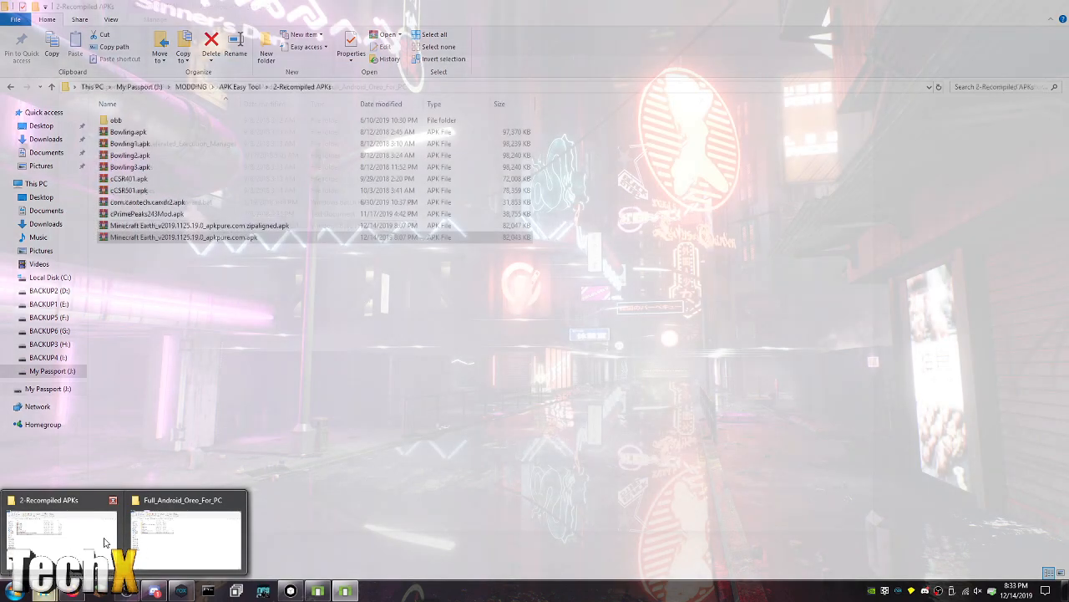
Install the Lucky Patcher APK from the Downloads folder onto the emulator
click(184, 535)
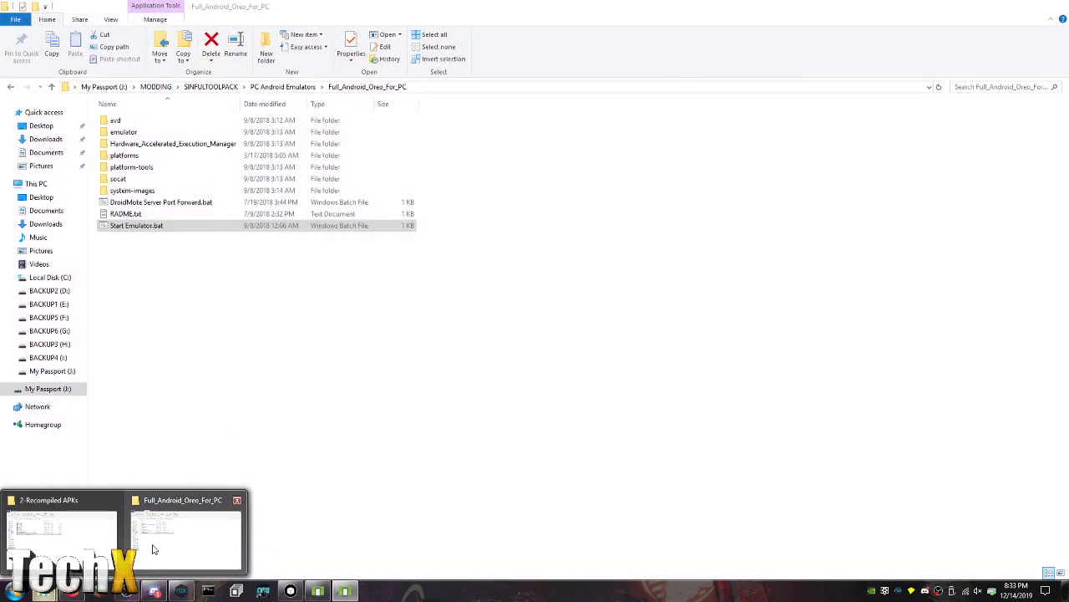
click(59, 532)
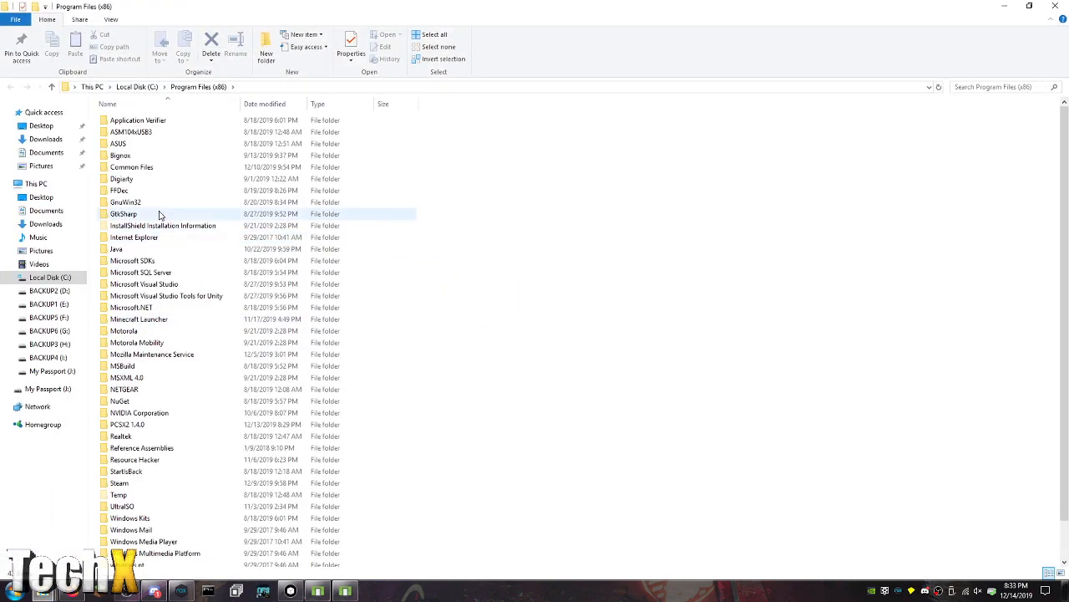
click(45, 130)
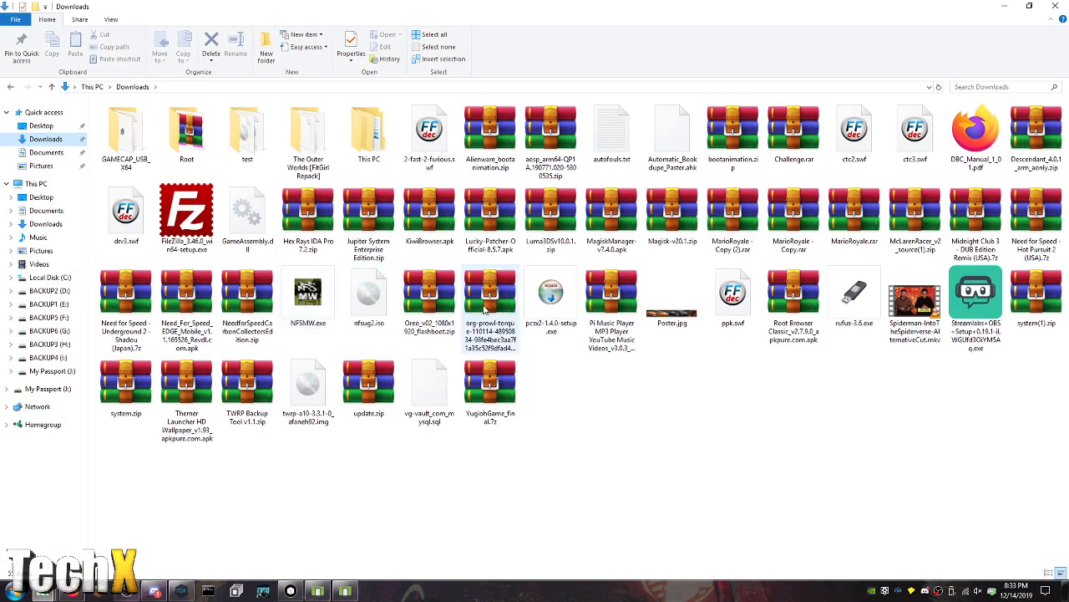
key(alt+tab)
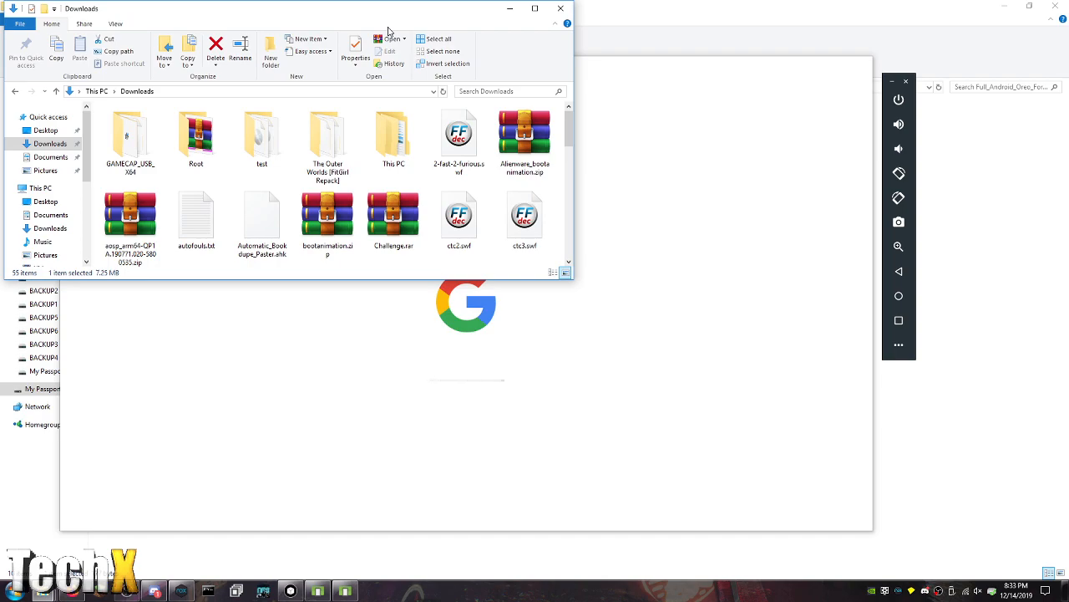
scroll(down, 3)
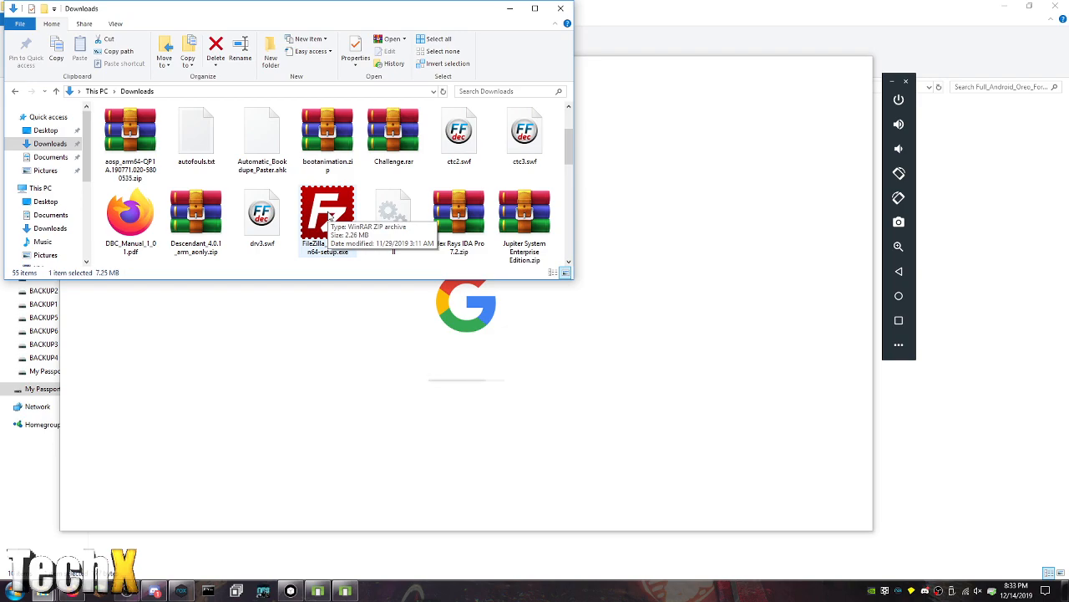
scroll(down, 3)
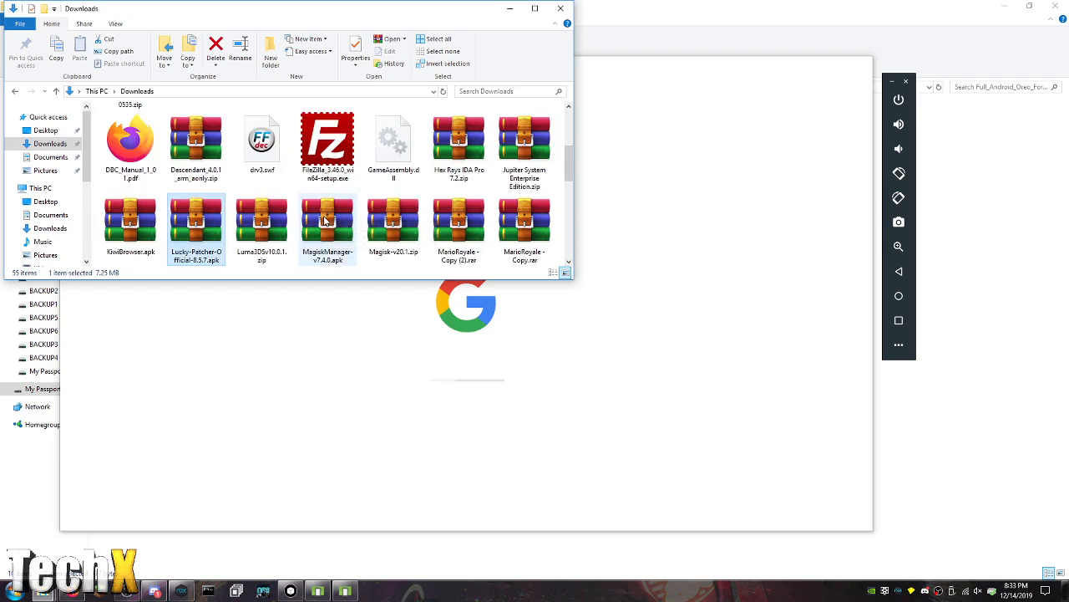
mouse_move(328, 221)
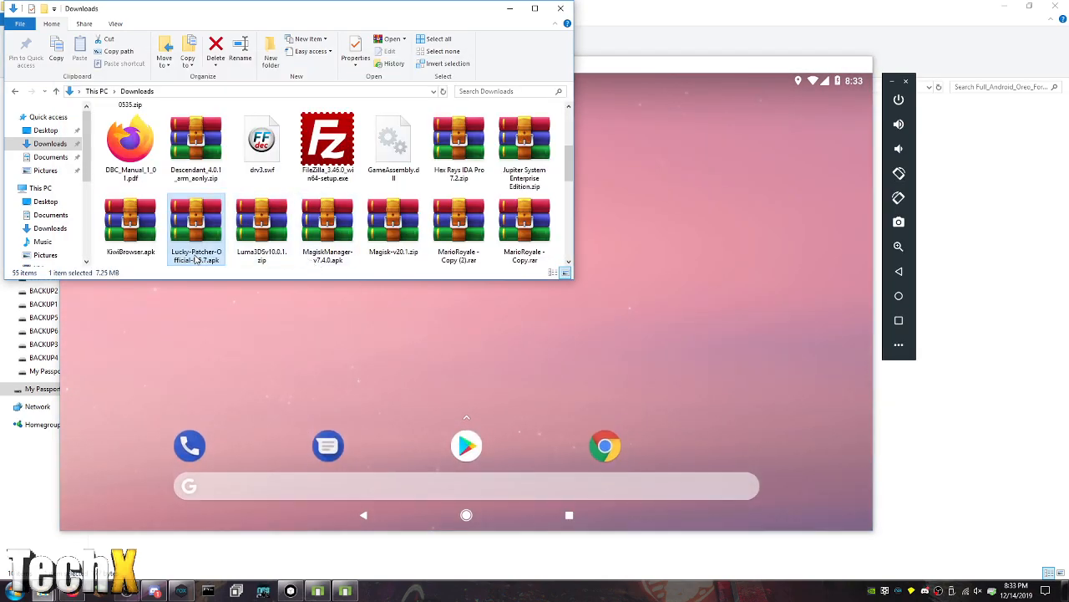
double_click(197, 225)
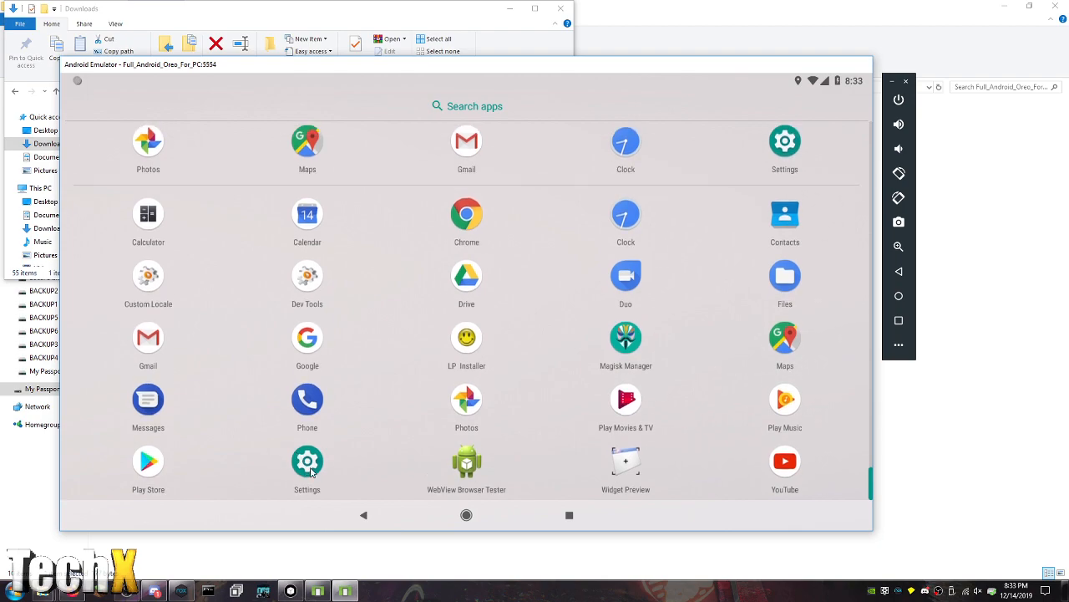
Bring up the emulator's system Settings from the app drawer
click(307, 461)
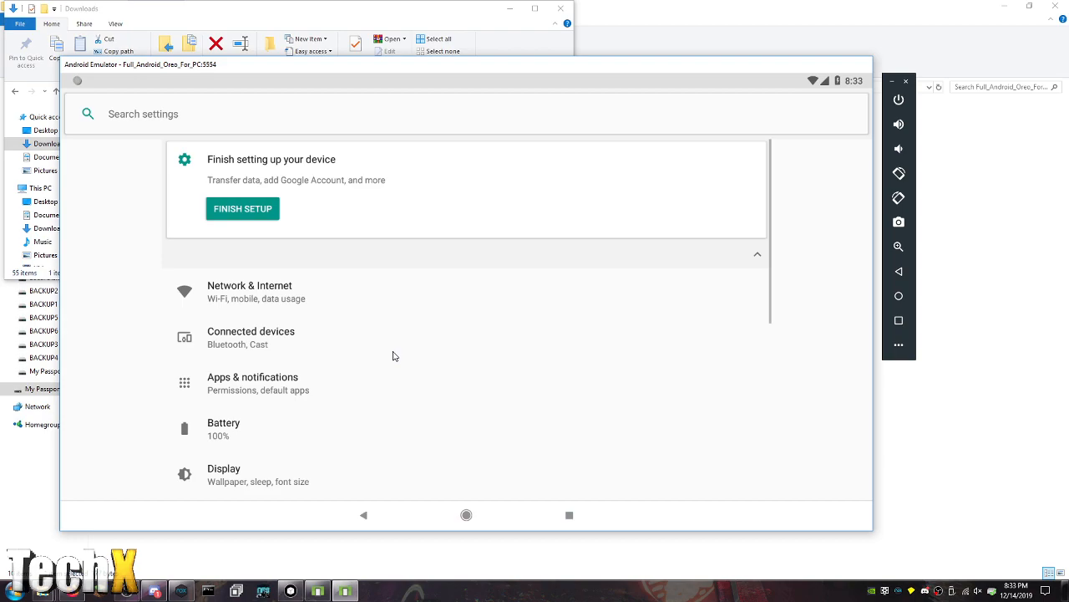
Check About emulated device shows Android 8.1 and enter Developer options
scroll(down, 3)
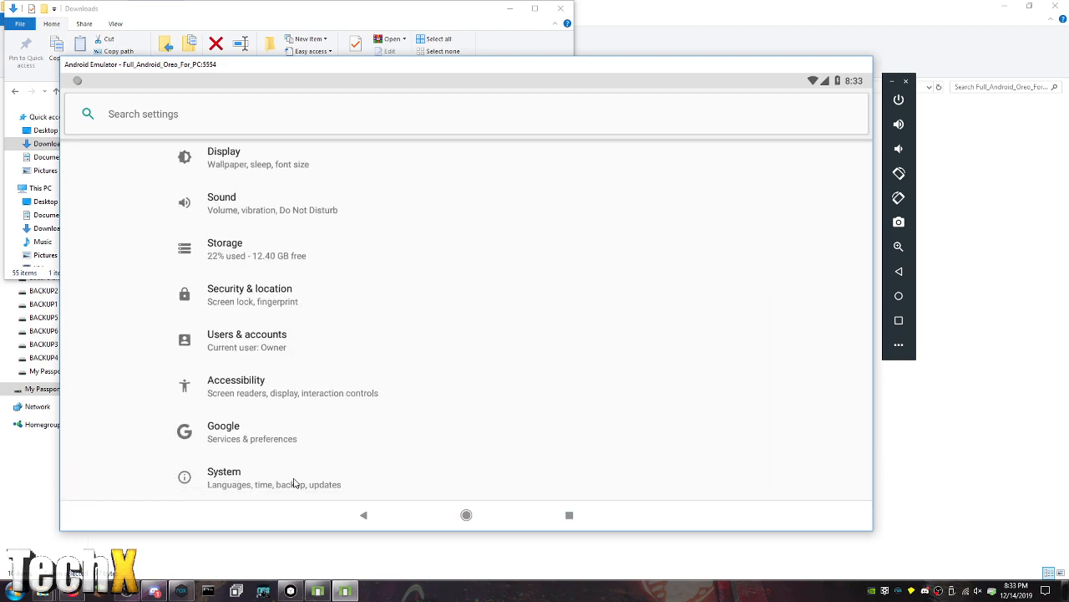
click(224, 477)
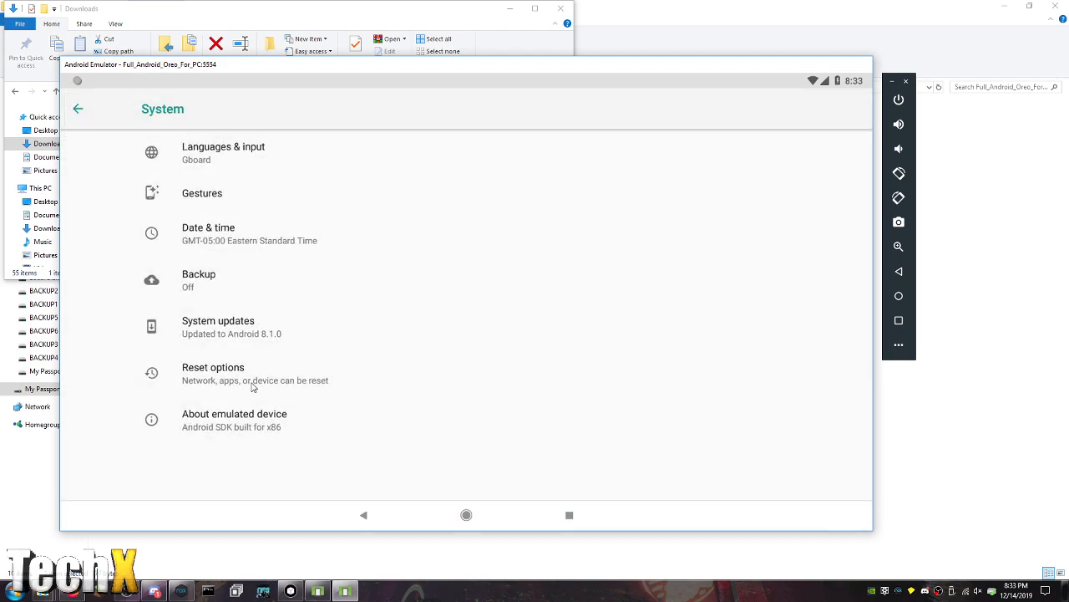
mouse_move(239, 447)
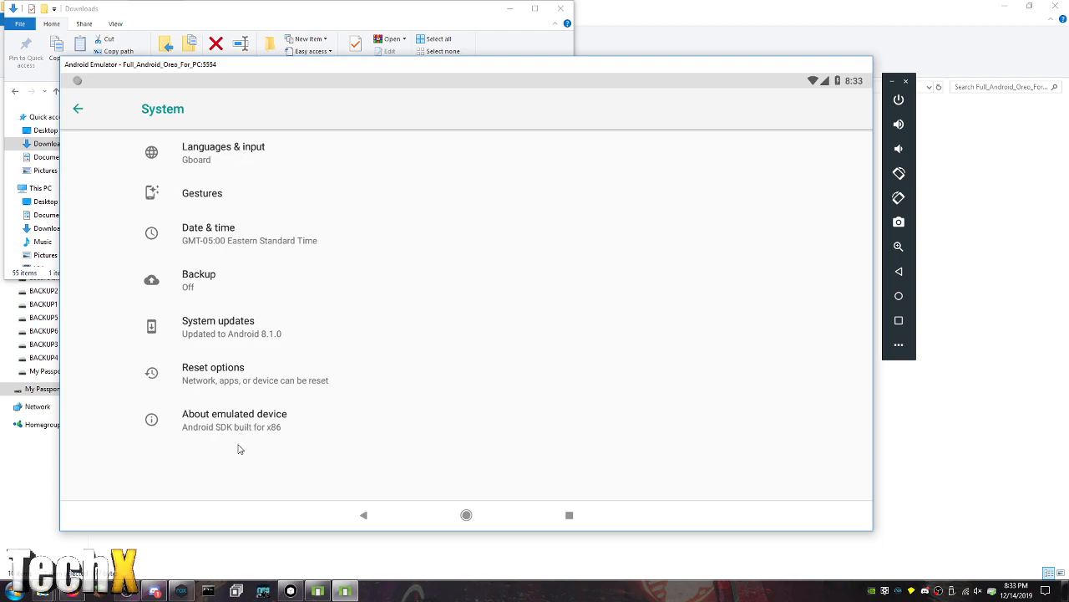
click(234, 420)
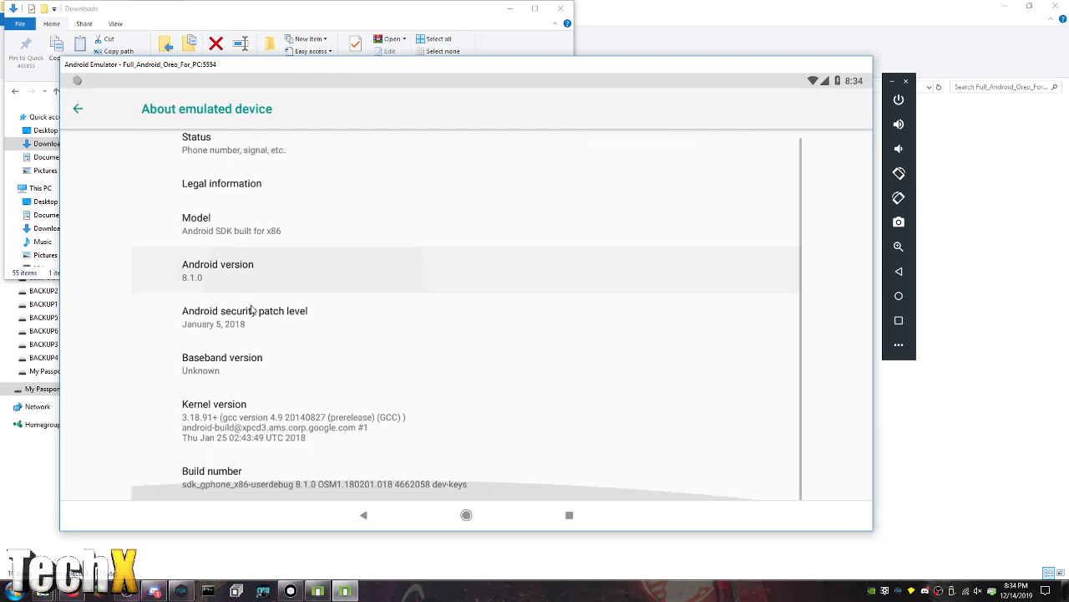
click(250, 476)
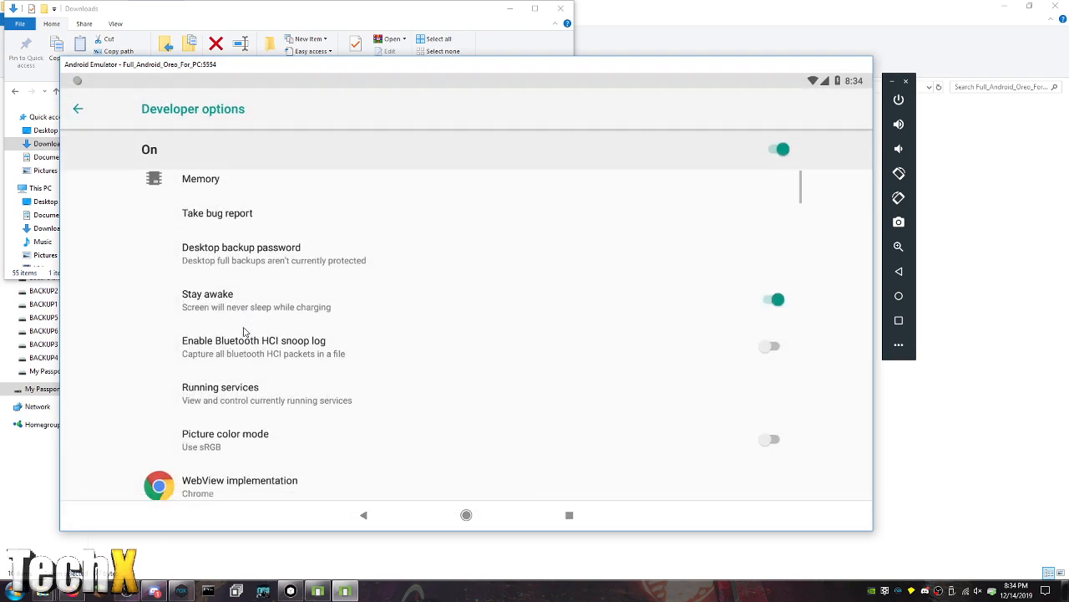
Turn off Automatic system updates and enable Show taps in Developer options
scroll(down, 3)
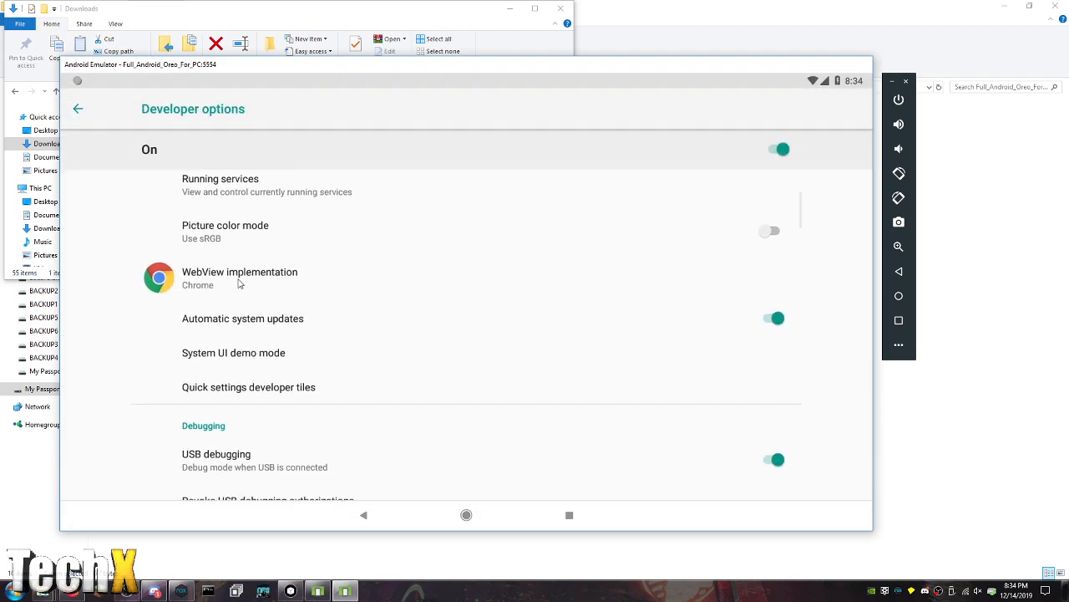
click(241, 277)
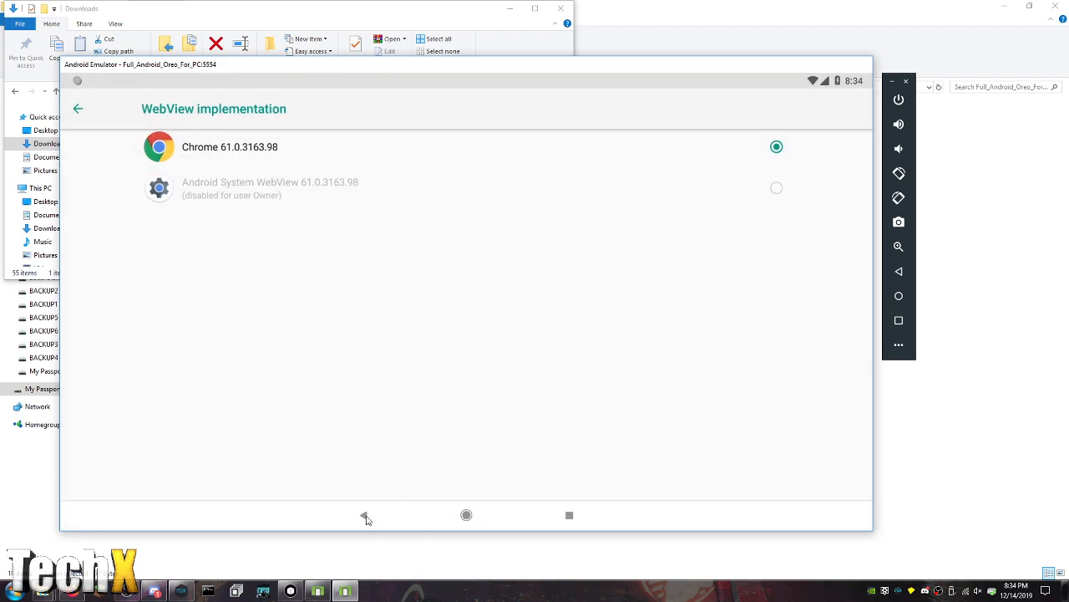
click(77, 108)
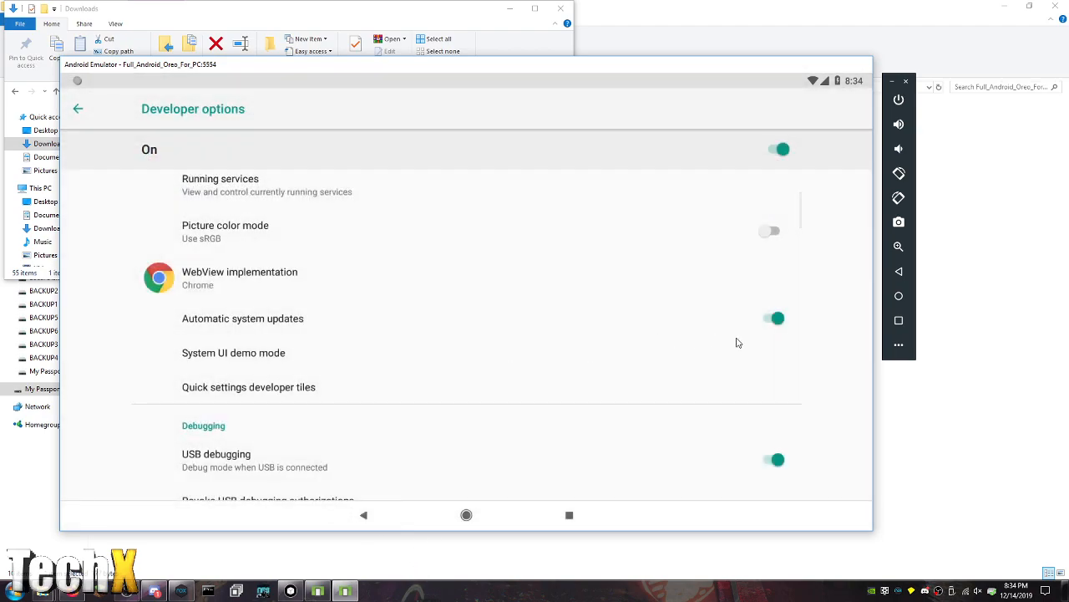
click(774, 318)
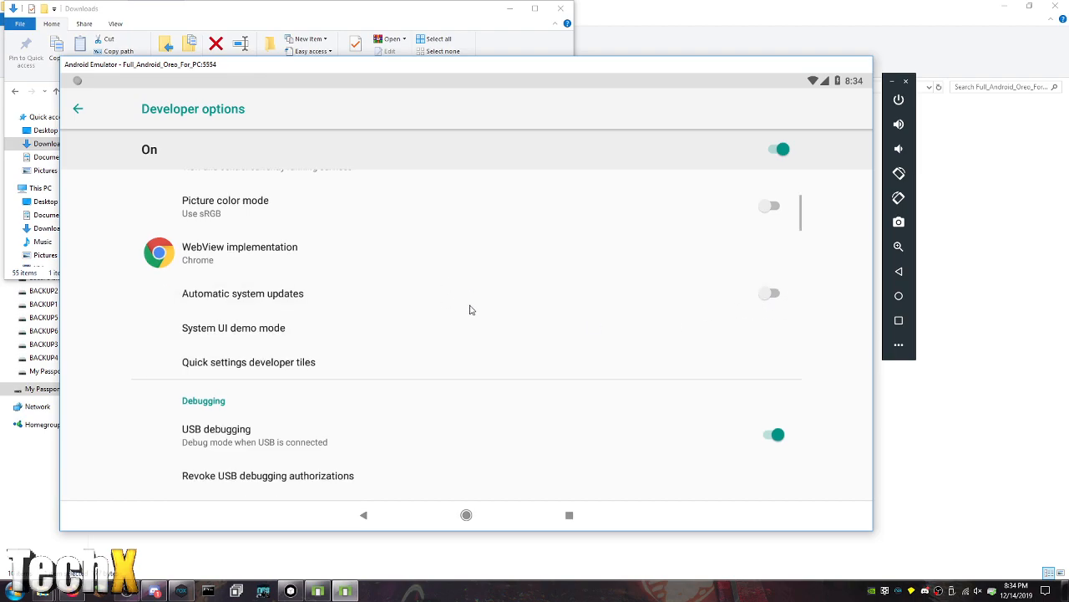
scroll(down, 3)
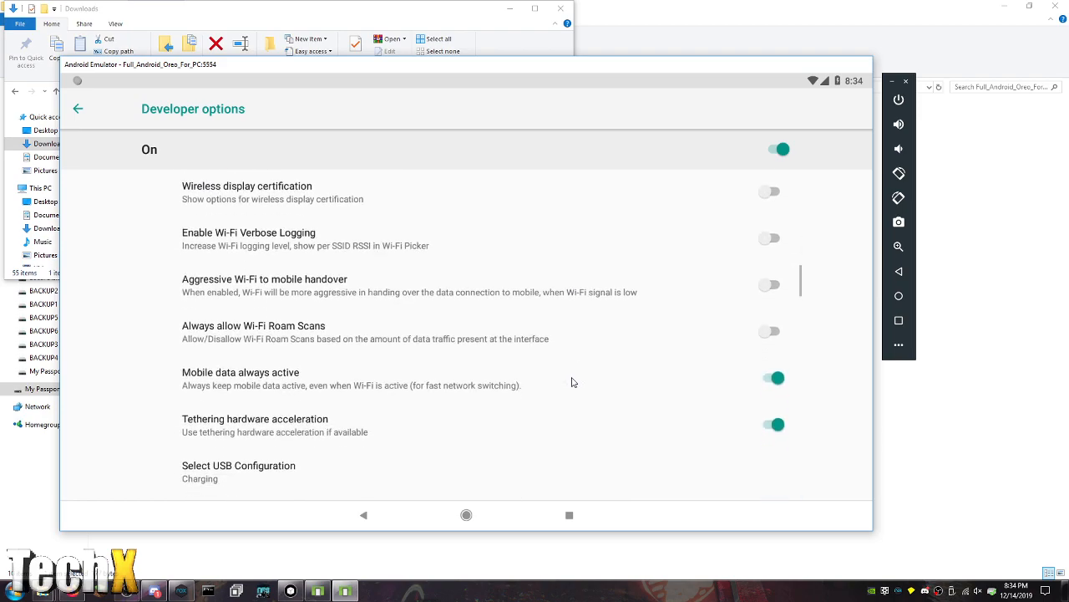
scroll(down, 3)
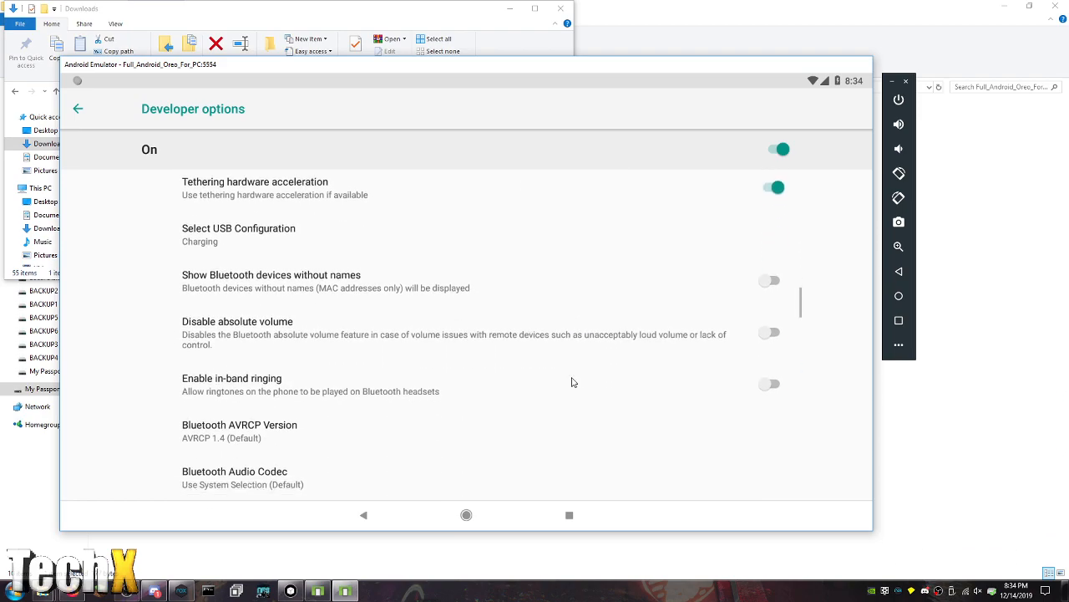
scroll(down, 3)
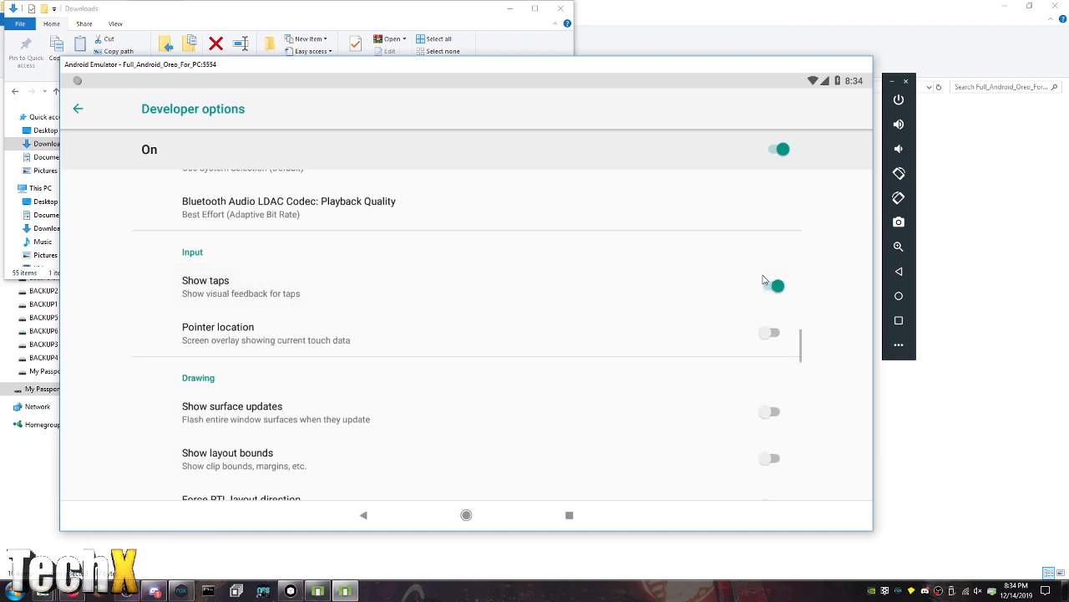
click(568, 515)
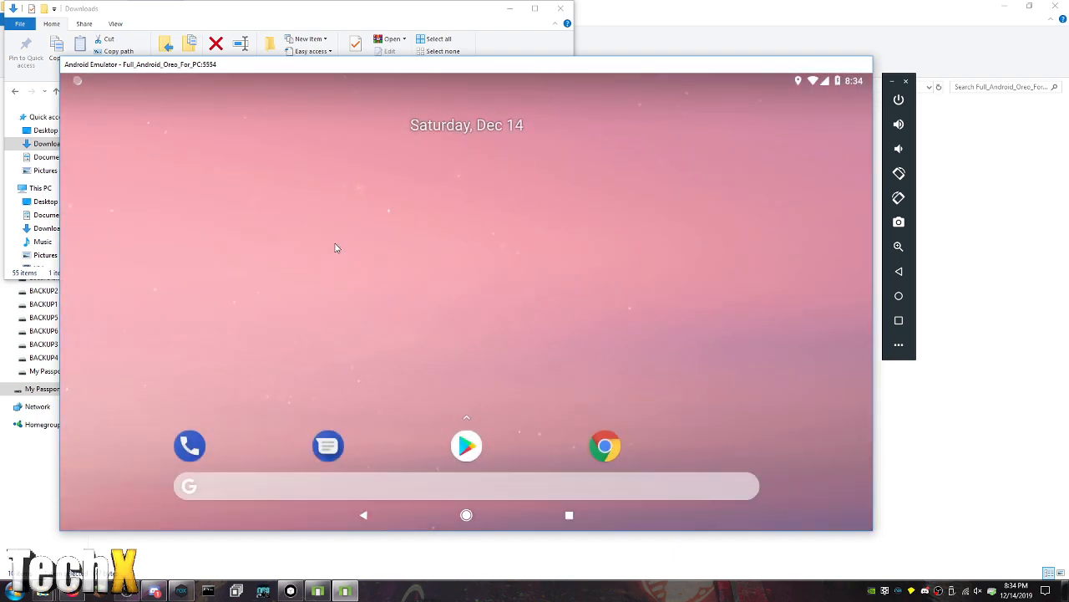
mouse_move(187, 582)
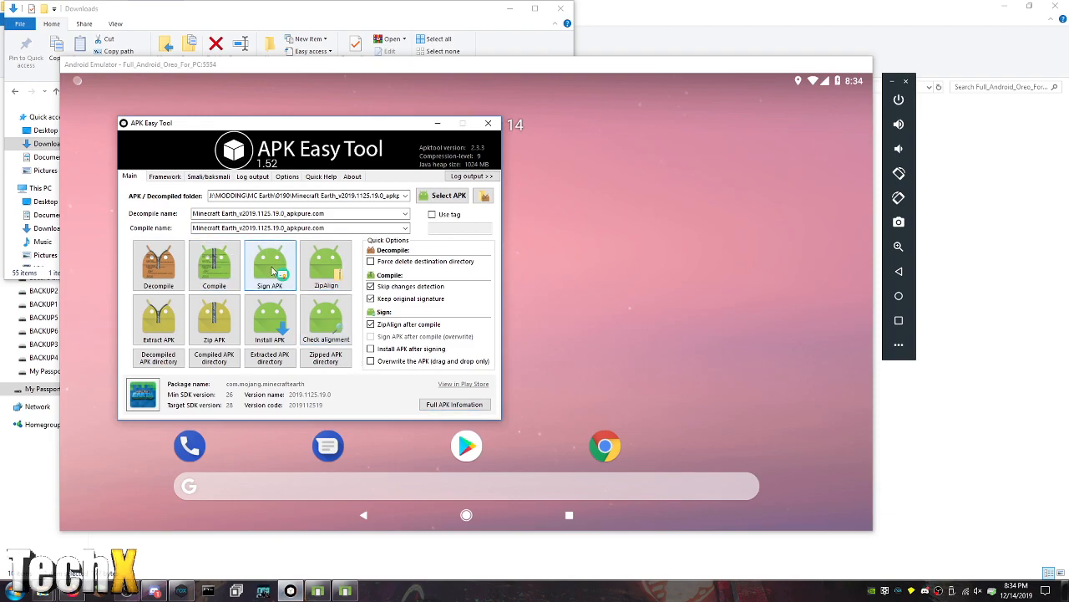
click(269, 264)
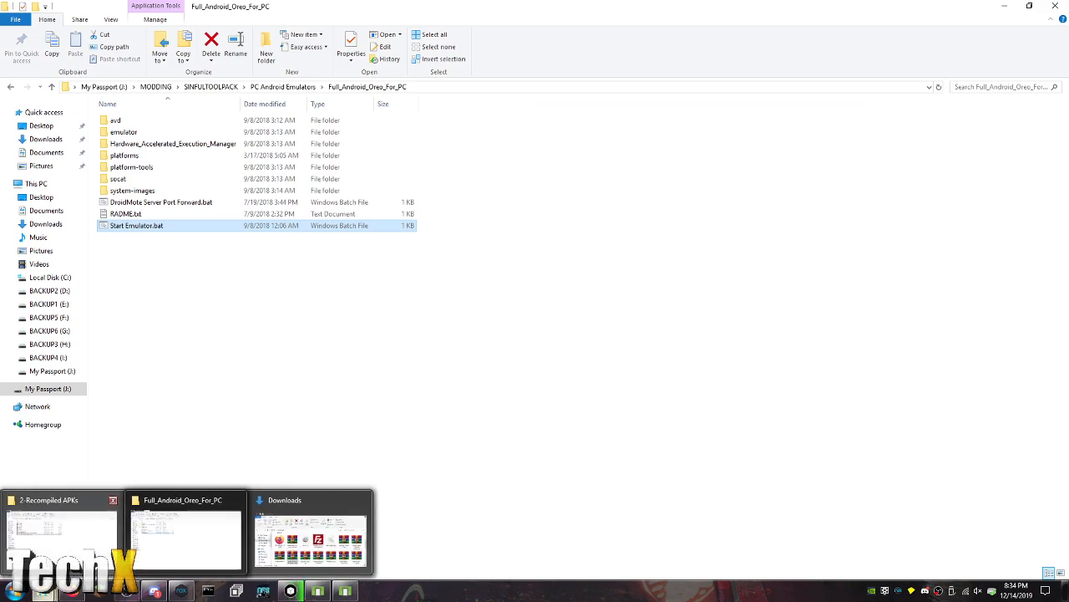
click(60, 531)
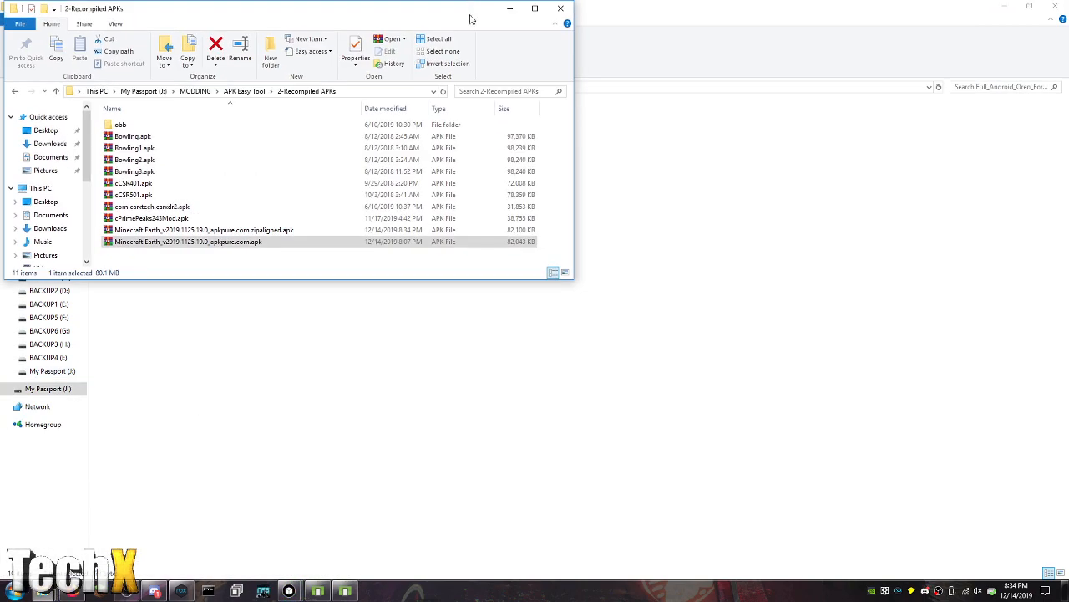
mouse_move(287, 591)
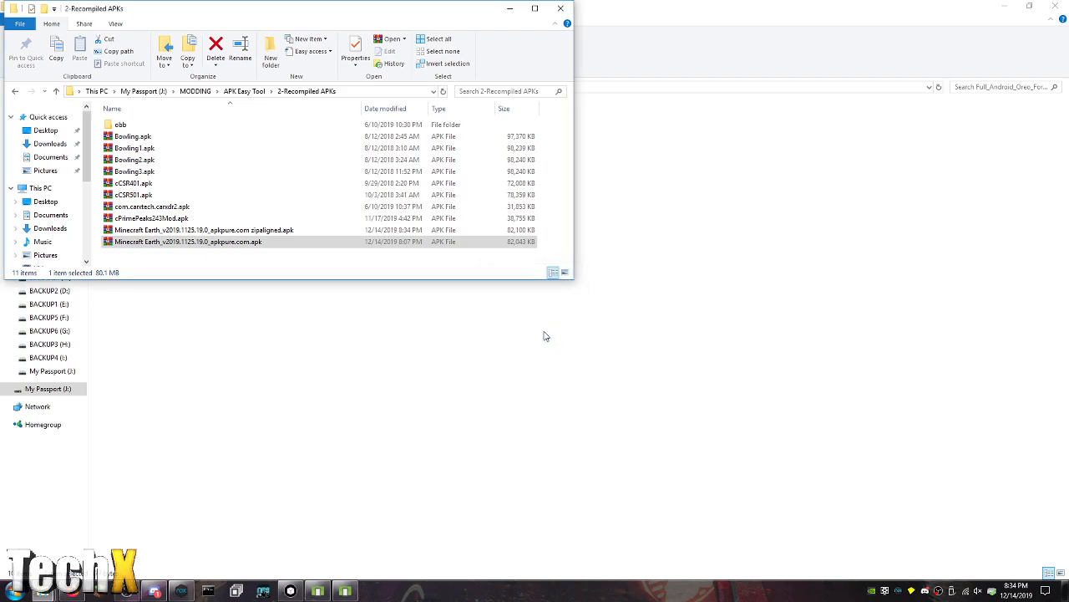
mouse_move(243, 257)
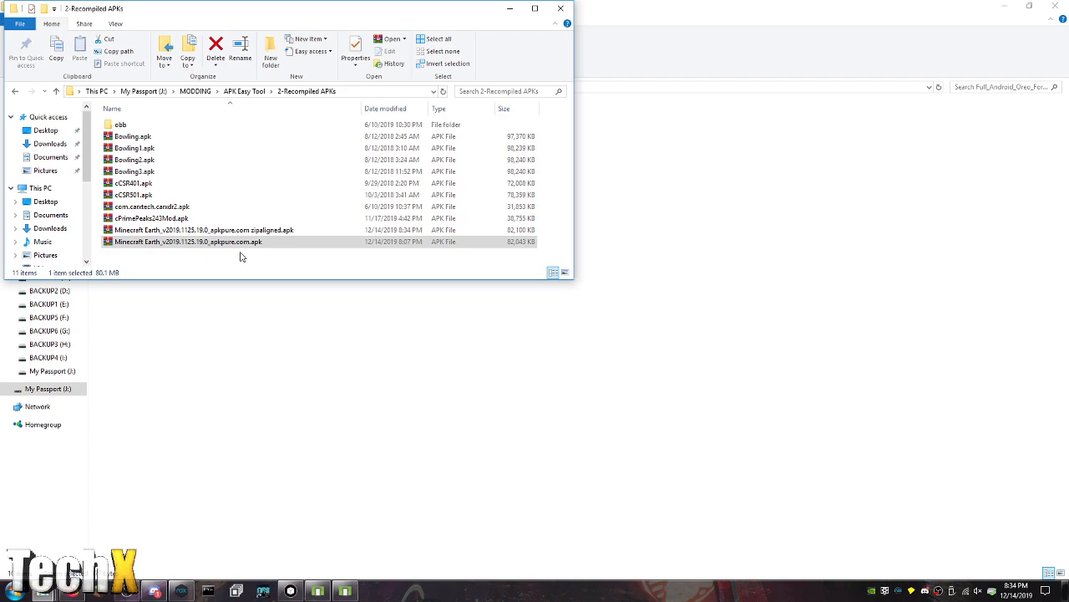
click(209, 230)
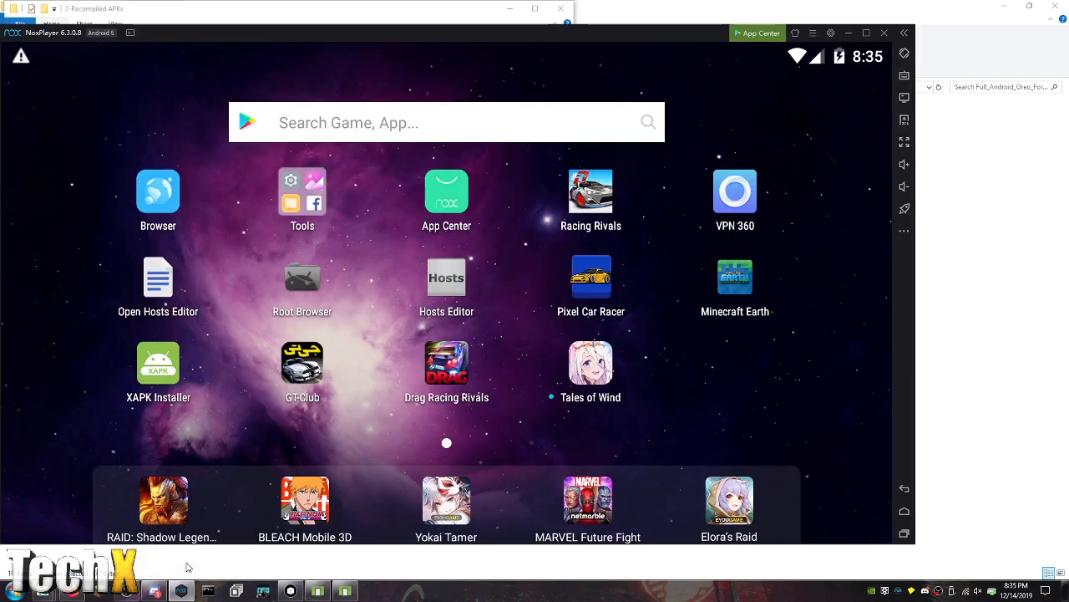
mouse_move(187, 567)
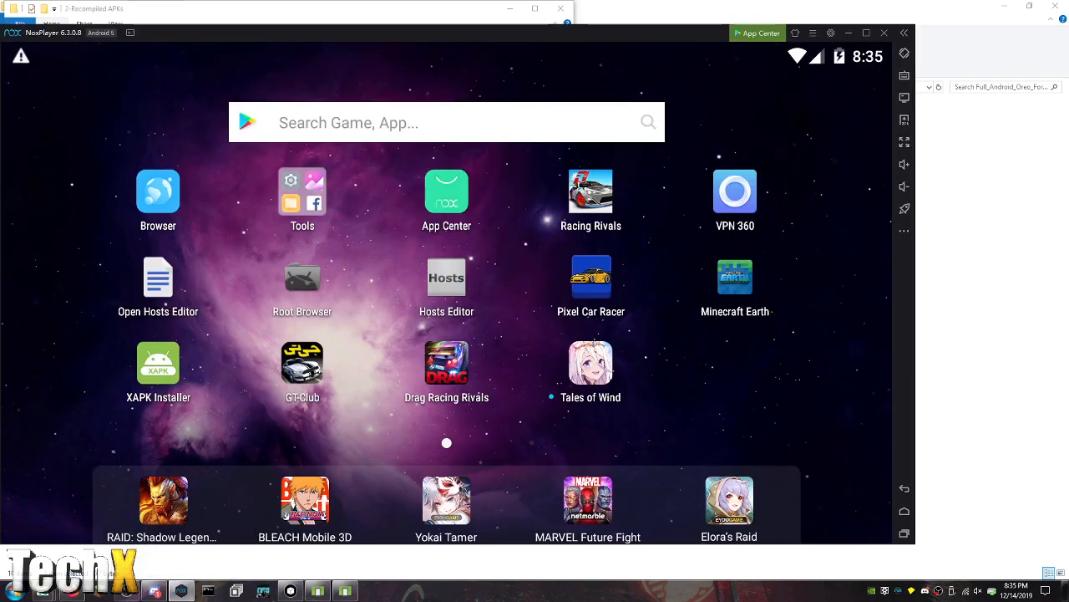
mouse_move(847, 14)
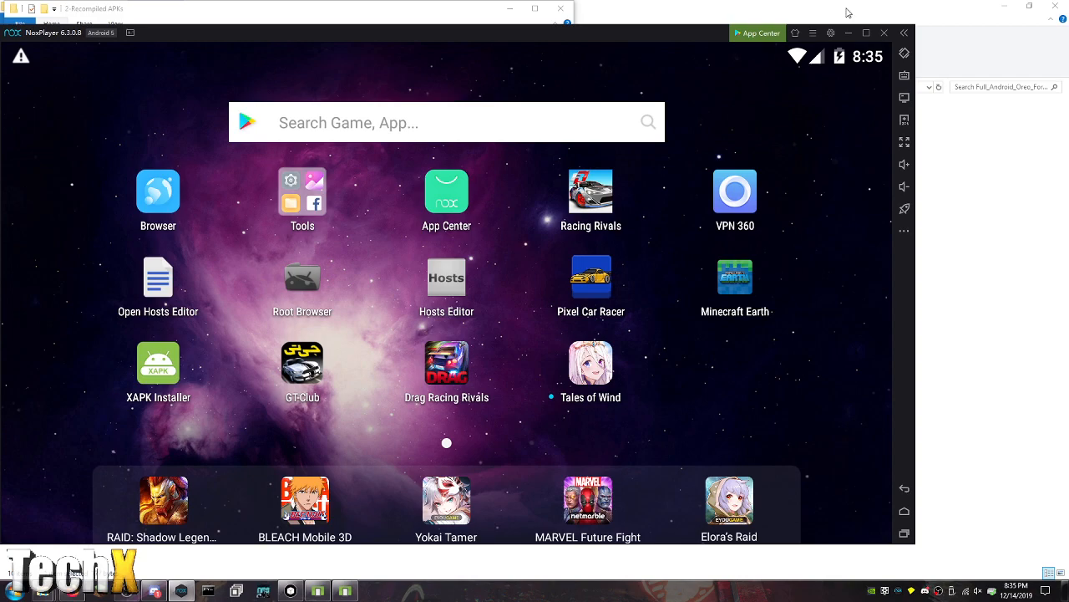
Close Nox Player, leaving the Android 8.1 emulator behind the recompiled APKs folder
click(884, 33)
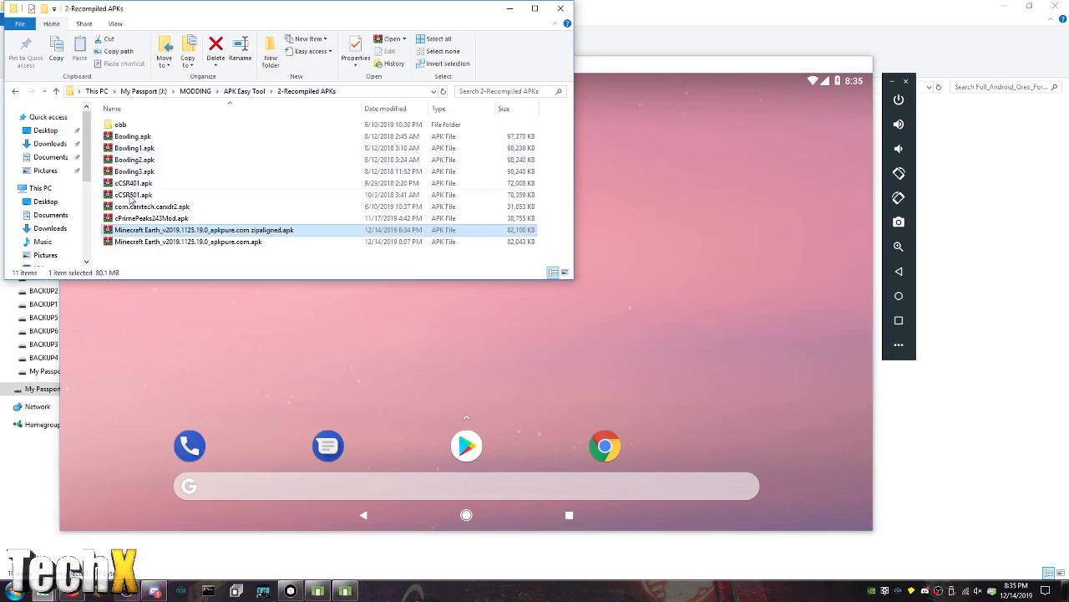
double_click(204, 230)
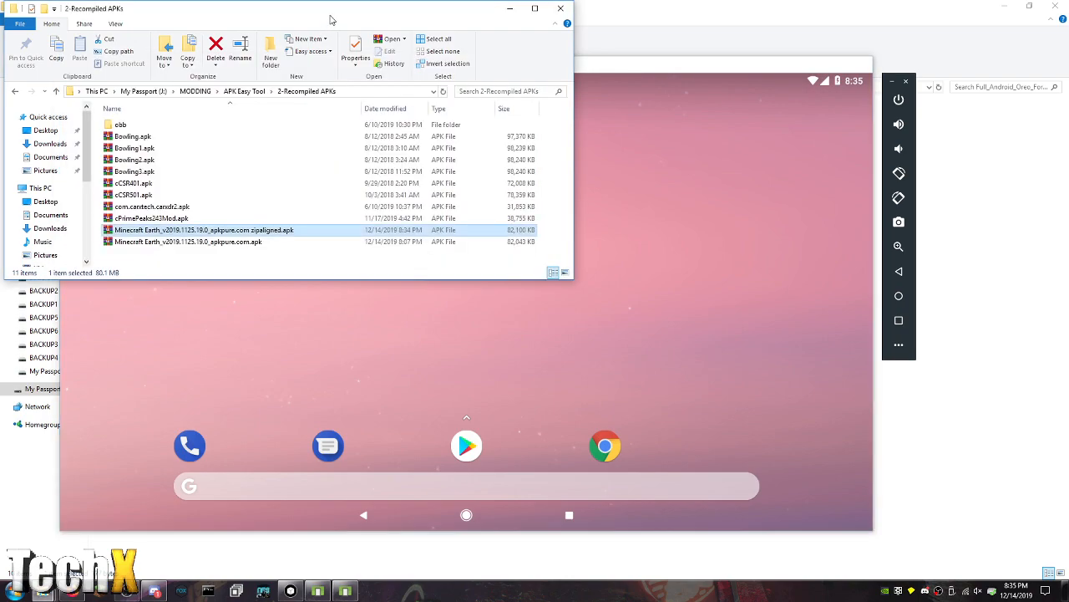
mouse_move(381, 224)
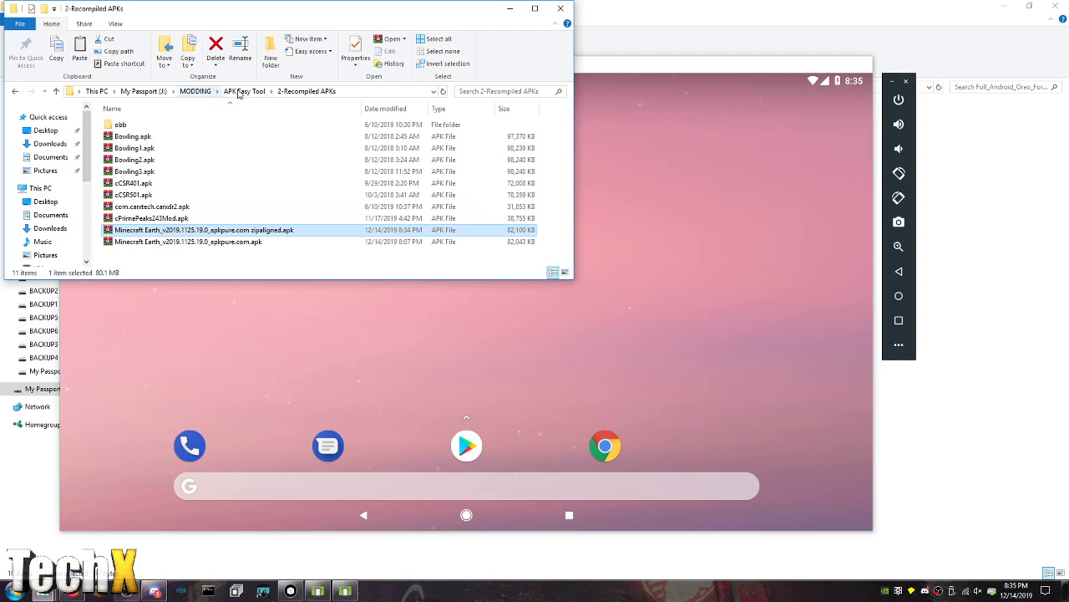
Move into MODDING's one_click_signer folder and rename the modified APK to MCE.apk
click(195, 90)
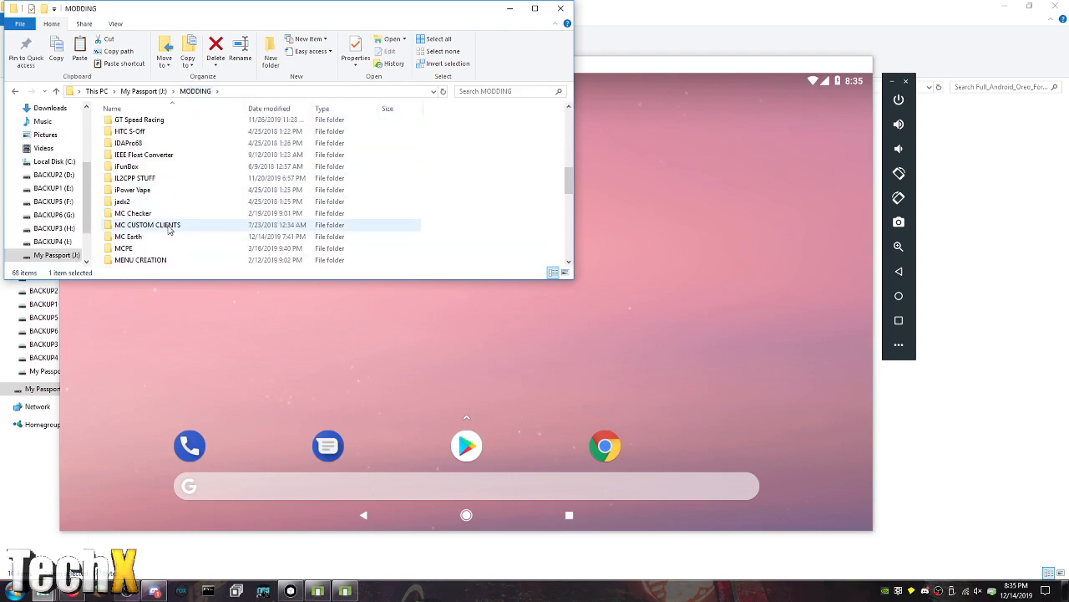
scroll(down, 3)
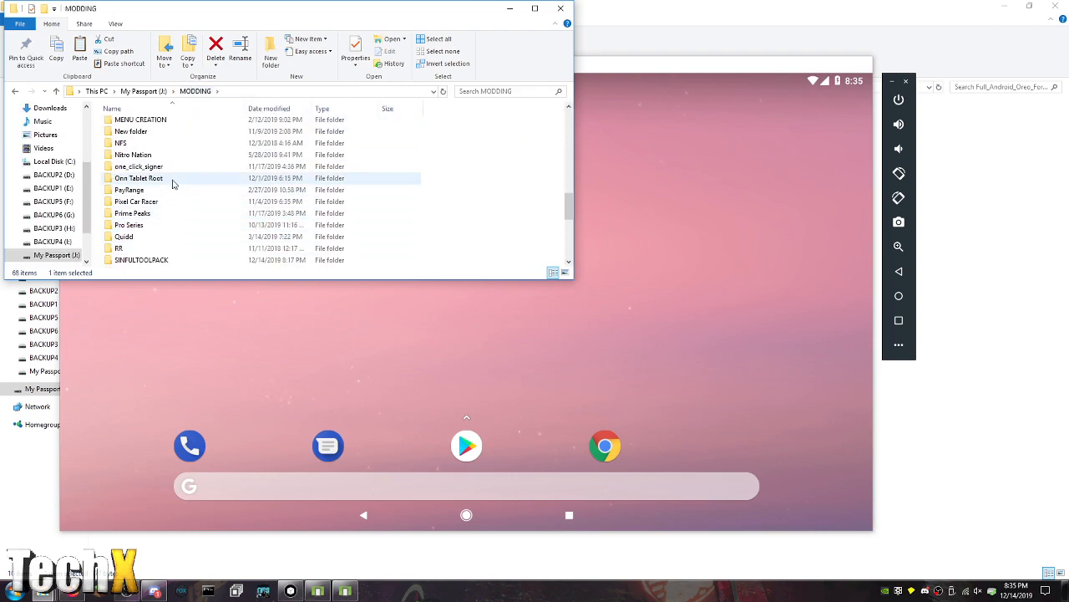
double_click(139, 165)
text(MC.apk)
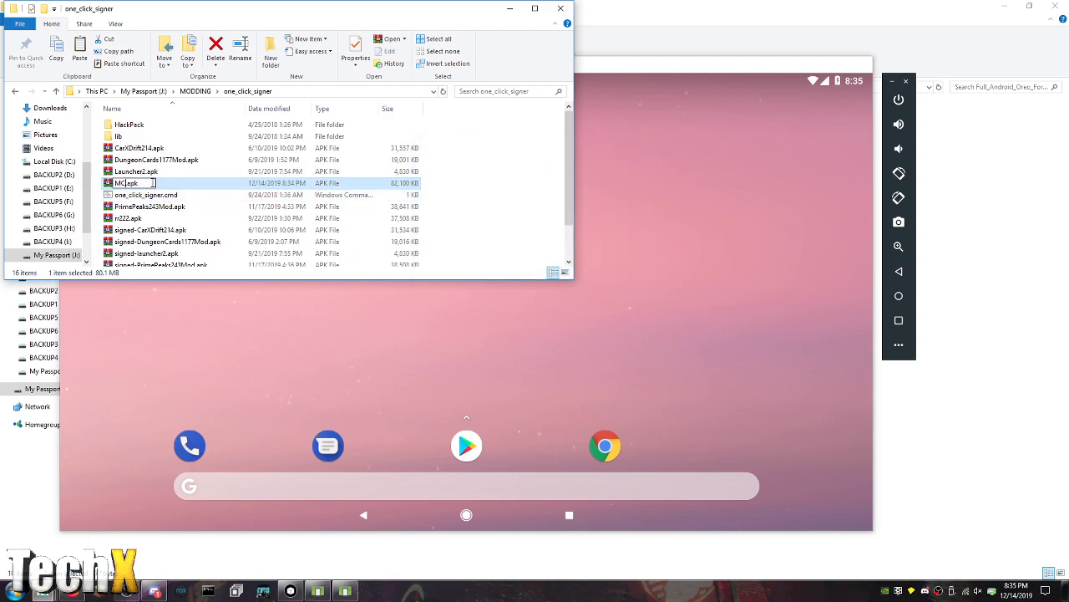
click(147, 194)
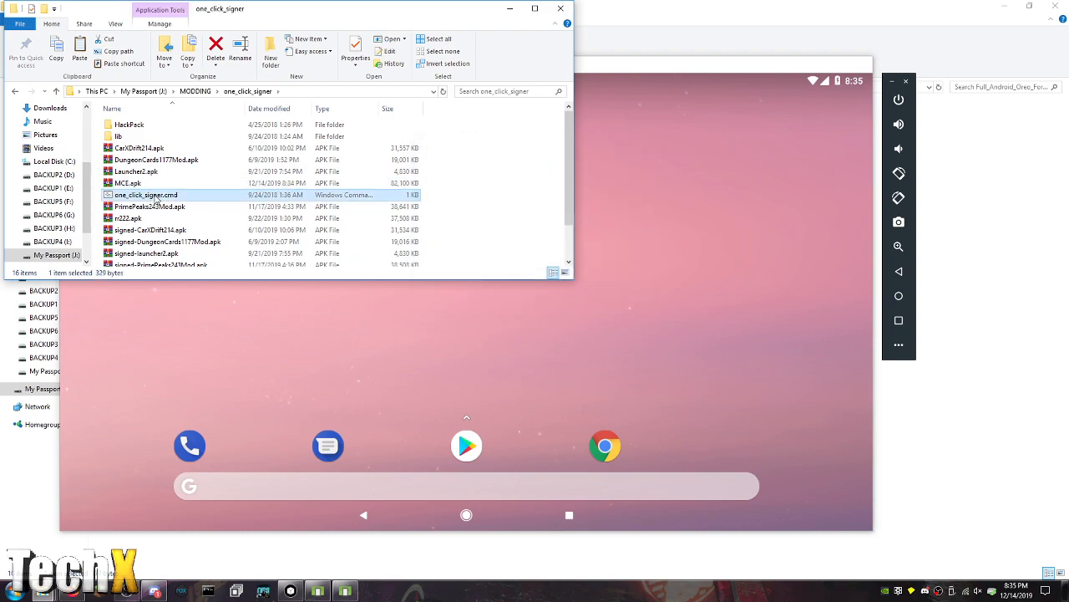
Sign it with one_click_signer.cmd and install the resulting signed-MCE.apk on the emulator
double_click(145, 194)
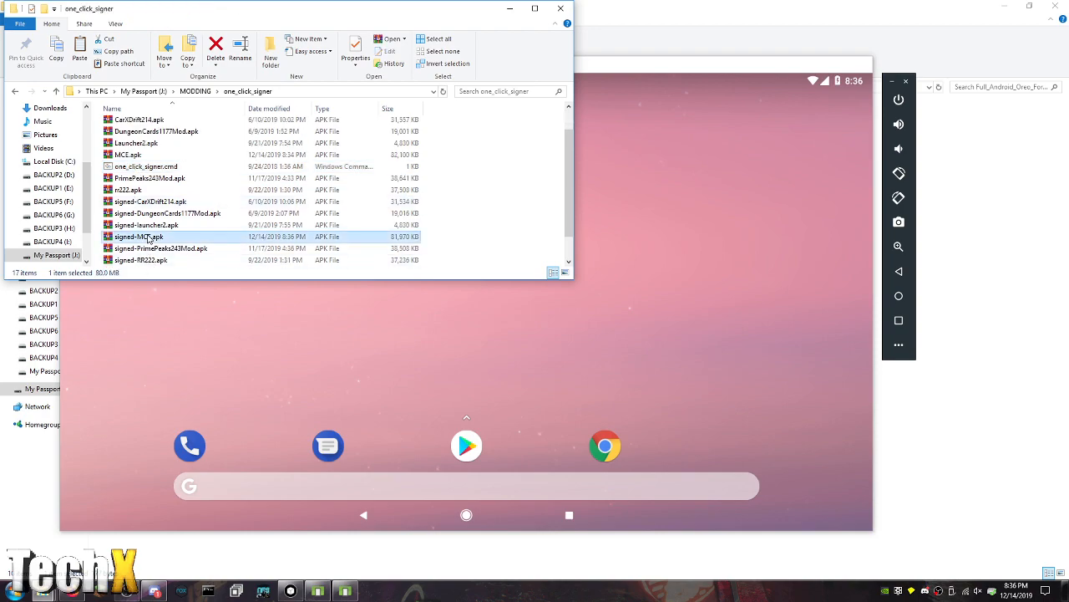
double_click(137, 238)
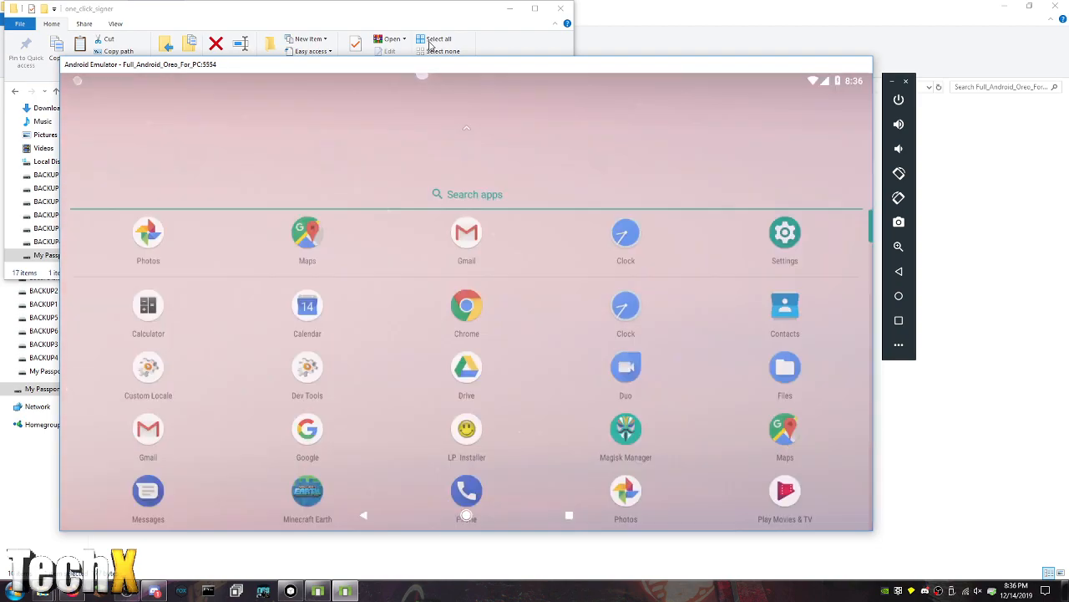
Run Minecraft Earth in portrait beside the folder until its License Error about verifying ownership appears
scroll(up, 3)
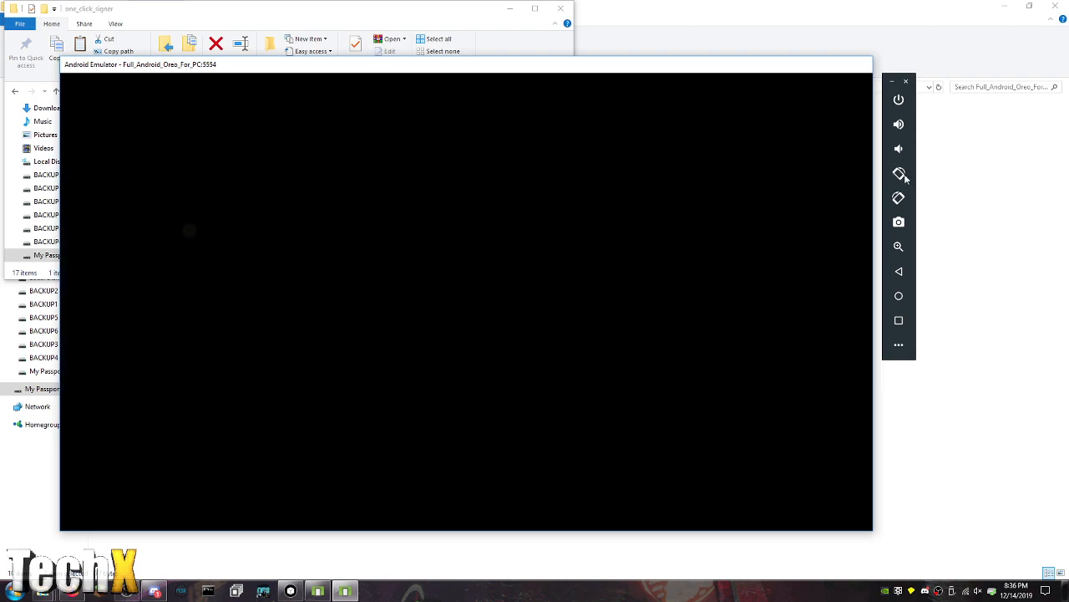
mouse_move(899, 172)
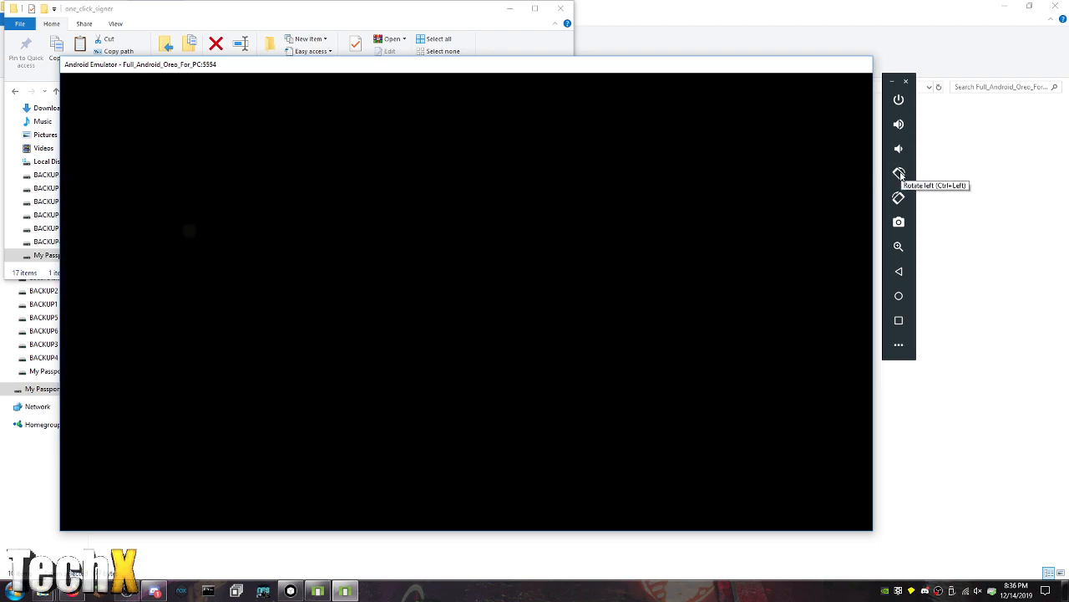
mouse_move(899, 197)
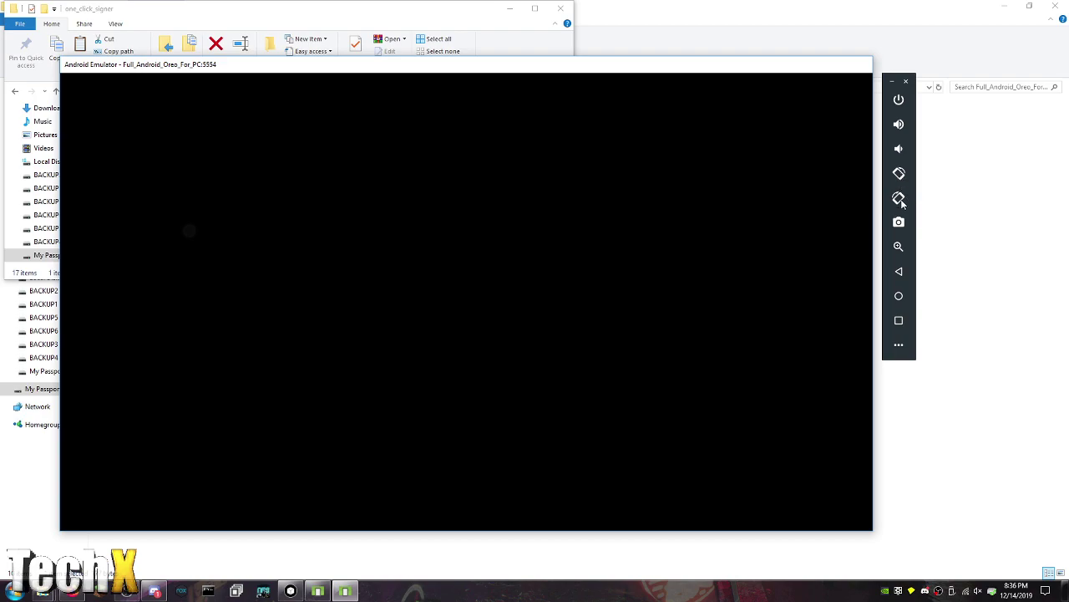
mouse_move(899, 197)
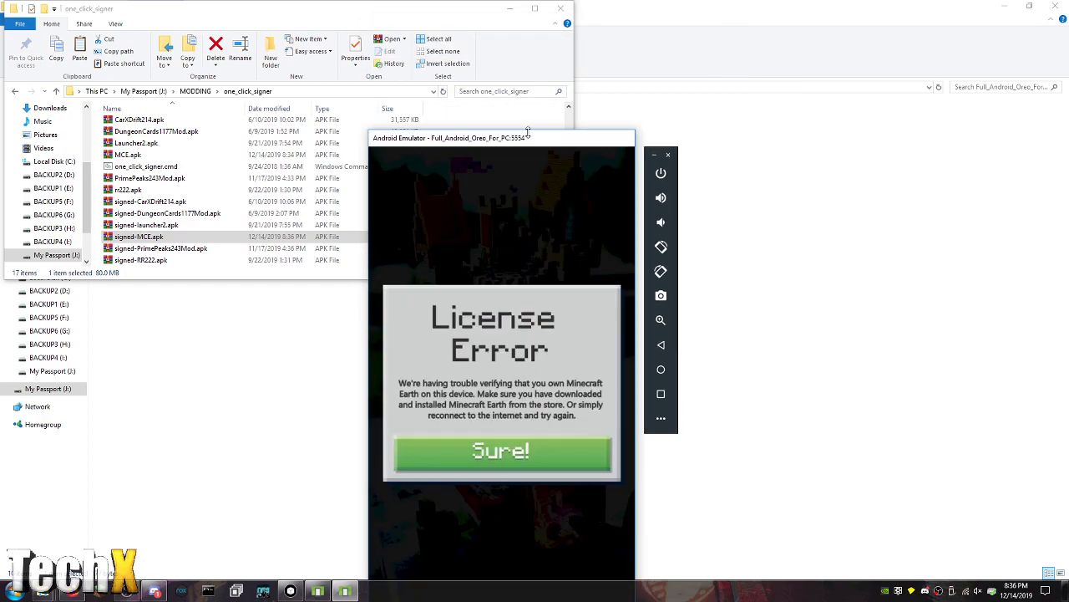
drag(501, 137, 528, 13)
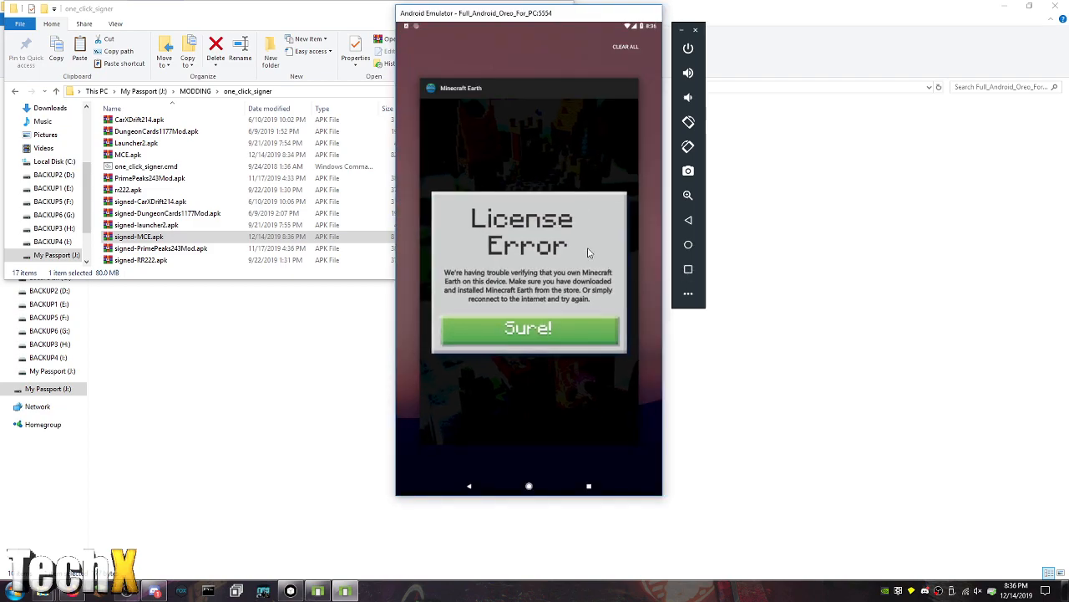
Launch LP Installer from the home screen and allow storage access so Lucky Patcher installs
click(528, 327)
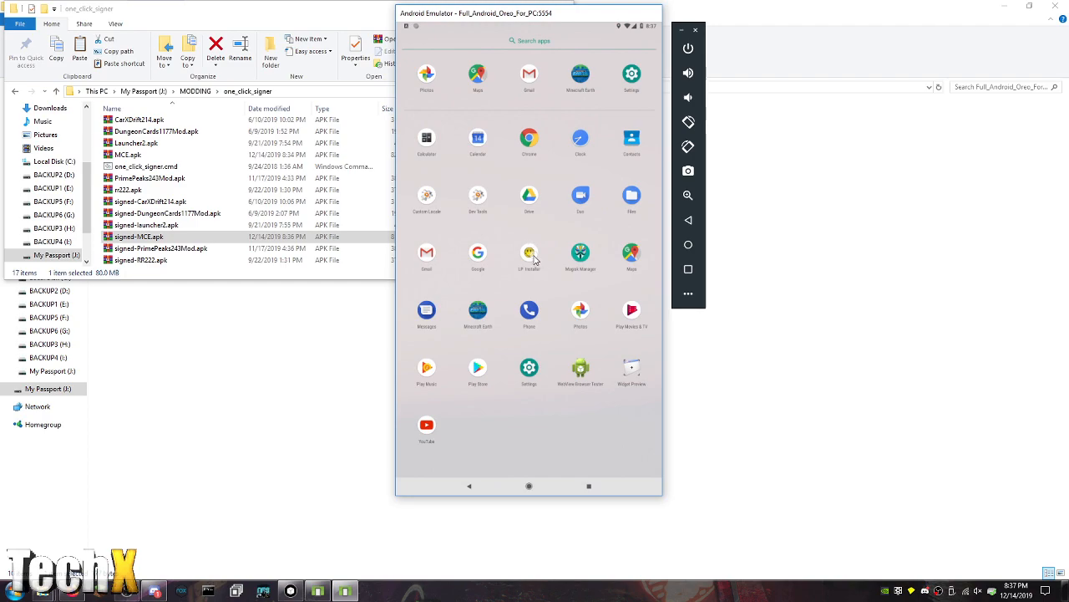
click(528, 253)
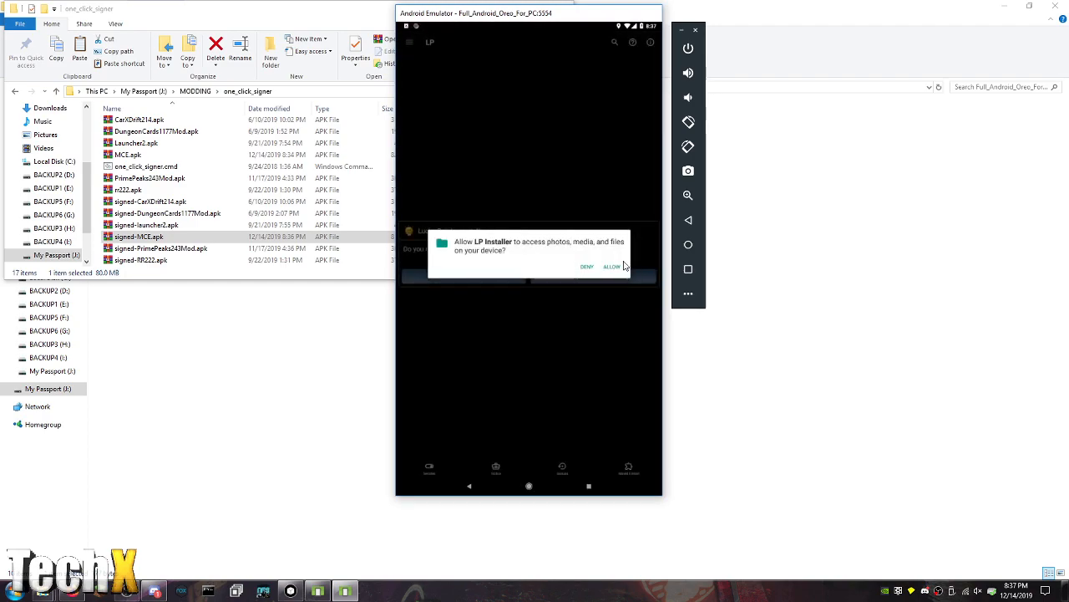
click(611, 266)
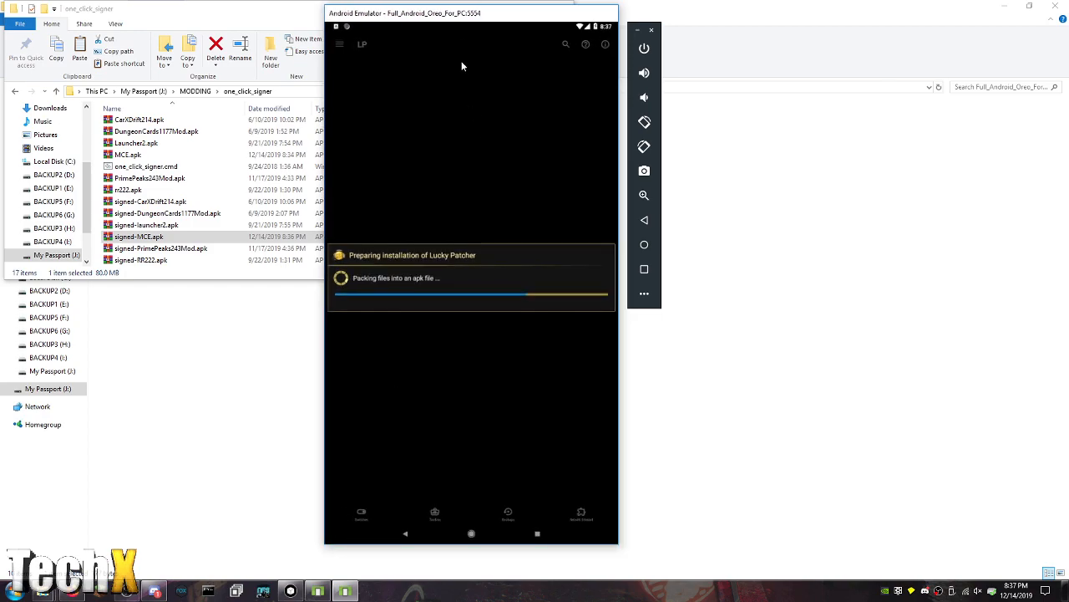
mouse_move(465, 26)
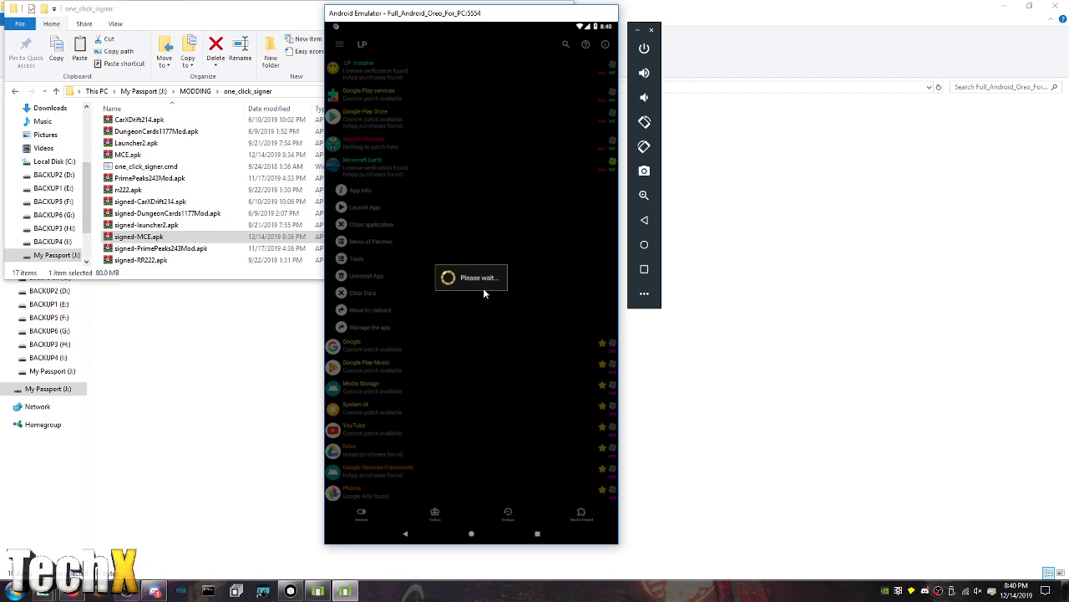
mouse_move(504, 297)
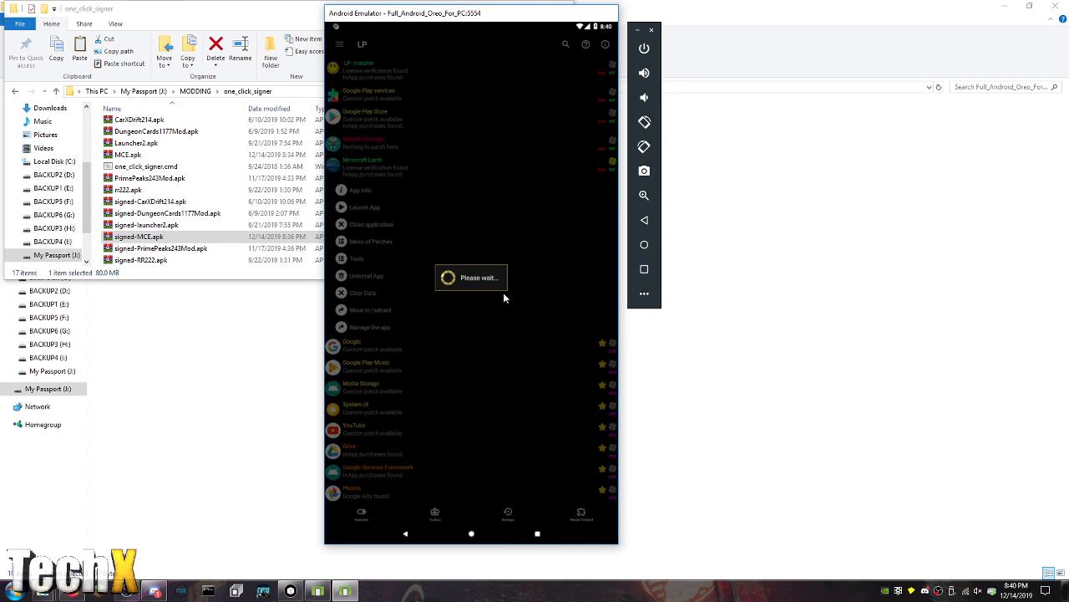